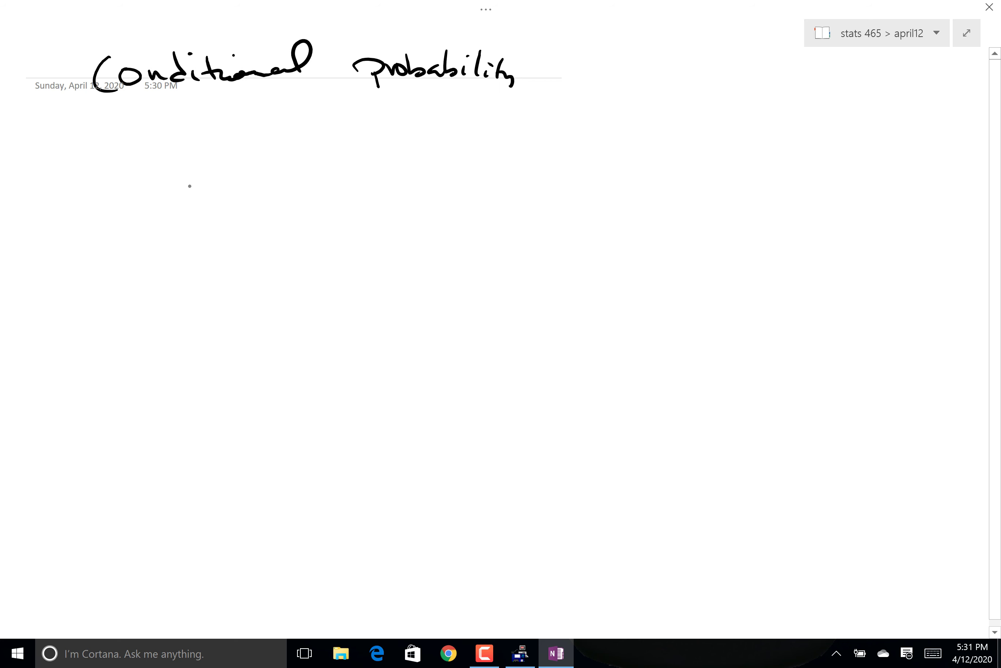
{"action": "mouse_move", "coordinate": [145, 199]}
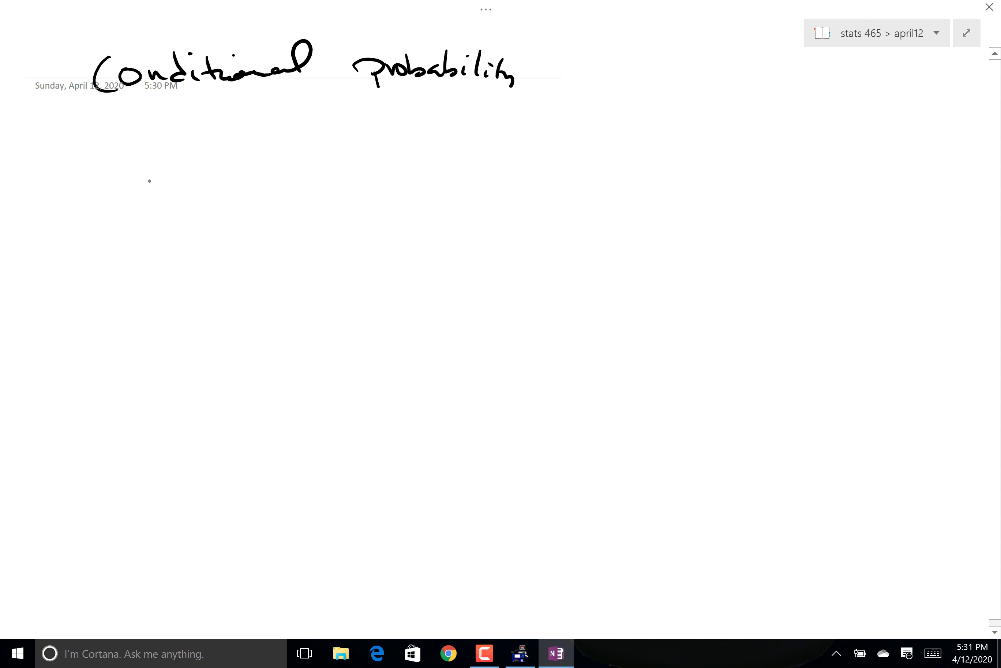
- Handwrite that 15% of salad orders want thousand Island dressing and 3.2% get beets and dressing
{"action": "left_click_drag", "start_coordinate": [148, 164], "coordinate": [148, 214]}
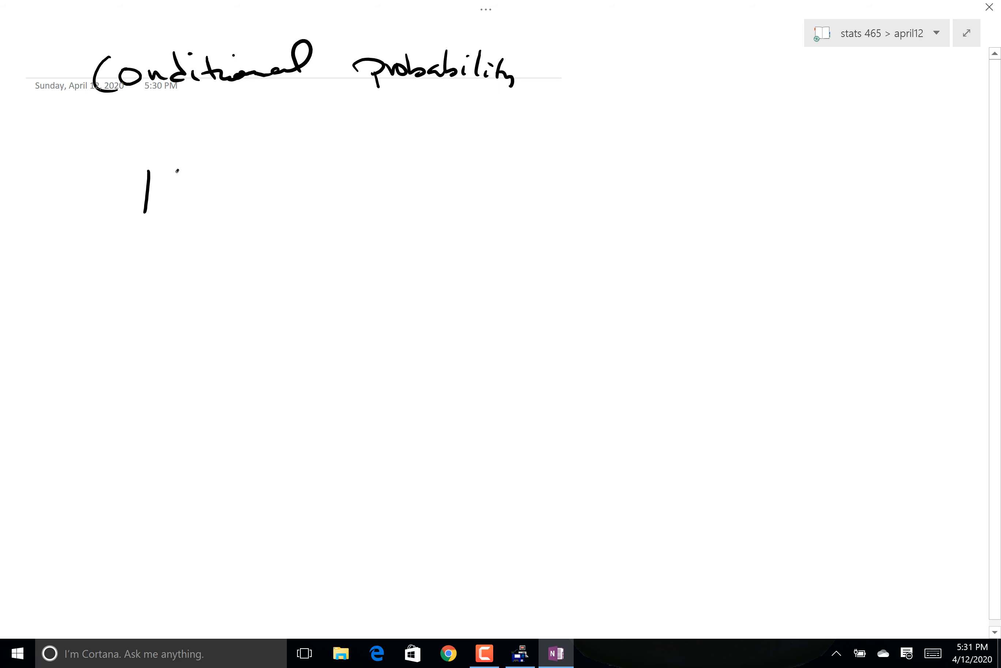
{"action": "left_click_drag", "start_coordinate": [173, 179], "coordinate": [284, 185]}
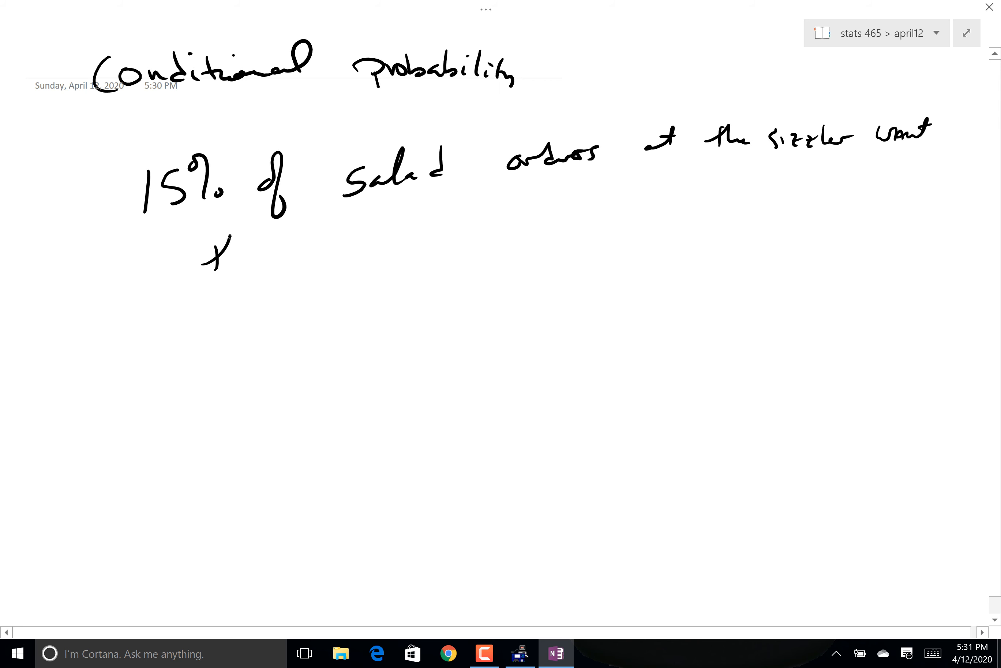
{"action": "type", "text": "thousand Island dressing."}
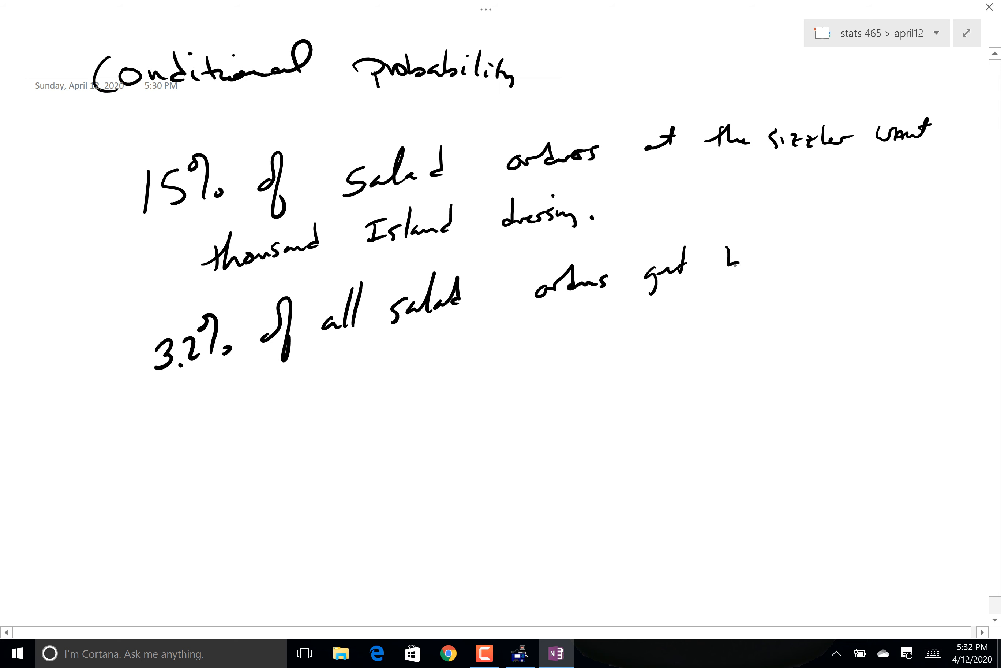
{"action": "type", "text": "beets t"}
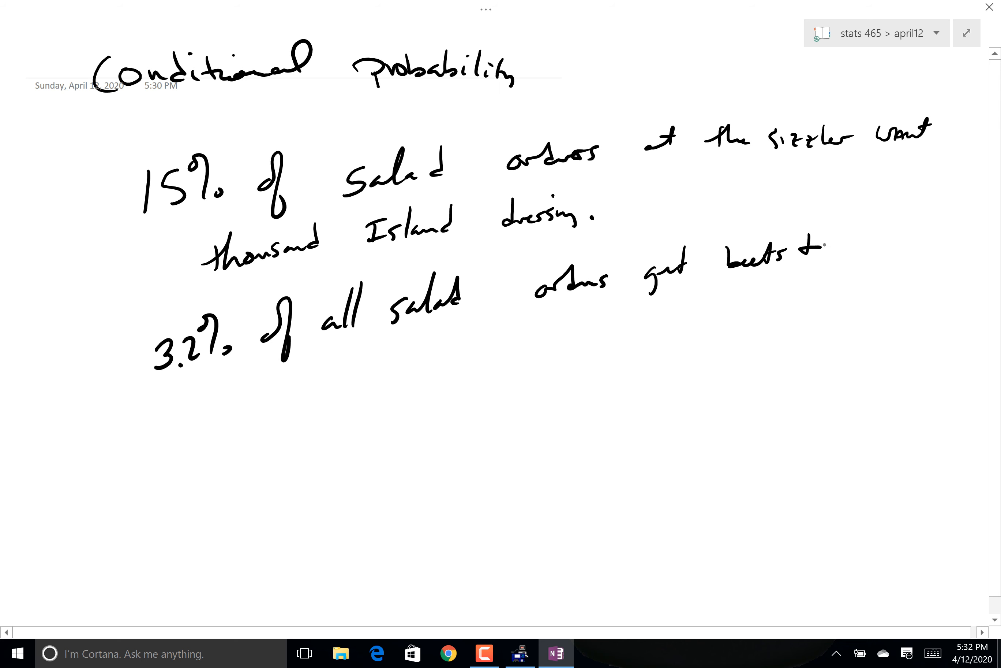
{"action": "type", "text": "thousand Island dressing"}
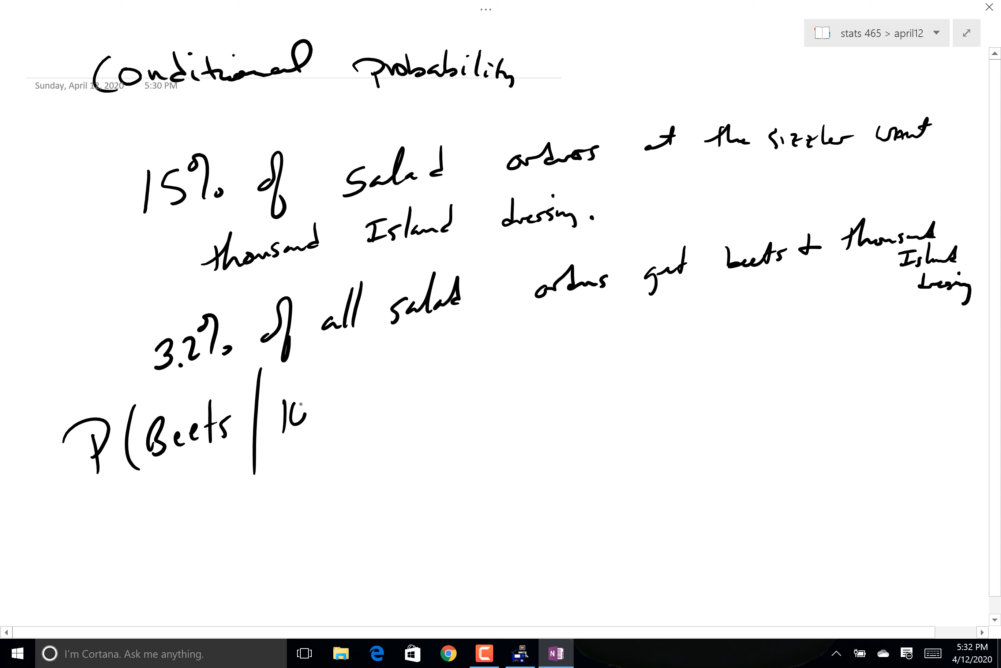
- Handwrite P(Beets | 1000 Dressing), its meaning, and P(A and B)/P(A) = .032/.15
{"action": "type", "text": "1000 I"}
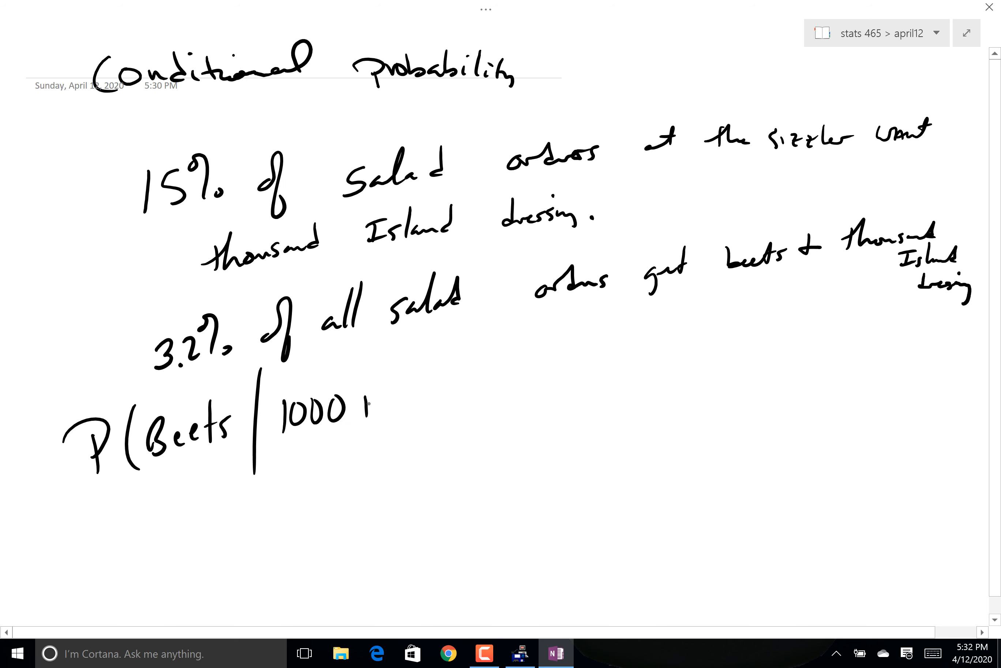
{"action": "type", "text": "Dressing) = what % of 1000 Island"}
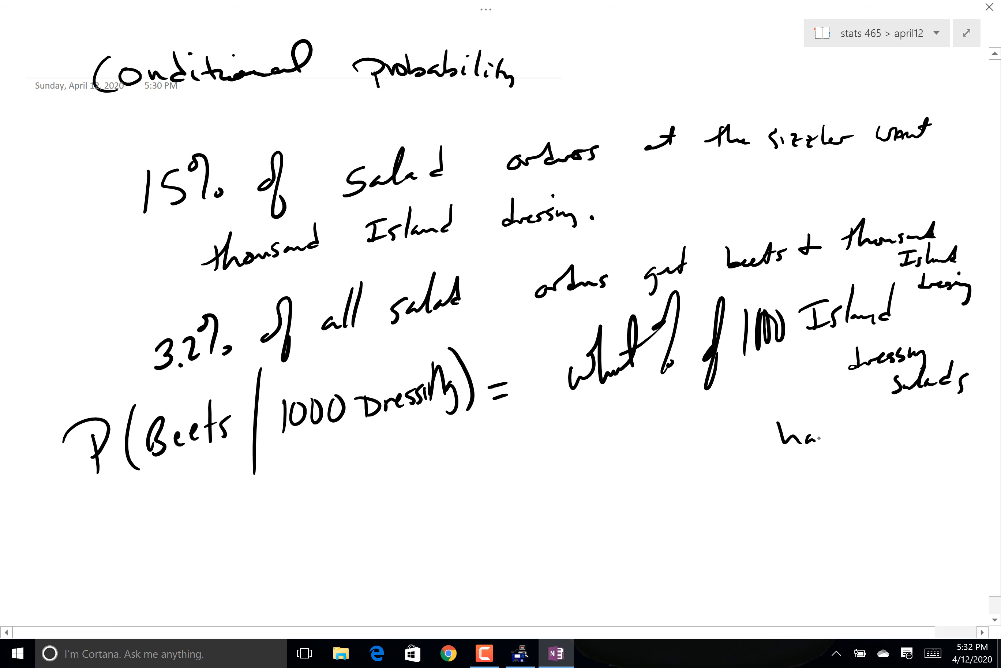
{"action": "type", "text": "have Beets"}
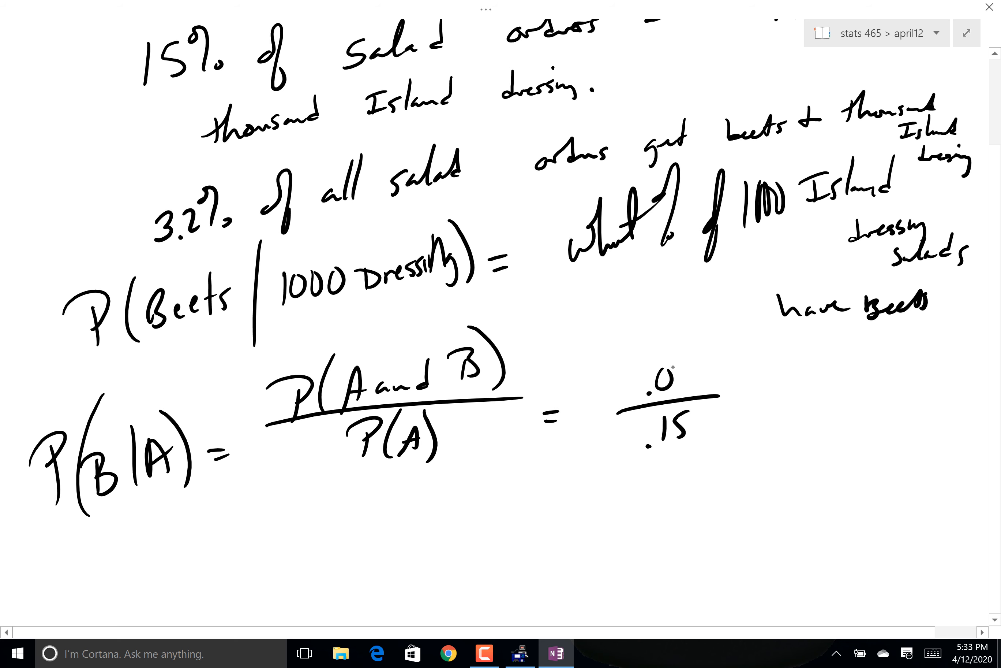
{"action": "type", "text": "32"}
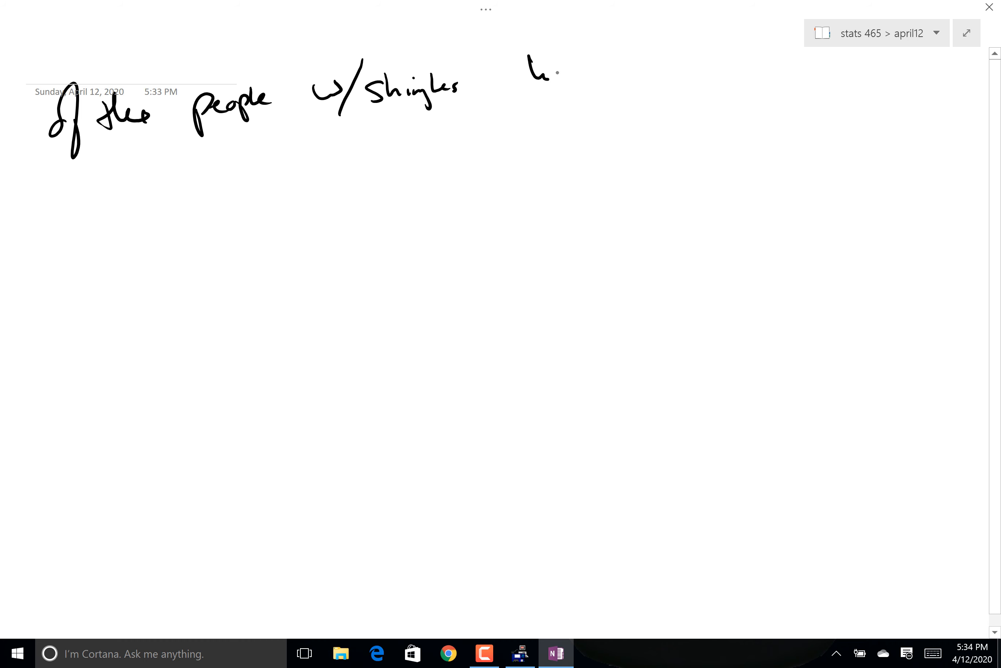
- Handwrite the shingles-over-50 question and P(over 50 and shingles)/P(shingles) = .25/.27
{"action": "left_click_drag", "start_coordinate": [524, 70], "coordinate": [670, 70]}
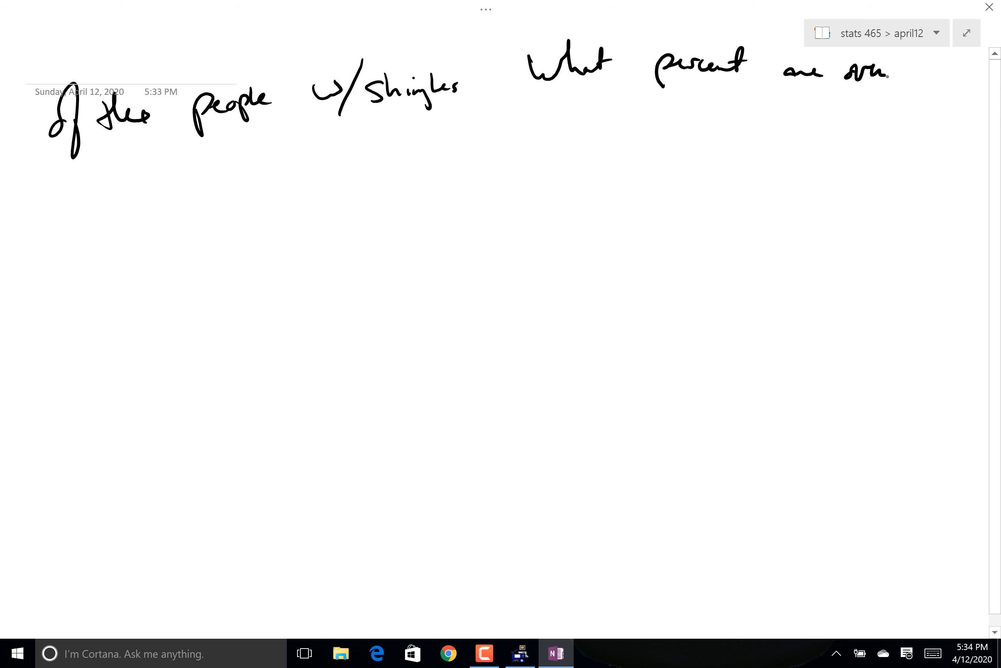
{"action": "left_click_drag", "start_coordinate": [900, 70], "coordinate": [938, 82]}
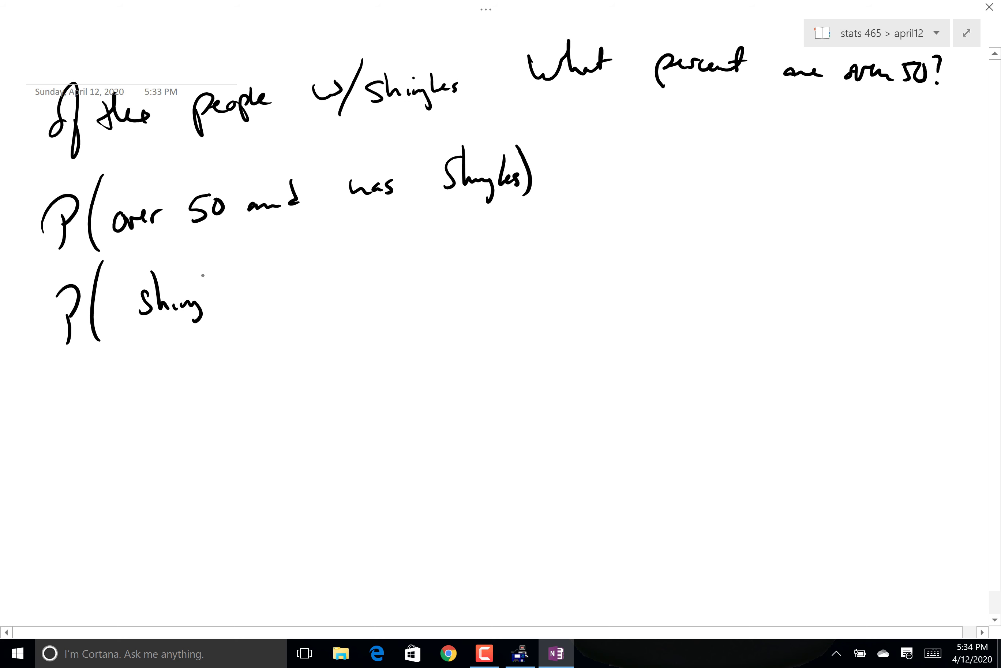
{"action": "left_click_drag", "start_coordinate": [67, 253], "coordinate": [488, 223]}
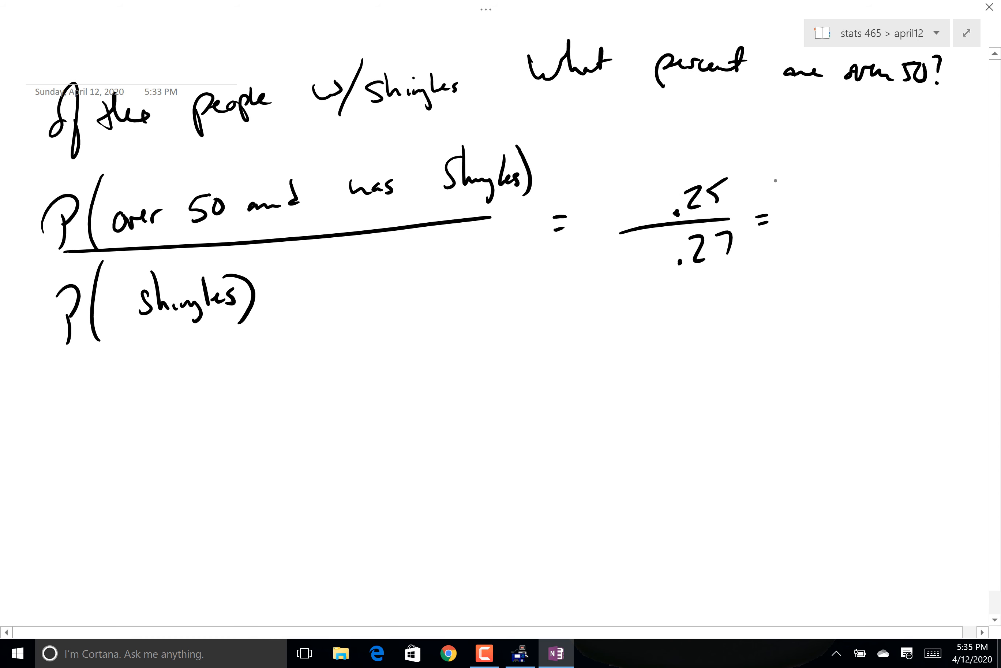
{"action": "type", "text": "93?"}
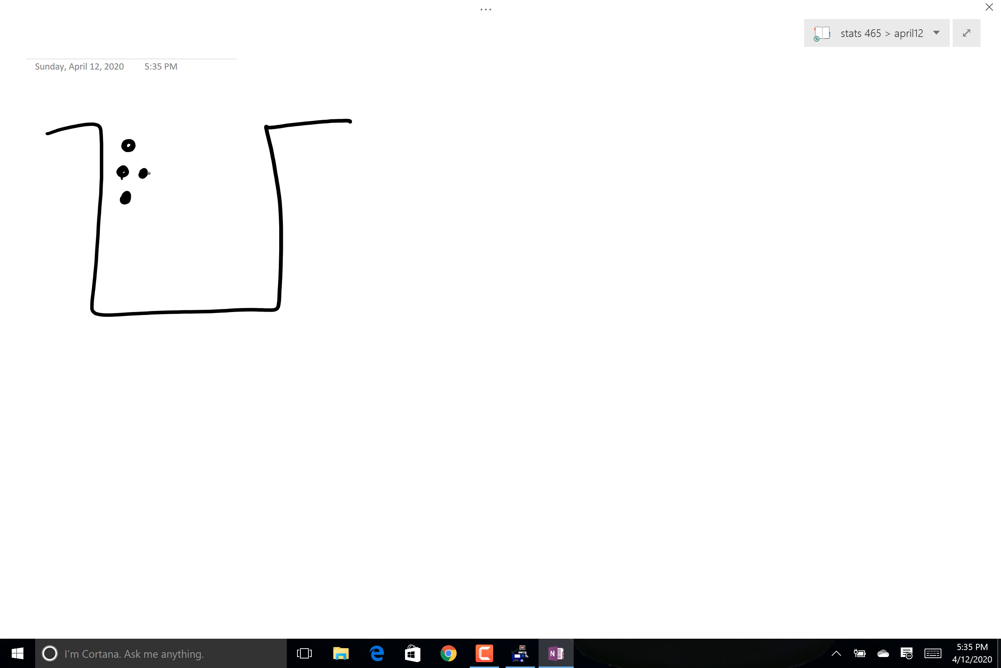
- Add black dots to the jar, switch to red ink and draw dots in the middle
{"action": "left_click_drag", "start_coordinate": [138, 156], "coordinate": [153, 188]}
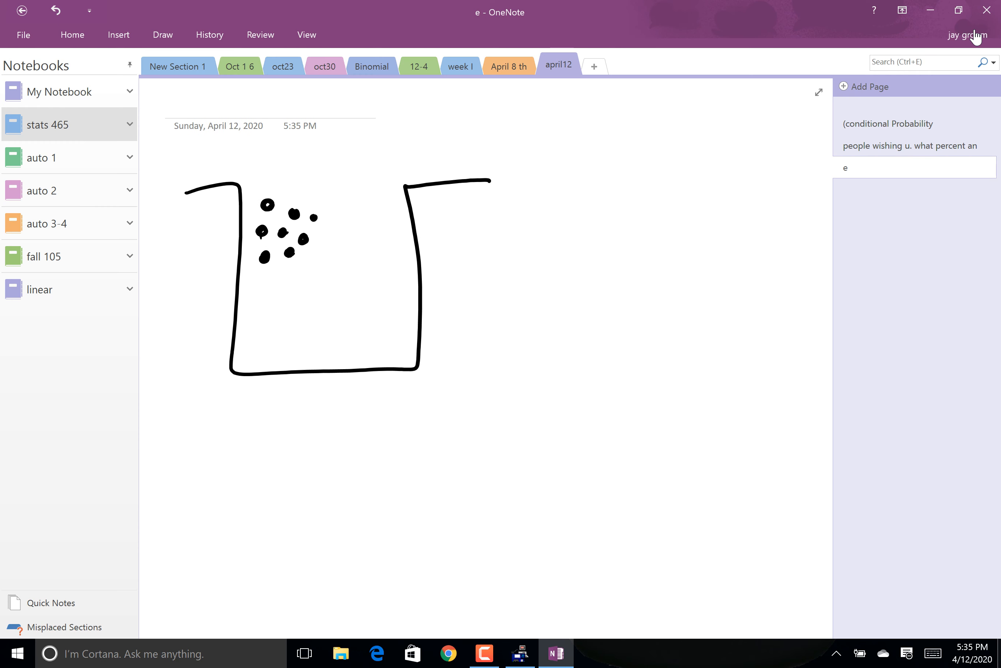
{"action": "left_click", "coordinate": [162, 35]}
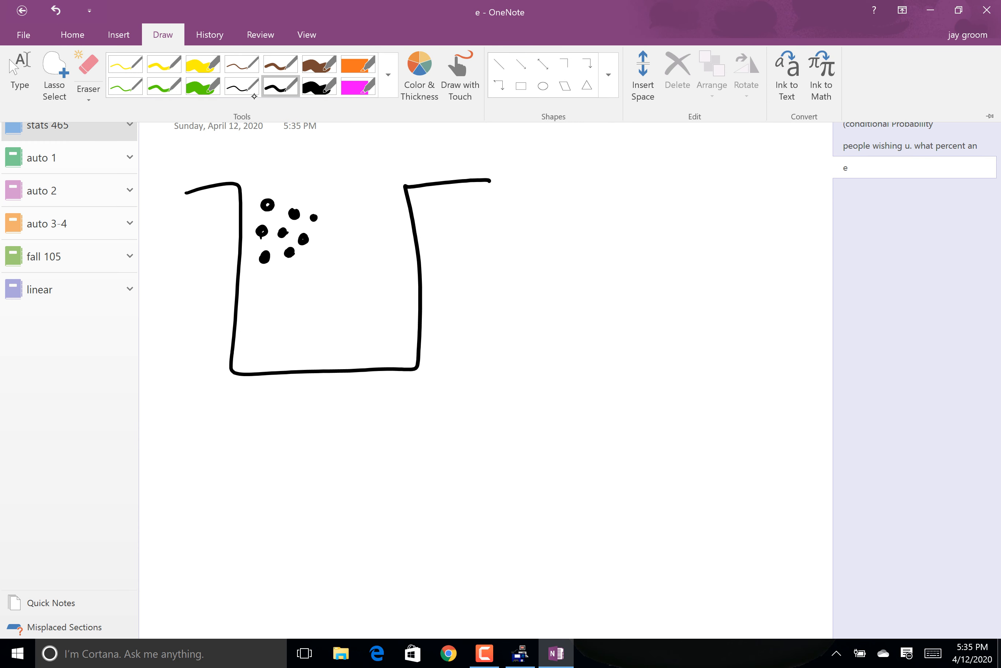
{"action": "left_click", "coordinate": [388, 74]}
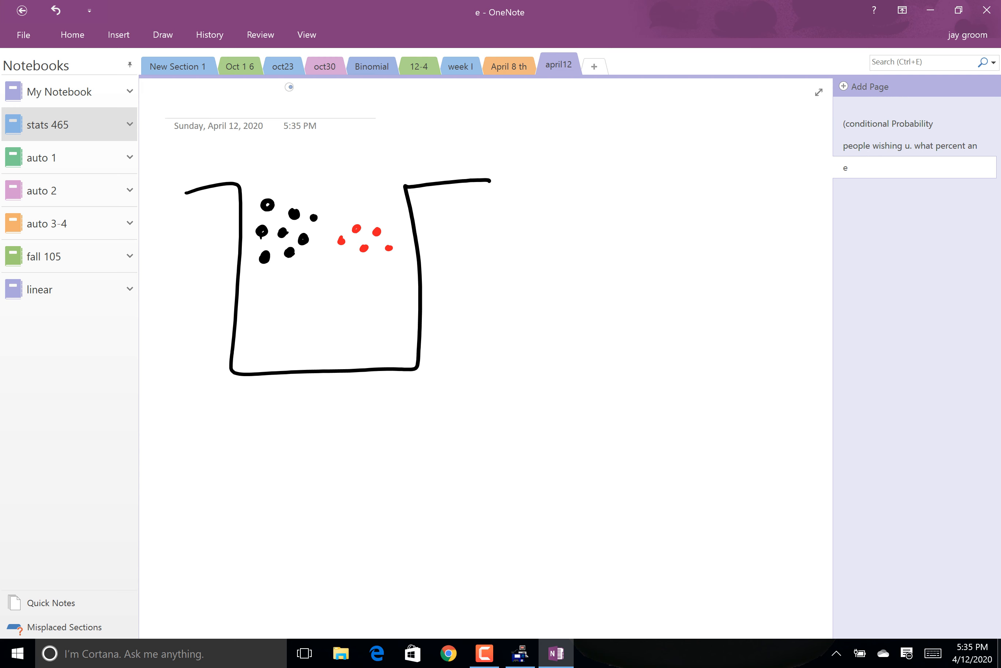
{"action": "left_click_drag", "start_coordinate": [290, 294], "coordinate": [309, 314]}
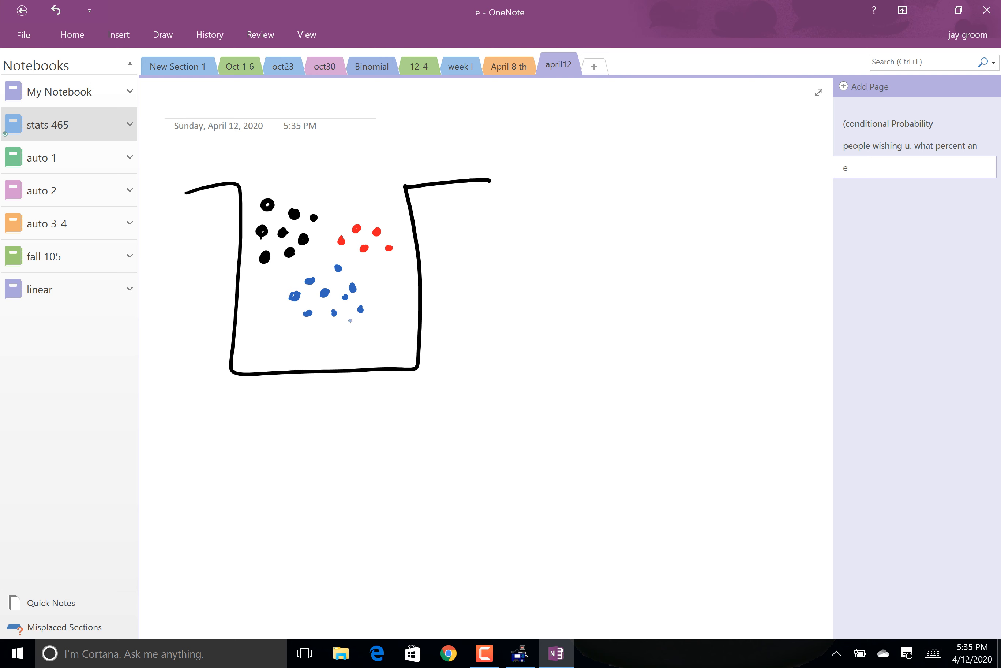
- Switch to green ink for the last dots and expand the page to full view
{"action": "left_click", "coordinate": [162, 35]}
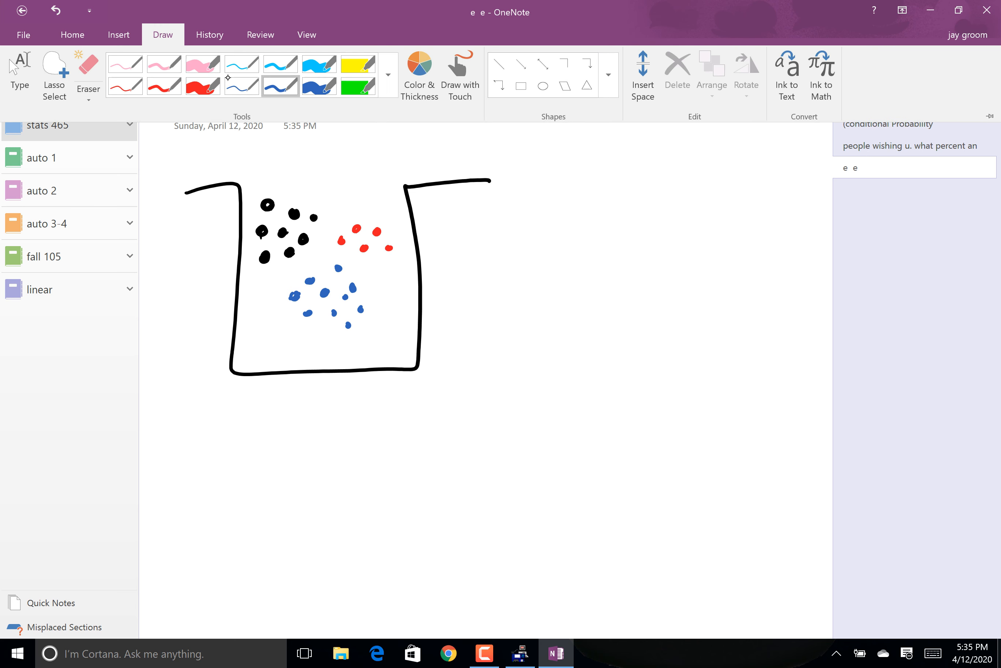
{"action": "left_click", "coordinate": [388, 75]}
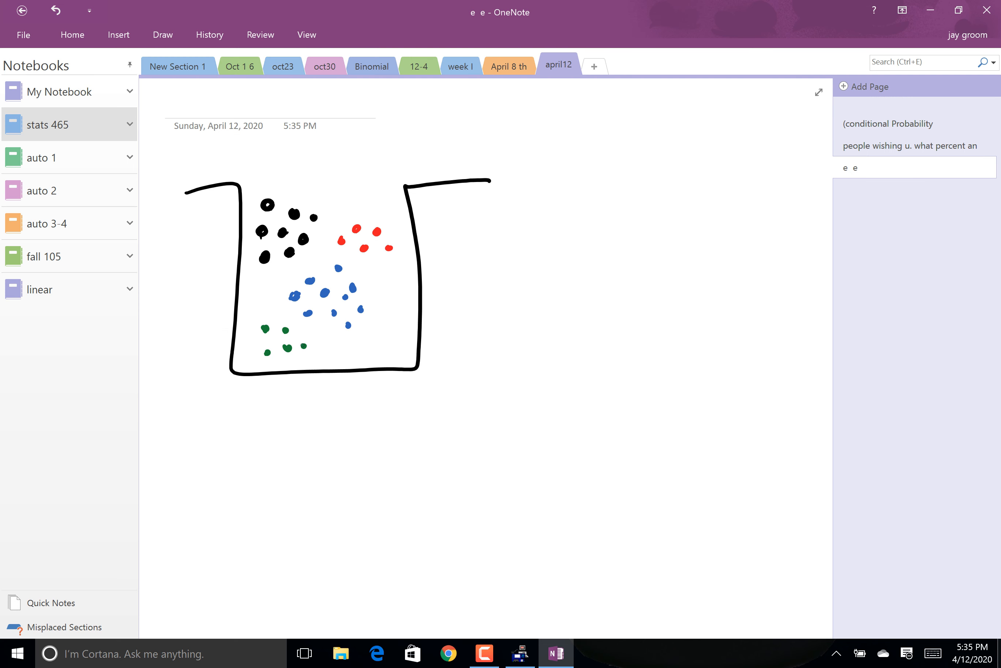
{"action": "key", "text": "Backspace"}
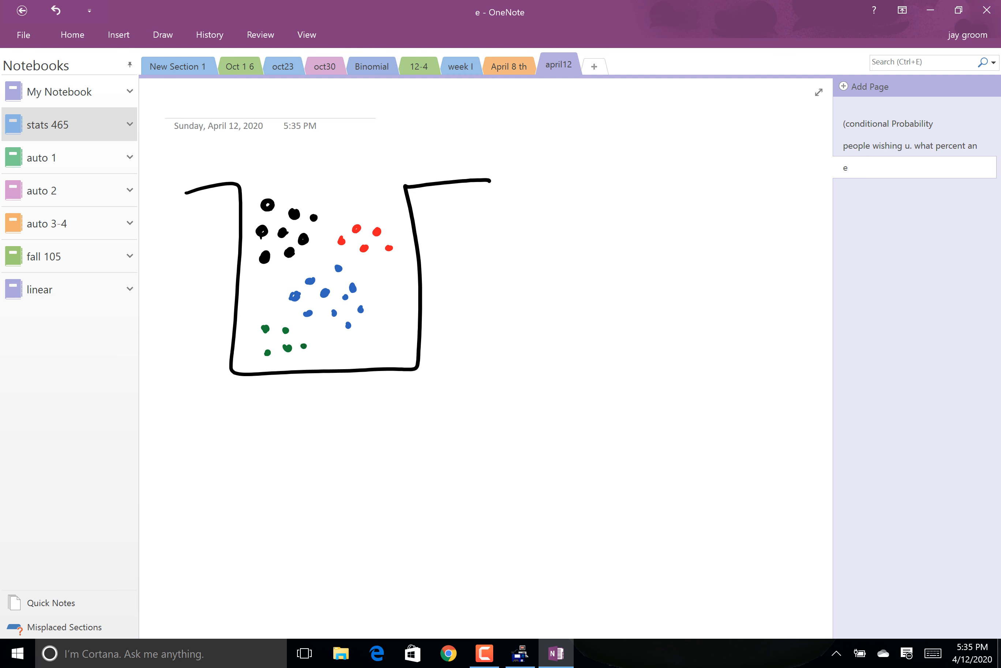
{"action": "left_click", "coordinate": [819, 92]}
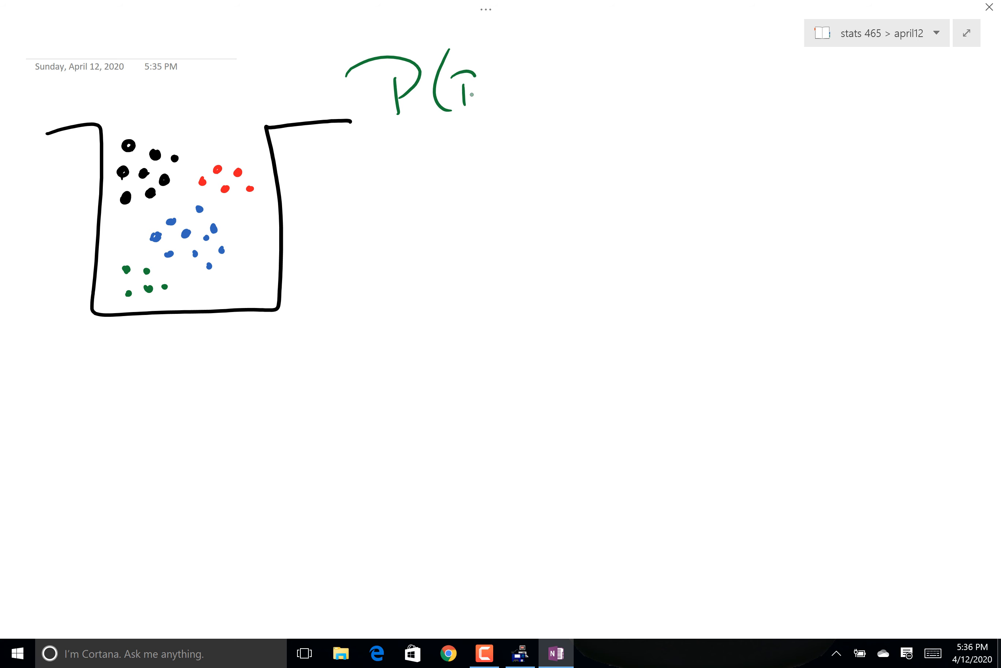
- Write P(Red) = 5/30 and the note 'I eat a Red one.'
{"action": "type", "text": "Red)"}
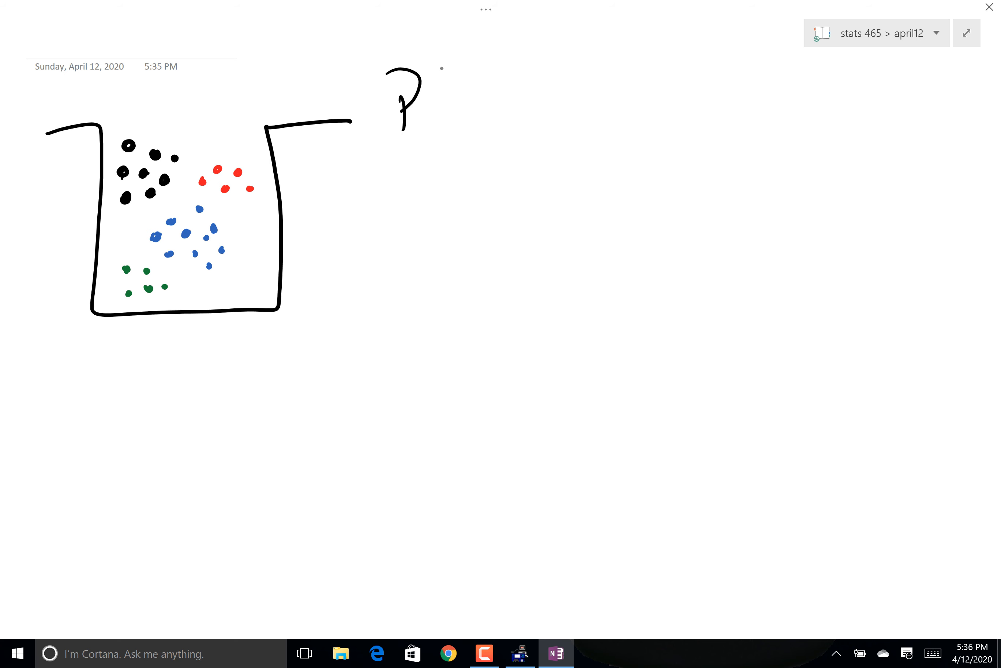
{"action": "type", "text": "(Red)"}
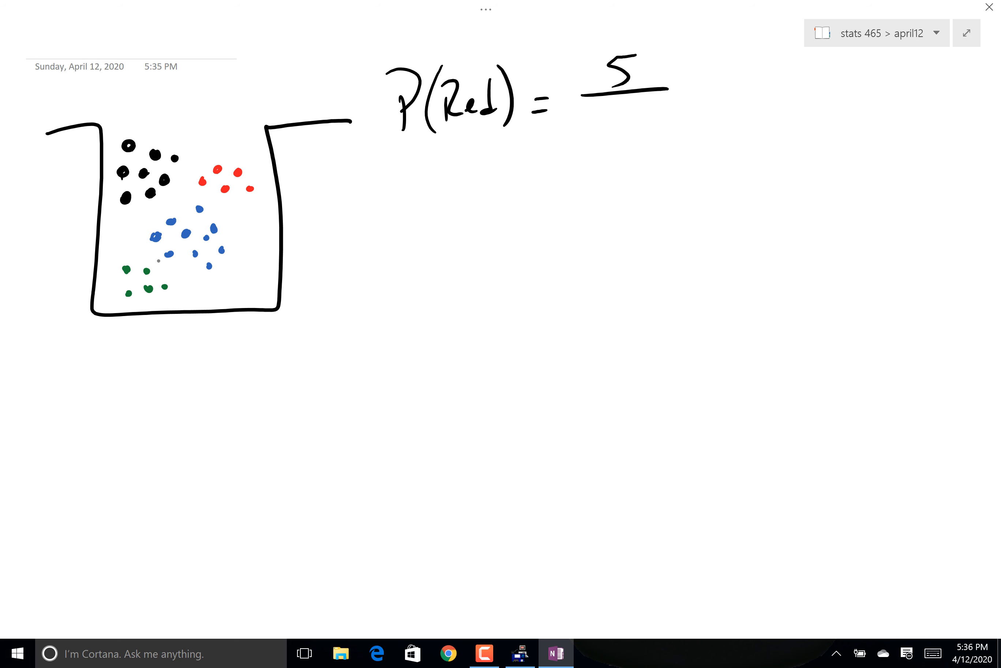
{"action": "type", "text": "30"}
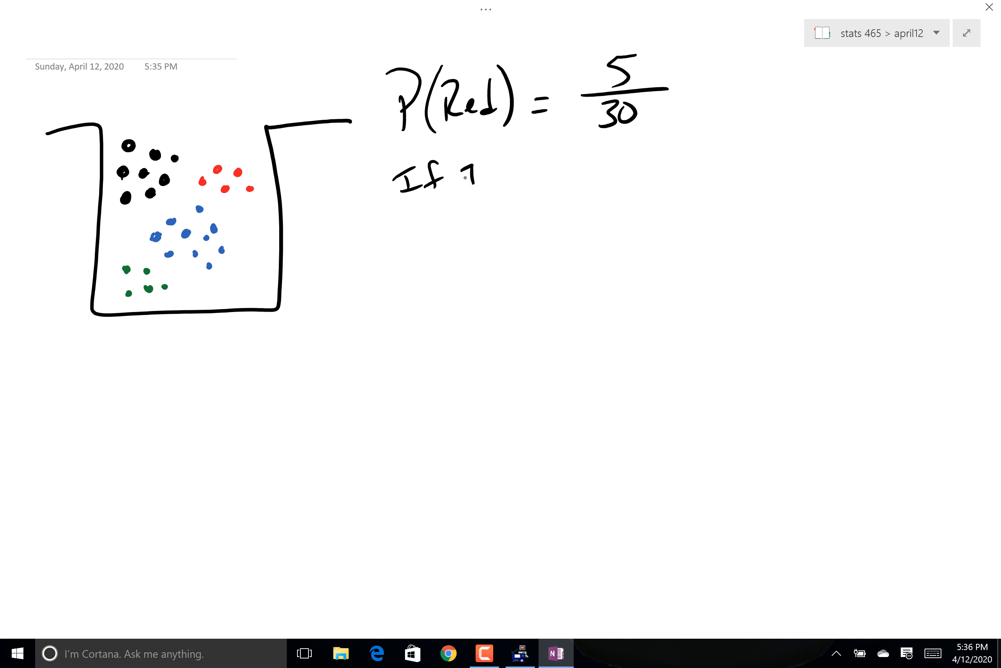
{"action": "type", "text": "I eat the r"}
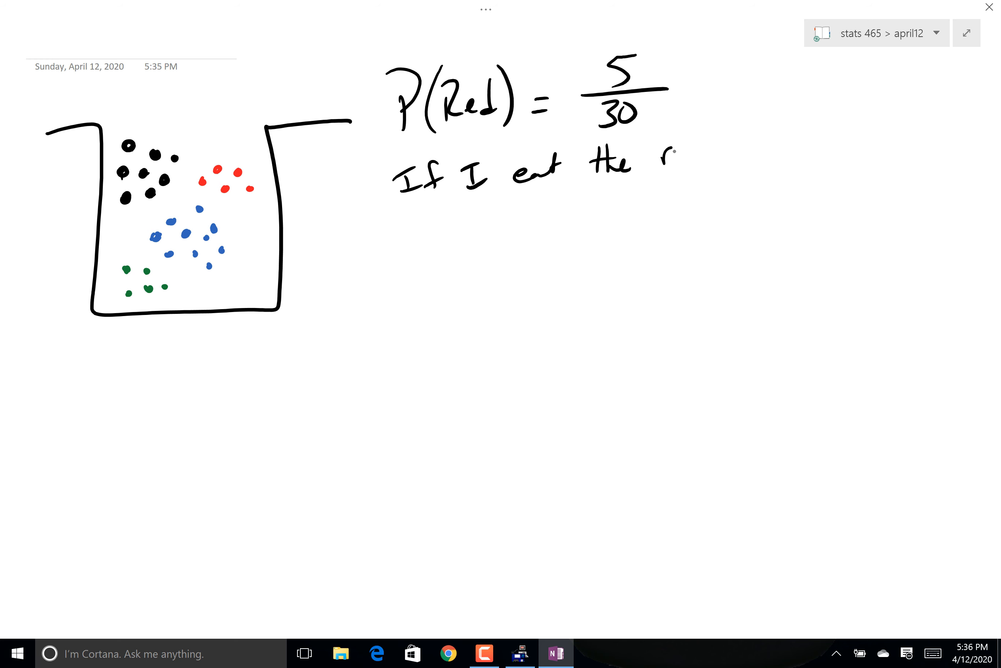
{"action": "type", "text": "Red one."}
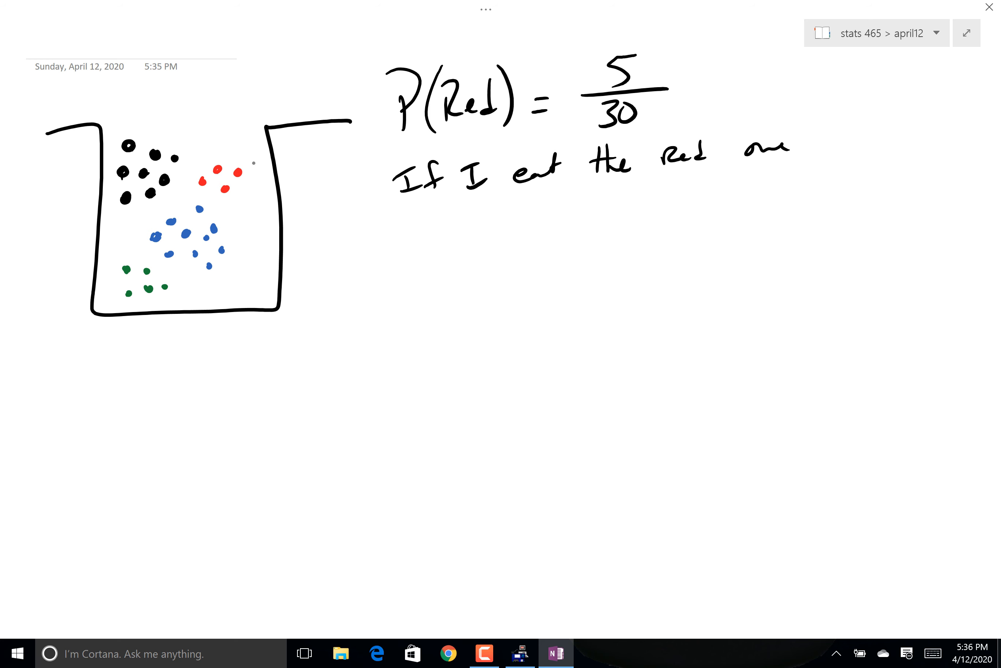
- Write P(Black|Red) = 8/29 and P(Red|Red) = 4/29 beneath it
{"action": "type", "text": "29"}
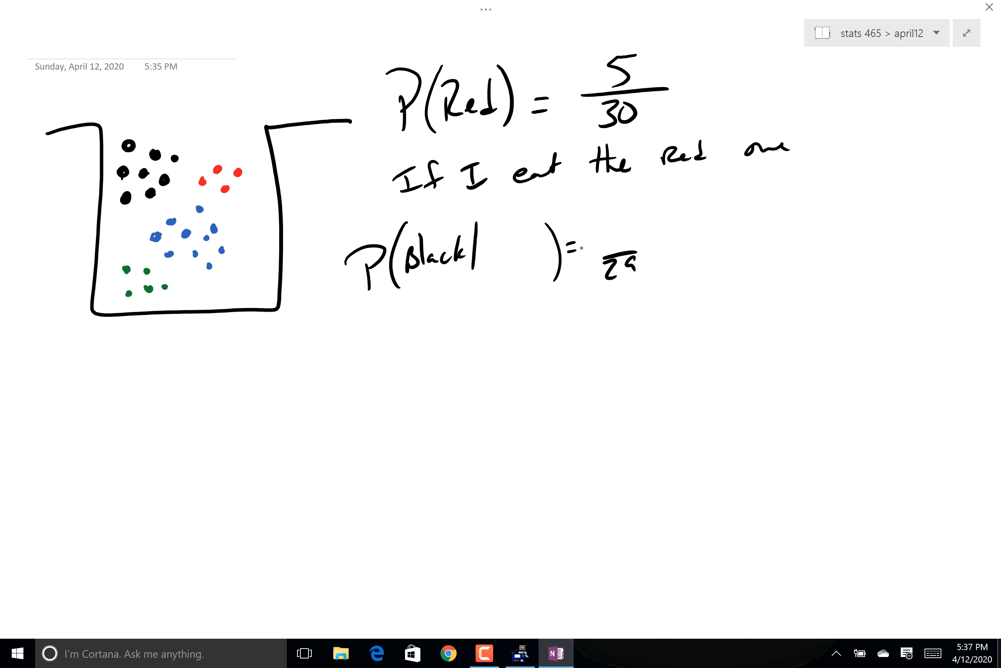
{"action": "type", "text": "R"}
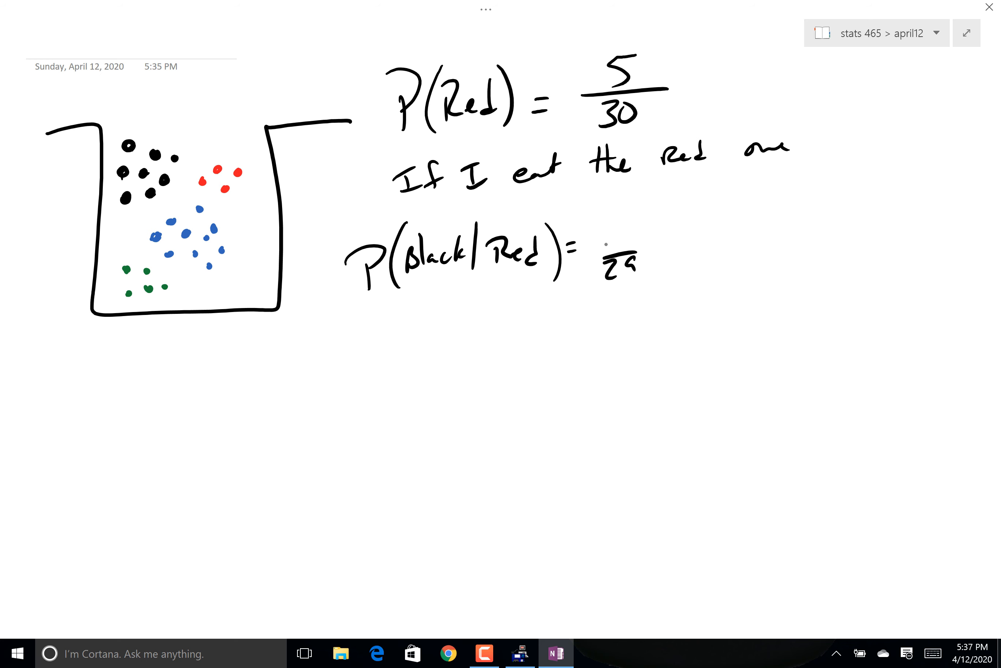
{"action": "type", "text": "8"}
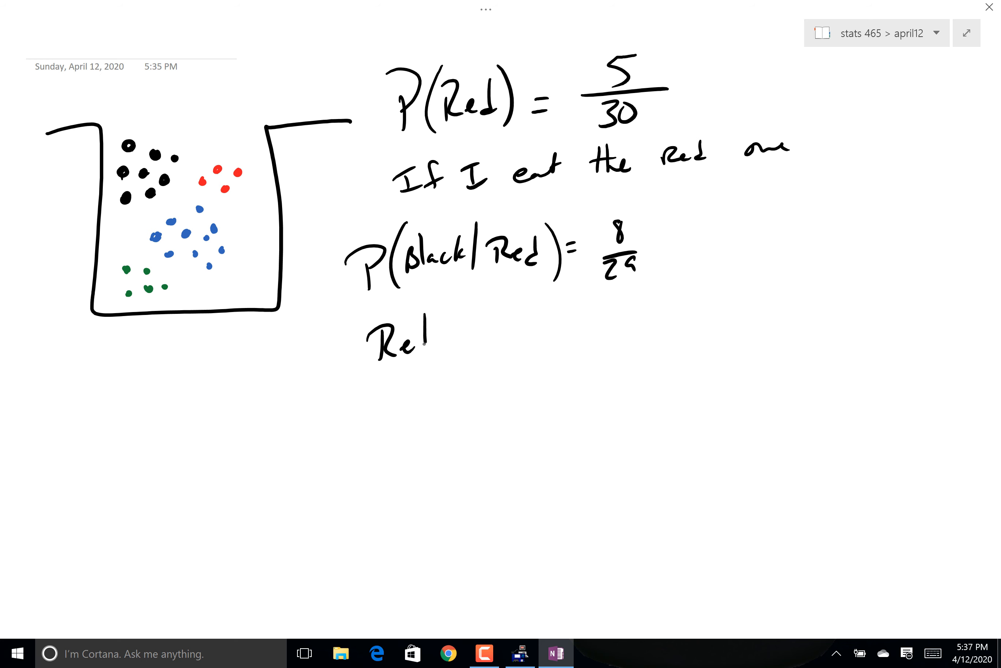
{"action": "type", "text": "Red /Red"}
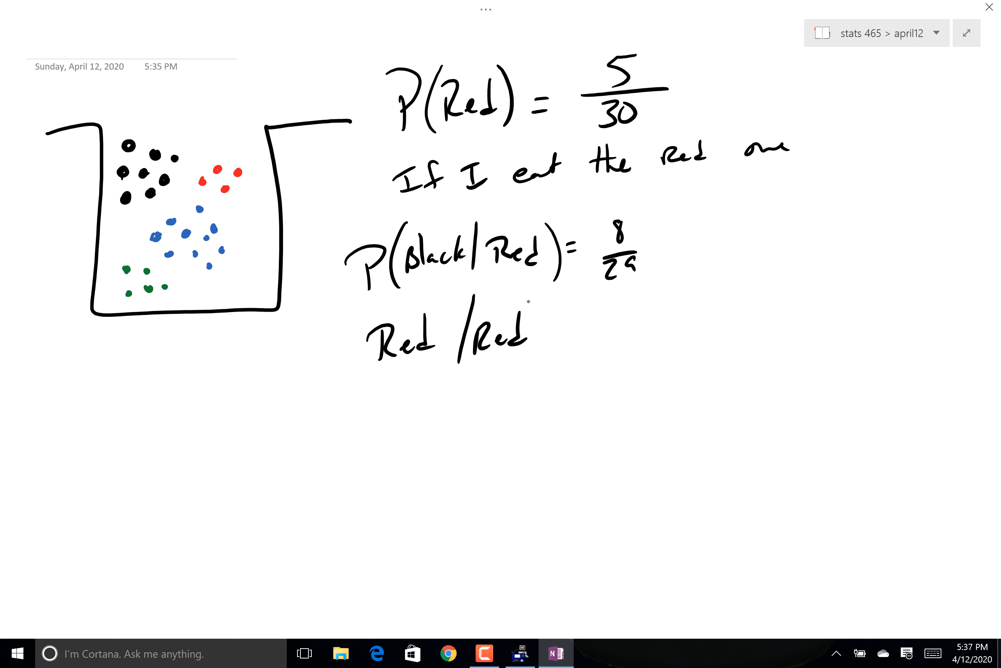
{"action": "type", "text": "(Red /Red) = 2n"}
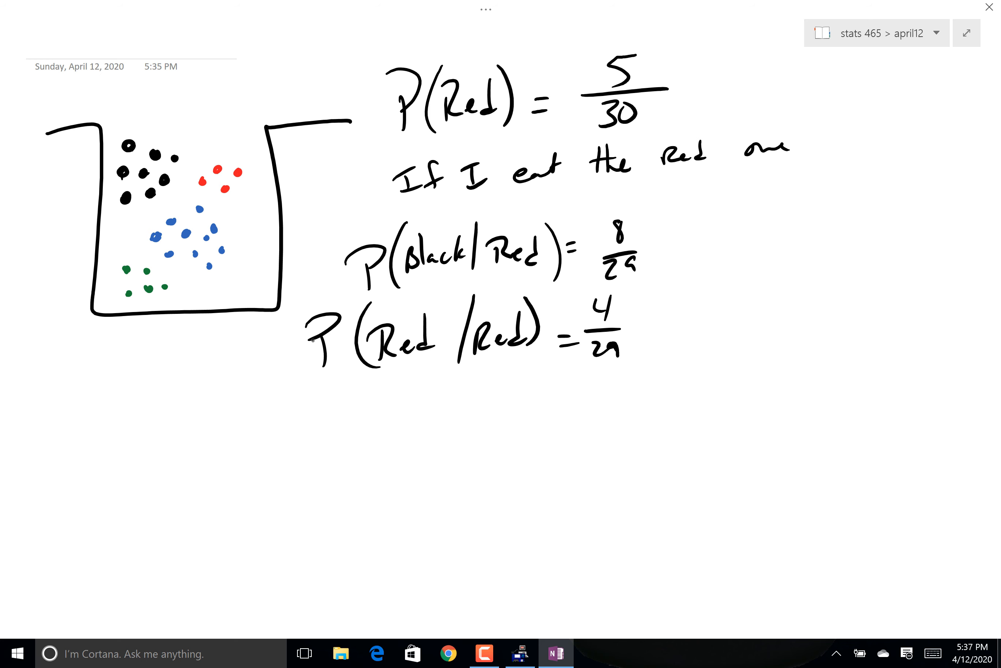
- Draw a brace grouping the probabilities labelled 'Dependent: selecting w/out replacement out of a small population'
{"action": "left_click_drag", "start_coordinate": [722, 58], "coordinate": [798, 185]}
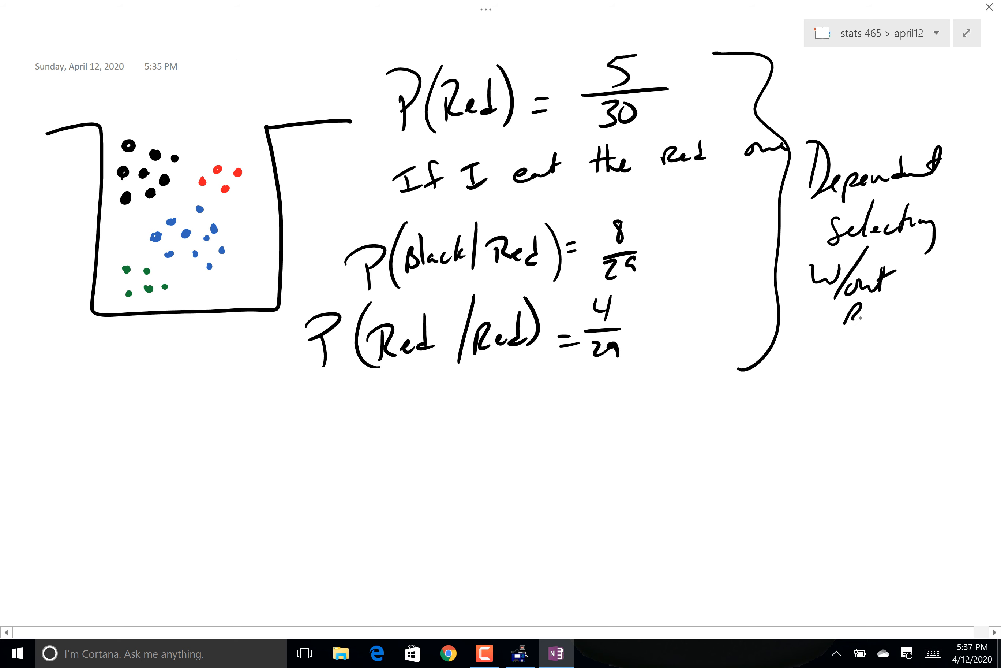
{"action": "type", "text": "Replace"}
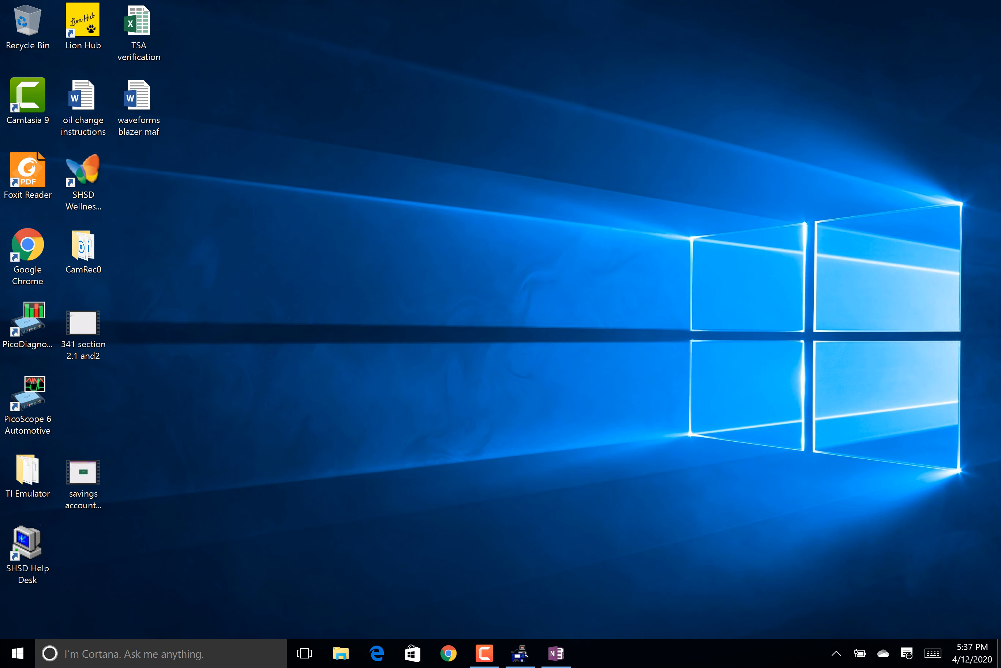
{"action": "left_click", "coordinate": [556, 653]}
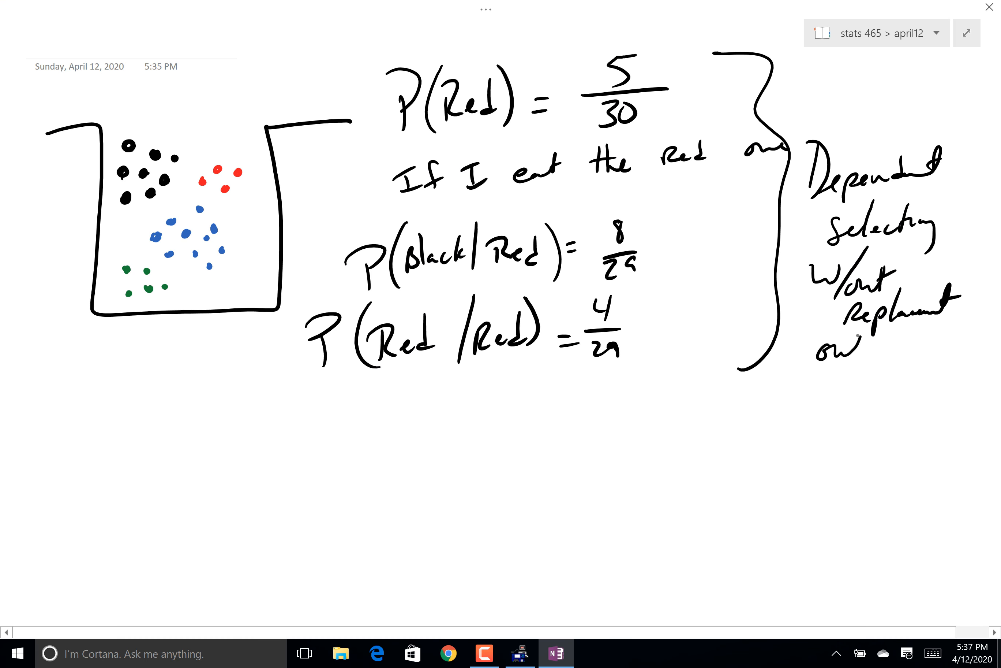
{"action": "type", "text": "out of a 5"}
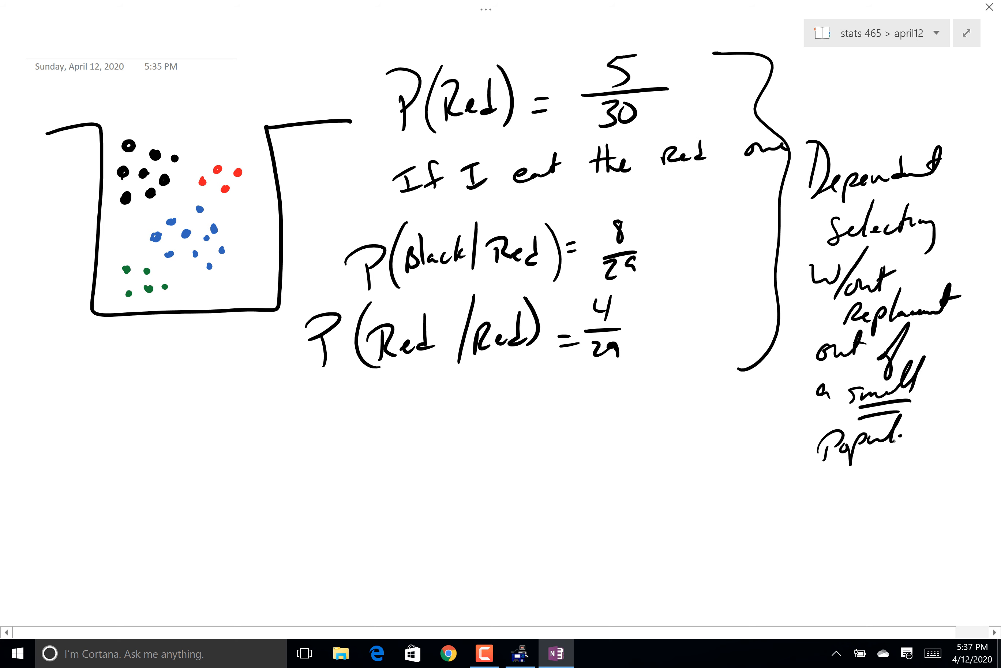
- Draw a semi truck with long trailer, cab, smokestack and wheels, labelled M&M's
{"action": "left_click_drag", "start_coordinate": [96, 423], "coordinate": [182, 423]}
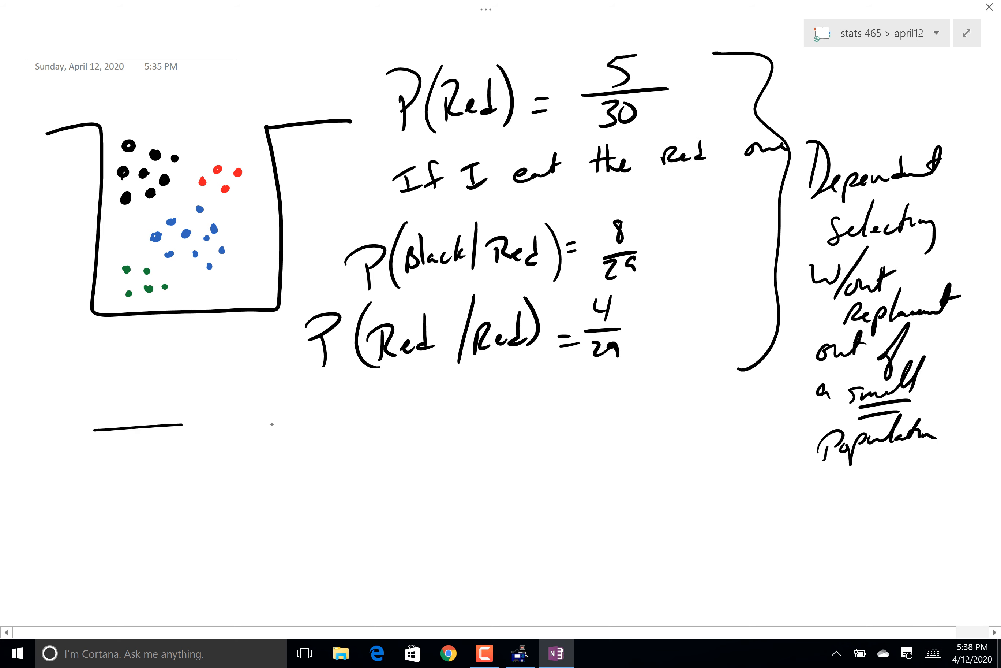
{"action": "left_click_drag", "start_coordinate": [96, 418], "coordinate": [581, 546]}
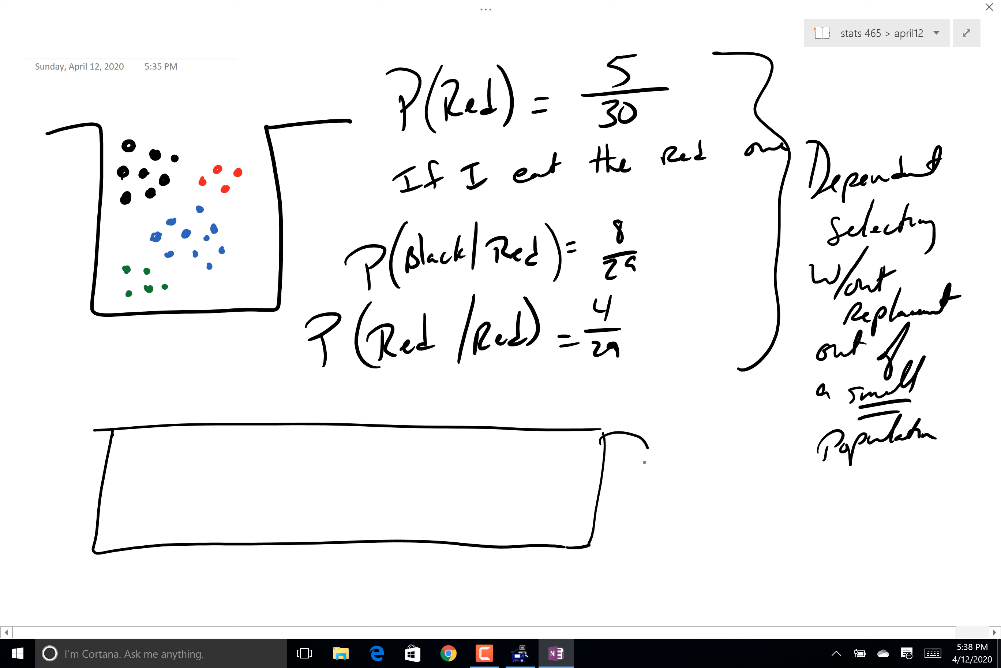
{"action": "left_click_drag", "start_coordinate": [603, 421], "coordinate": [629, 460]}
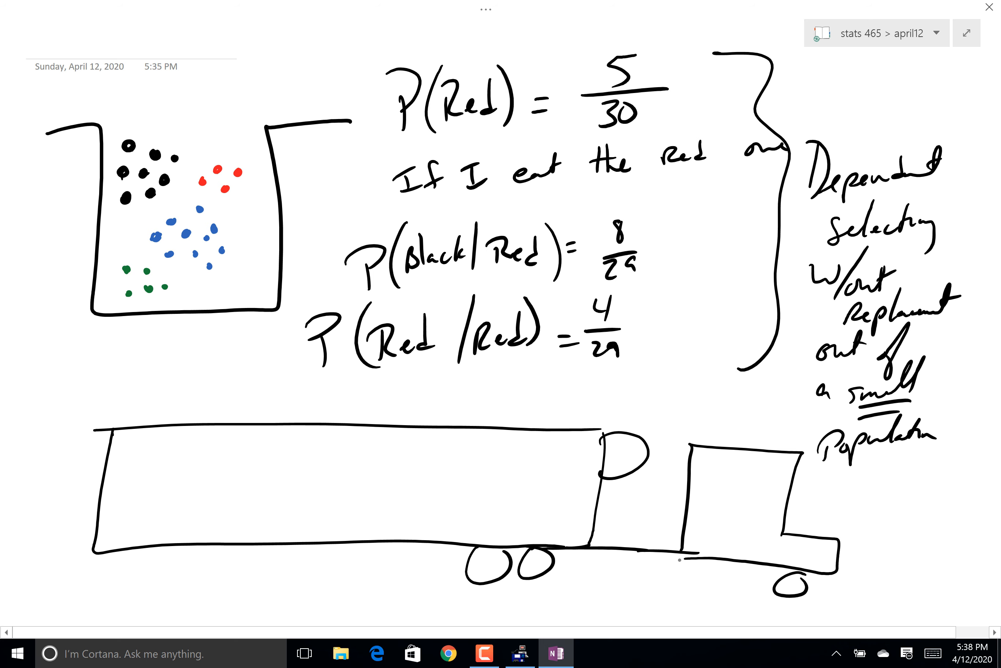
{"action": "left_click_drag", "start_coordinate": [741, 459], "coordinate": [773, 482]}
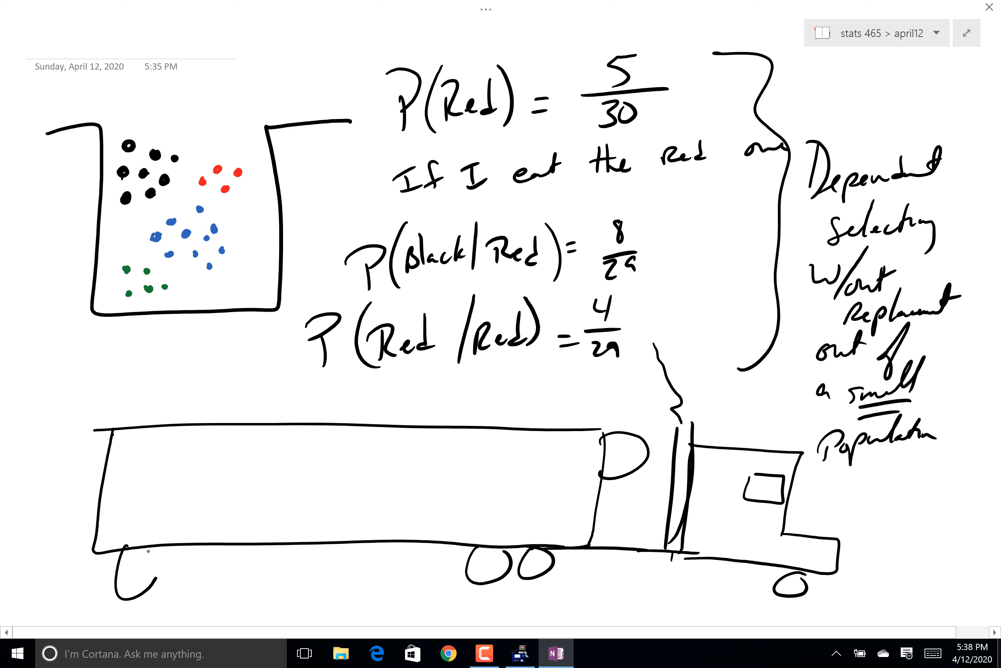
{"action": "left_click_drag", "start_coordinate": [115, 556], "coordinate": [198, 550]}
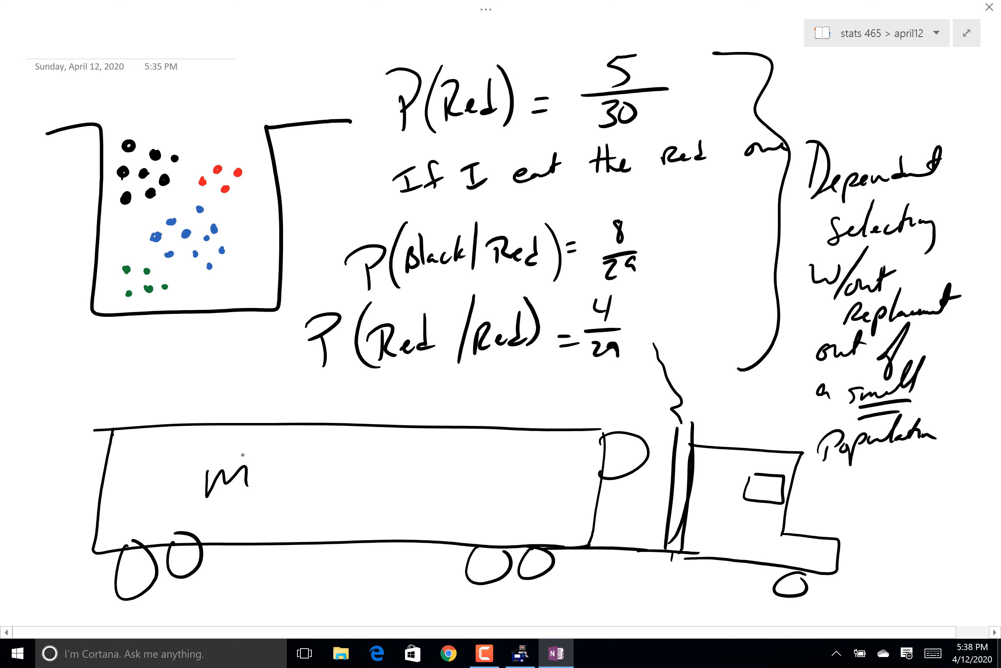
{"action": "left_click_drag", "start_coordinate": [268, 447], "coordinate": [300, 485]}
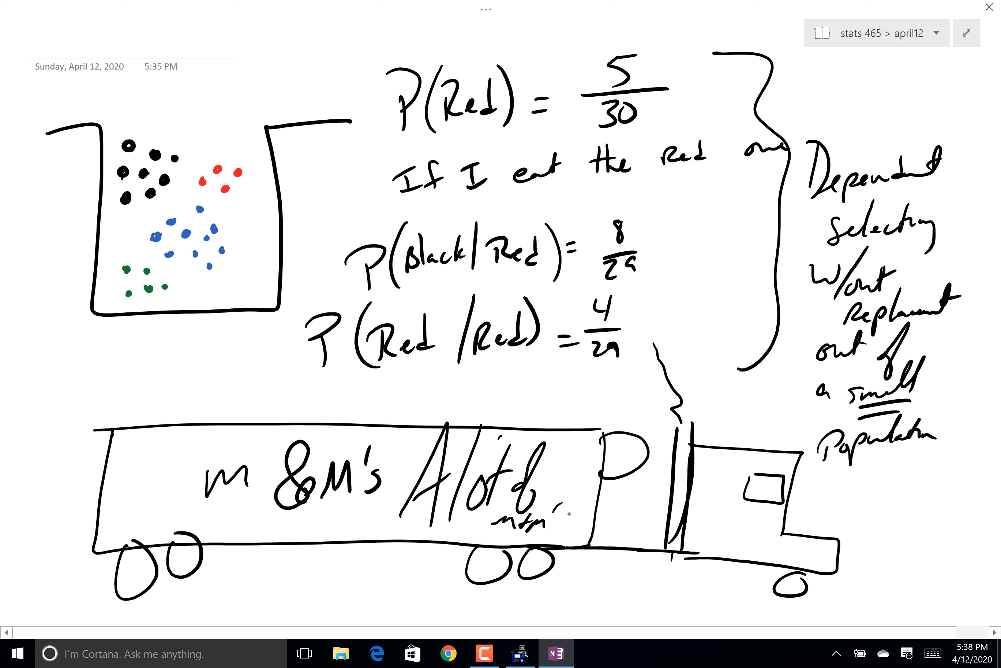
- Below the truck, draw a box labelled 'Olympic sized swimming pool' with 2,000,000
{"action": "scroll", "scroll_direction": "down", "scroll_amount": 3}
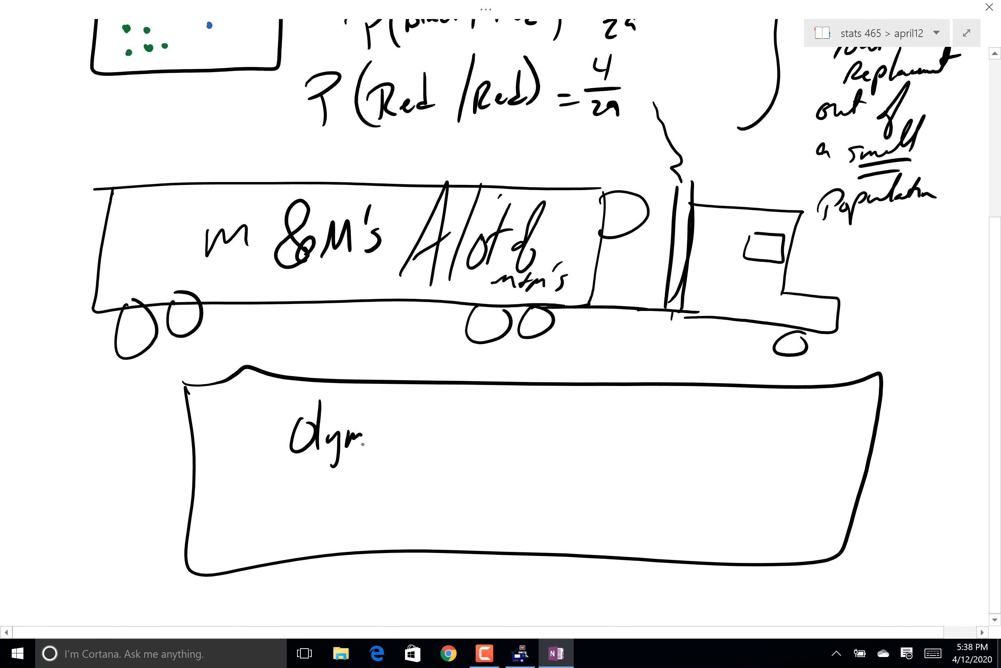
{"action": "type", "text": "Olympic sized swimming pool"}
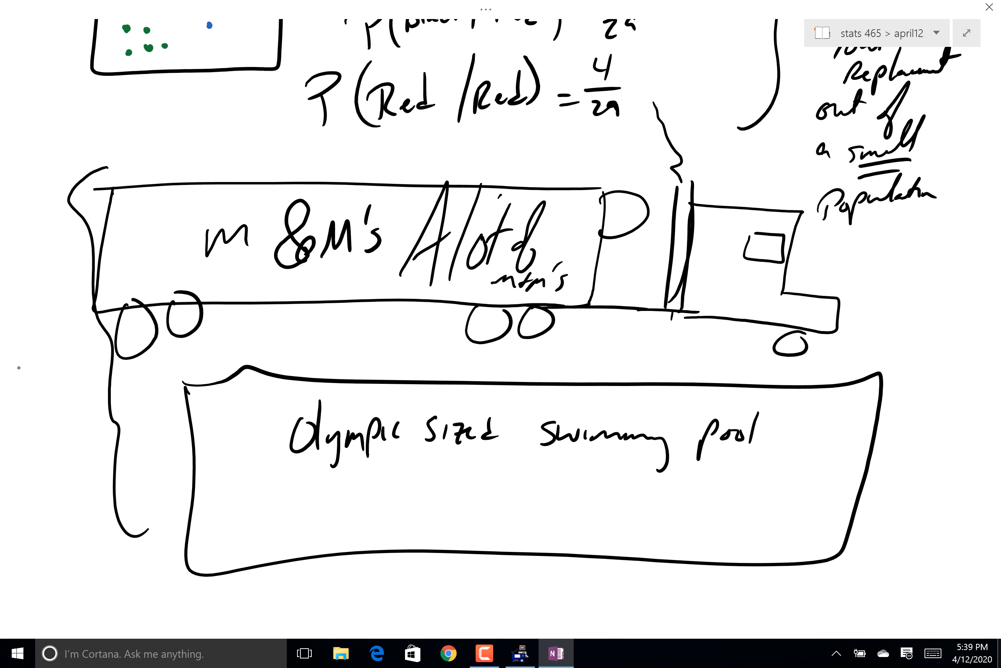
{"action": "type", "text": "2"}
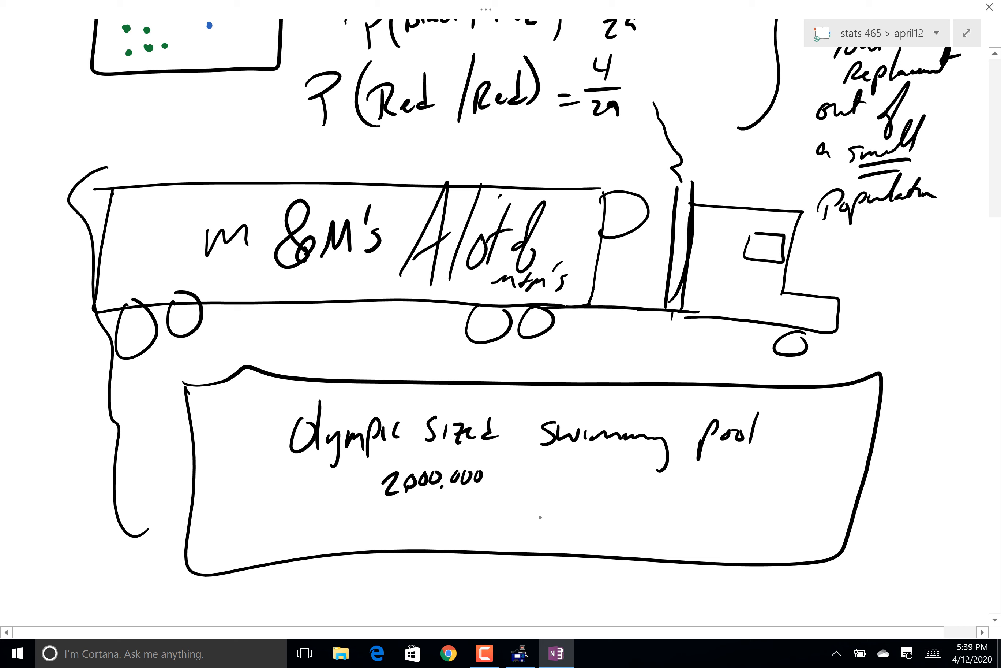
{"action": "type", "text": "300"}
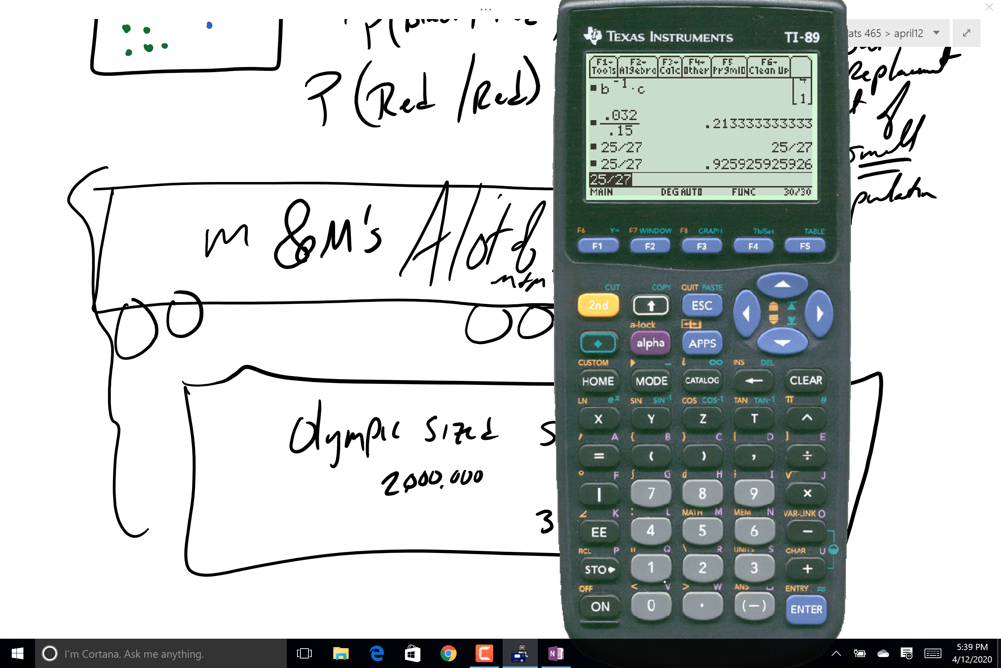
- Evaluate 2000000/30000000 = 1/15 and 199999/29999999 on the TI-89, then return to the notes
{"action": "left_click", "coordinate": [653, 605]}
{"action": "type", "text": "2000000/3"}
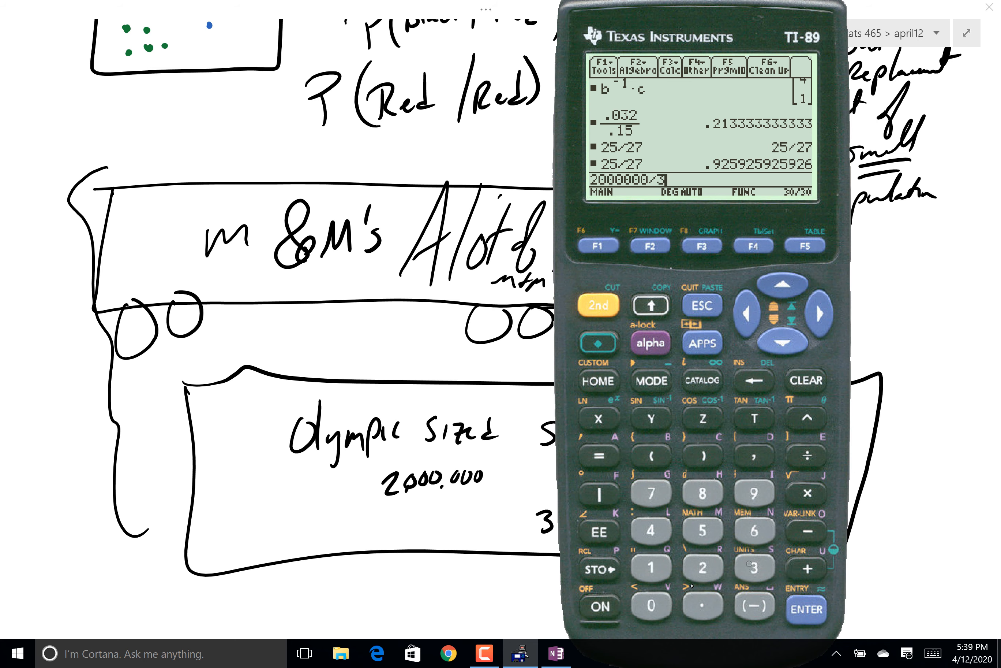
{"action": "left_click", "coordinate": [651, 604]}
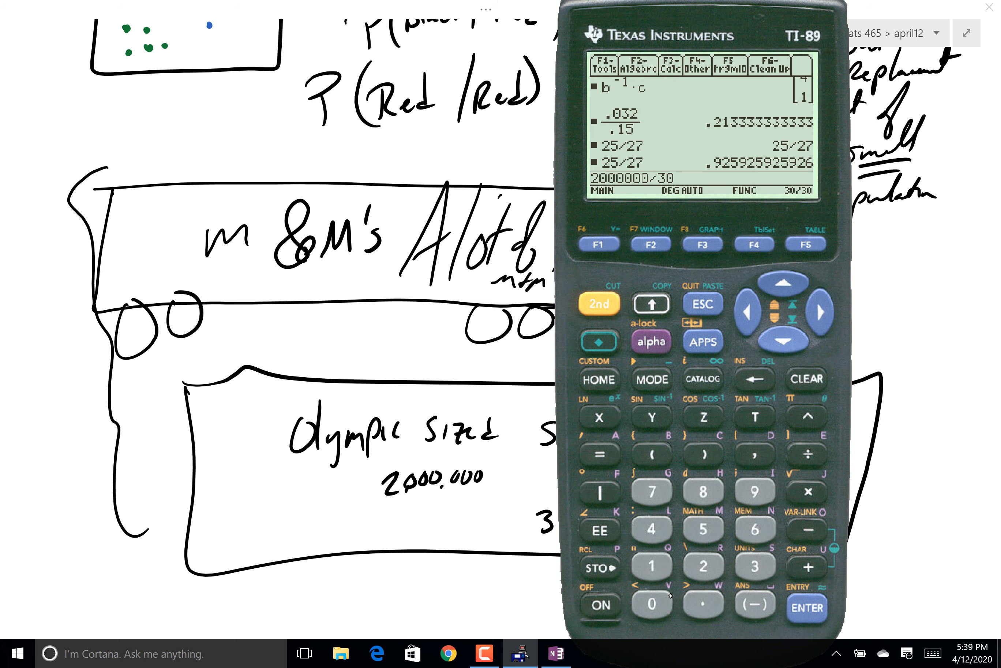
{"action": "left_click", "coordinate": [652, 604]}
{"action": "type", "text": "199999"}
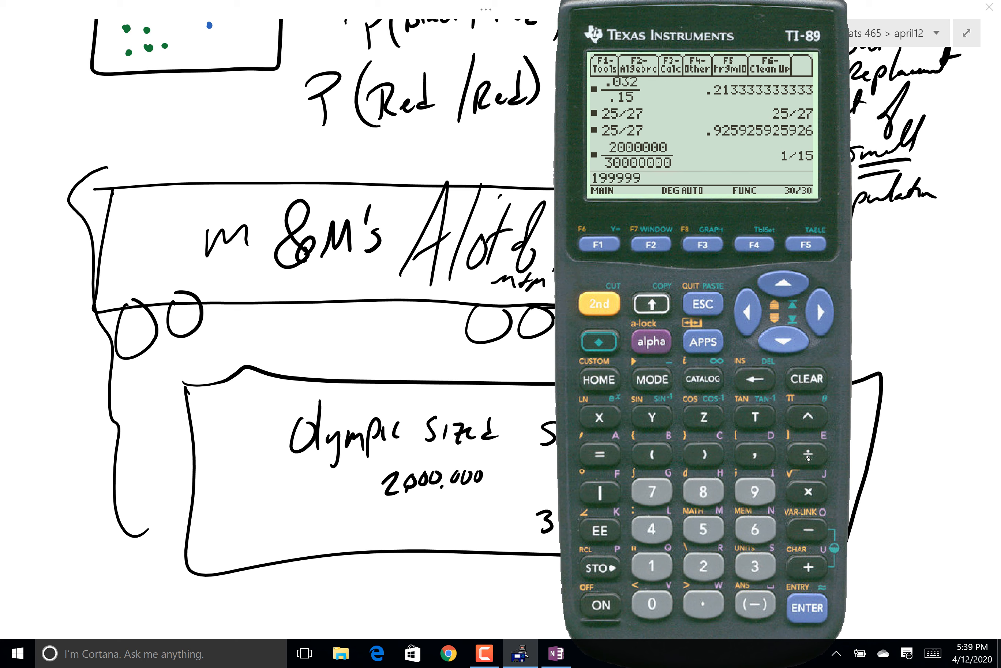
{"action": "type", "text": "/29999999"}
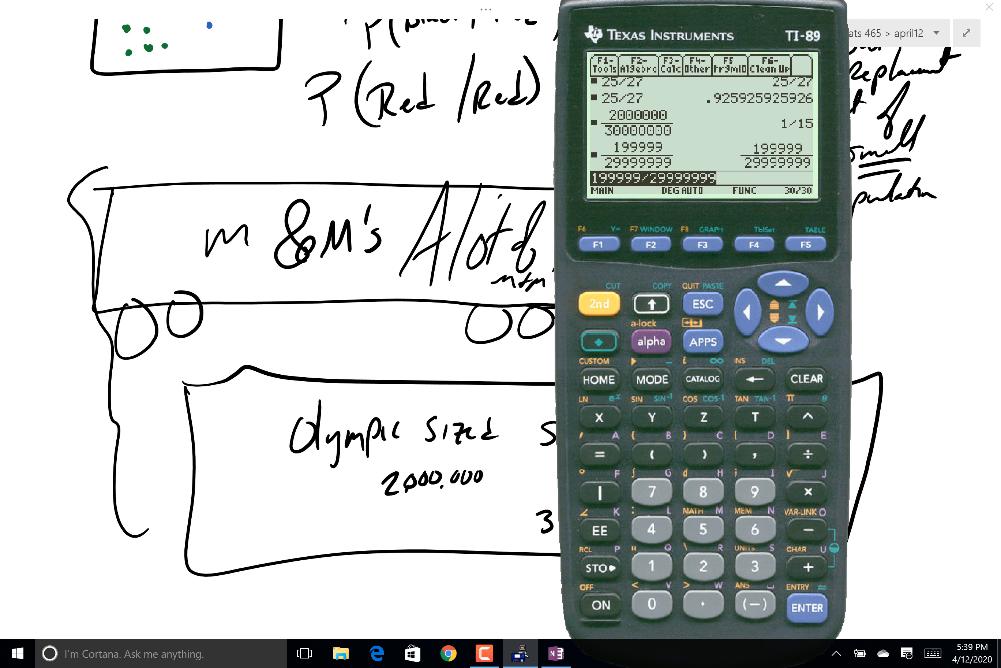
{"action": "left_click", "coordinate": [805, 609]}
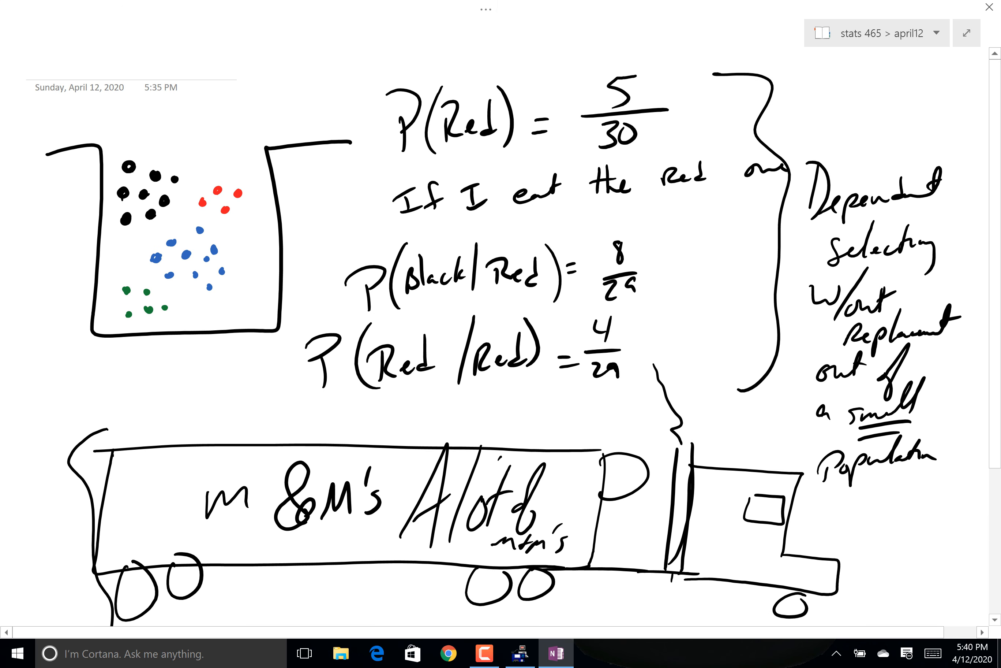
- Copy the candy jar drawing onto a new page and get ready to write P(Black and … beneath it
{"action": "left_click_drag", "start_coordinate": [58, 128], "coordinate": [323, 306]}
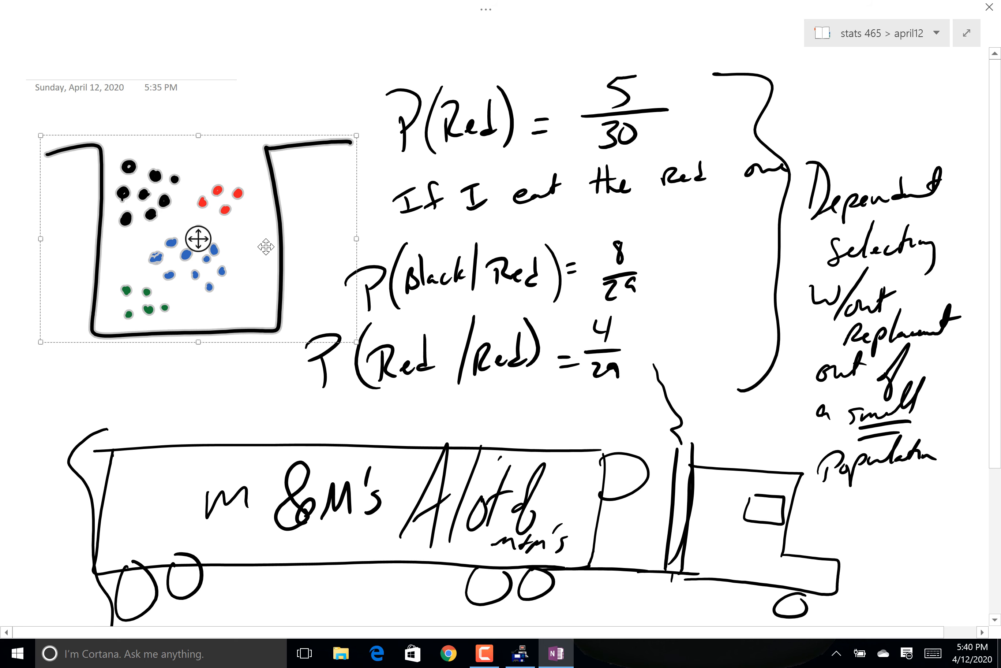
{"action": "mouse_move", "coordinate": [305, 269]}
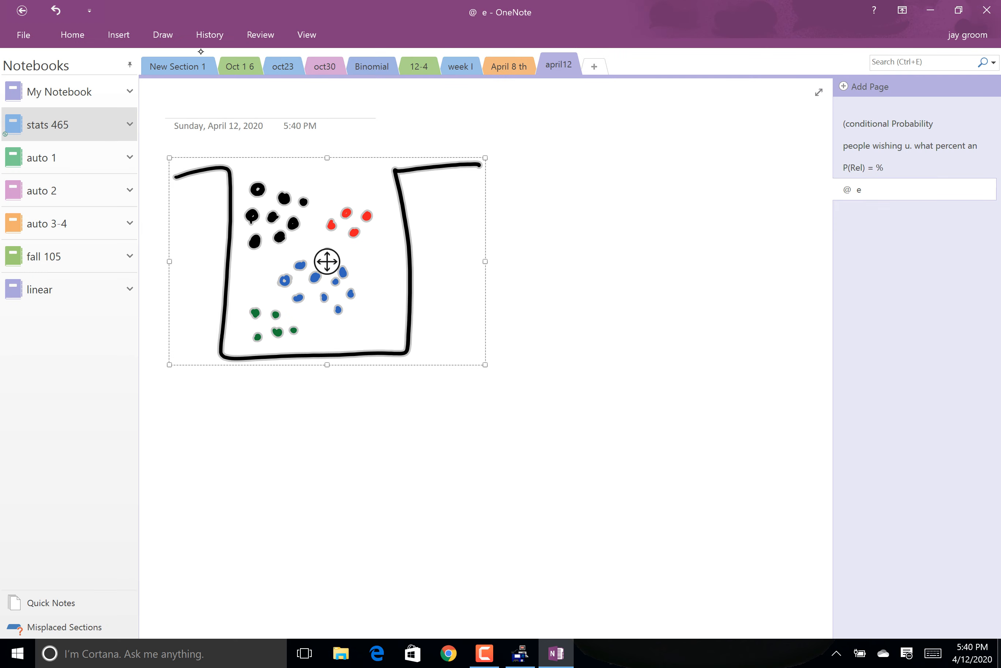
{"action": "left_click", "coordinate": [163, 34]}
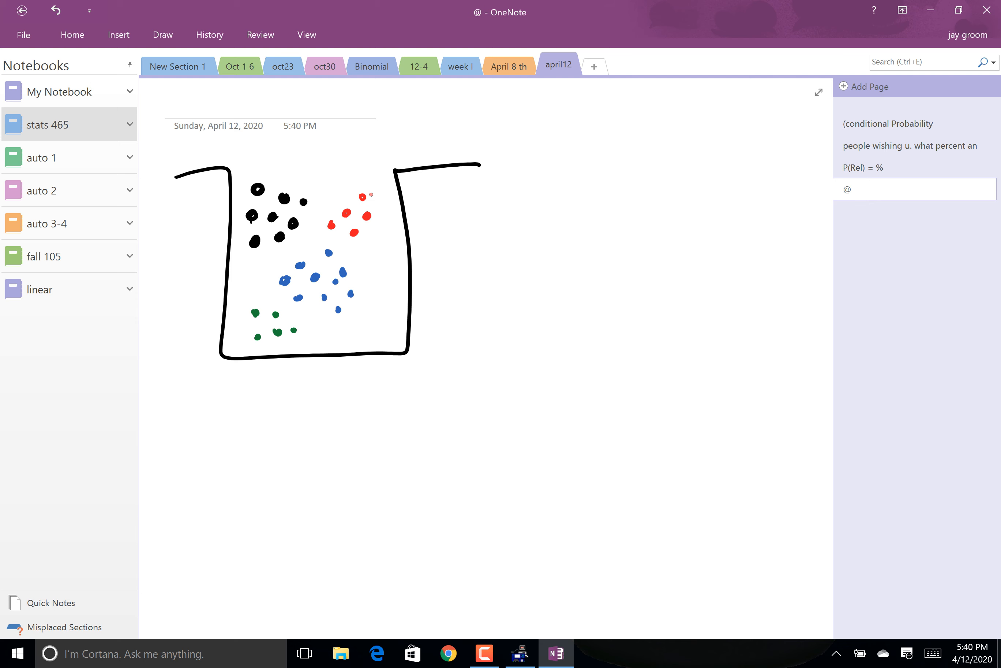
{"action": "left_click", "coordinate": [163, 35]}
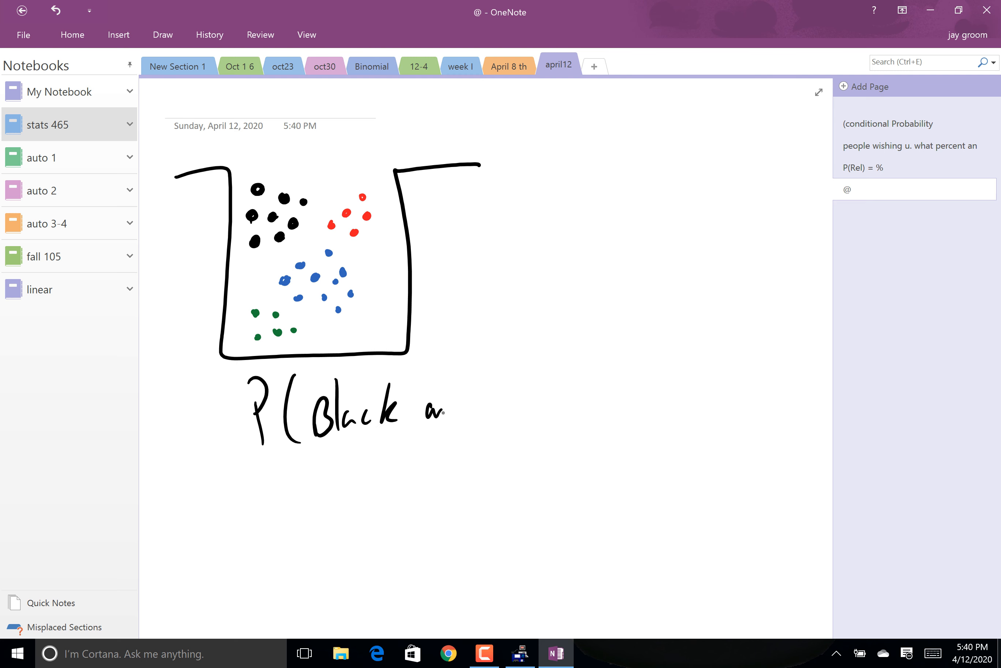
- Handwrite the black-then-blue product 8/30 · 10/29 and begin P(Black and Blue) beneath
{"action": "left_click_drag", "start_coordinate": [448, 409], "coordinate": [568, 393]}
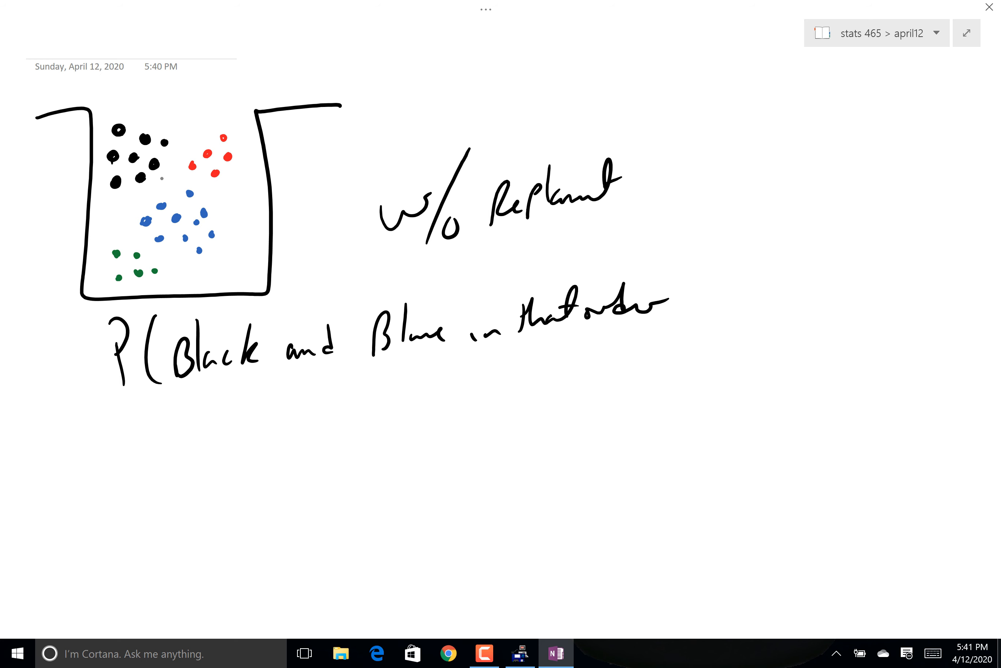
{"action": "type", "text": "8/30 ·"}
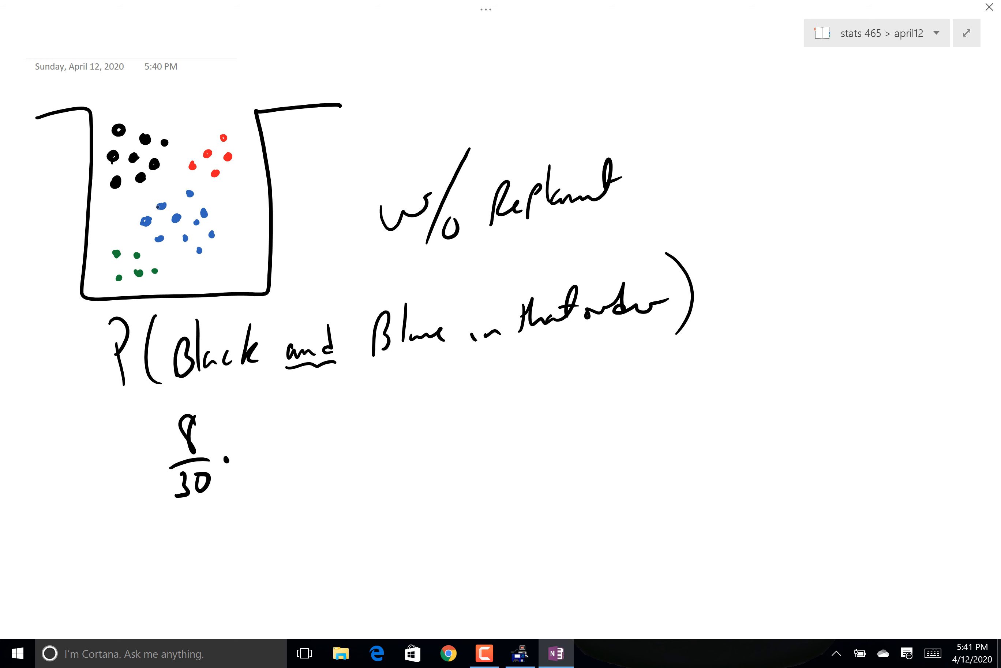
{"action": "type", "text": "10"}
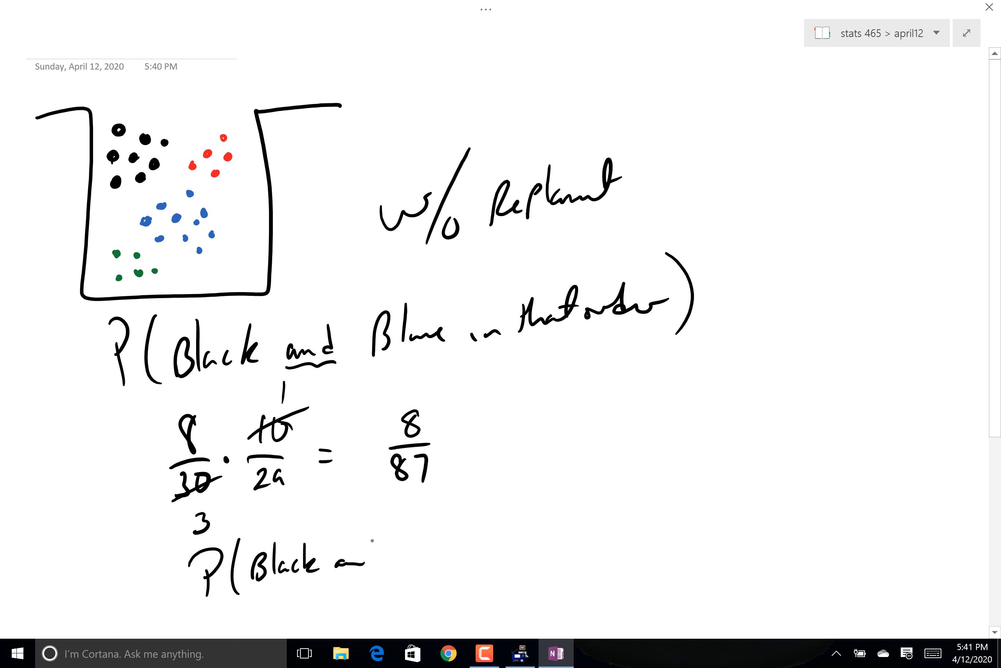
- Handwrite both orderings, 8/30·10/29 and then 10/30·8/29, for P(Black and Blue)
{"action": "type", "text": "and Blue"}
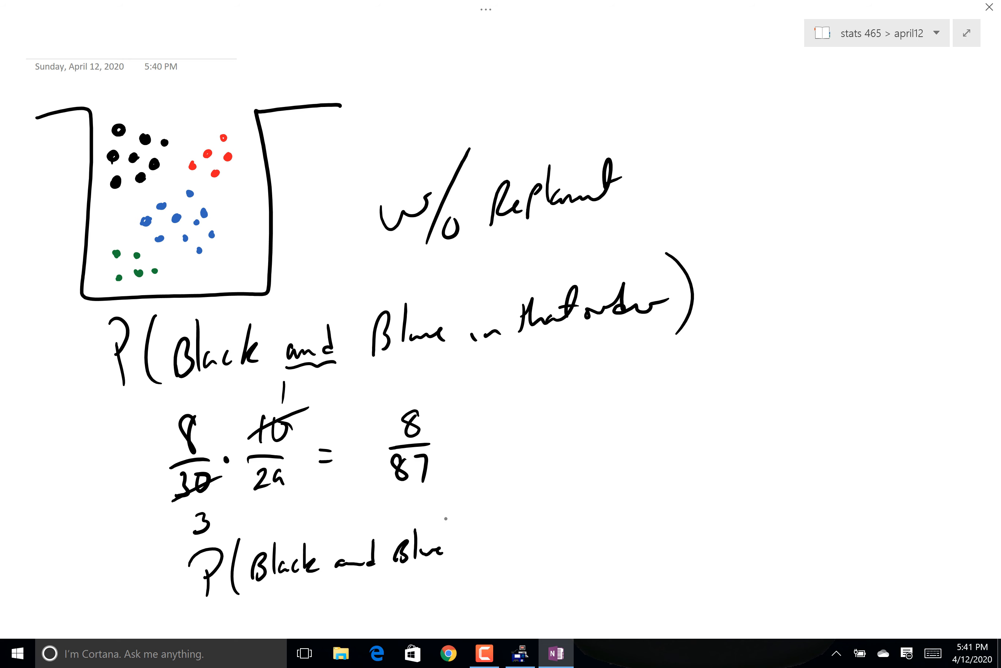
{"action": "scroll", "scroll_direction": "down", "scroll_amount": 3}
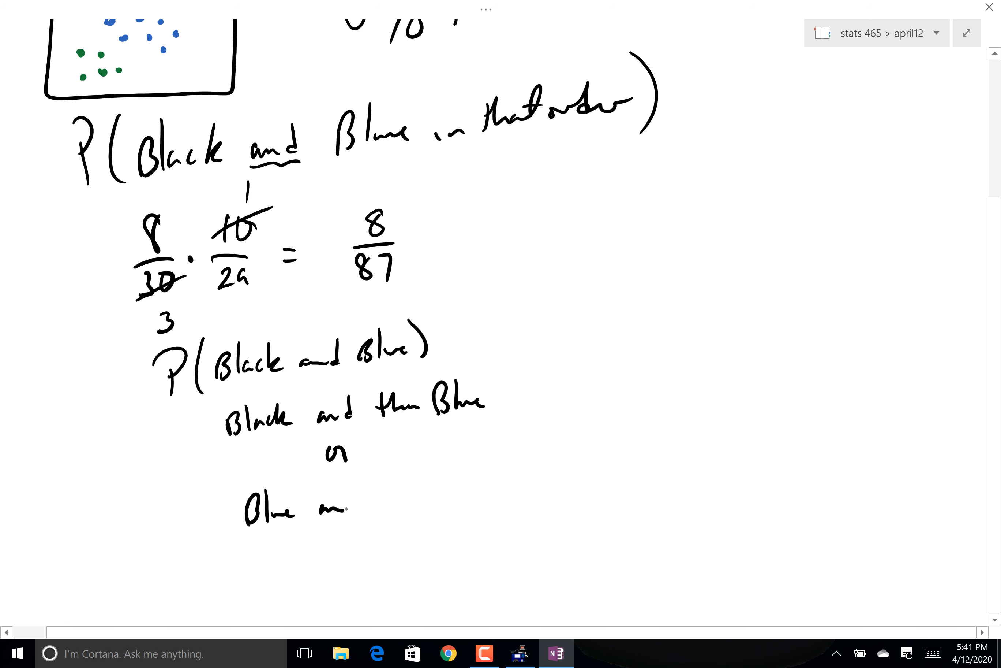
{"action": "type", "text": "and then Black"}
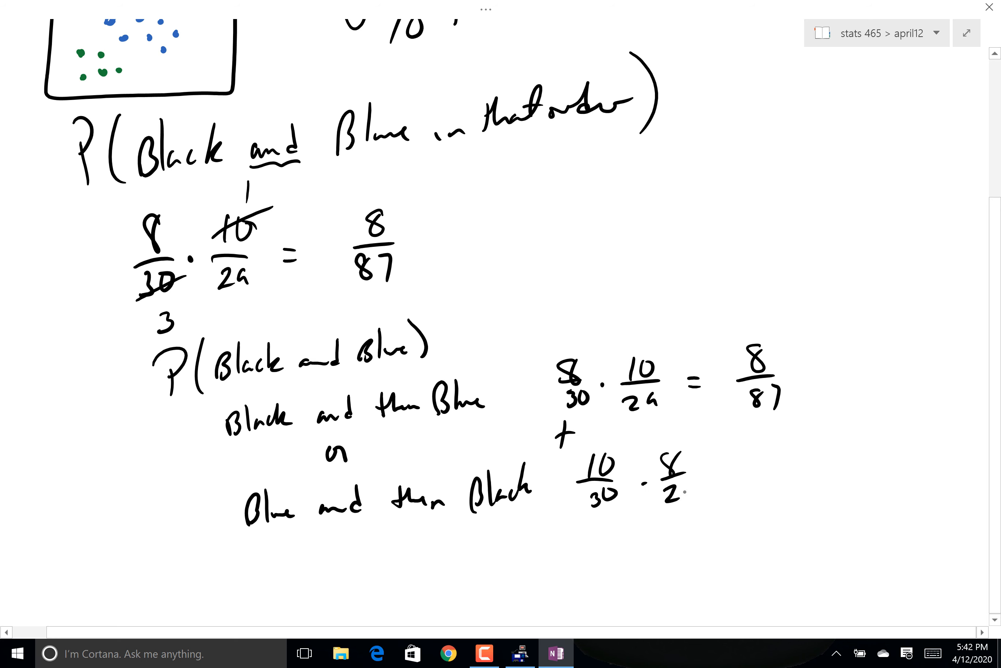
{"action": "type", "text": "29 ="}
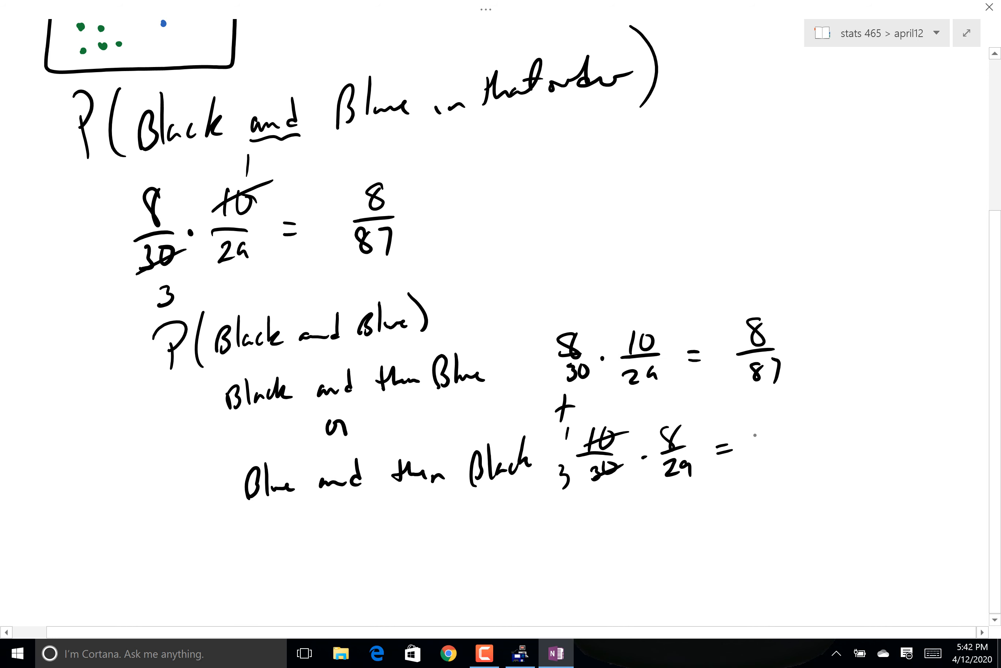
- Handwrite the second 8/87 and the sum 16/87 as the either-order probability
{"action": "type", "text": "8/87"}
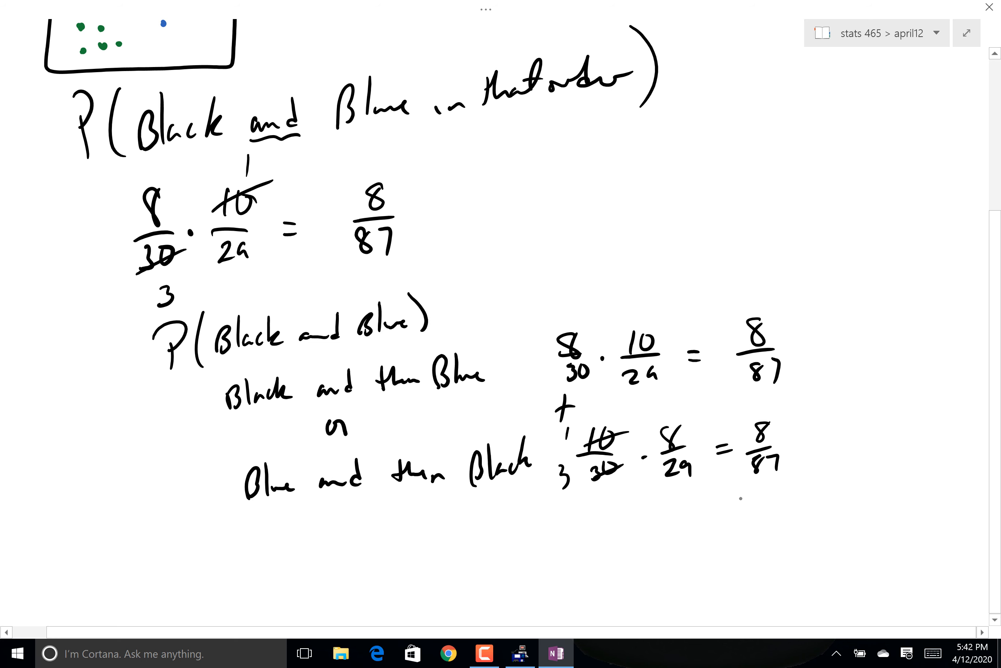
{"action": "type", "text": "16/87"}
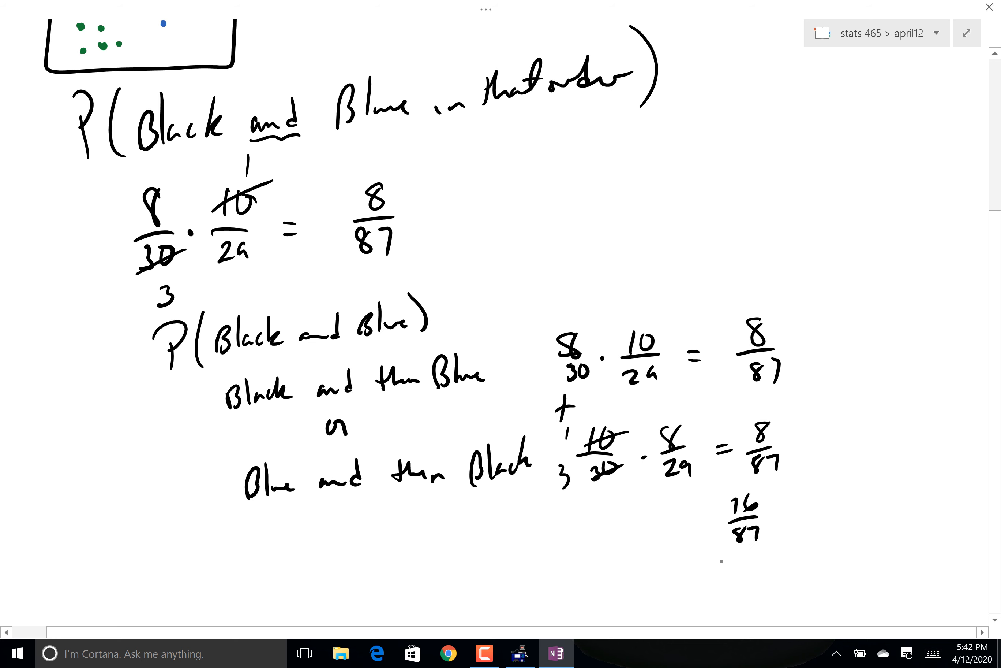
{"action": "left_click_drag", "start_coordinate": [699, 485], "coordinate": [773, 530]}
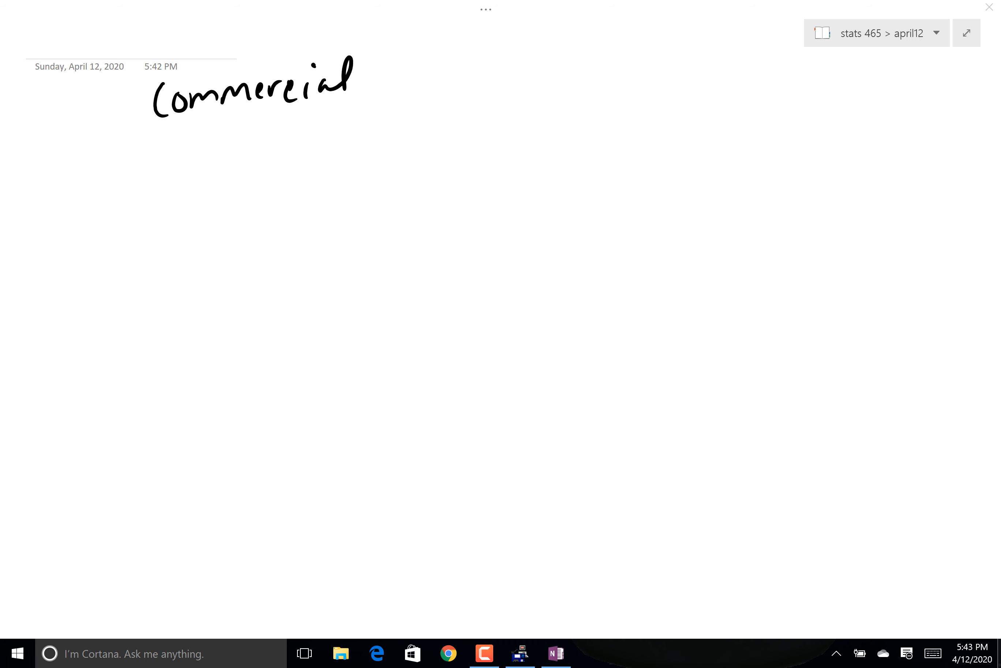
- On the Commercial page, handwrite P(sales | watched the commercial) < P(sales)
{"action": "left_click", "coordinate": [989, 7]}
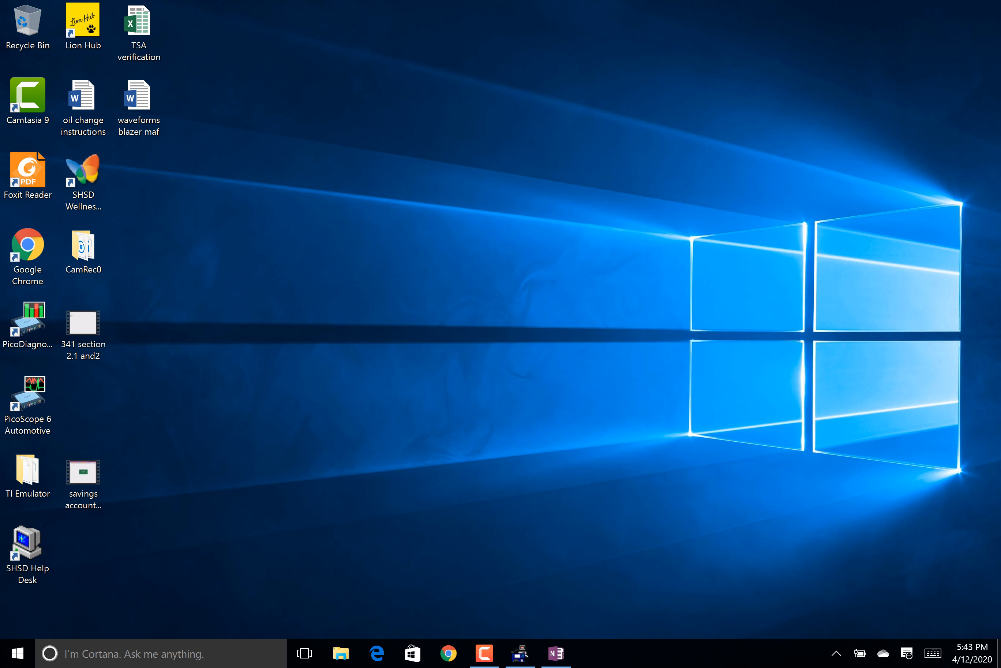
{"action": "left_click", "coordinate": [557, 653]}
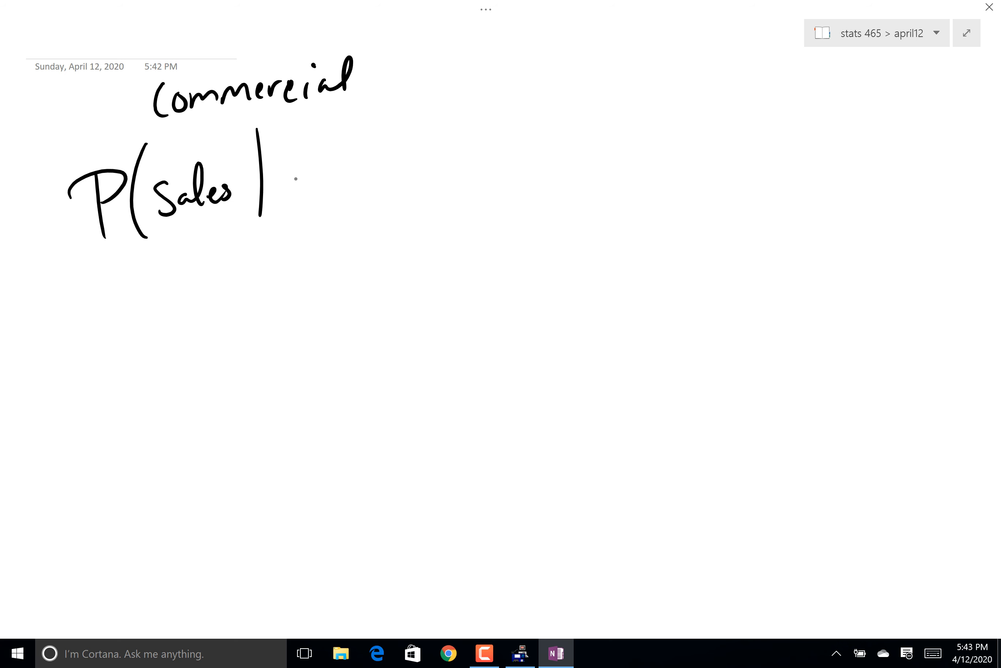
{"action": "left_click_drag", "start_coordinate": [281, 185], "coordinate": [354, 166]}
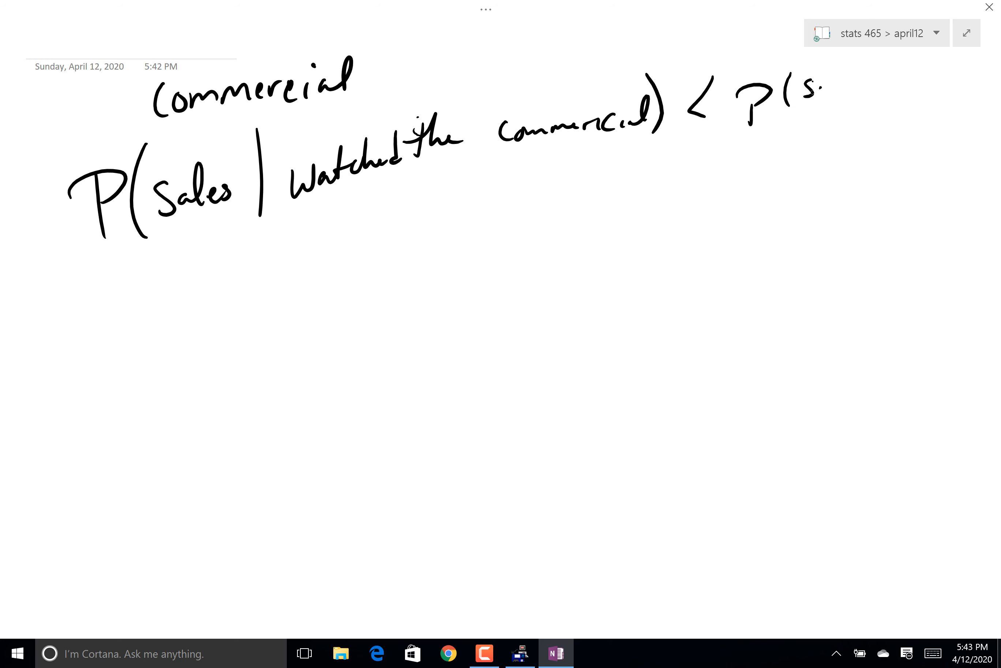
{"action": "type", "text": "sales)"}
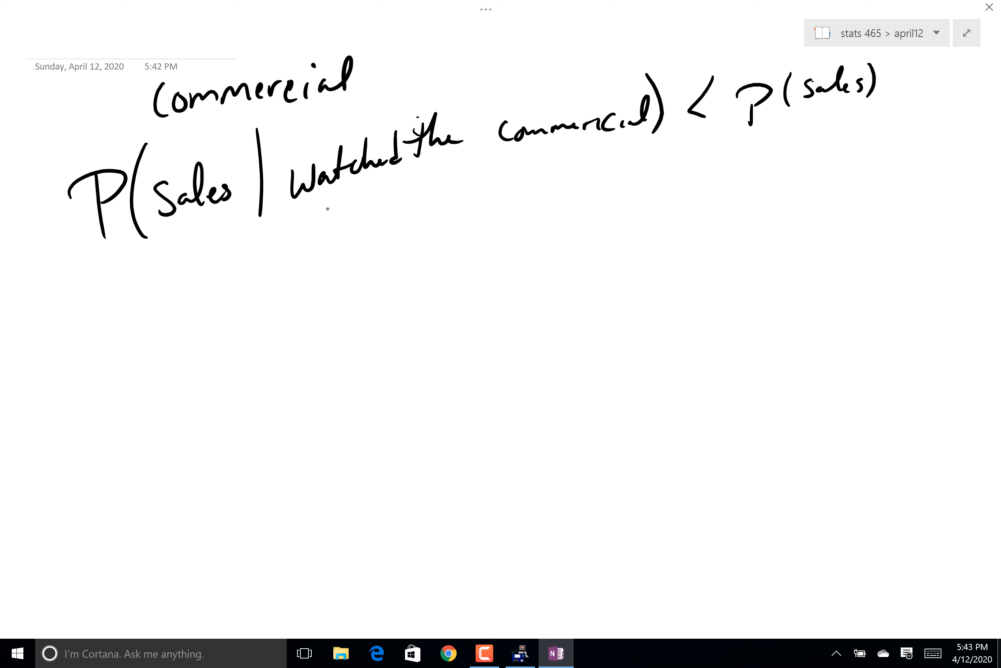
- Underline 'watched the commercial' and handwrite the > P(sales) version on a new line
{"action": "left_click_drag", "start_coordinate": [307, 217], "coordinate": [652, 150]}
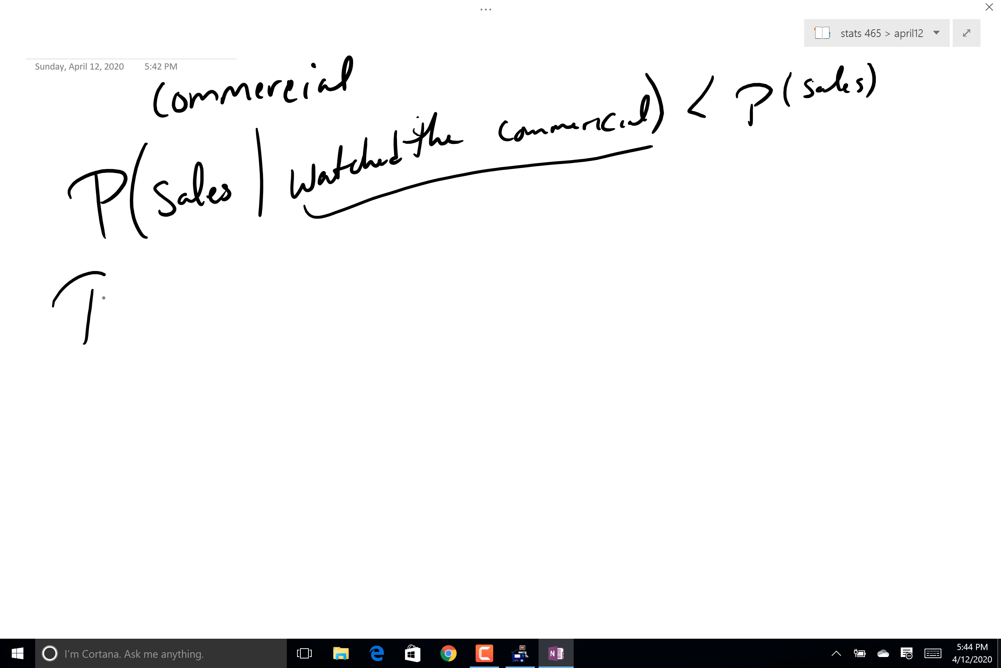
{"action": "left_click_drag", "start_coordinate": [64, 300], "coordinate": [205, 314]}
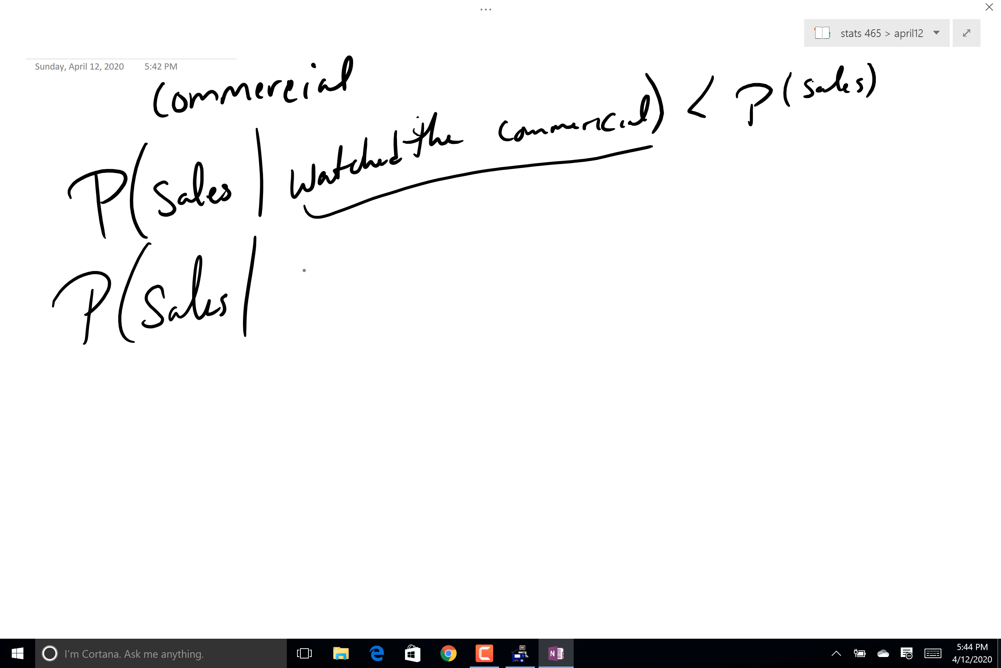
{"action": "left_click_drag", "start_coordinate": [303, 271], "coordinate": [399, 269]}
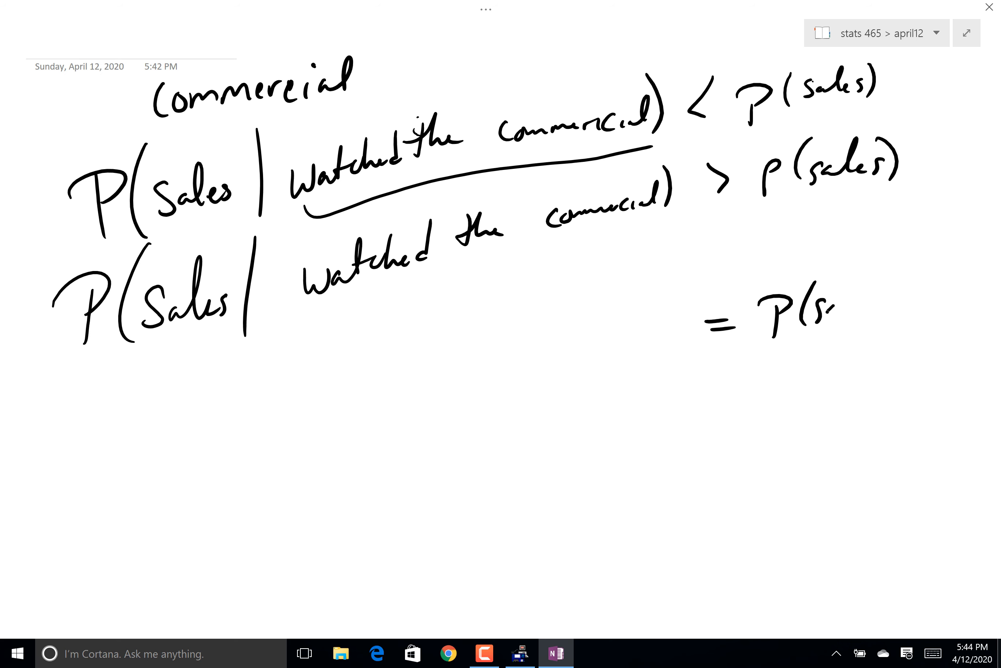
{"action": "type", "text": "sales)"}
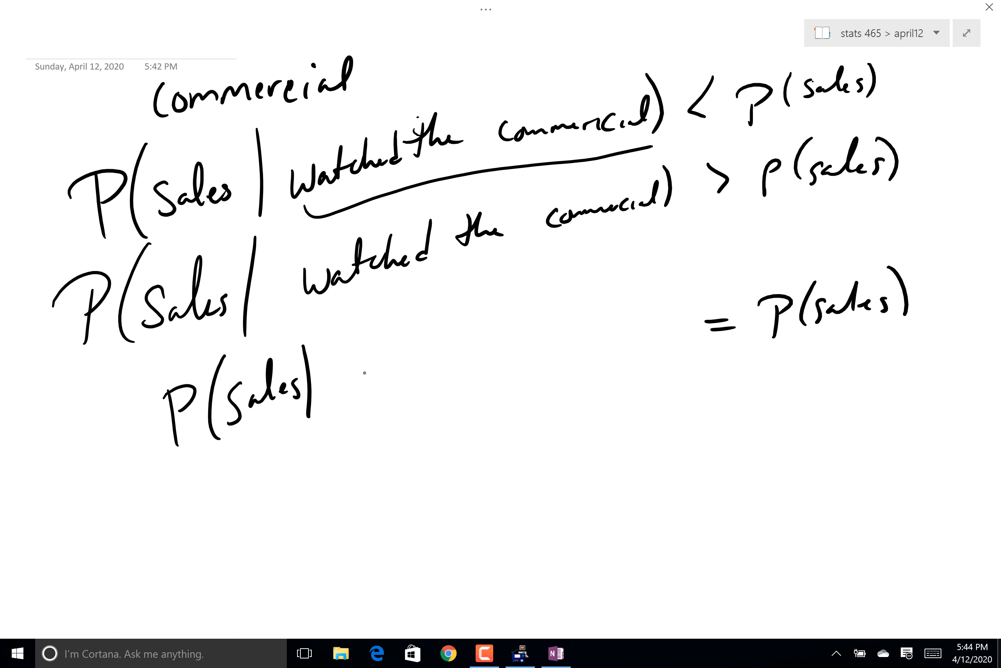
- Start the third line, P(Sales | watched the commercial) = P(sales)
{"action": "type", "text": "WAtched"}
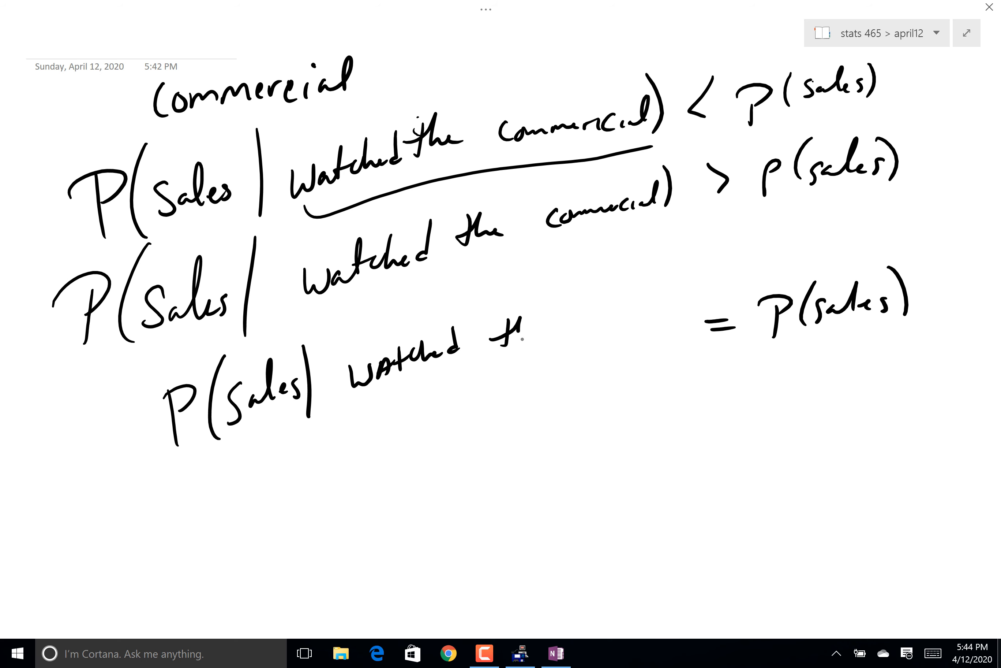
{"action": "type", "text": "the commercial ≠"}
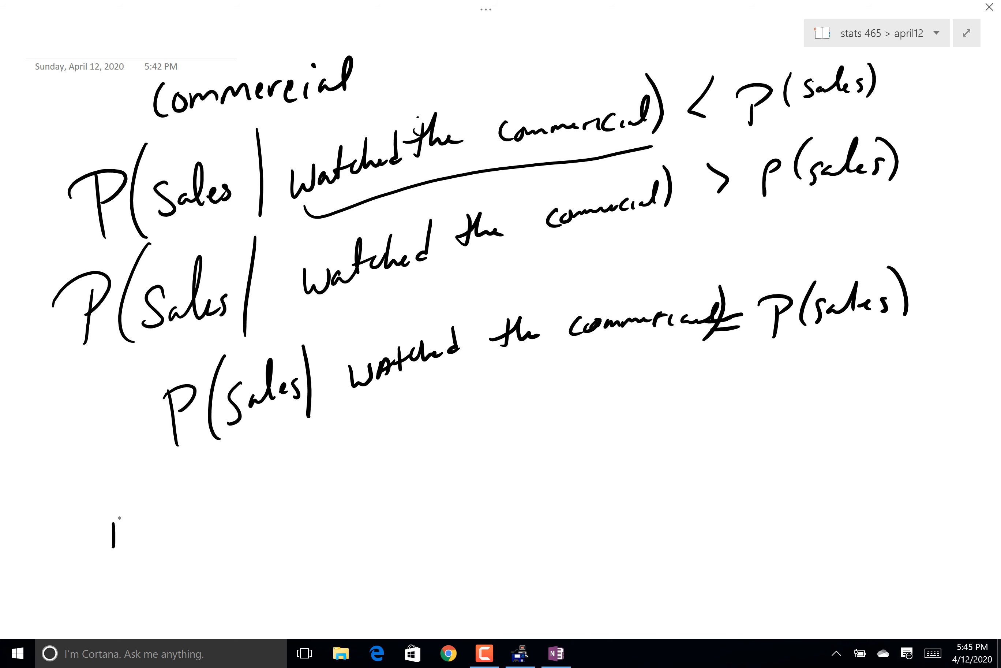
- Handwrite 'If P(B|A)' and the note that A had no impact on B
{"action": "type", "text": "If P("}
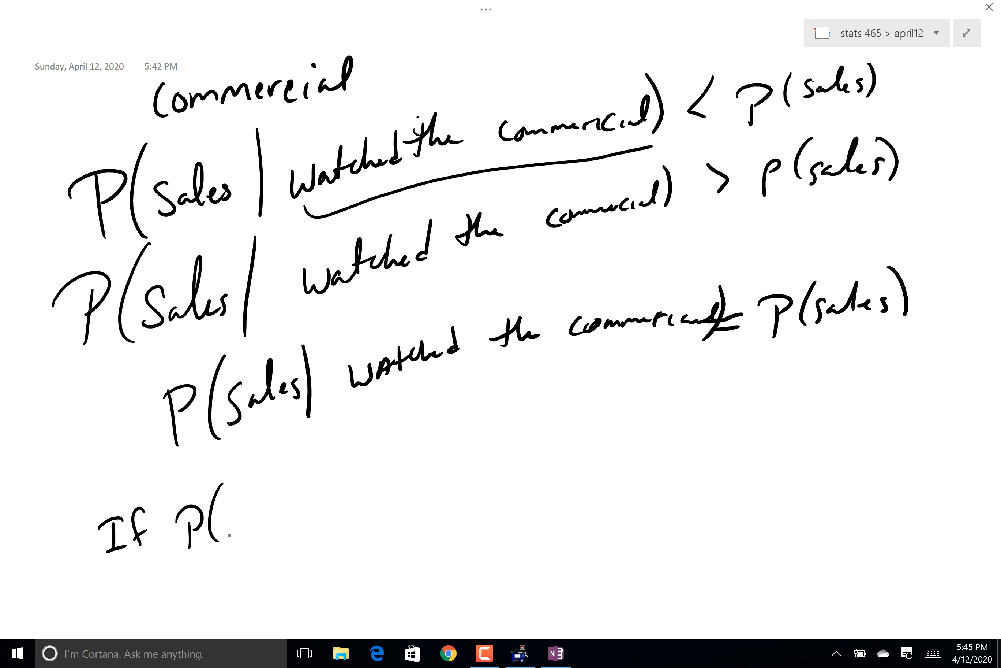
{"action": "type", "text": "B|A) = P(B)"}
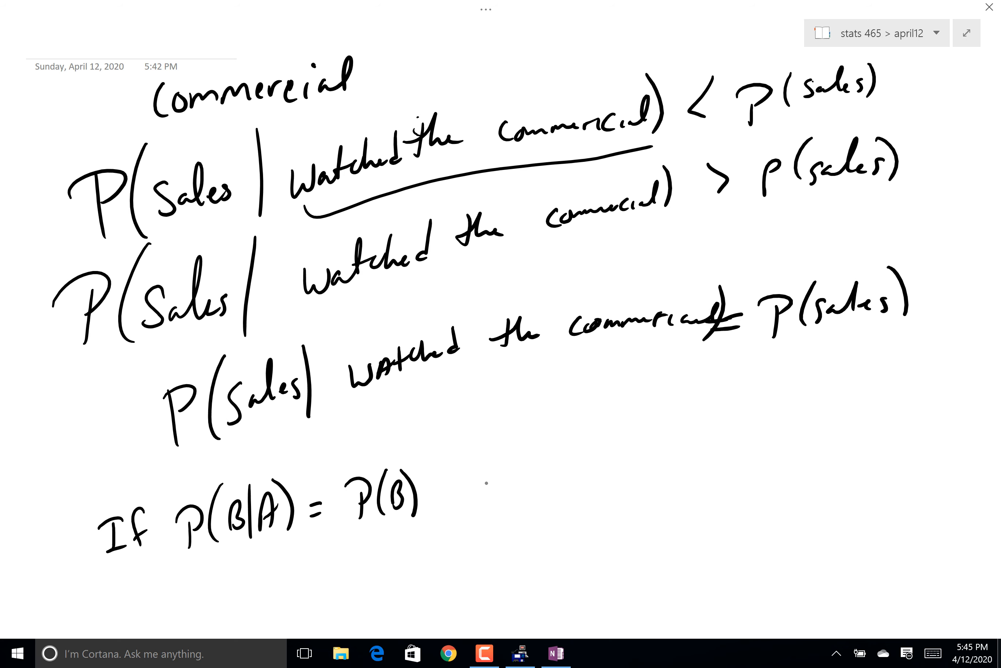
{"action": "scroll", "scroll_direction": "down", "scroll_amount": 3}
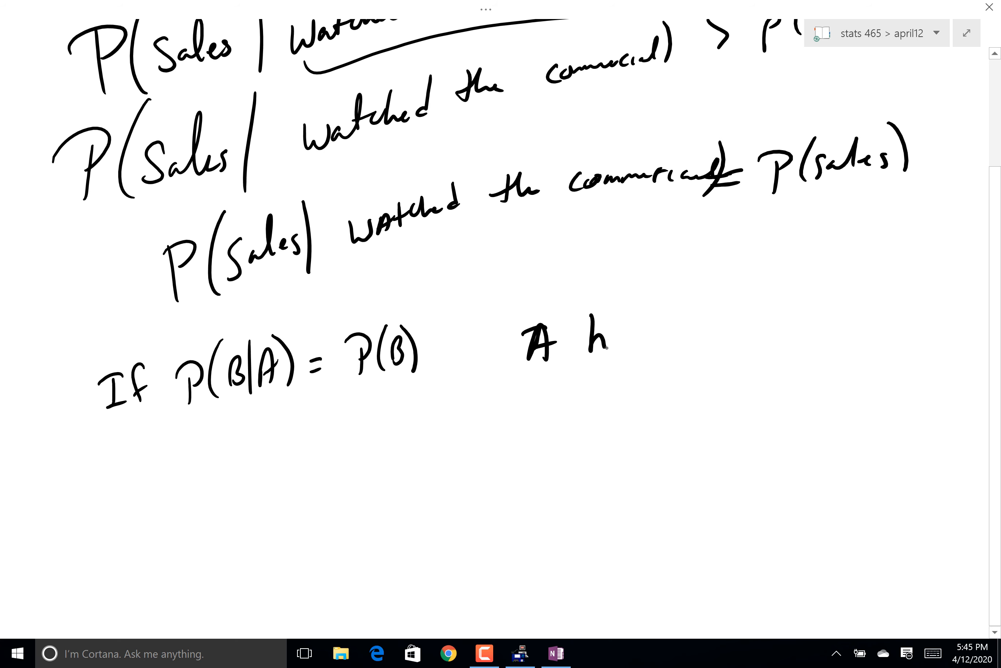
{"action": "type", "text": "had no"}
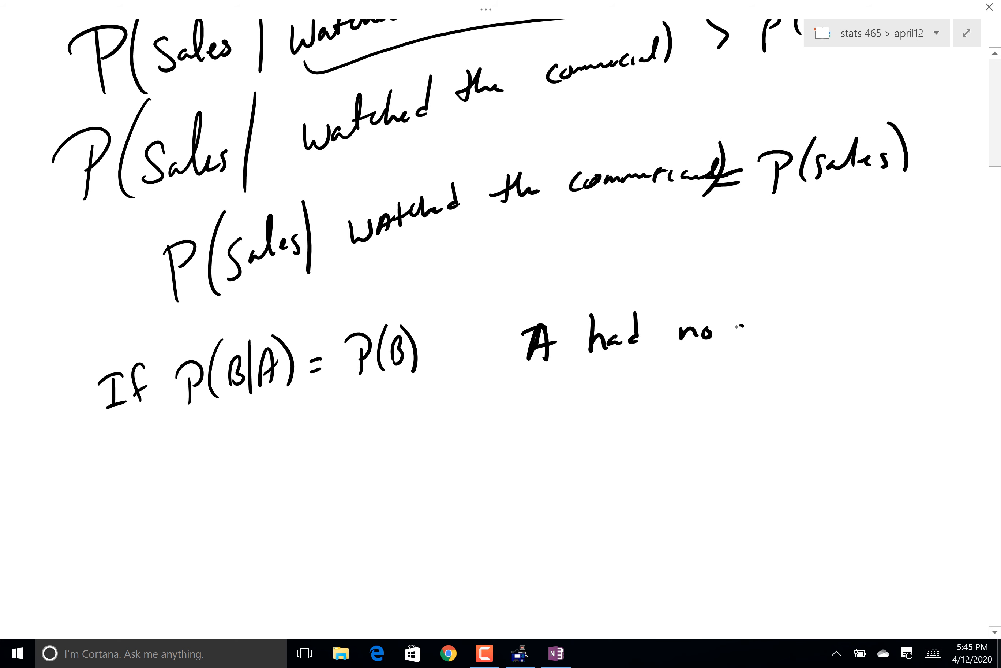
{"action": "type", "text": "impac"}
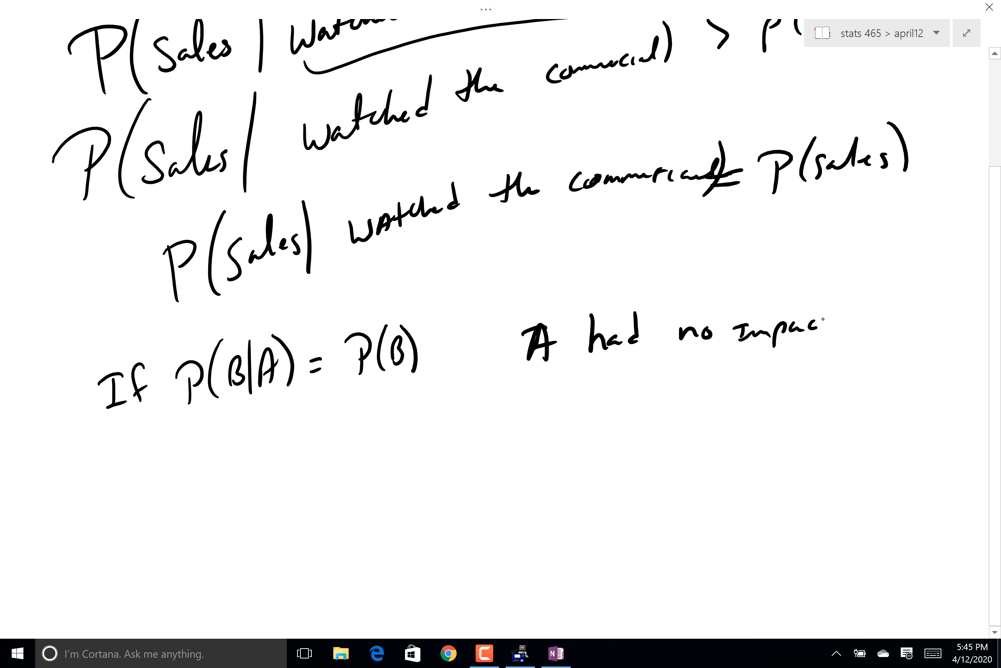
{"action": "type", "text": "B"}
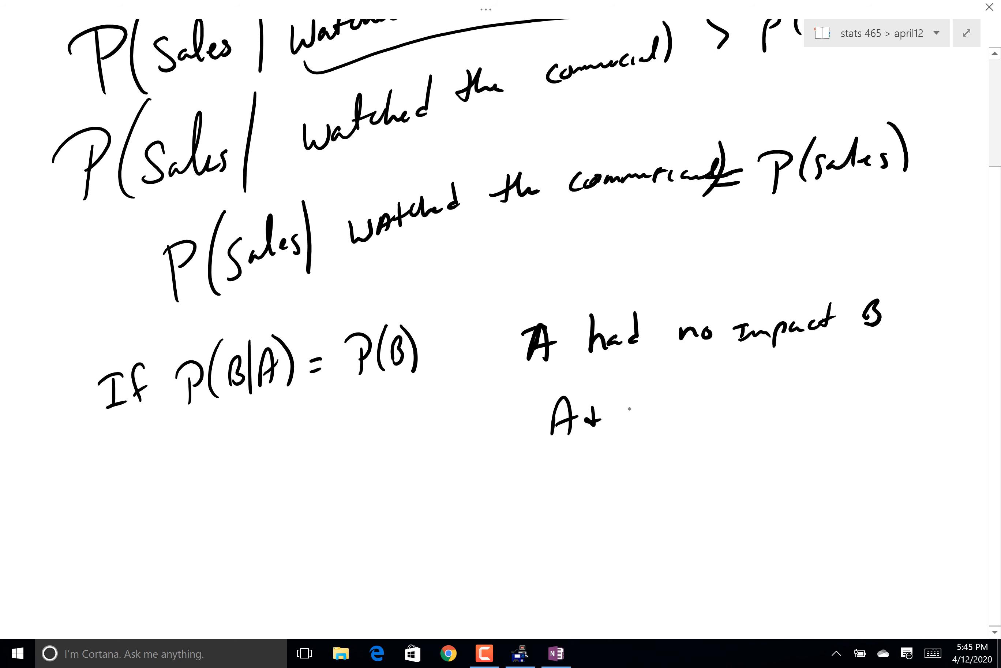
{"action": "type", "text": "B are \""}
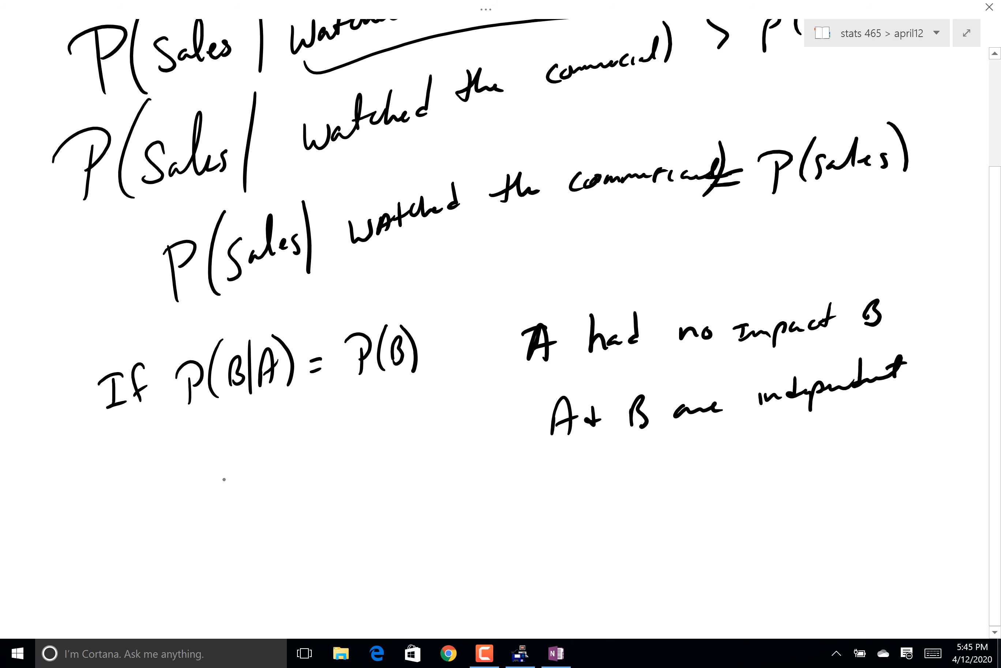
- Handwrite 'A and B are independent iff P(B|A) = P(B)' and underline the equation twice
{"action": "type", "text": "A a"}
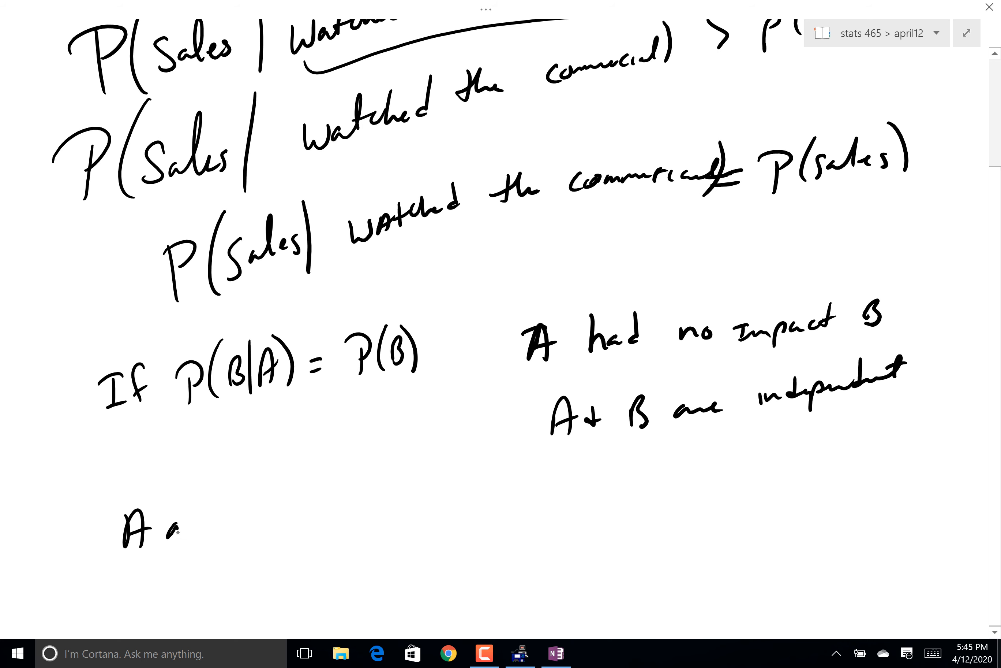
{"action": "type", "text": "and B a"}
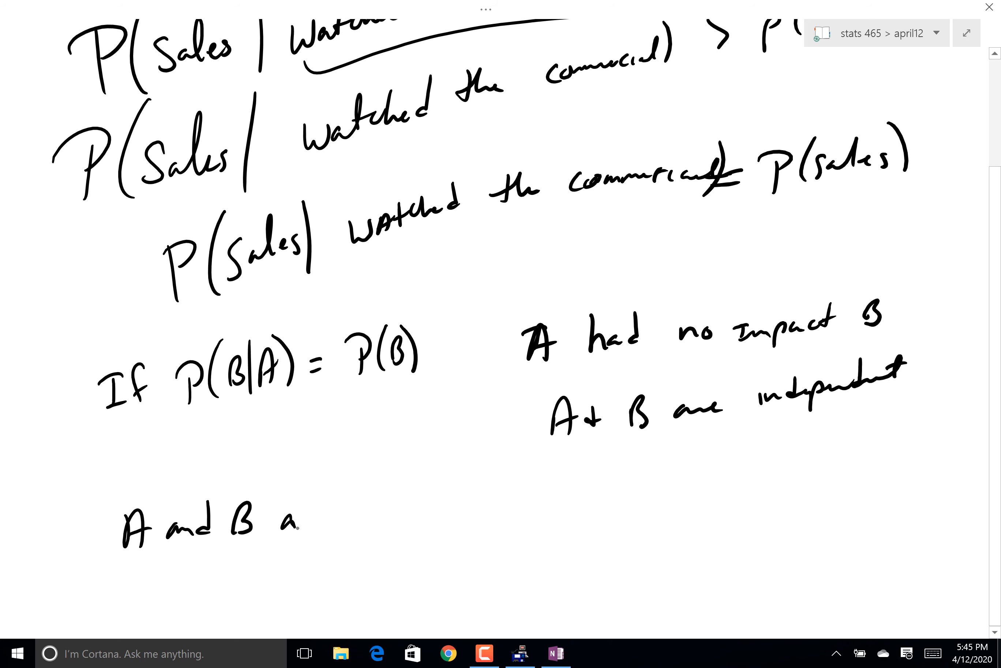
{"action": "type", "text": "are ind."}
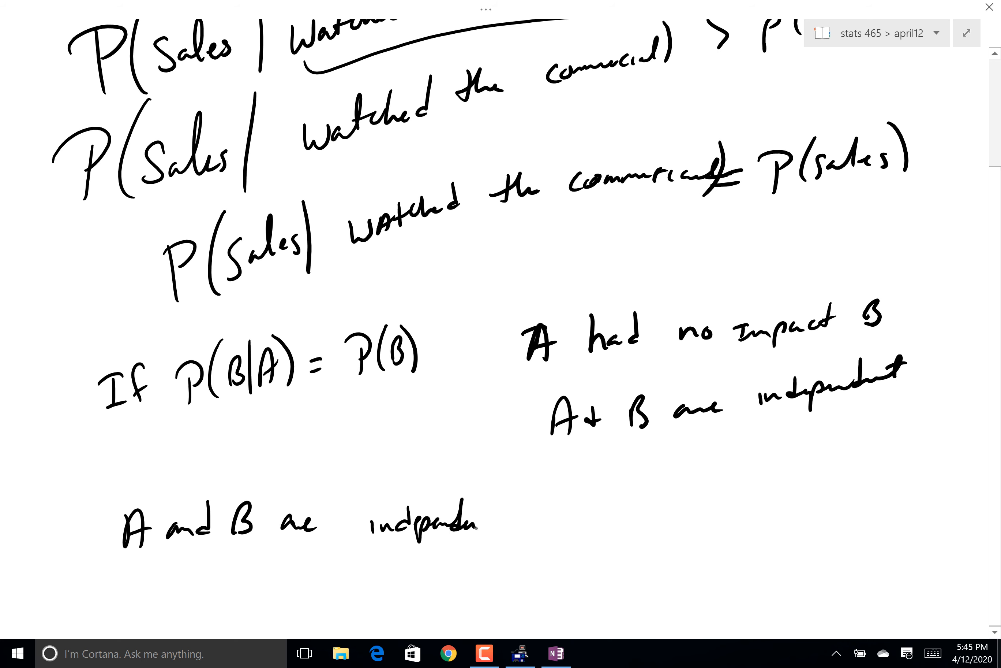
{"action": "type", "text": "If"}
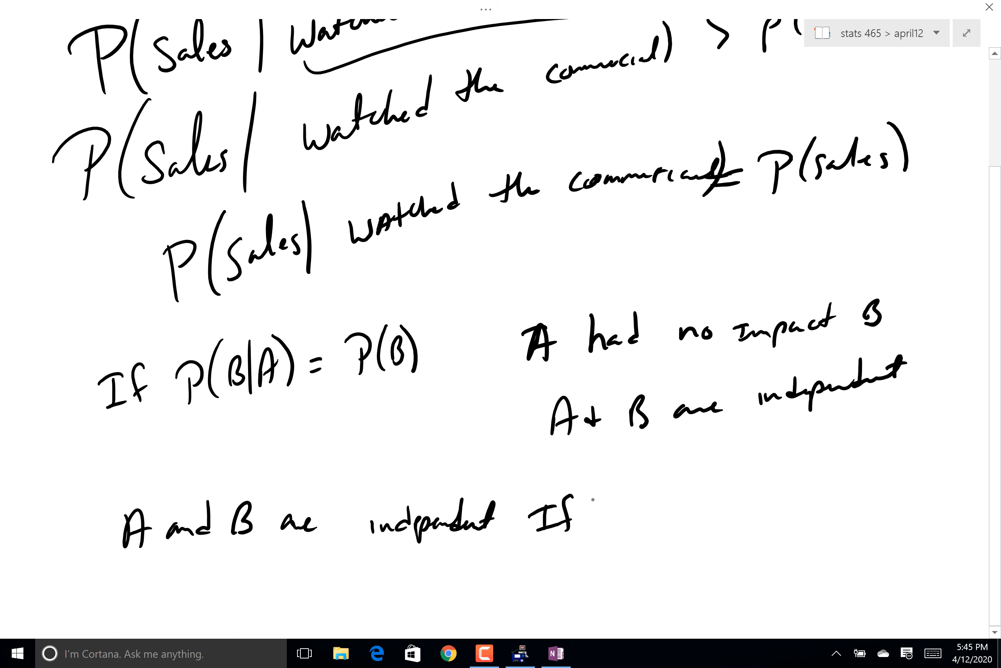
{"action": "type", "text": "ff P("}
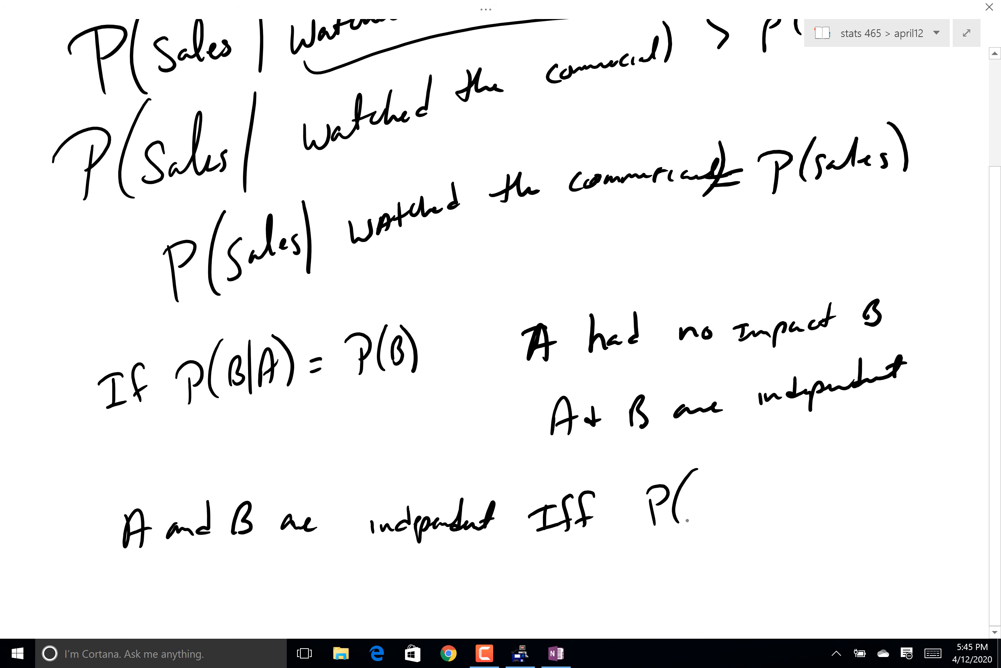
{"action": "type", "text": "P(B|A)-"}
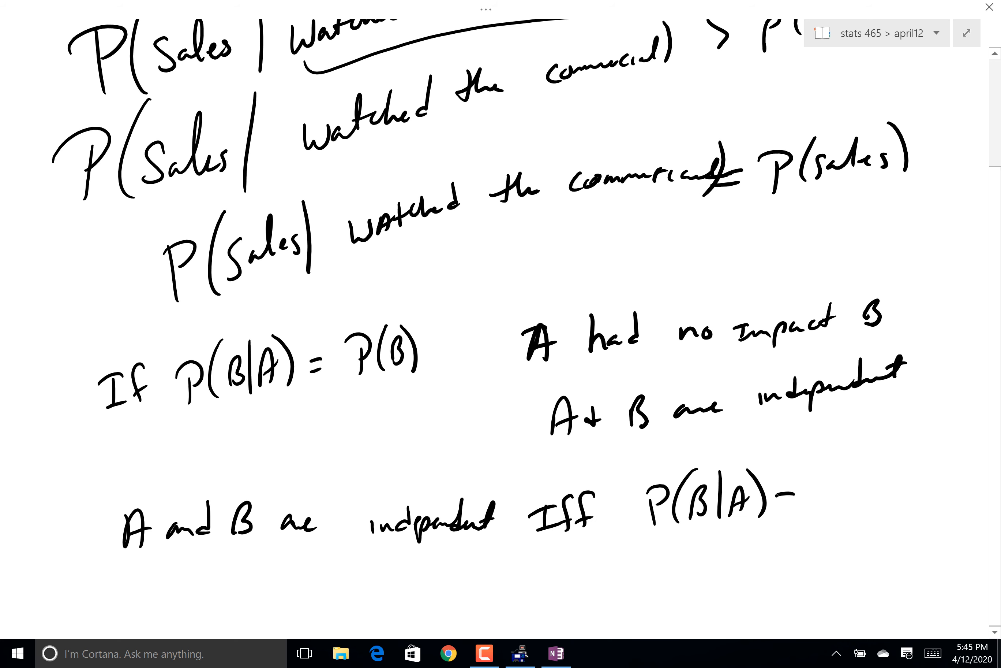
{"action": "type", "text": "= P(B)"}
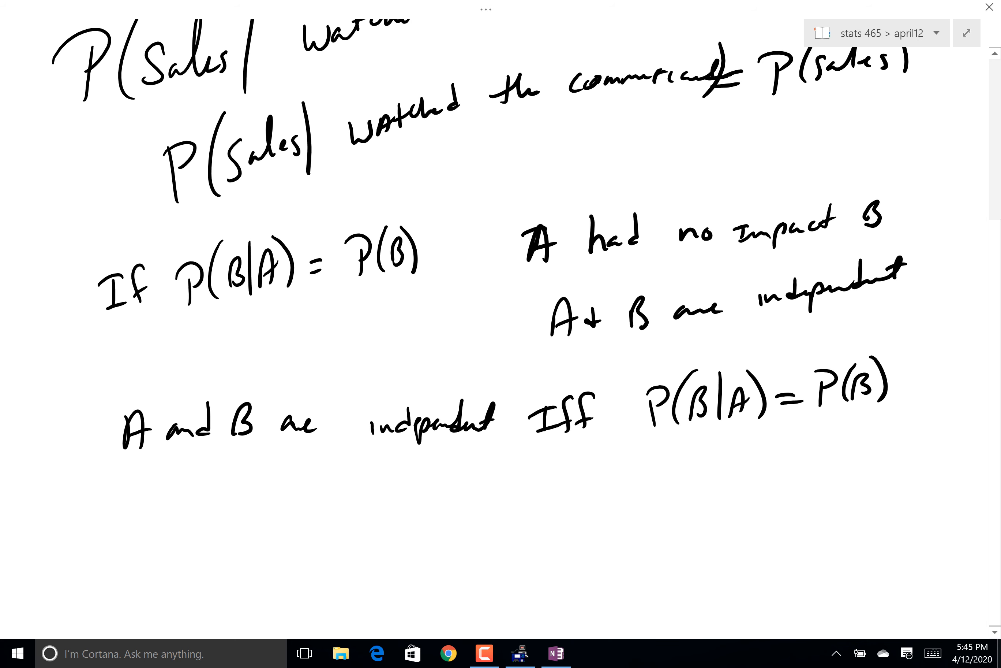
{"action": "left_click_drag", "start_coordinate": [658, 434], "coordinate": [849, 419]}
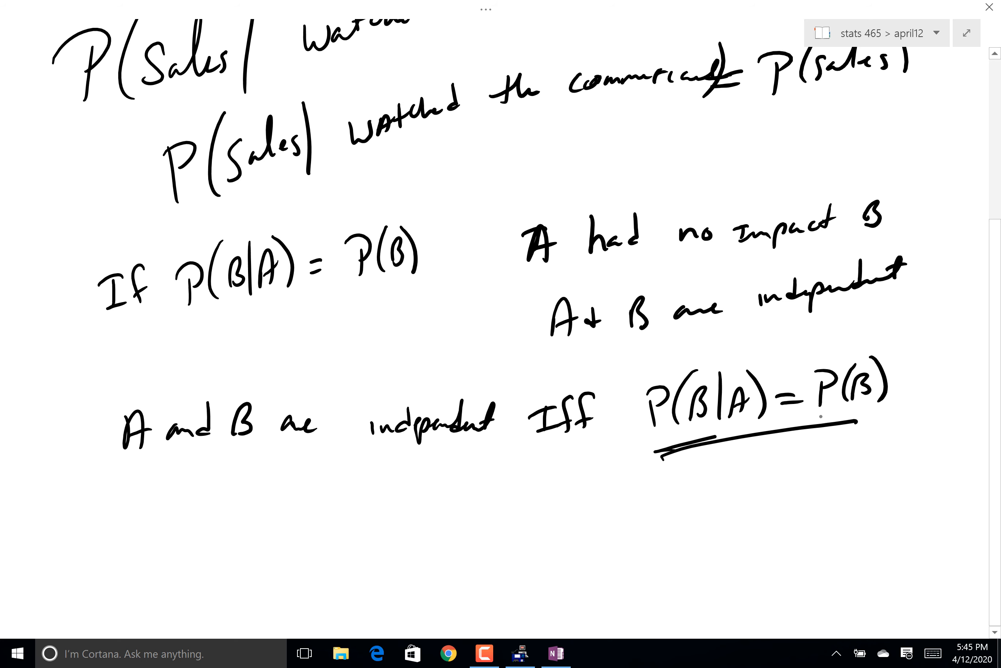
{"action": "left_click_drag", "start_coordinate": [224, 467], "coordinate": [486, 429]}
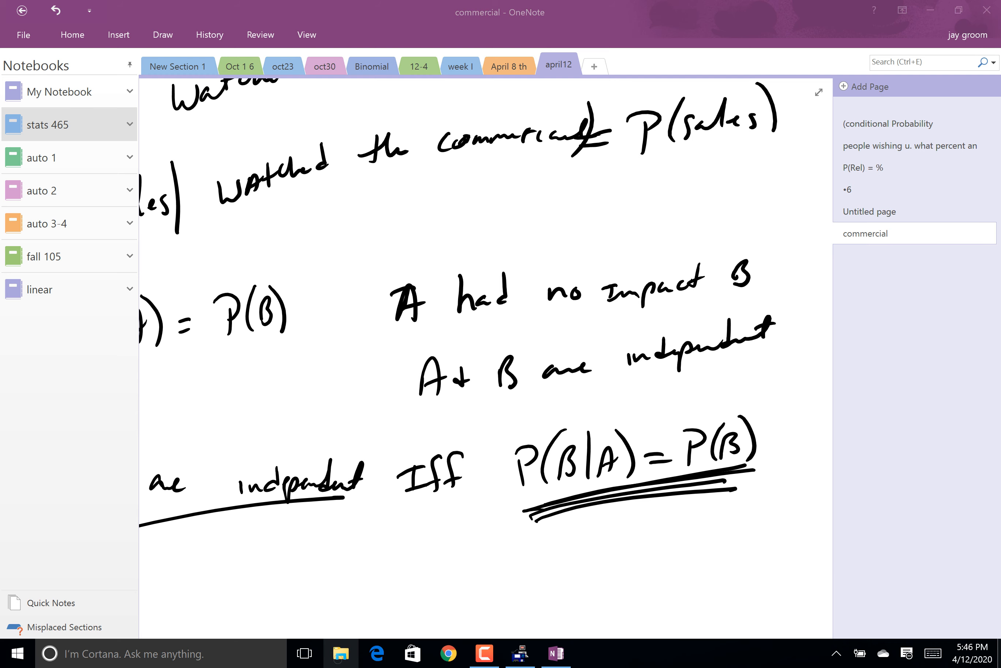
- From the taskbar, browse File Explorer and open the probability intro workbook in Excel
{"action": "left_click", "coordinate": [341, 653]}
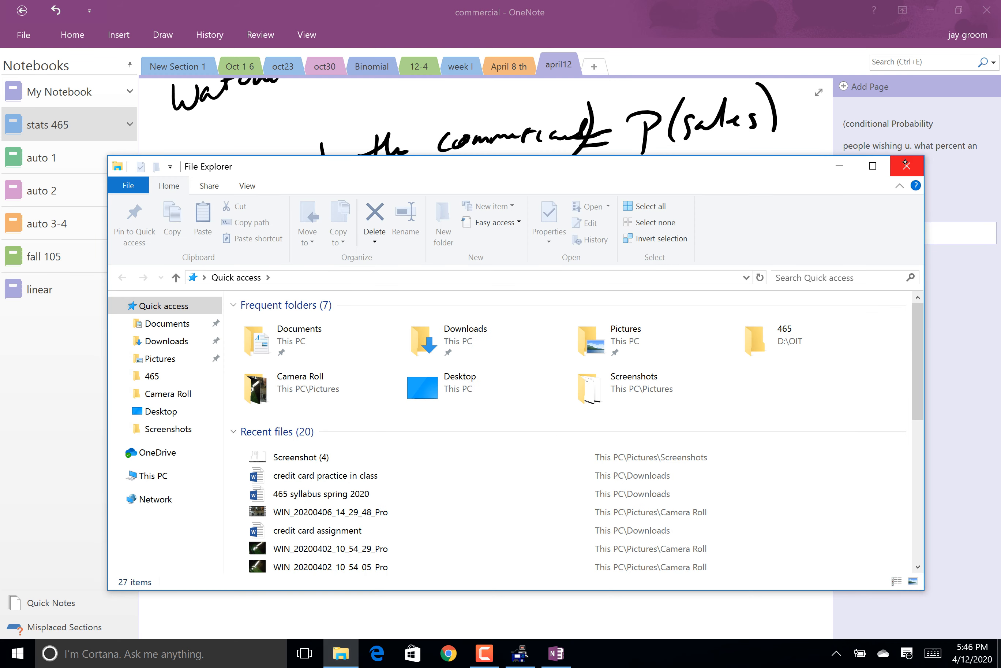
{"action": "mouse_move", "coordinate": [906, 165]}
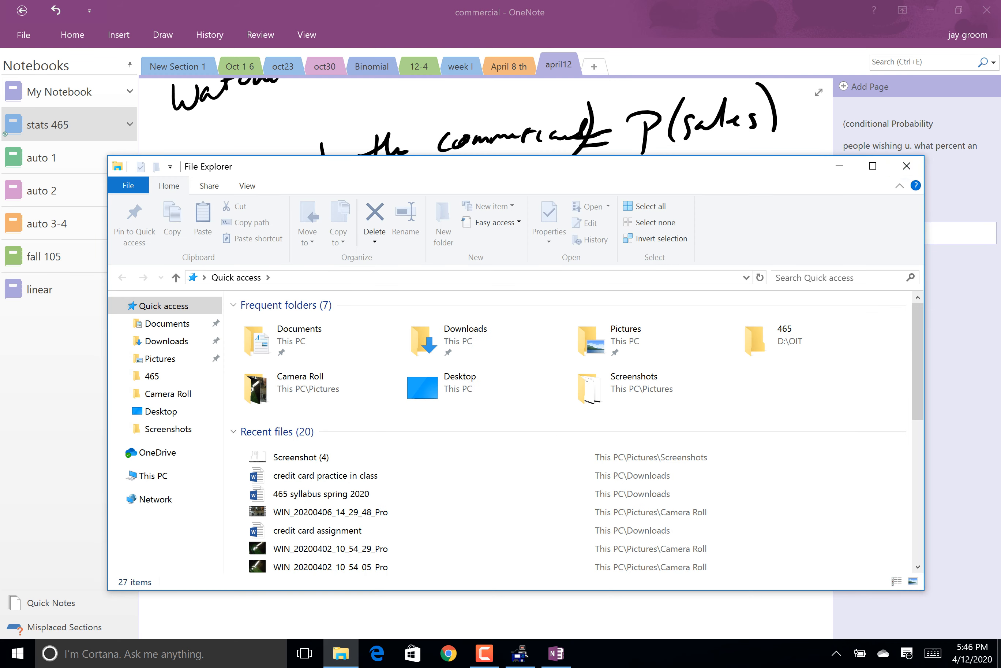
{"action": "left_click", "coordinate": [907, 165]}
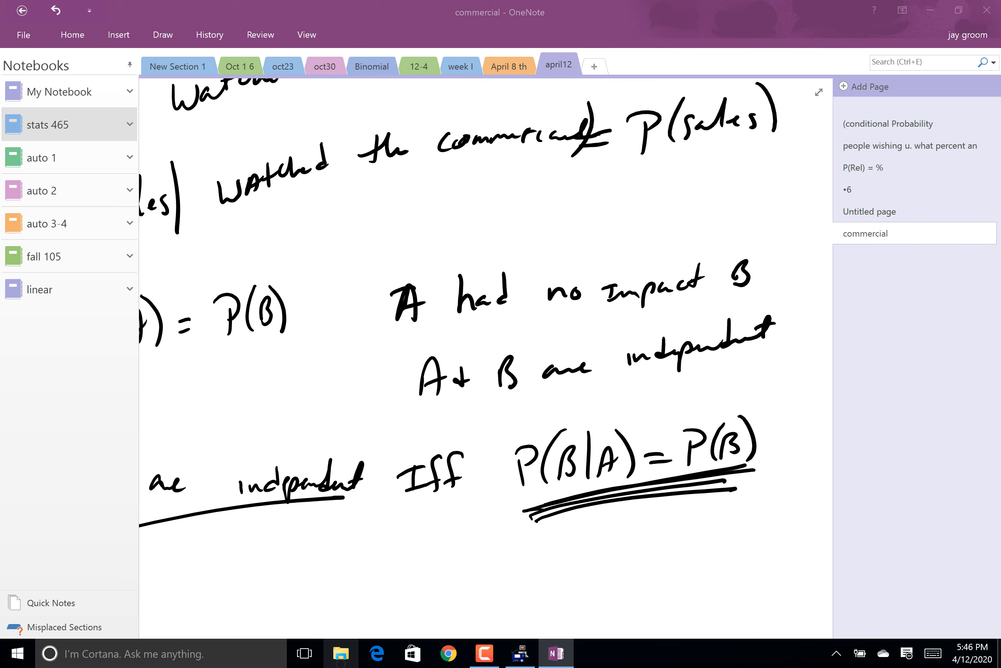
{"action": "left_click", "coordinate": [341, 653]}
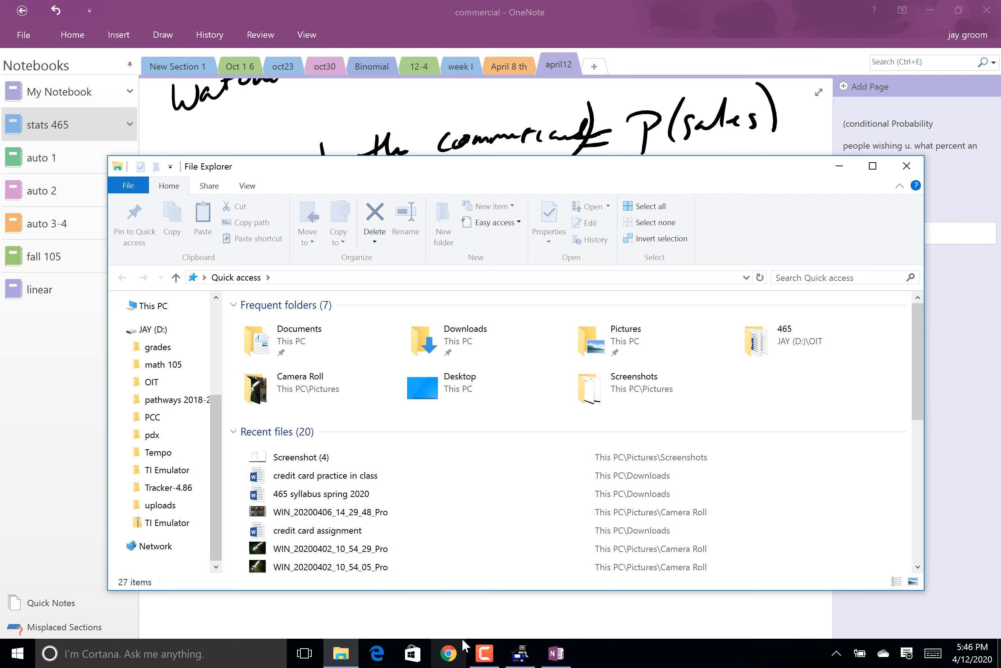
{"action": "left_click", "coordinate": [484, 652]}
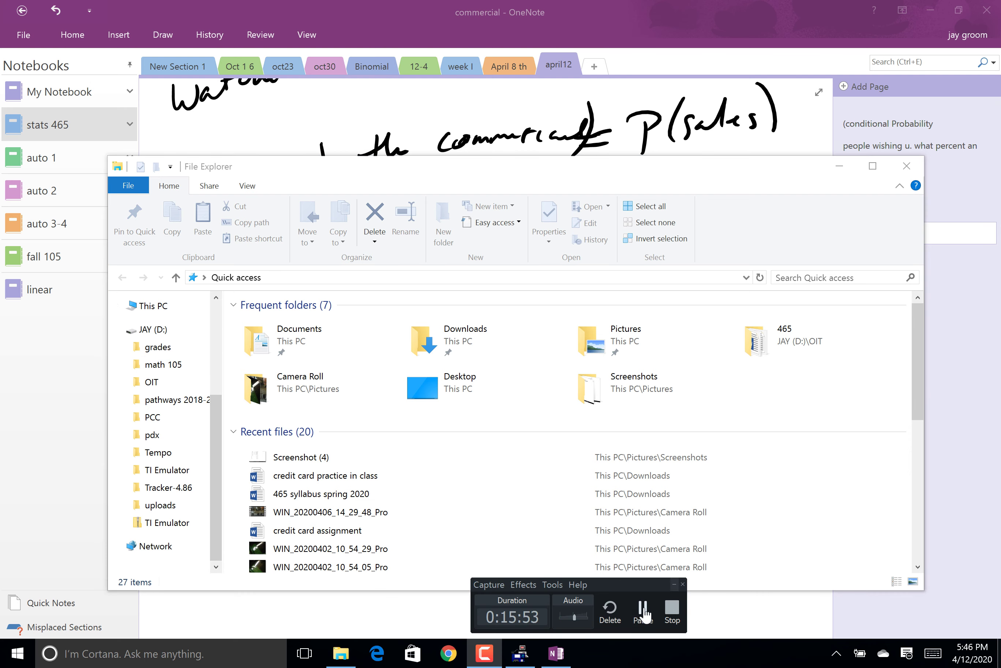
{"action": "left_click", "coordinate": [592, 653]}
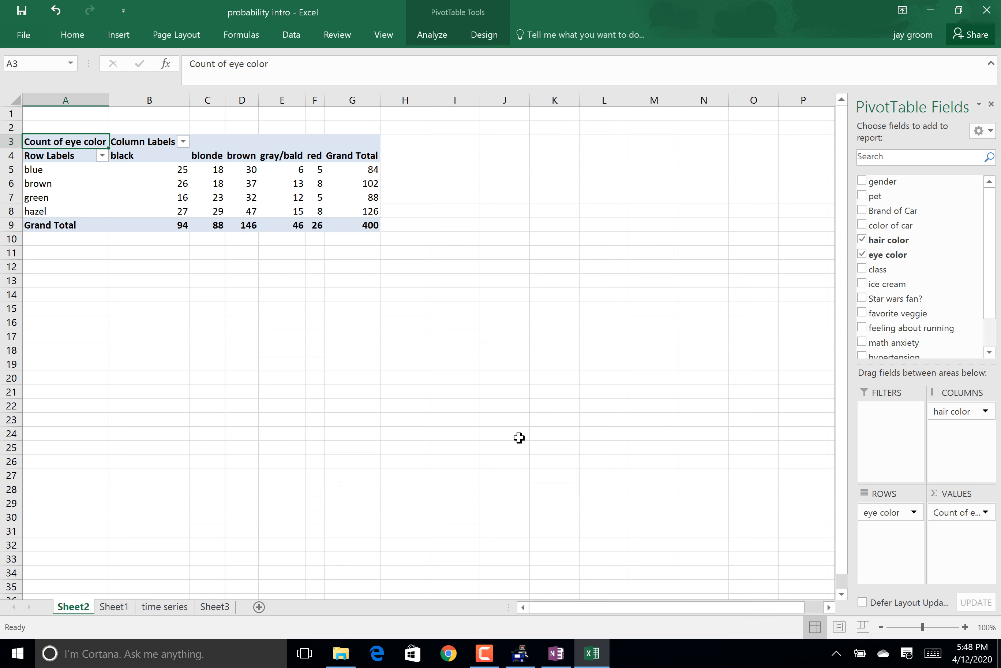
{"action": "mouse_move", "coordinate": [121, 182]}
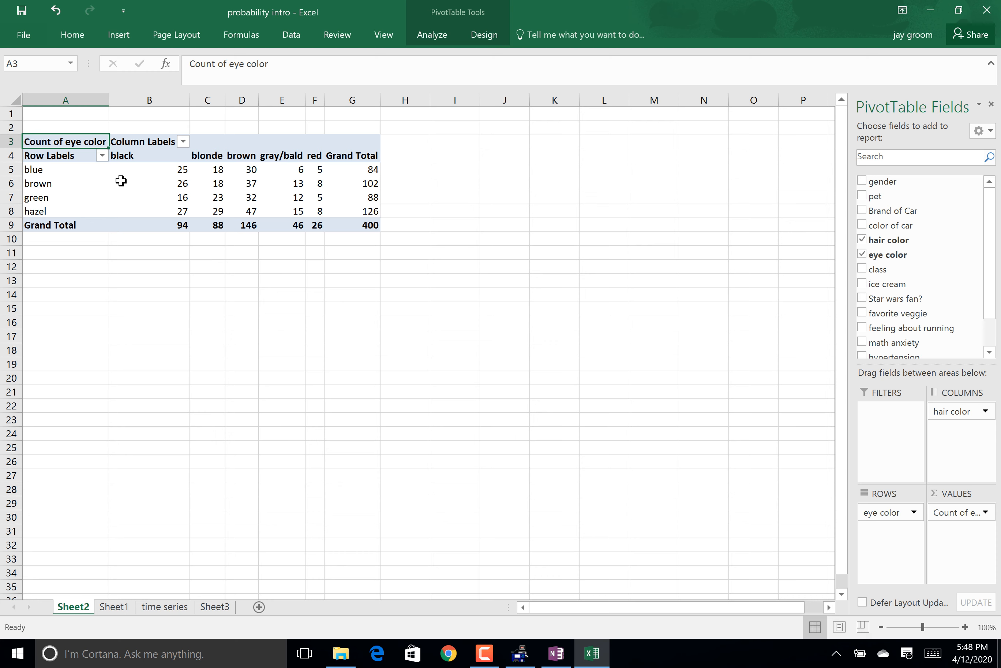
{"action": "mouse_move", "coordinate": [182, 182]}
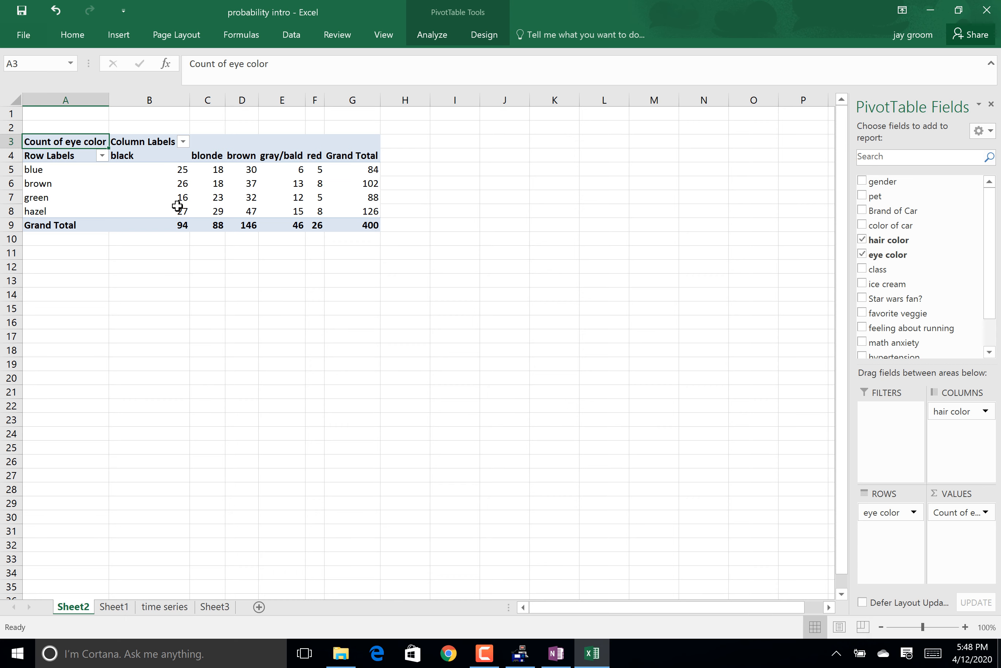
{"action": "mouse_move", "coordinate": [160, 169]}
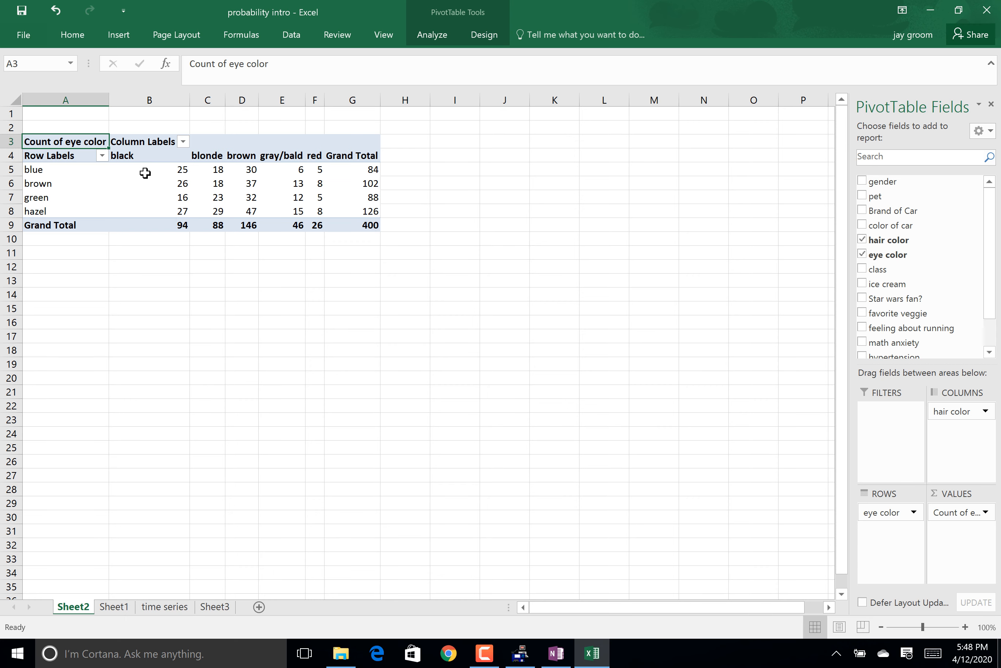
{"action": "left_click", "coordinate": [149, 170]}
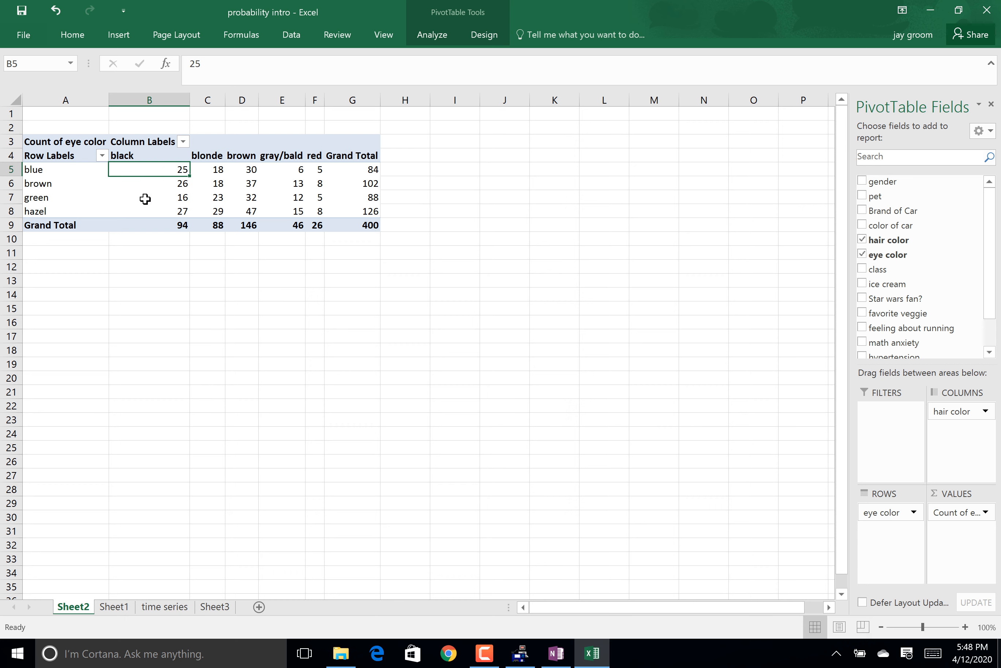
{"action": "mouse_move", "coordinate": [156, 215]}
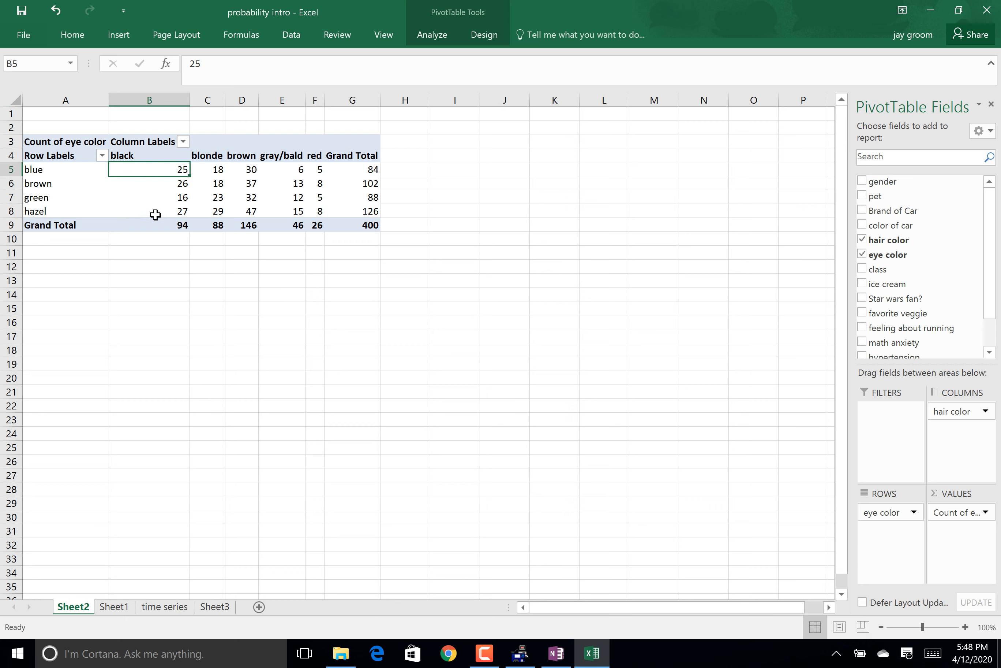
{"action": "mouse_move", "coordinate": [164, 204]}
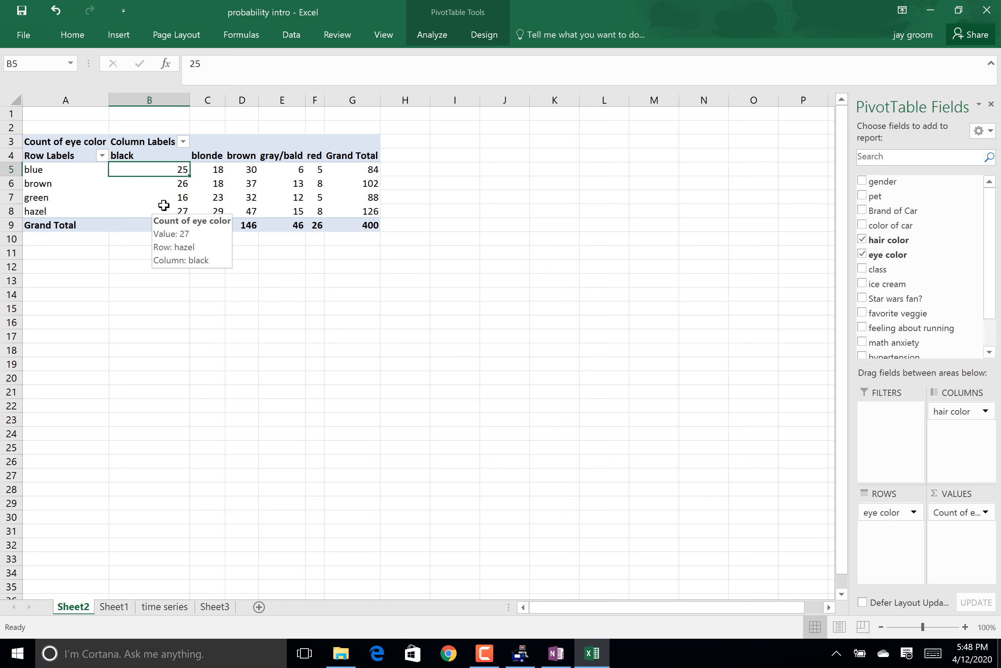
{"action": "mouse_move", "coordinate": [168, 288]}
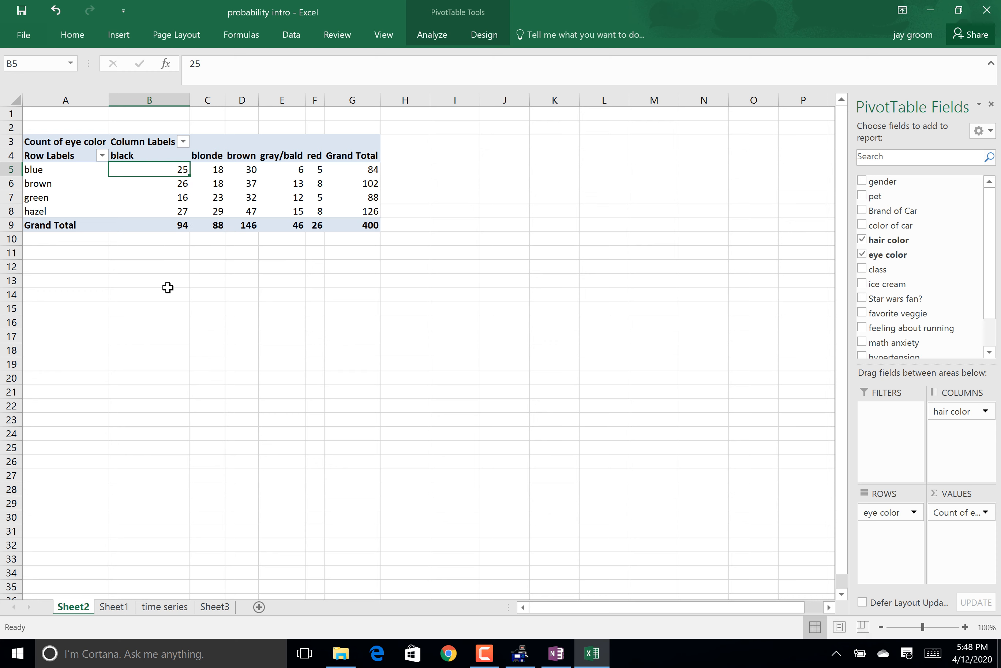
{"action": "mouse_move", "coordinate": [316, 226]}
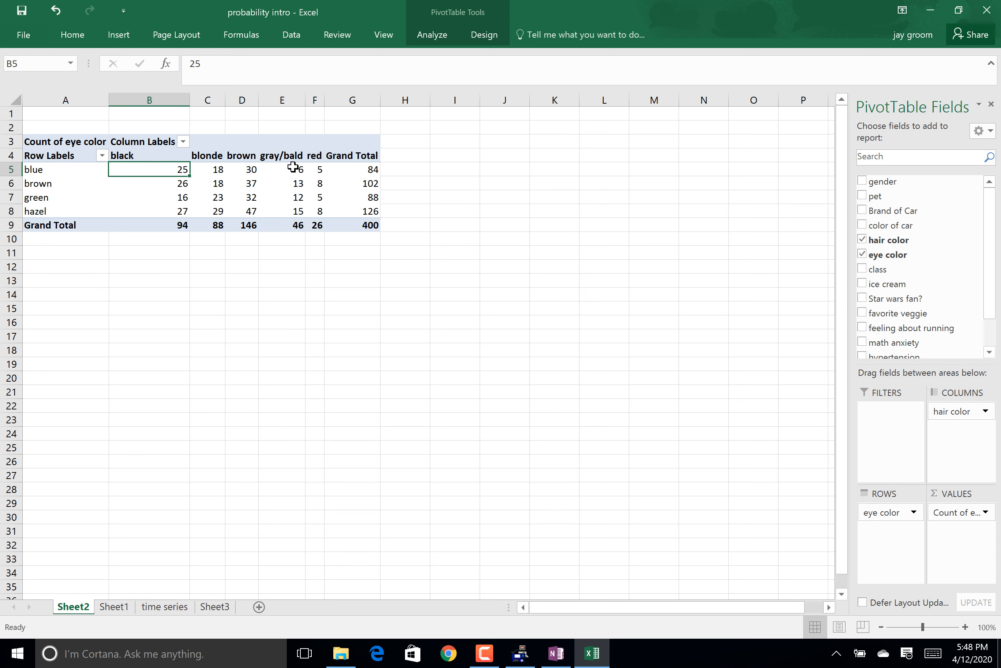
{"action": "mouse_move", "coordinate": [238, 215]}
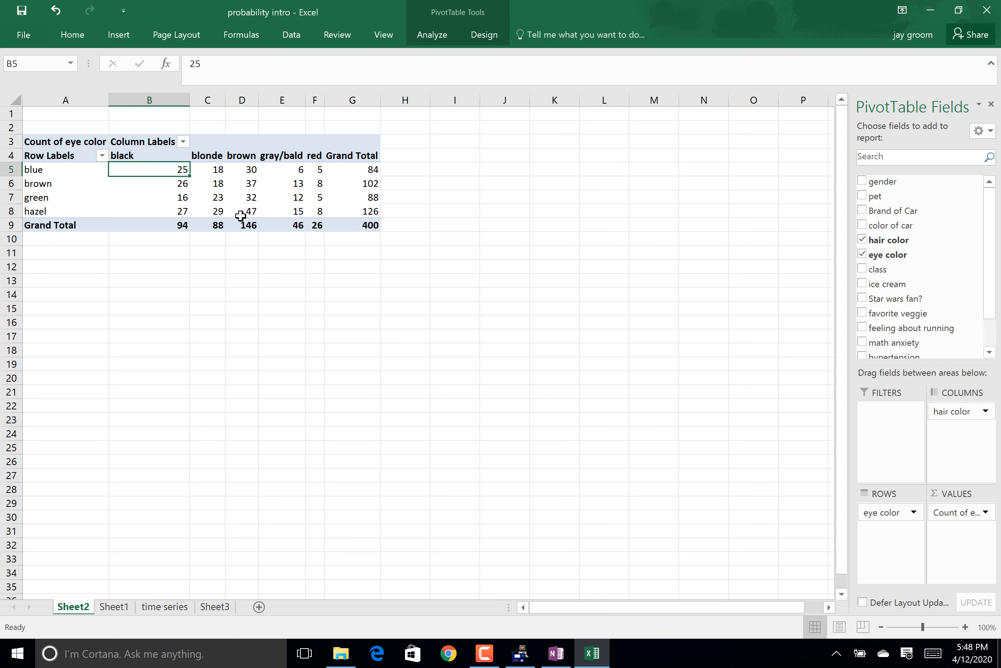
{"action": "mouse_move", "coordinate": [291, 249]}
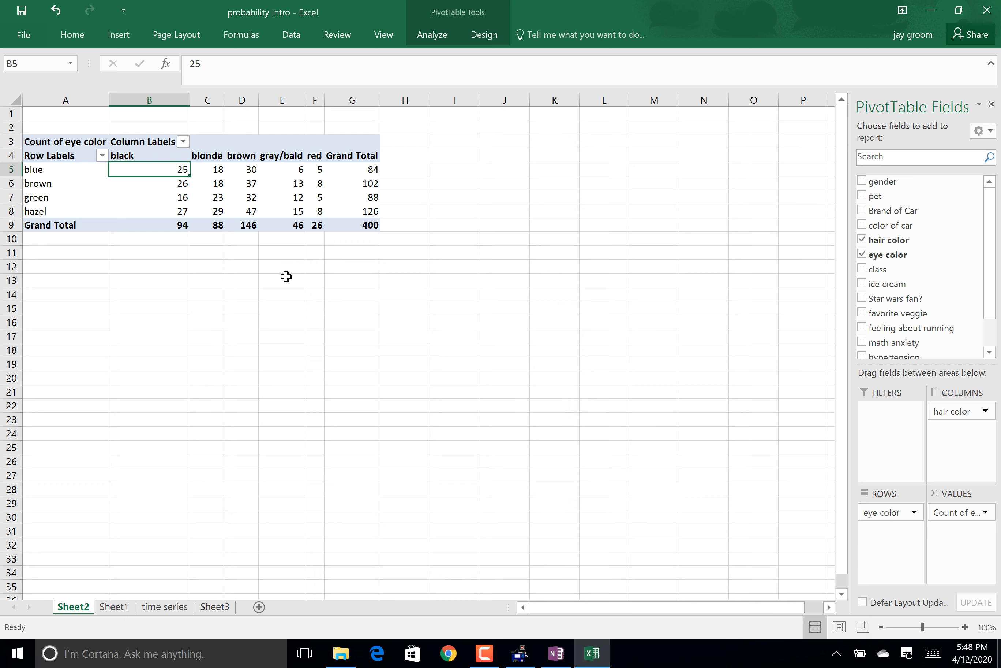
{"action": "mouse_move", "coordinate": [82, 169]}
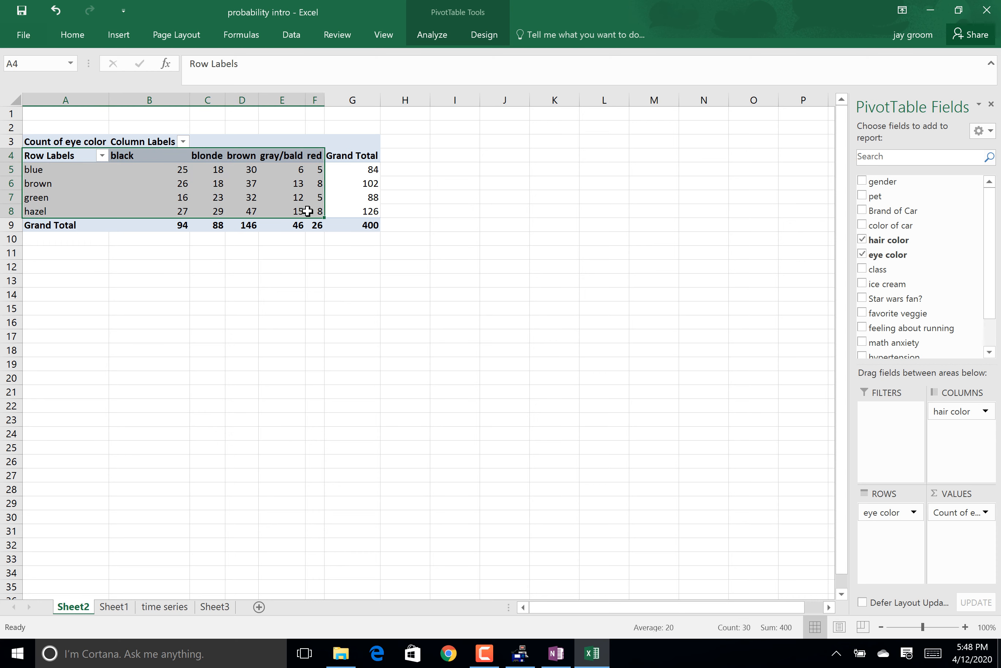
- Browse Sheet1 and the blank Sheet3, then return to the eye color count table on Sheet2
{"action": "type", "text": "count of eye color"}
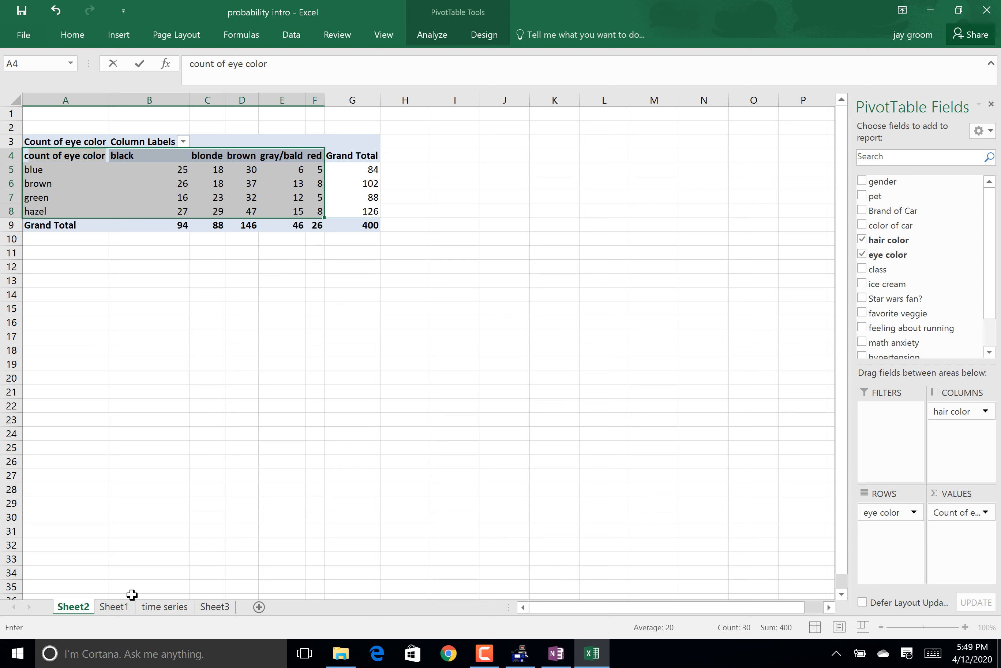
{"action": "left_click", "coordinate": [114, 607]}
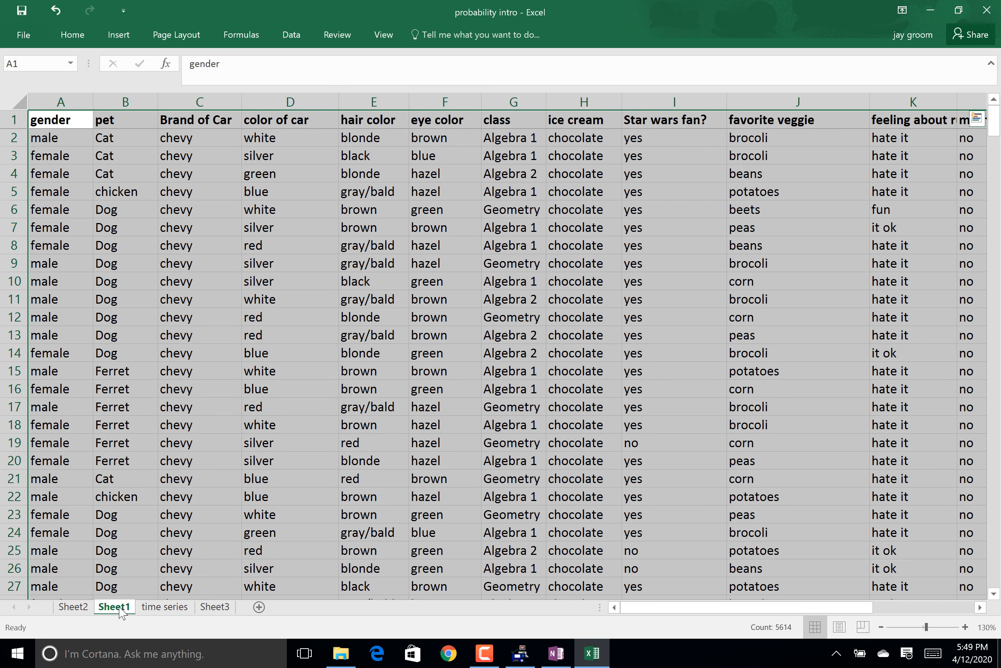
{"action": "left_click", "coordinate": [165, 607]}
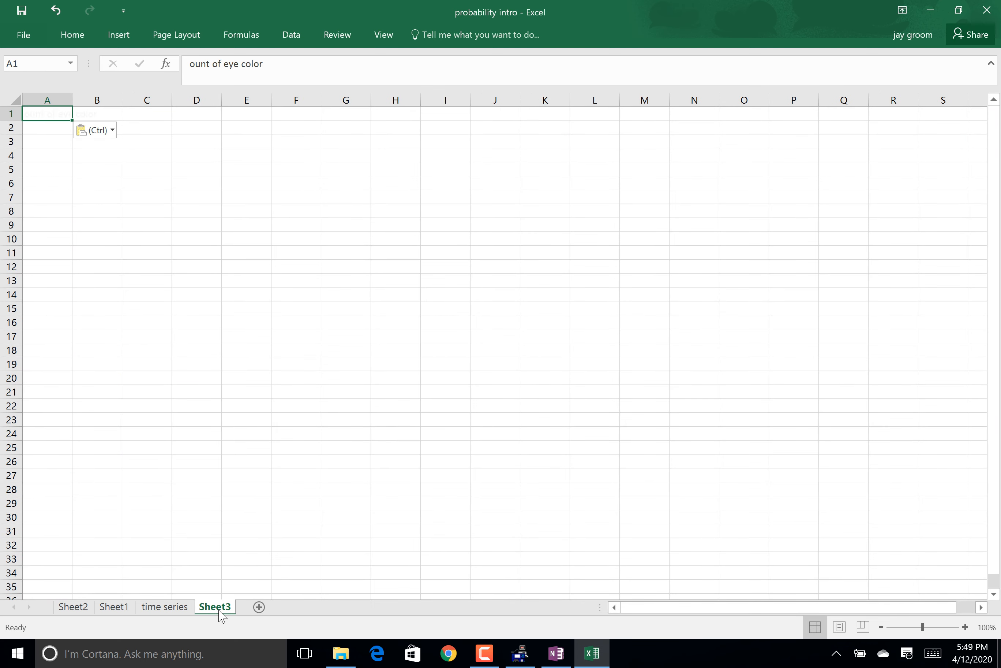
{"action": "left_click", "coordinate": [73, 606]}
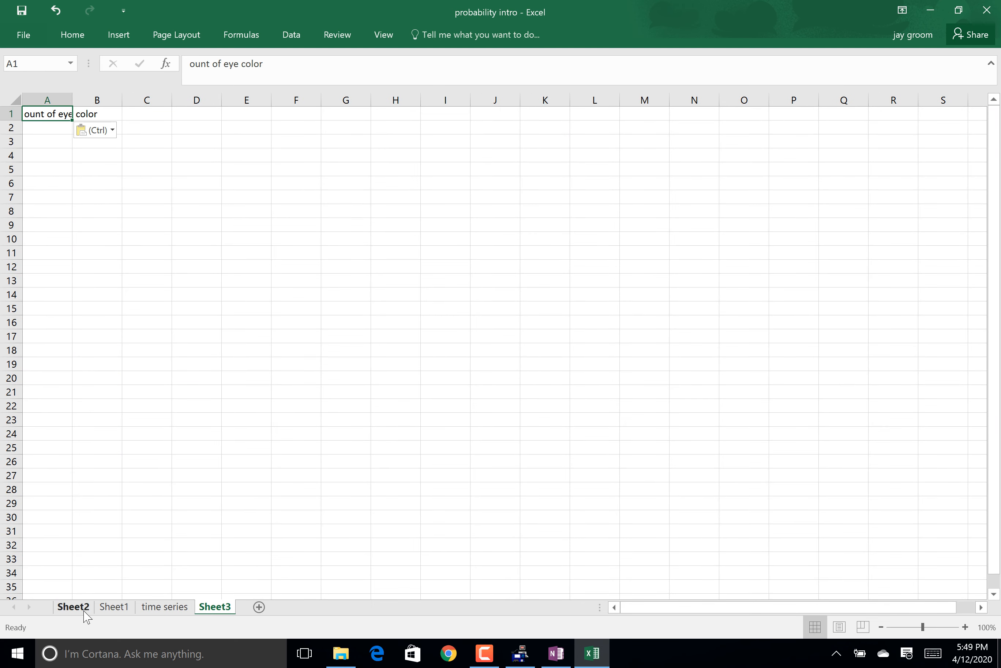
{"action": "left_click", "coordinate": [73, 607]}
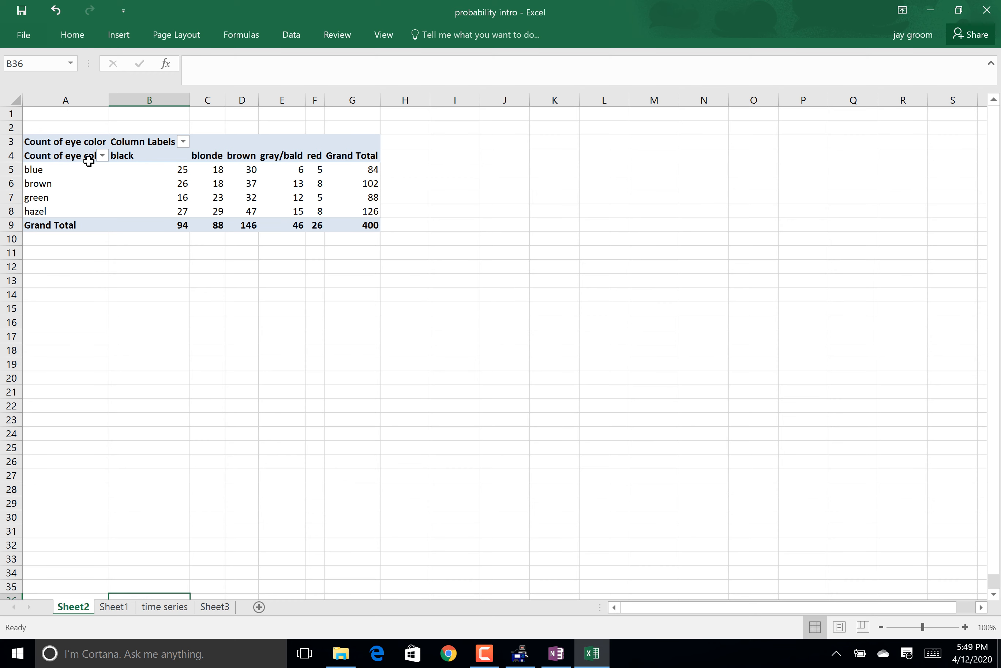
- Copy the eye color by hair color count table body and paste it onto Sheet3
{"action": "left_click_drag", "start_coordinate": [65, 155], "coordinate": [313, 217]}
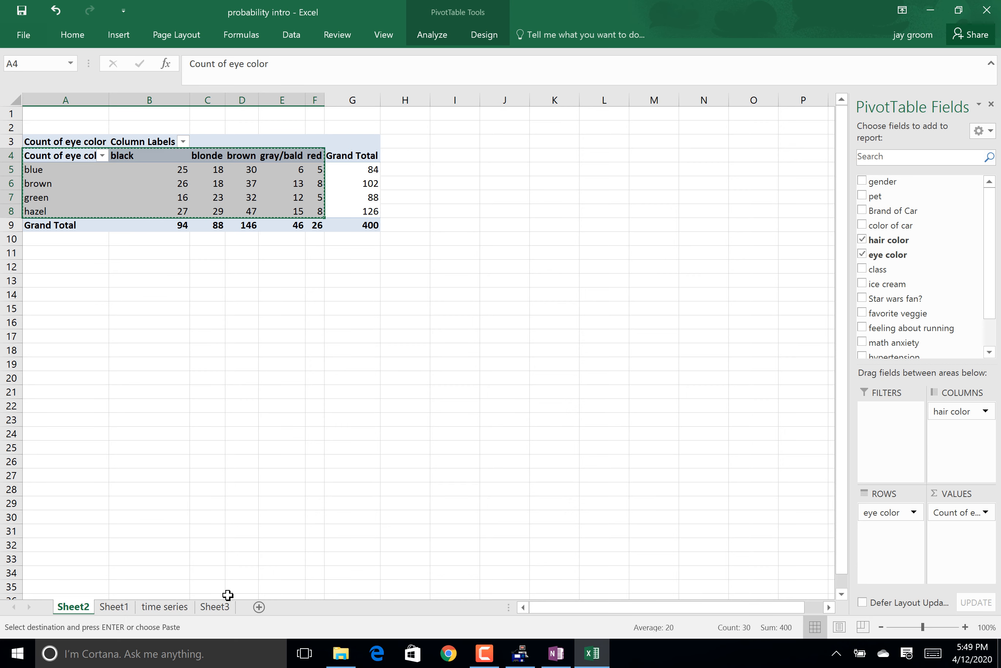
{"action": "left_click", "coordinate": [215, 607]}
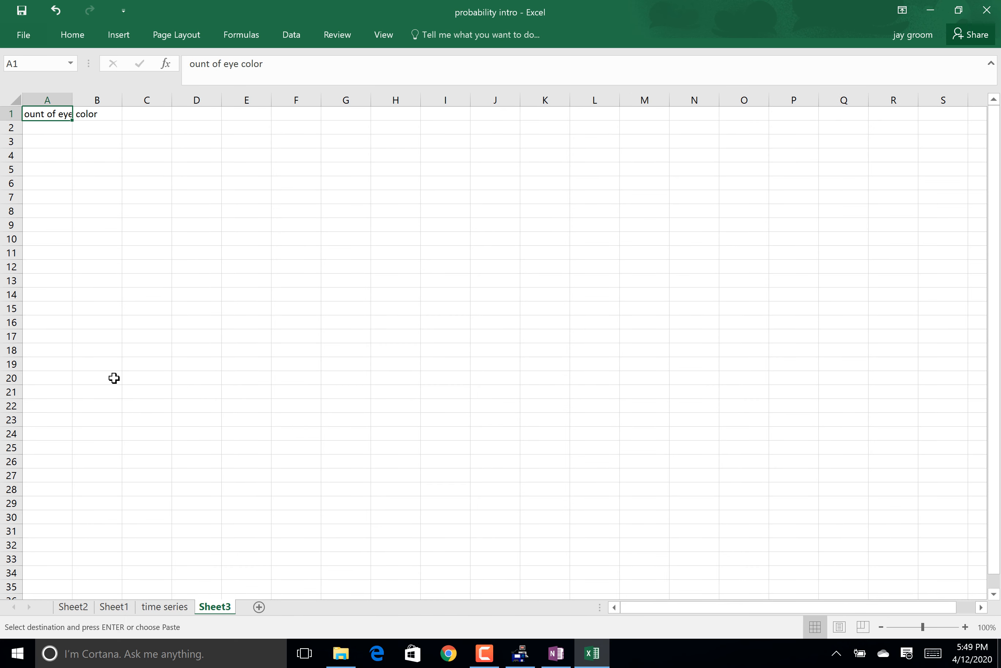
{"action": "key", "text": "ctrl+v"}
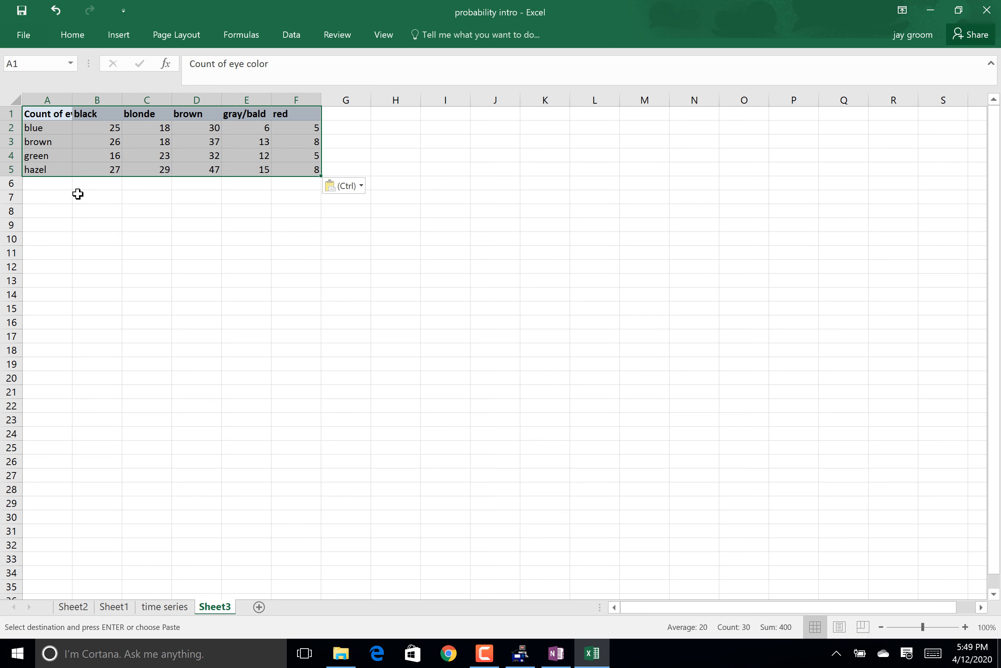
- Change the brown-black count to 30 and the hazel-brown count to 10 on Sheet3
{"action": "left_click", "coordinate": [98, 128]}
{"action": "type", "text": "2"}
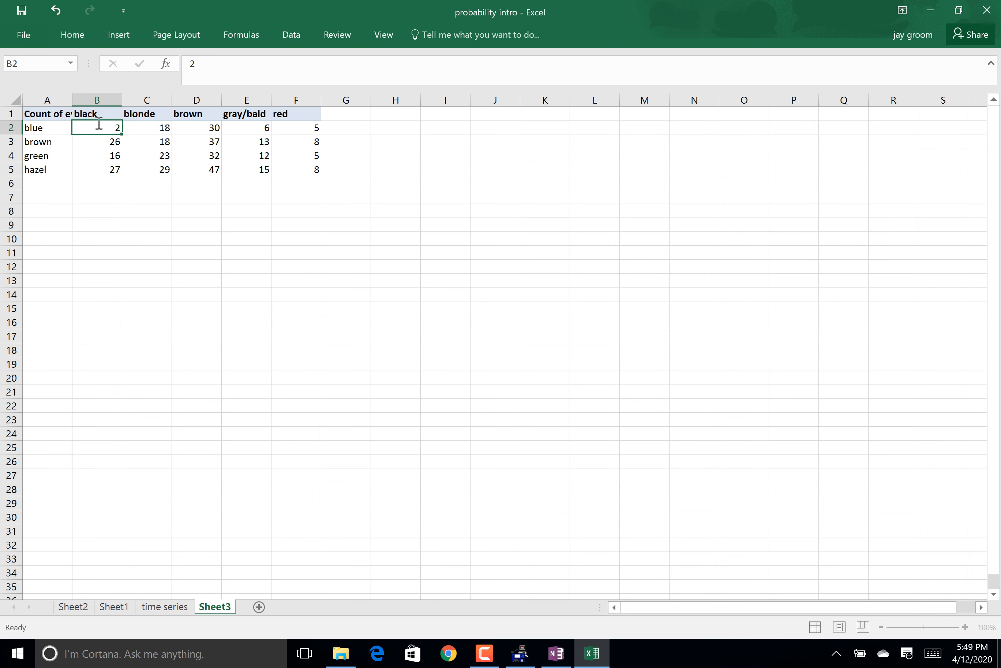
{"action": "left_click", "coordinate": [96, 142]}
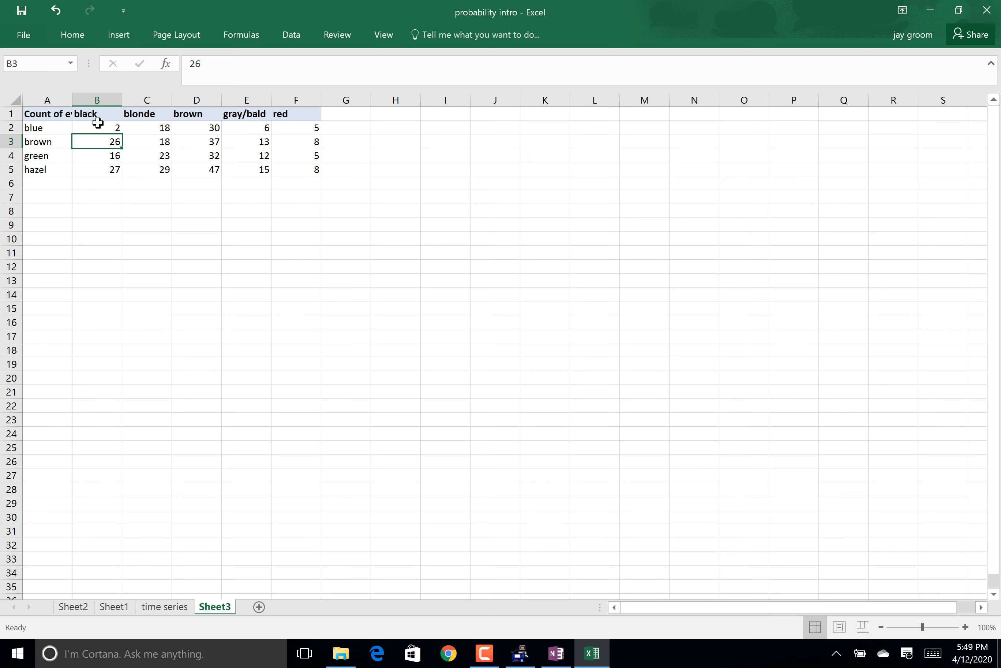
{"action": "type", "text": "30"}
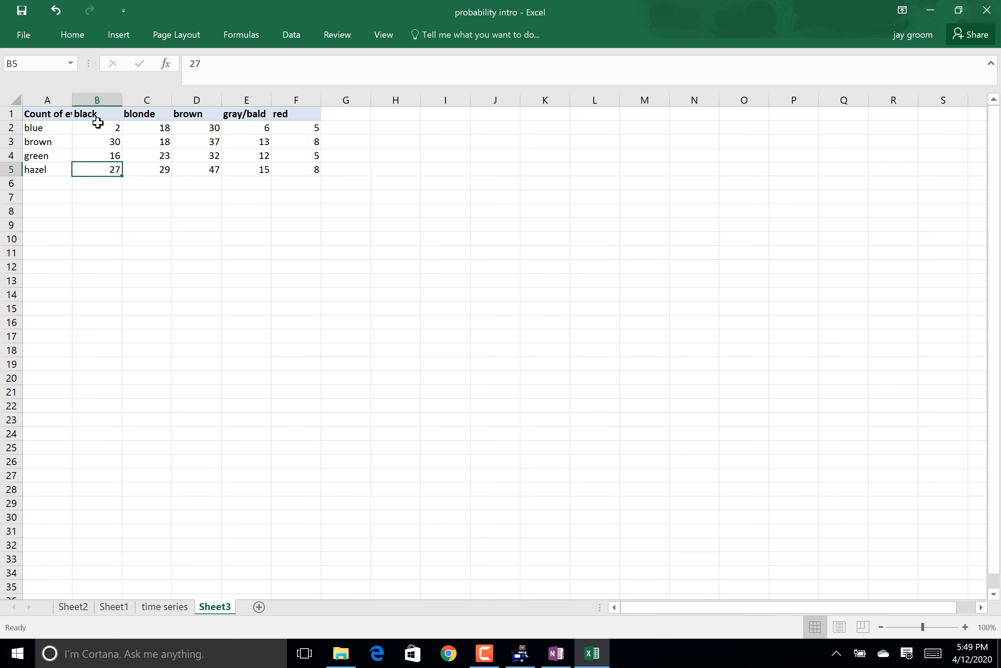
{"action": "left_click", "coordinate": [147, 169]}
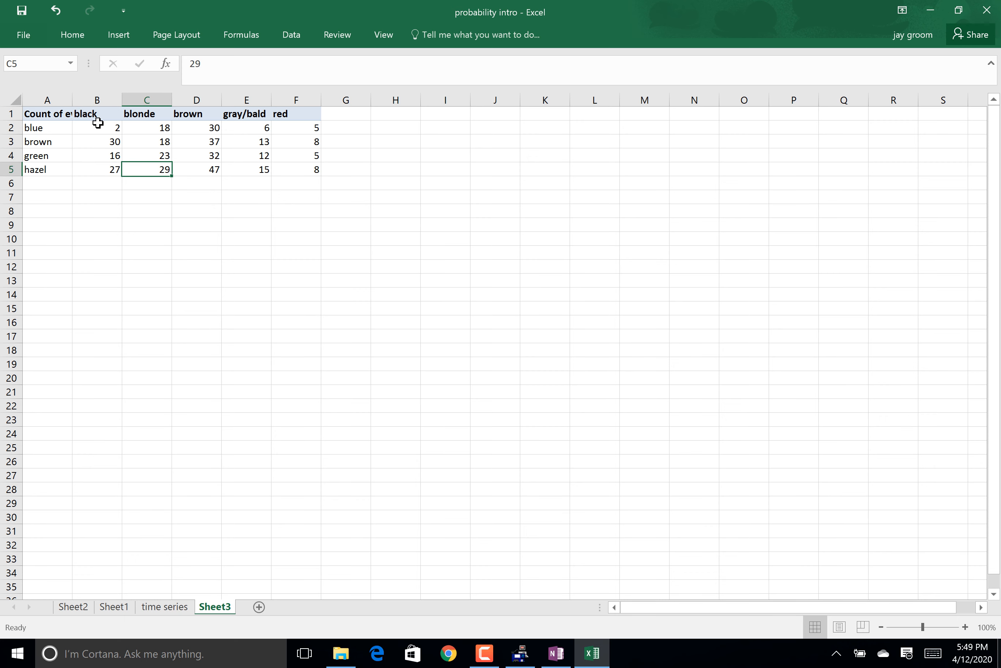
{"action": "left_click", "coordinate": [146, 141]}
{"action": "type", "text": "12"}
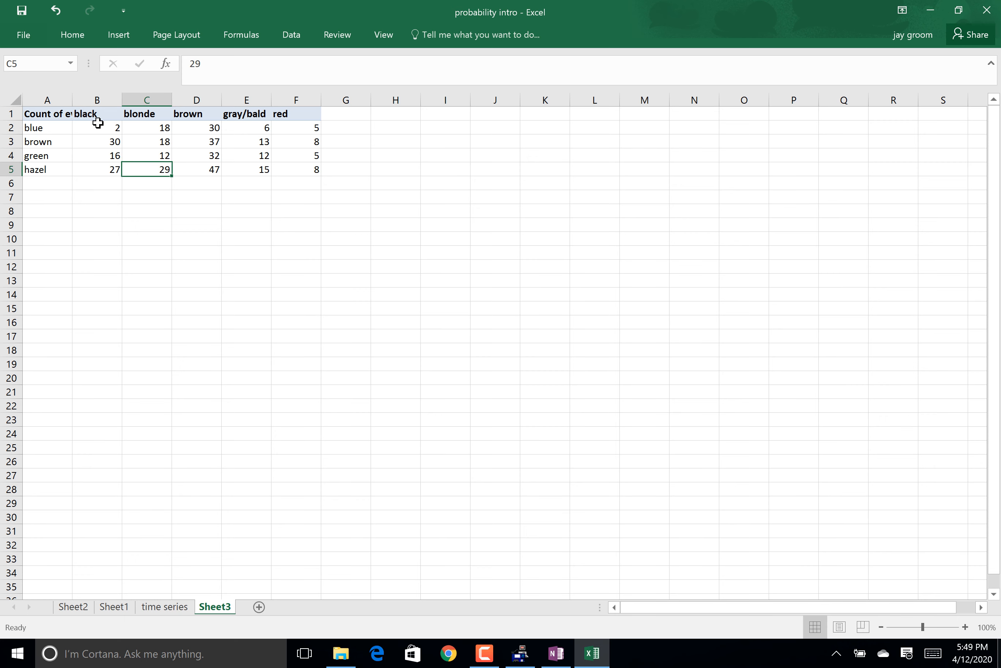
{"action": "left_click", "coordinate": [196, 169]}
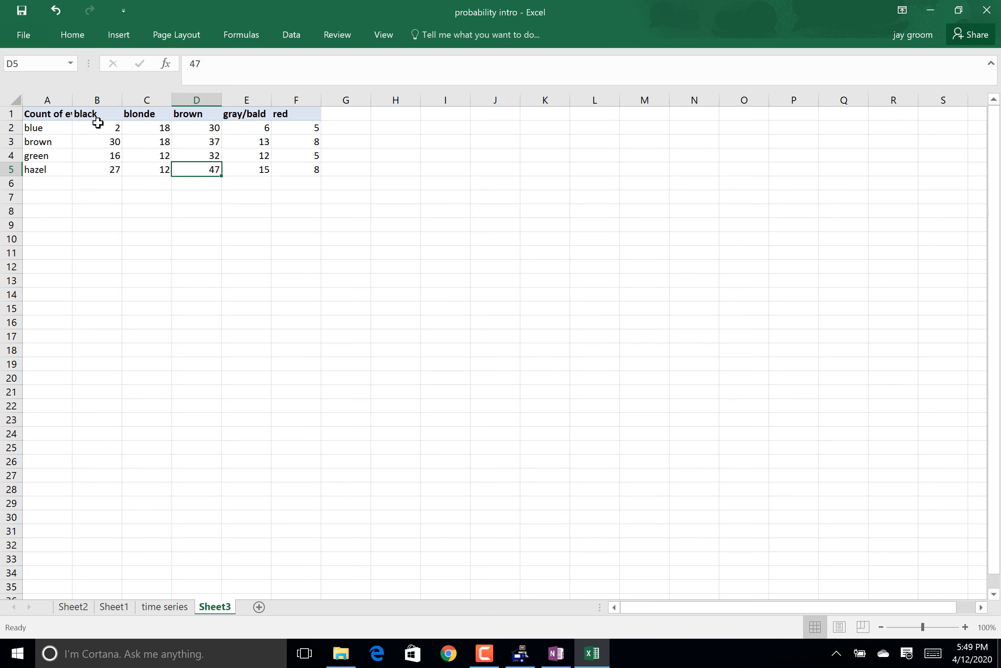
{"action": "left_click", "coordinate": [196, 127]}
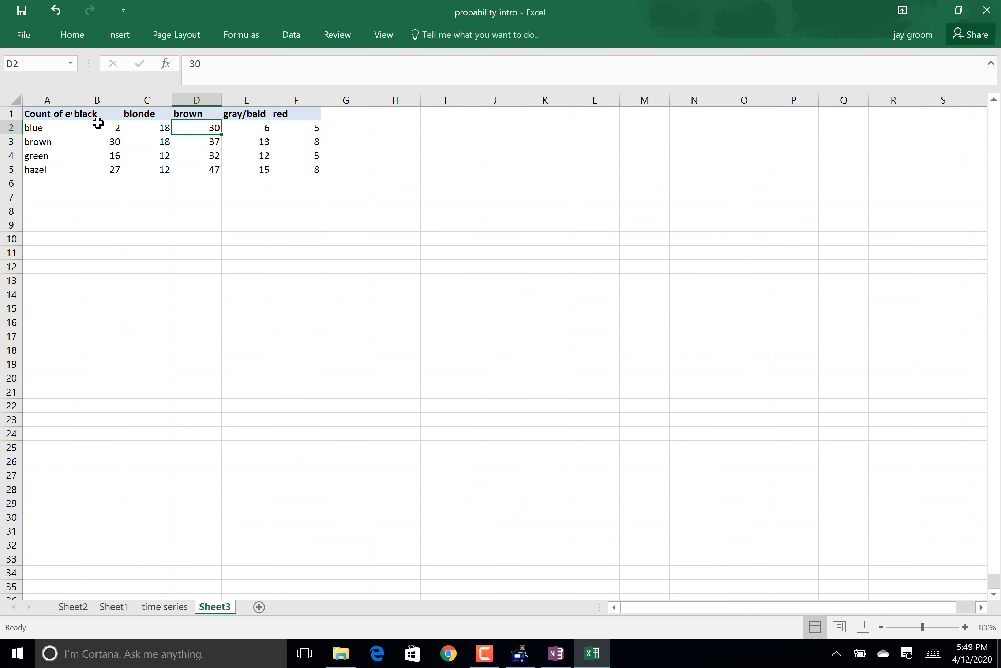
{"action": "left_click", "coordinate": [196, 156]}
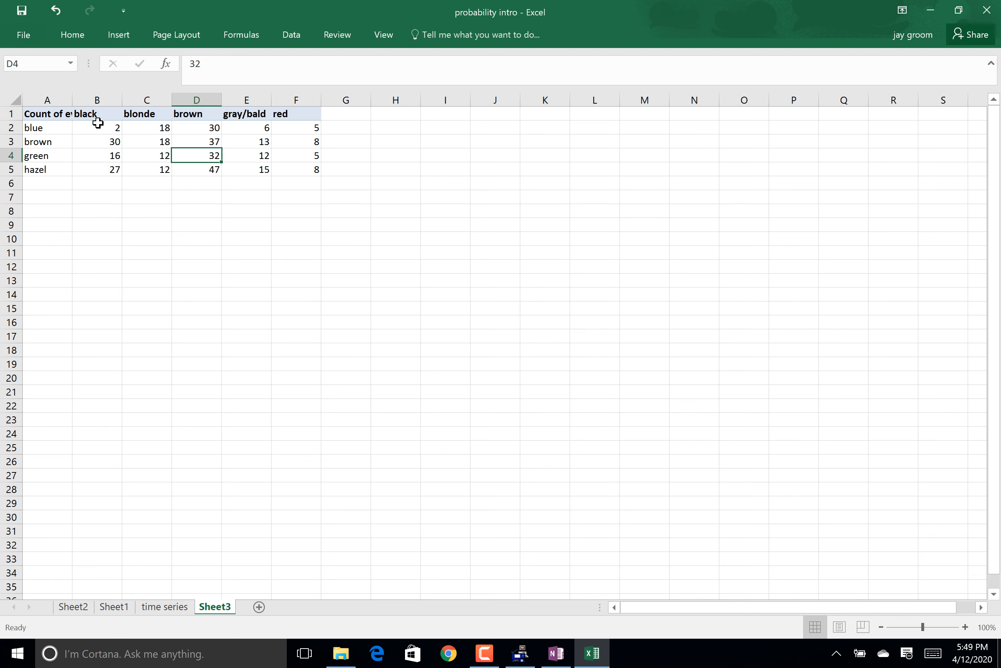
{"action": "left_click", "coordinate": [196, 169]}
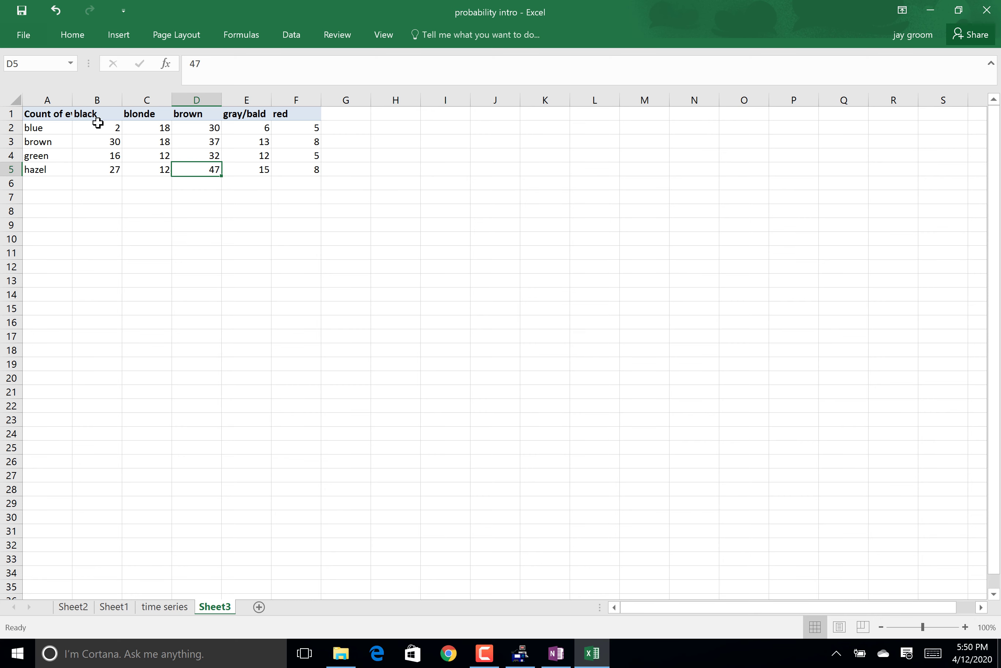
{"action": "type", "text": "10"}
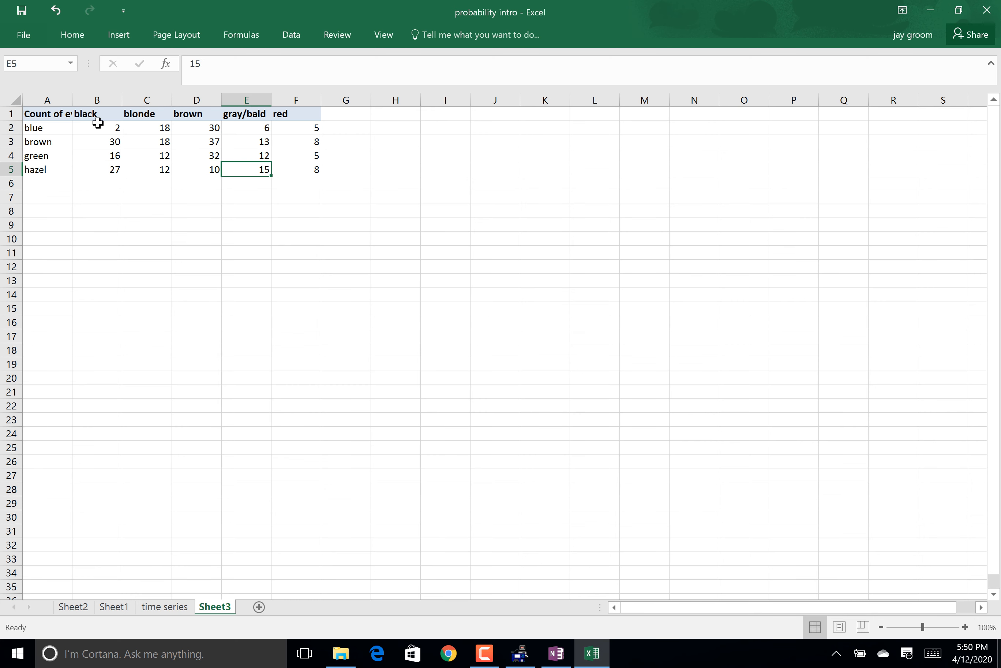
- Change the blue gray/bald and hazel-red counts to 1, review the edits, and begin a 'dependence' label
{"action": "left_click", "coordinate": [248, 127]}
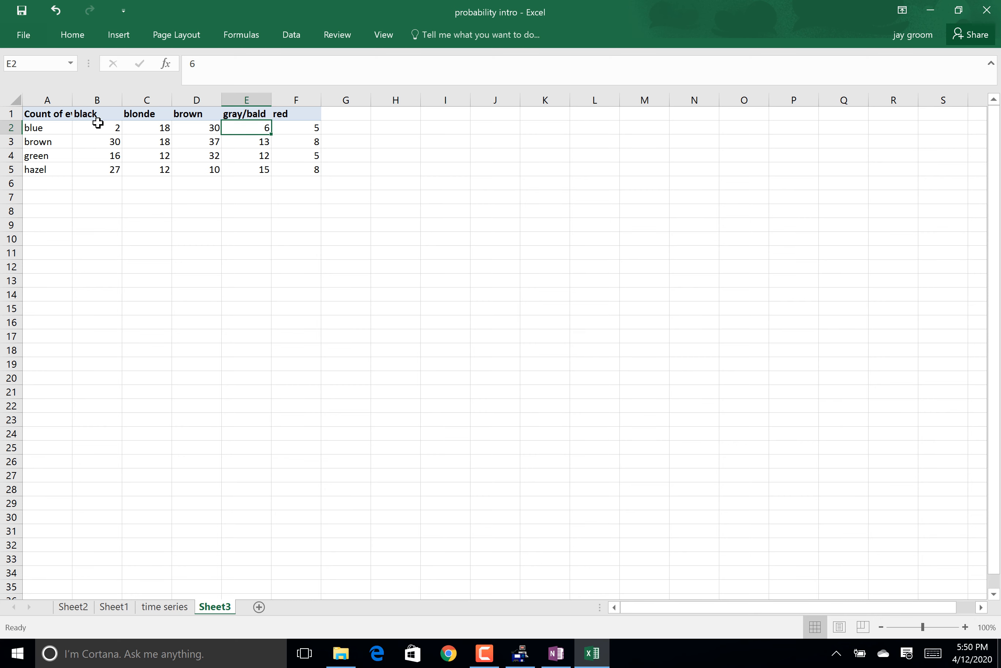
{"action": "type", "text": "12"}
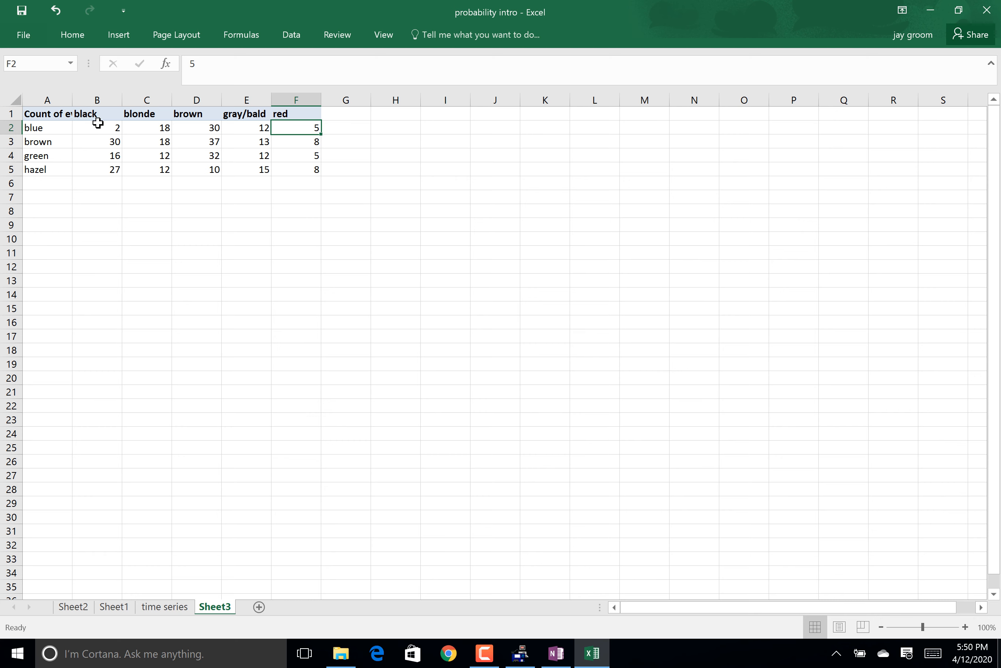
{"action": "left_click", "coordinate": [296, 169]}
{"action": "type", "text": "1"}
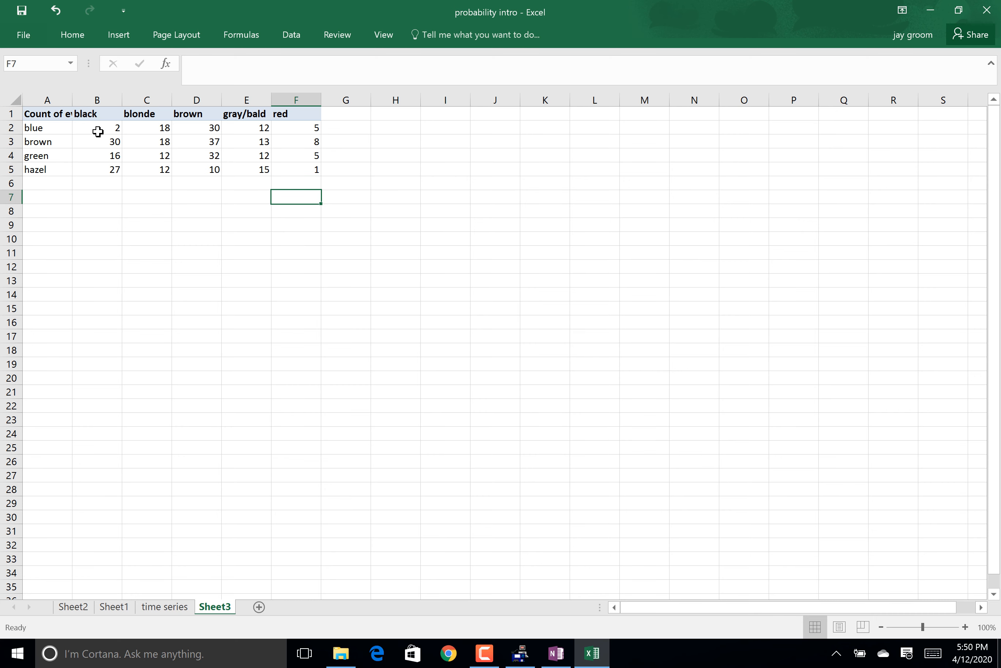
{"action": "left_click", "coordinate": [98, 129]}
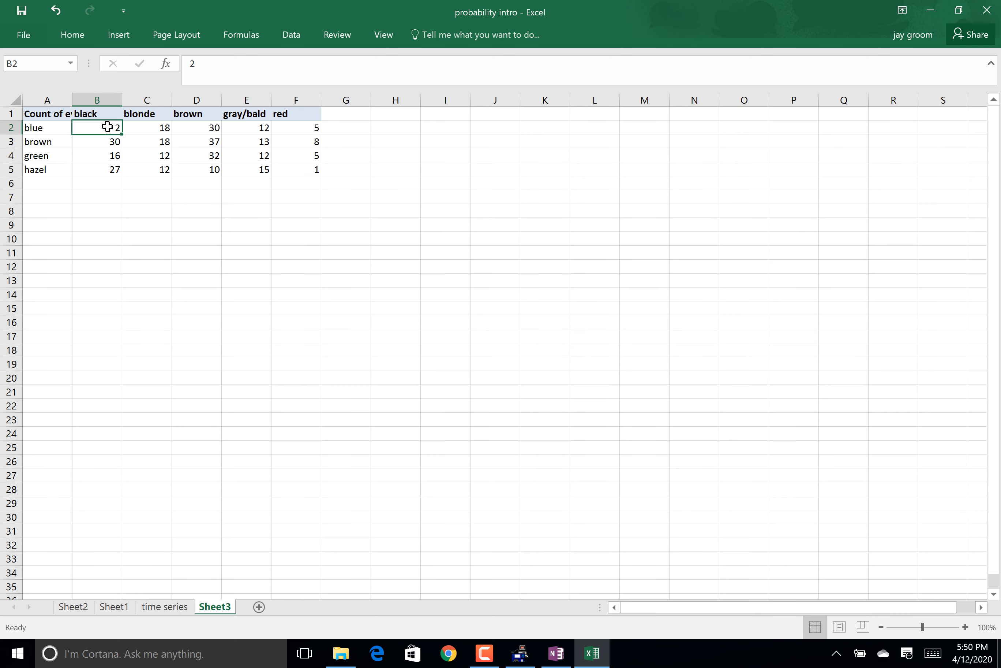
{"action": "mouse_move", "coordinate": [125, 126]}
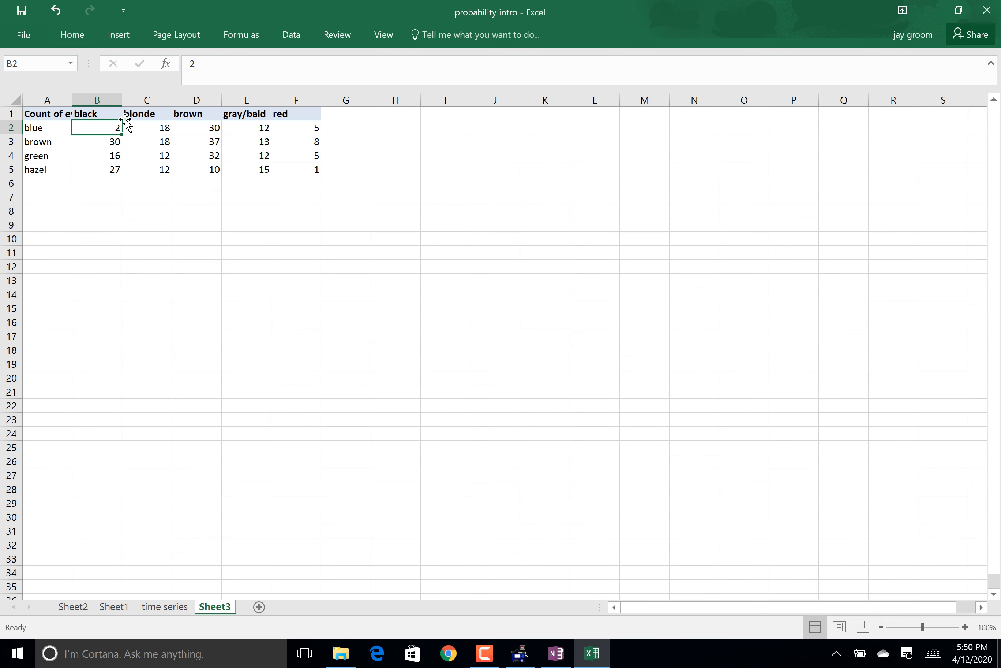
{"action": "mouse_move", "coordinate": [202, 173]}
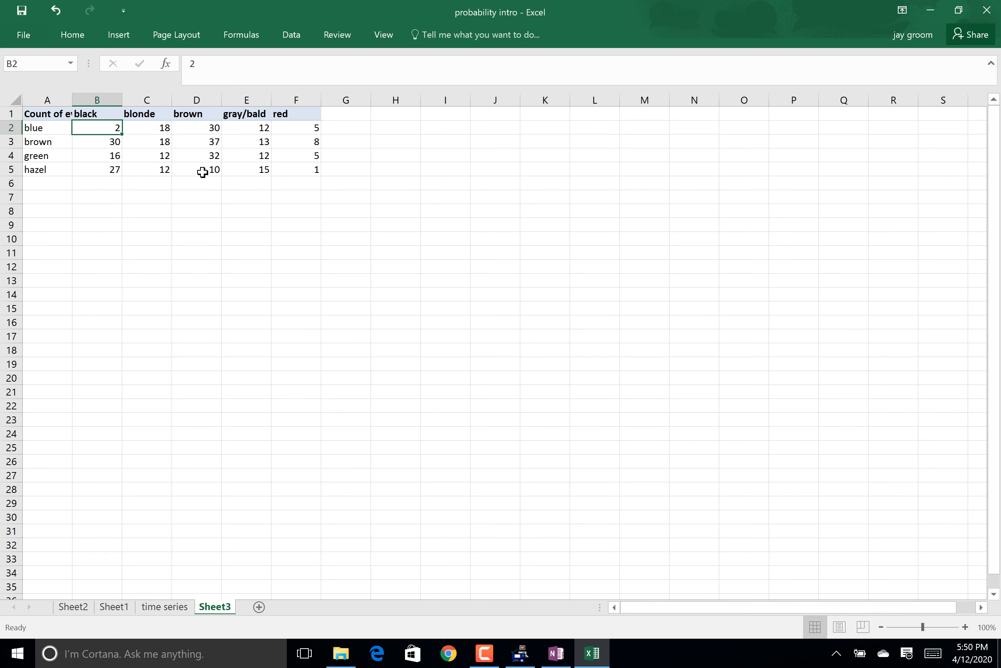
{"action": "mouse_move", "coordinate": [154, 138]}
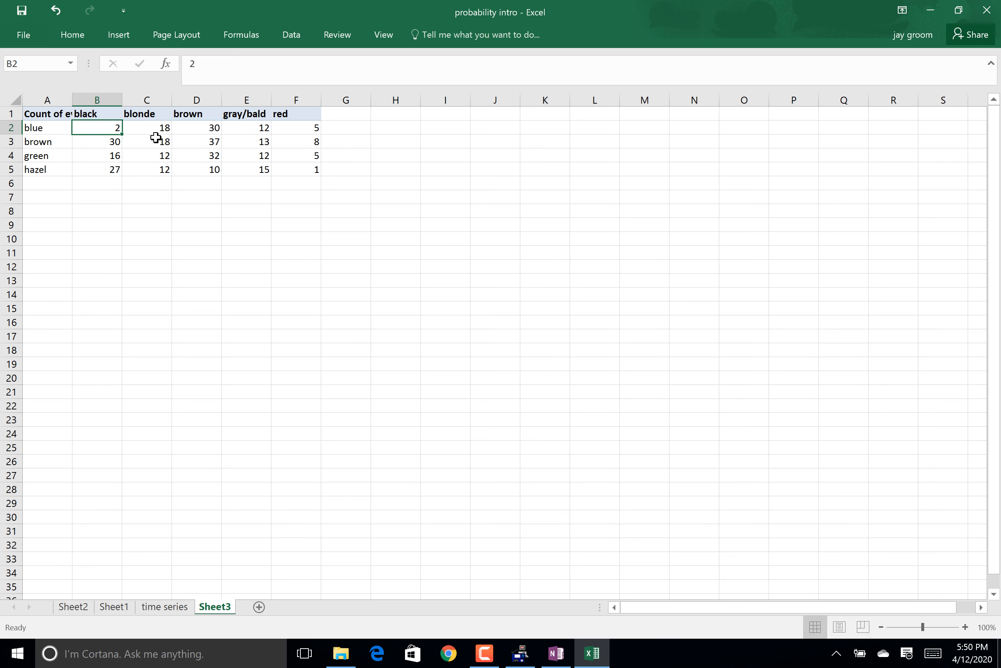
{"action": "left_click", "coordinate": [146, 127]}
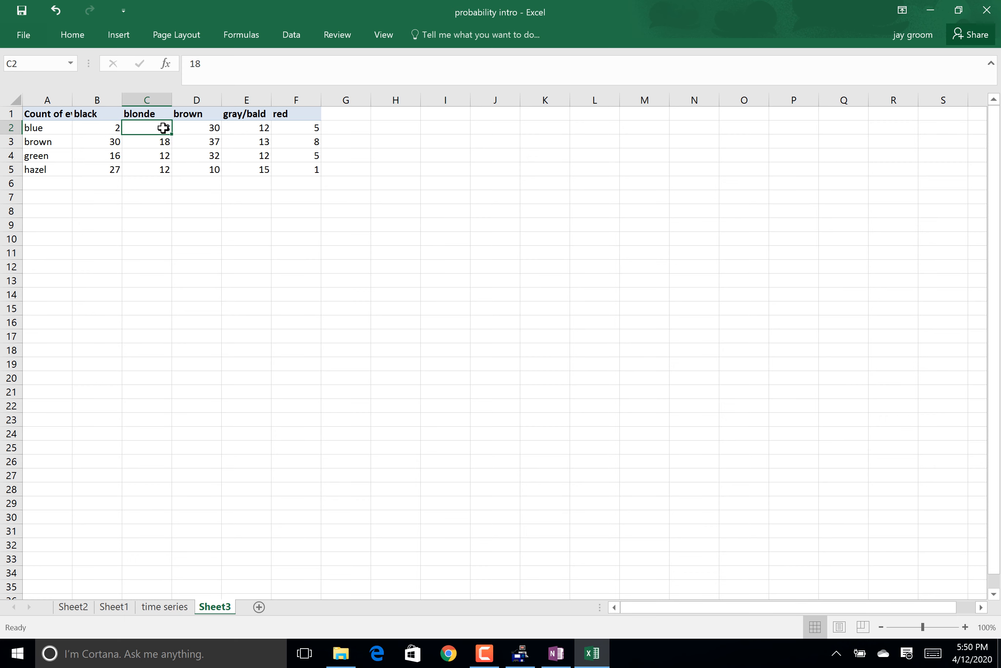
{"action": "mouse_move", "coordinate": [159, 129]}
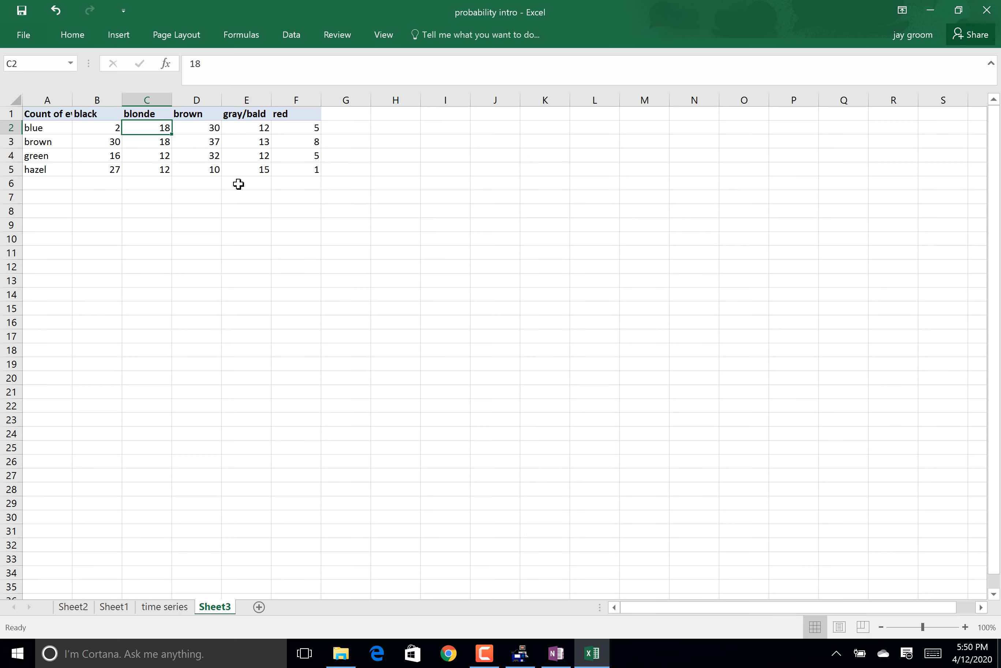
{"action": "mouse_move", "coordinate": [252, 138]}
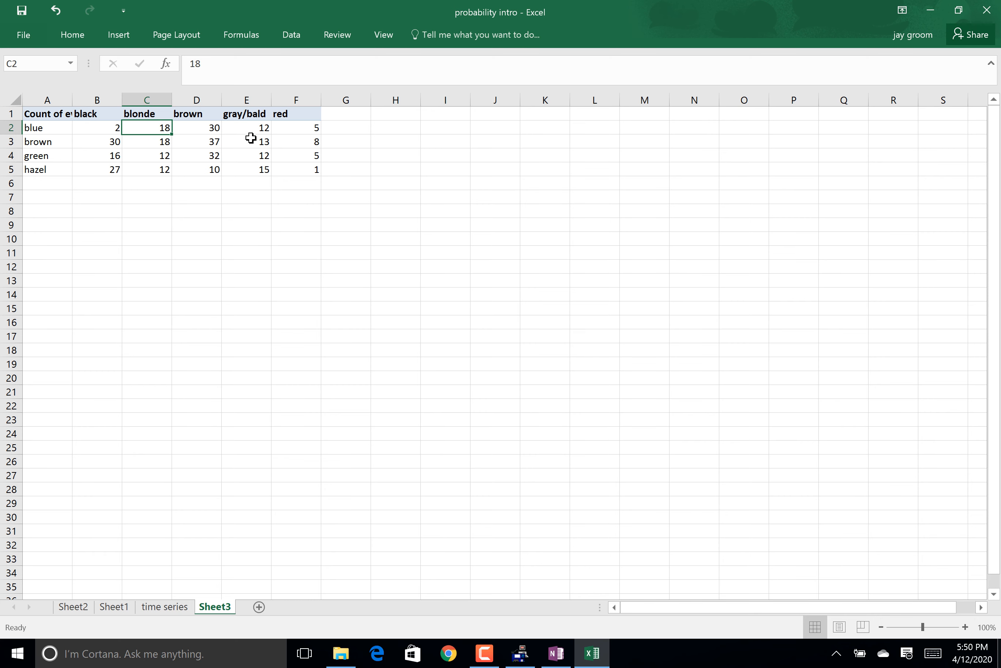
{"action": "mouse_move", "coordinate": [253, 170]}
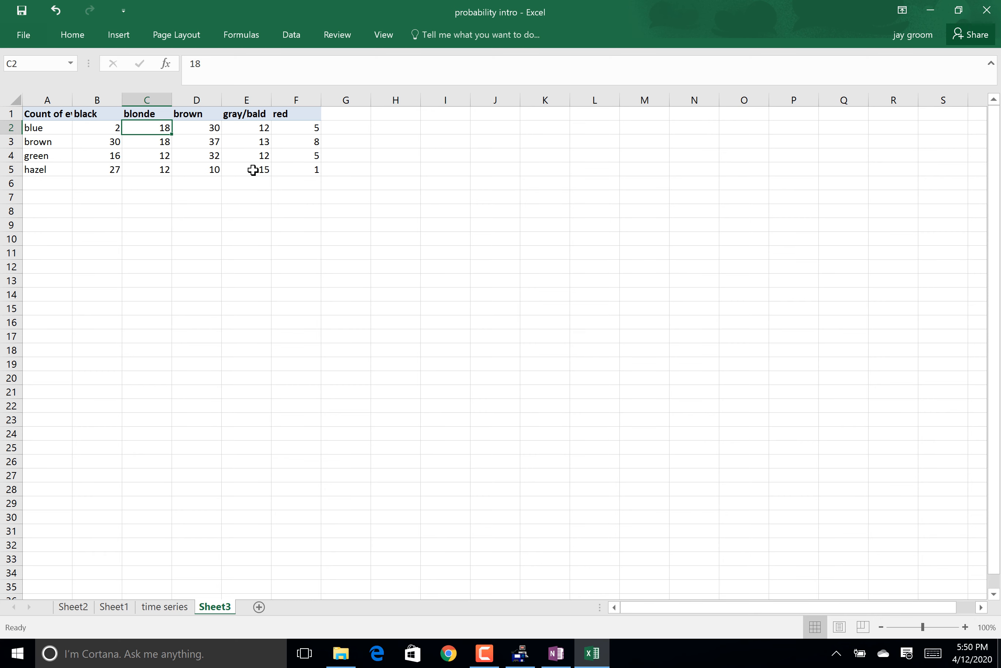
{"action": "mouse_move", "coordinate": [256, 169]}
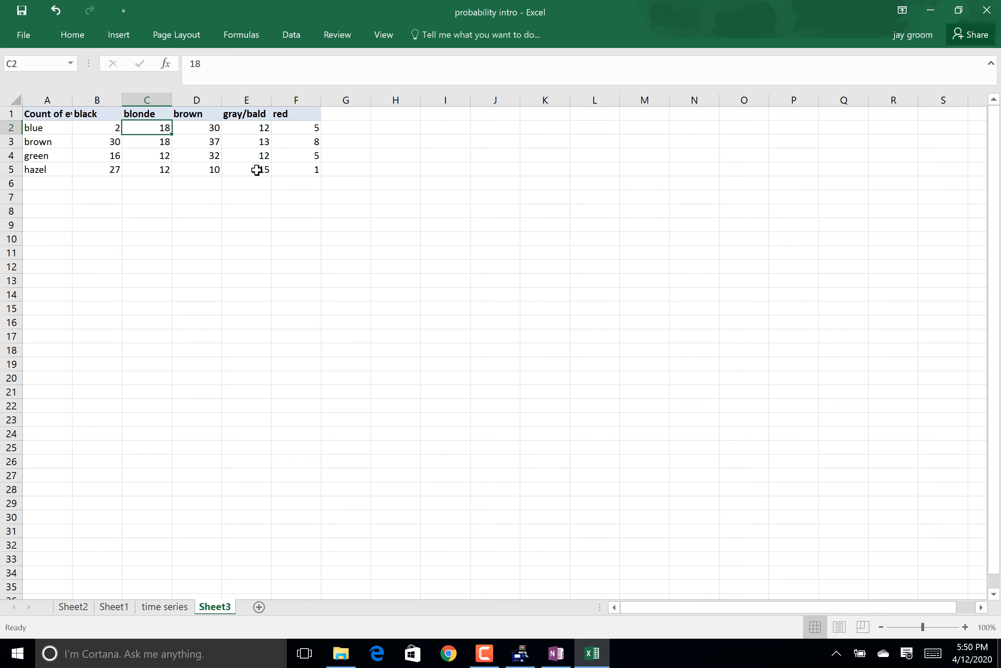
{"action": "mouse_move", "coordinate": [305, 165]}
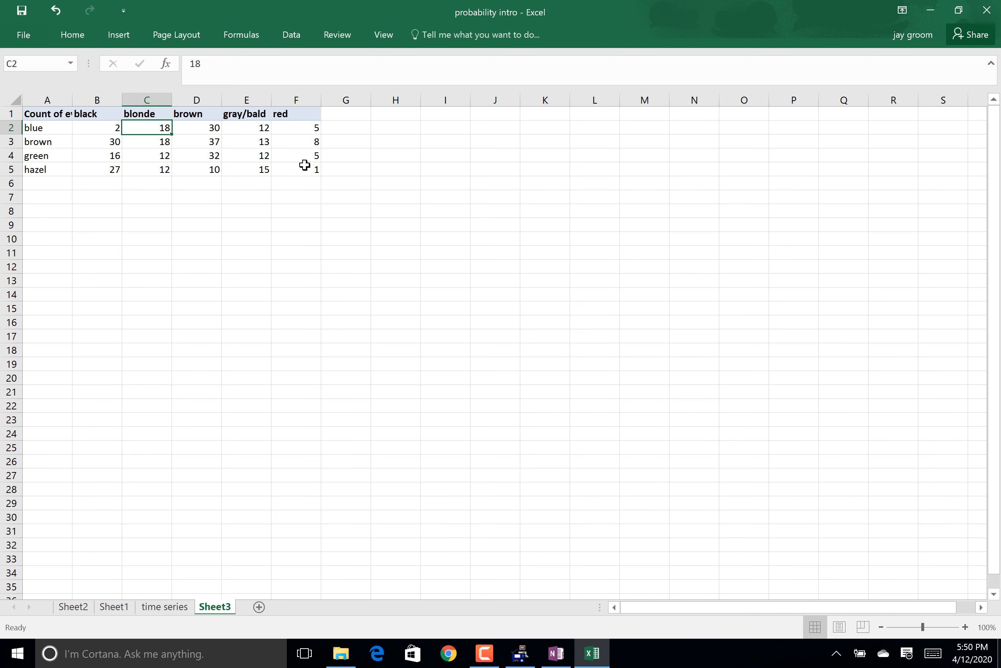
{"action": "mouse_move", "coordinate": [317, 118]}
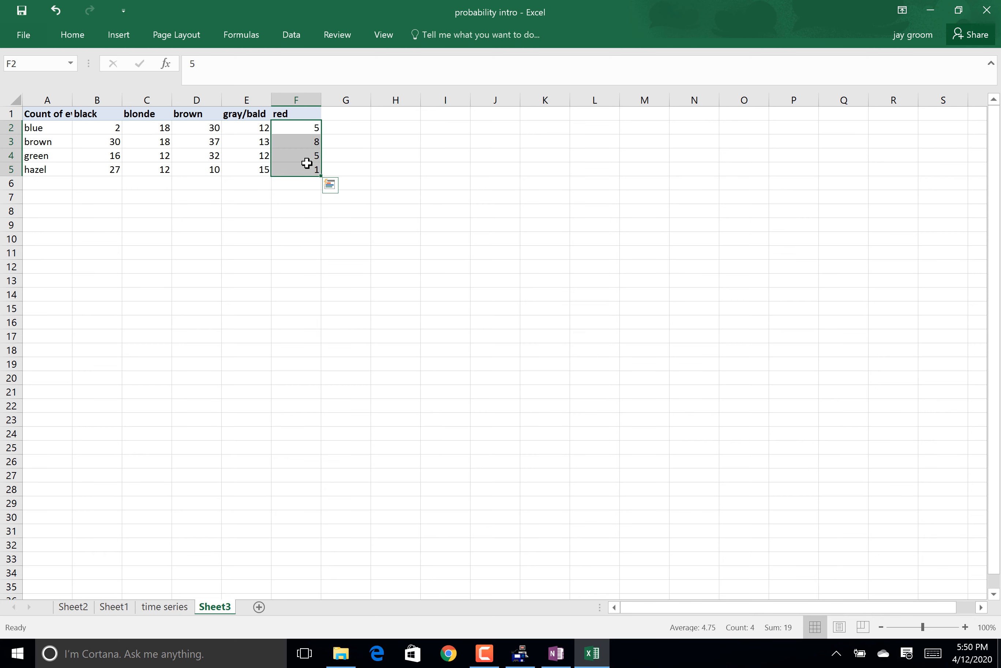
{"action": "left_click", "coordinate": [306, 170]}
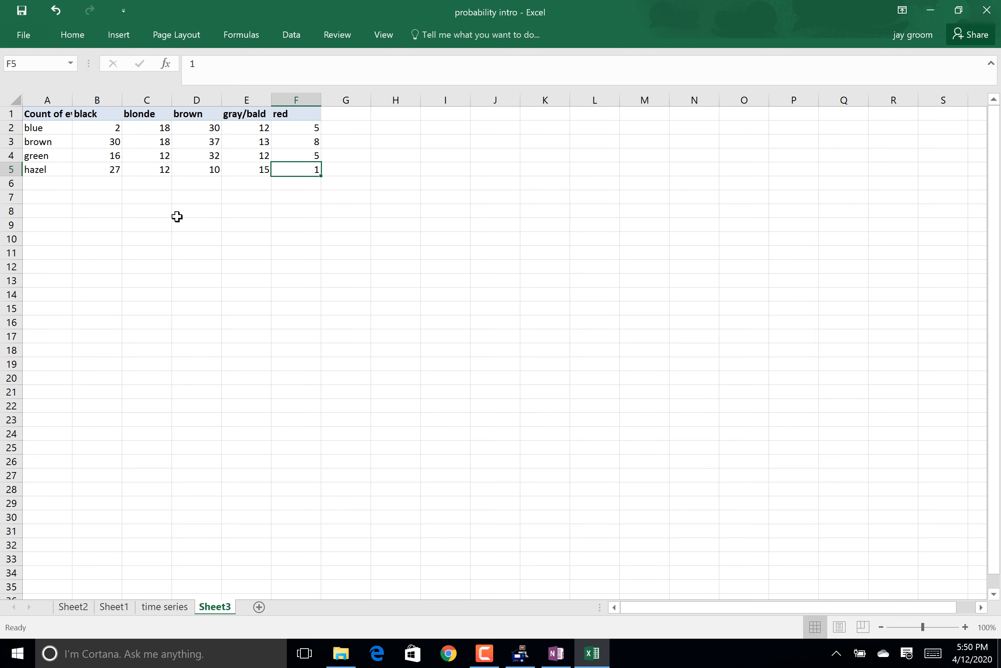
{"action": "type", "text": "dependen"}
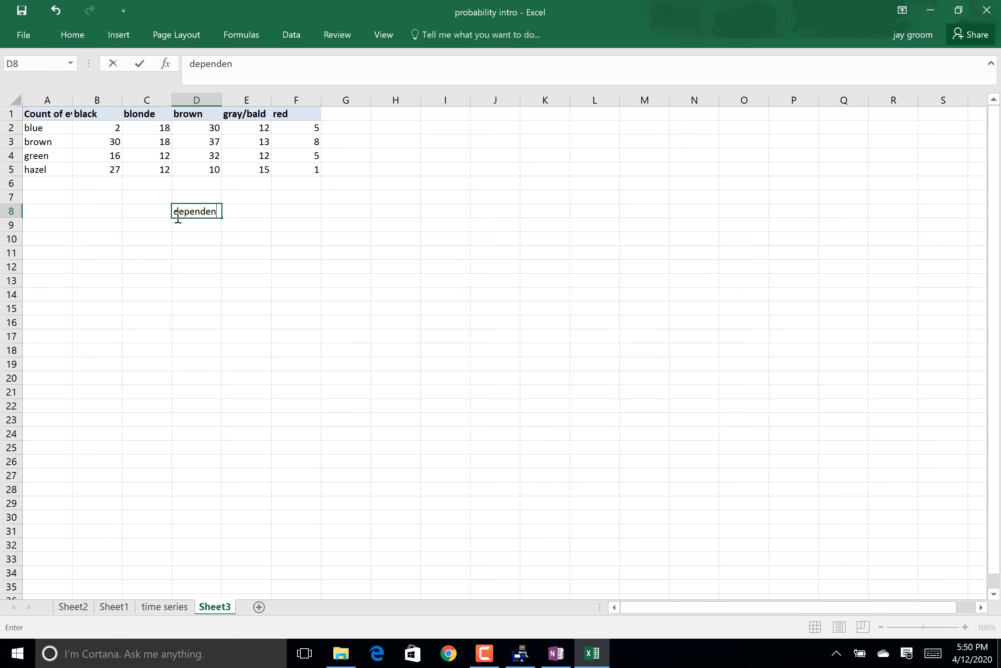
- Enter 'eye color dependent on hair color' in D9 below the dependence label
{"action": "key", "text": "Enter"}
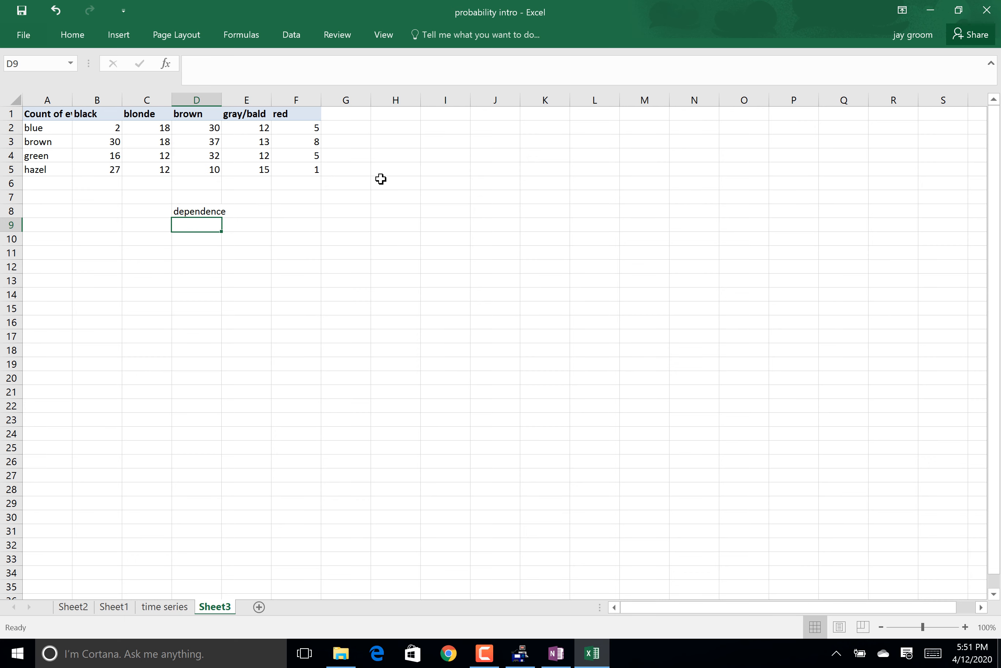
{"action": "type", "text": "hair o"}
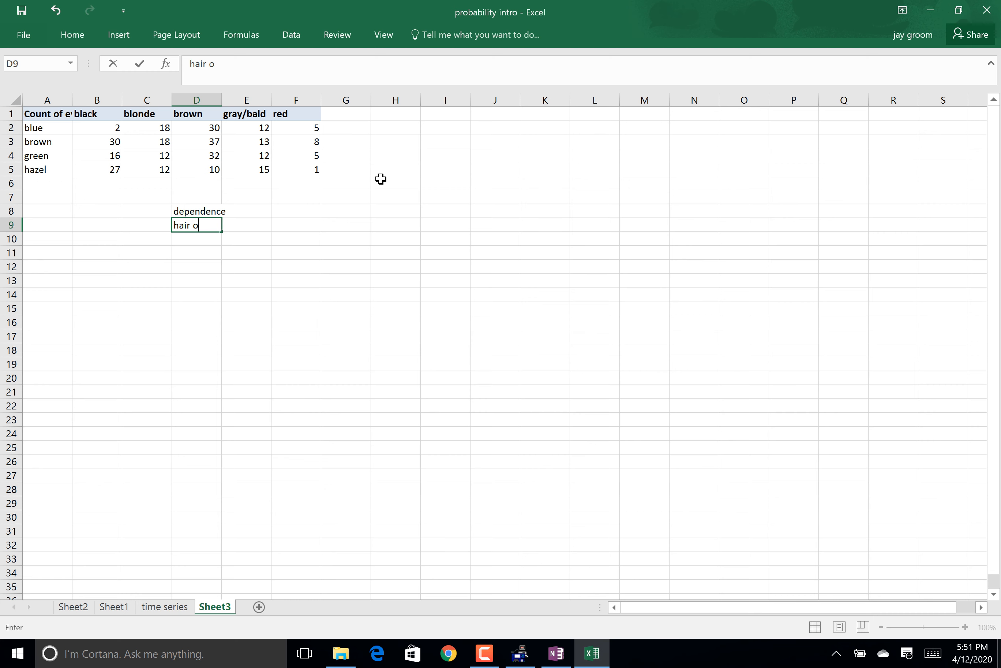
{"action": "type", "text": "y"}
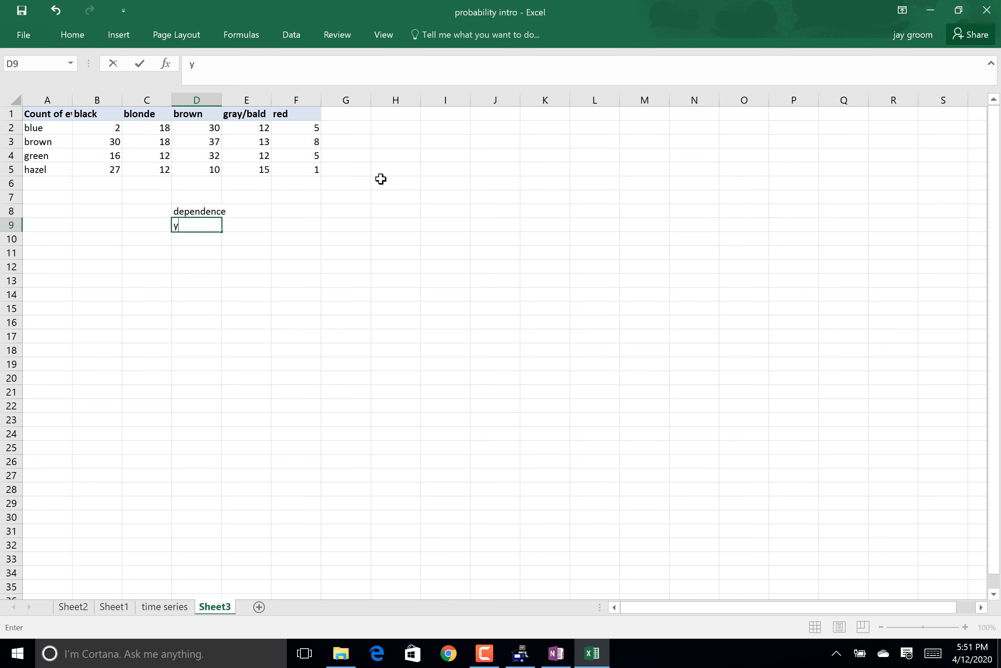
{"action": "type", "text": "eye color dep"}
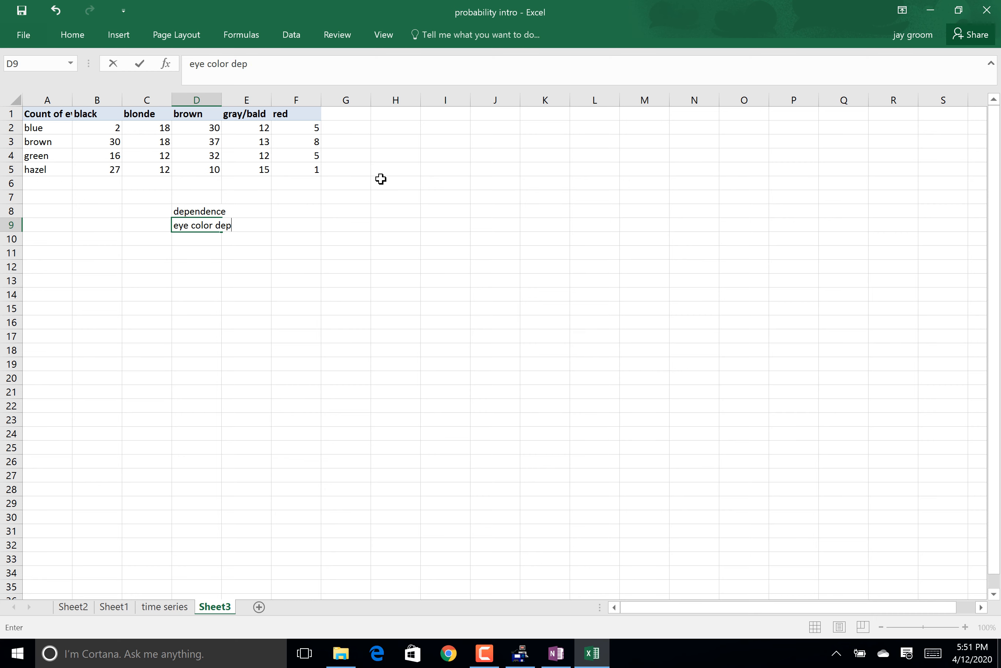
{"action": "type", "text": "end"}
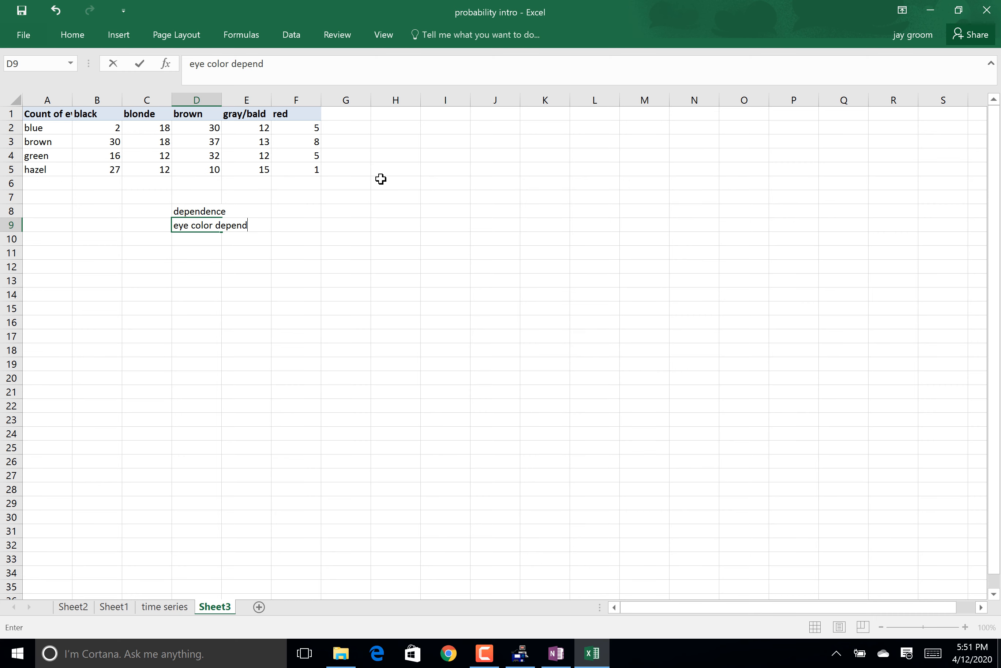
{"action": "type", "text": "ent on ha"}
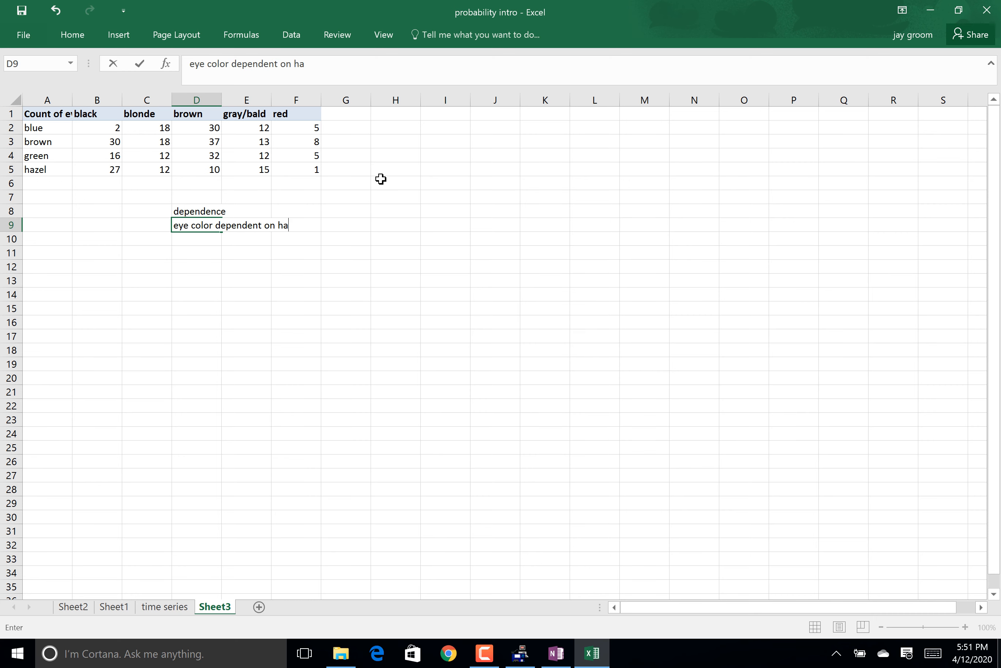
{"action": "type", "text": "ir color"}
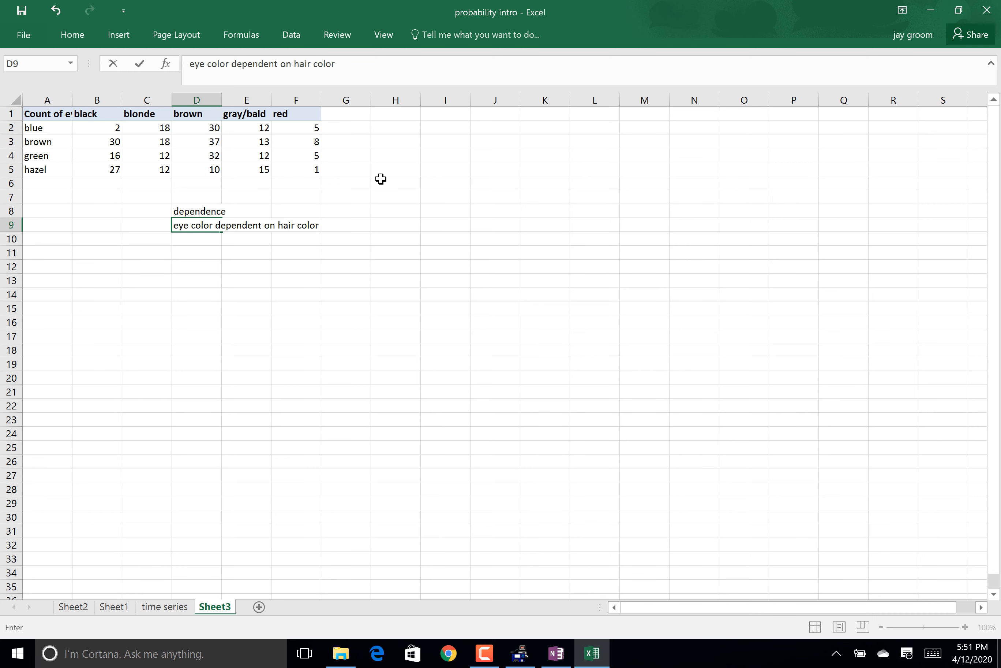
{"action": "key", "text": "Enter"}
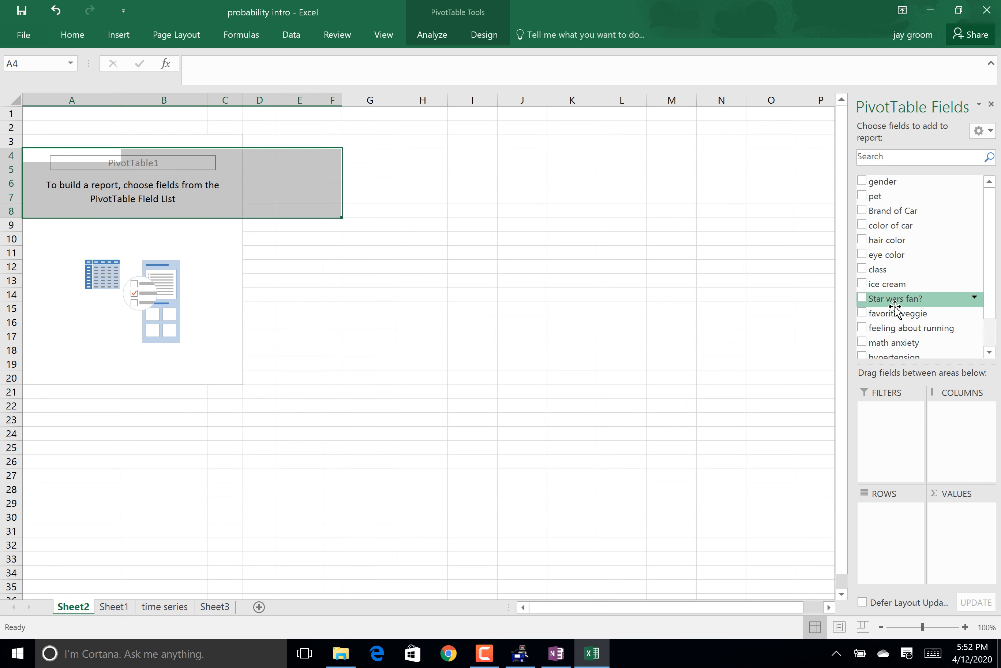
{"action": "mouse_move", "coordinate": [868, 284]}
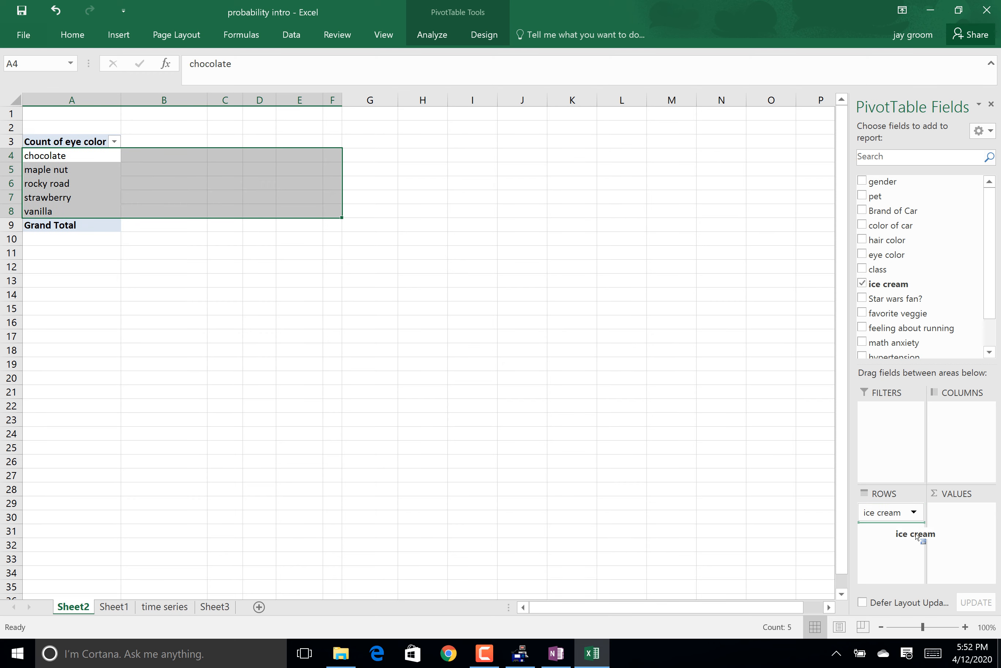
- Build the PivotTable: count of ice cream flavours in Rows/Values against feeling about running in Columns, total 400
{"action": "left_click_drag", "start_coordinate": [915, 534], "coordinate": [961, 511]}
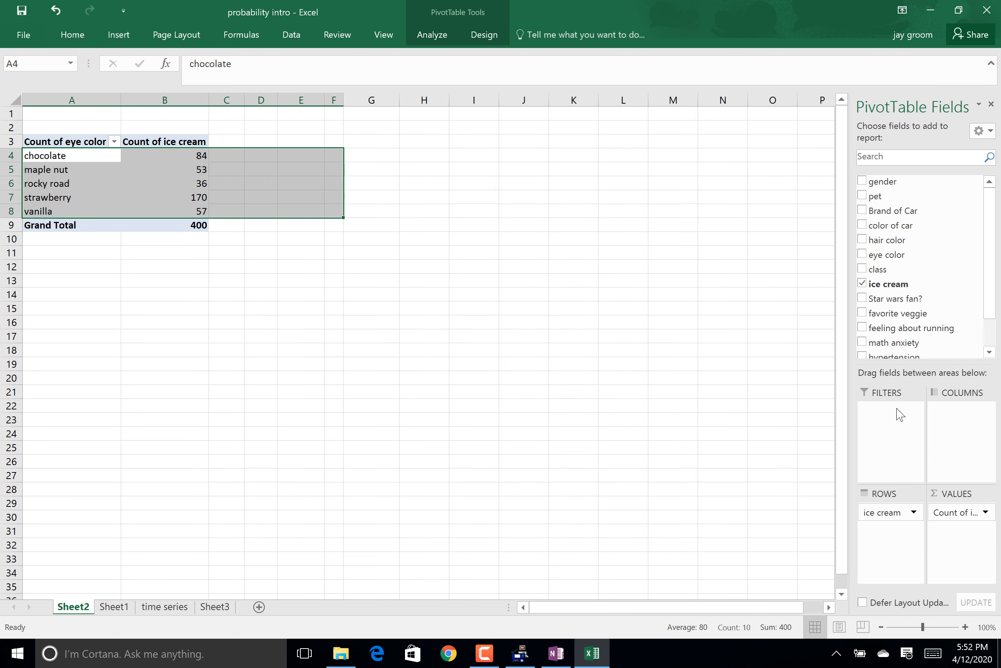
{"action": "mouse_move", "coordinate": [892, 272]}
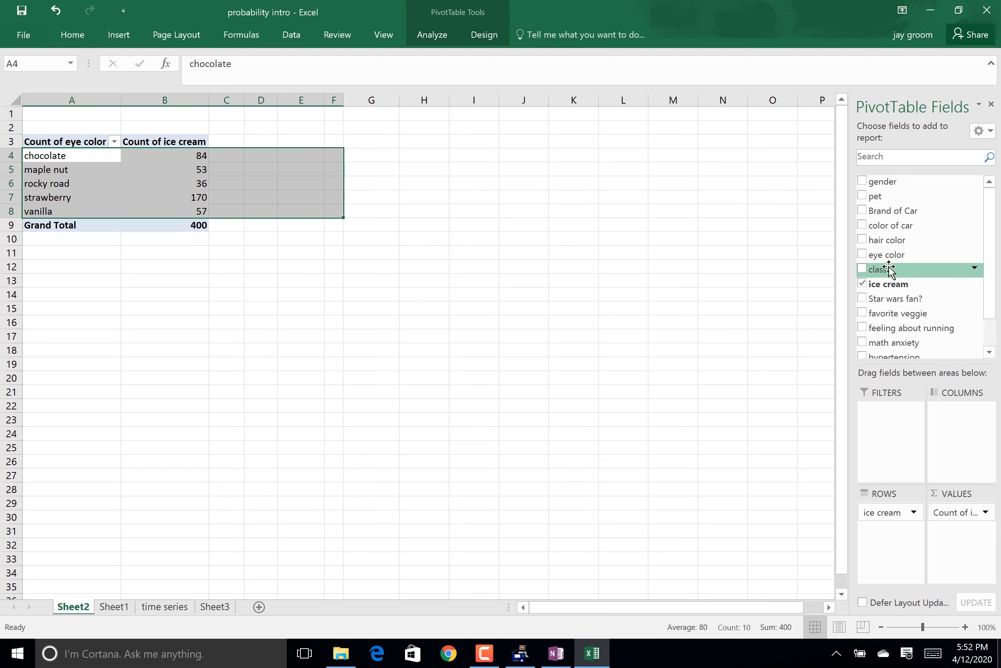
{"action": "mouse_move", "coordinate": [883, 316]}
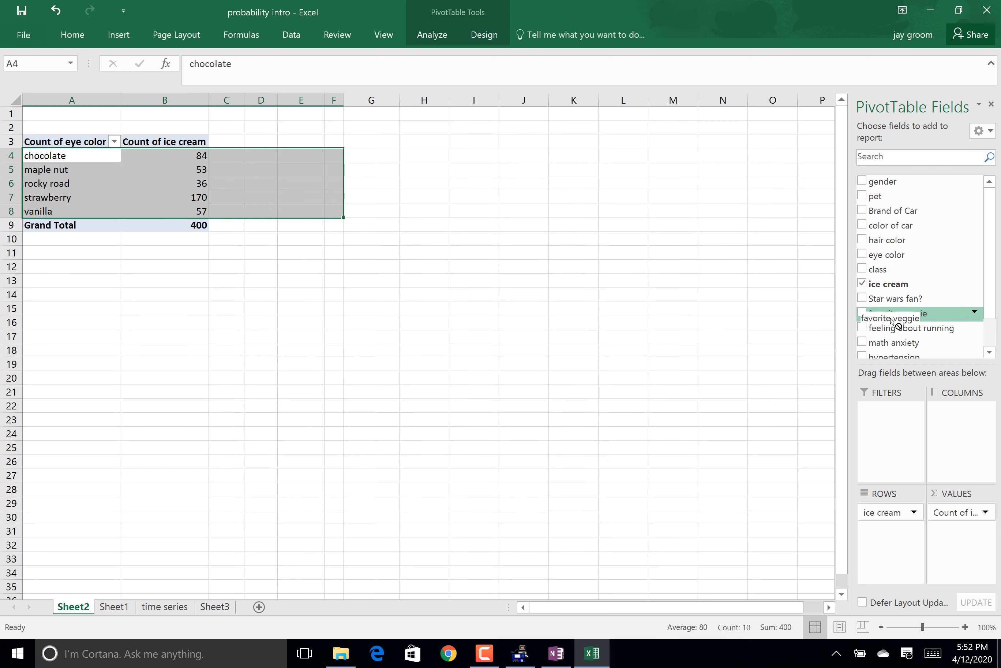
{"action": "left_click", "coordinate": [861, 318]}
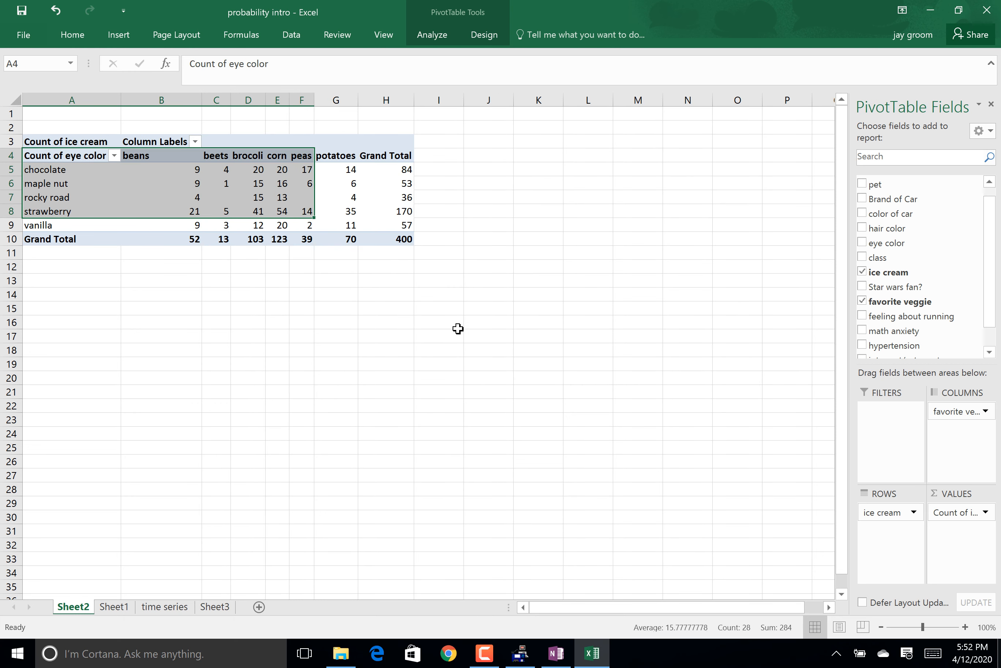
{"action": "mouse_move", "coordinate": [308, 197]}
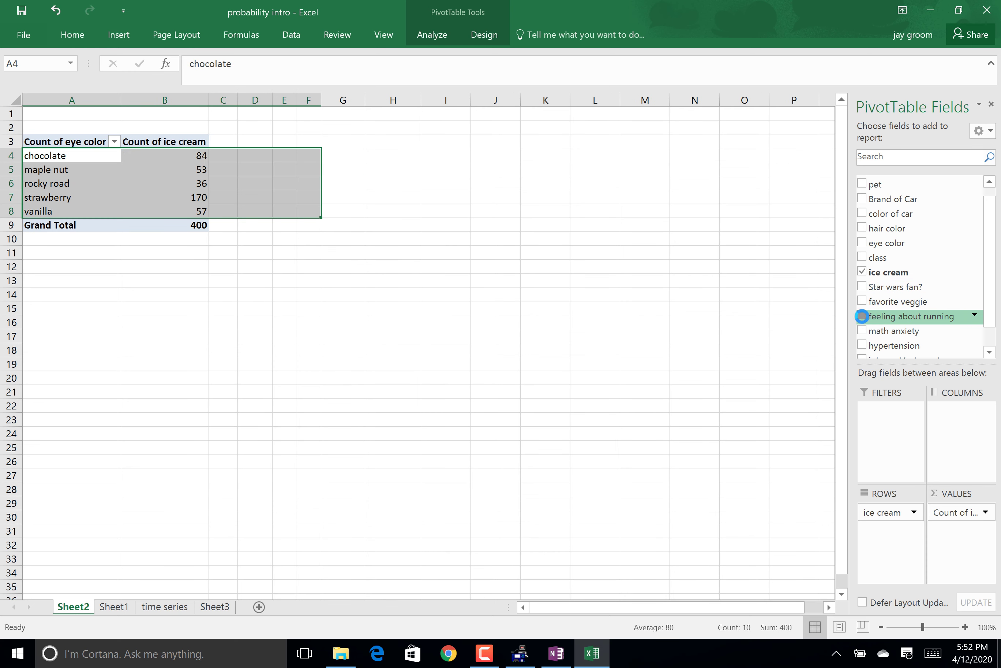
{"action": "left_click", "coordinate": [862, 316]}
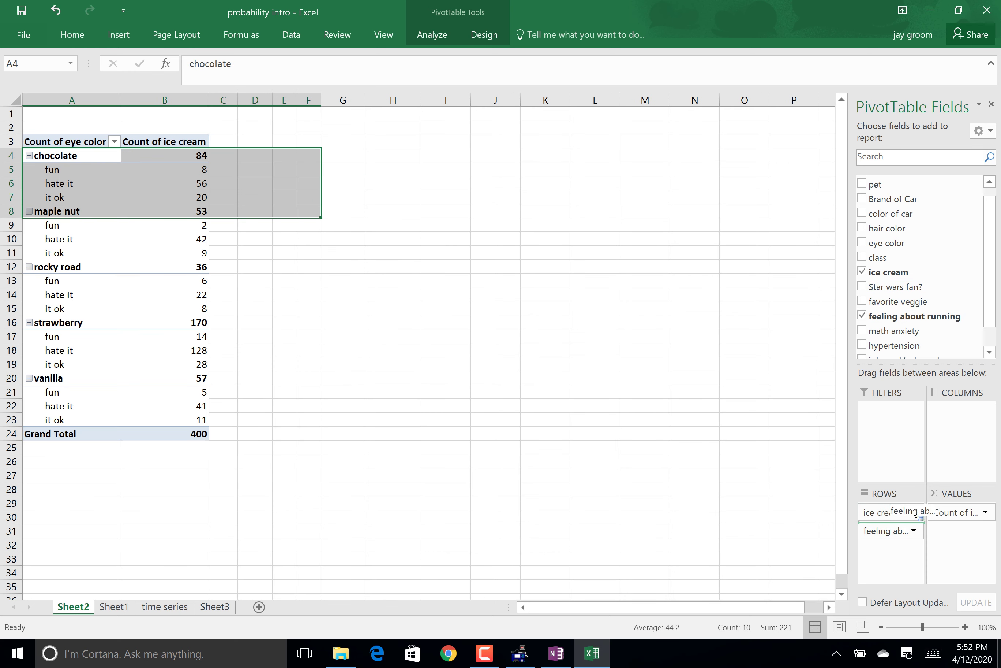
{"action": "left_click_drag", "start_coordinate": [890, 529], "coordinate": [960, 411]}
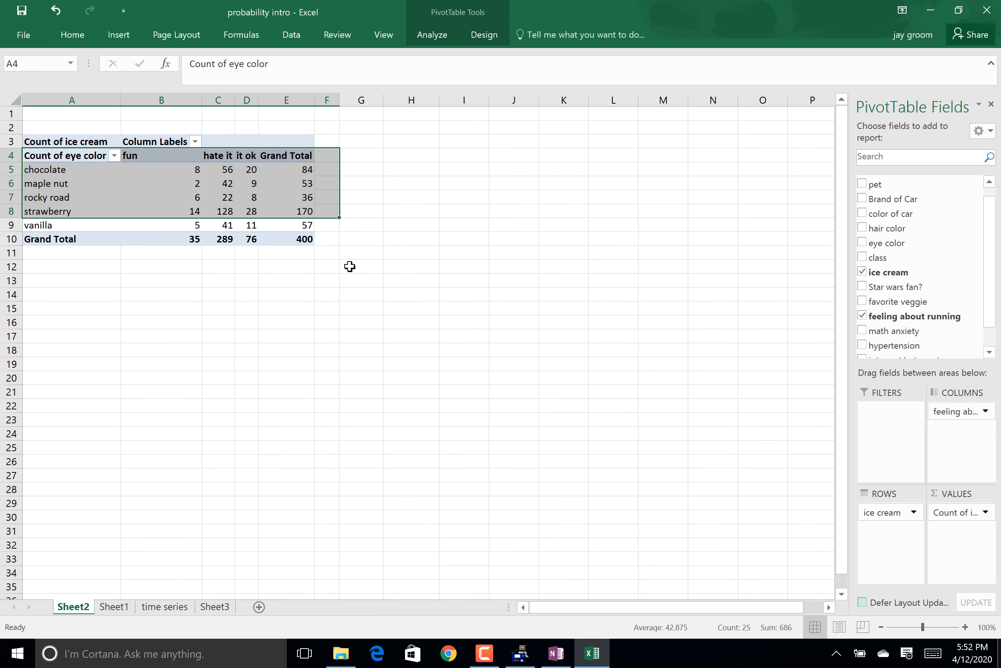
{"action": "mouse_move", "coordinate": [217, 237]}
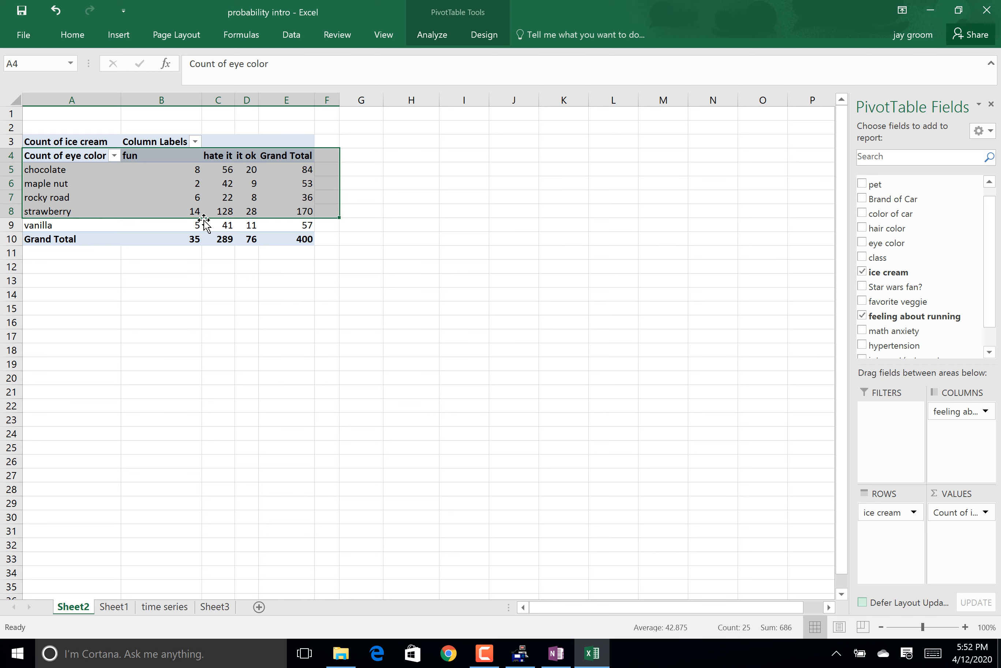
{"action": "left_click", "coordinate": [216, 267]}
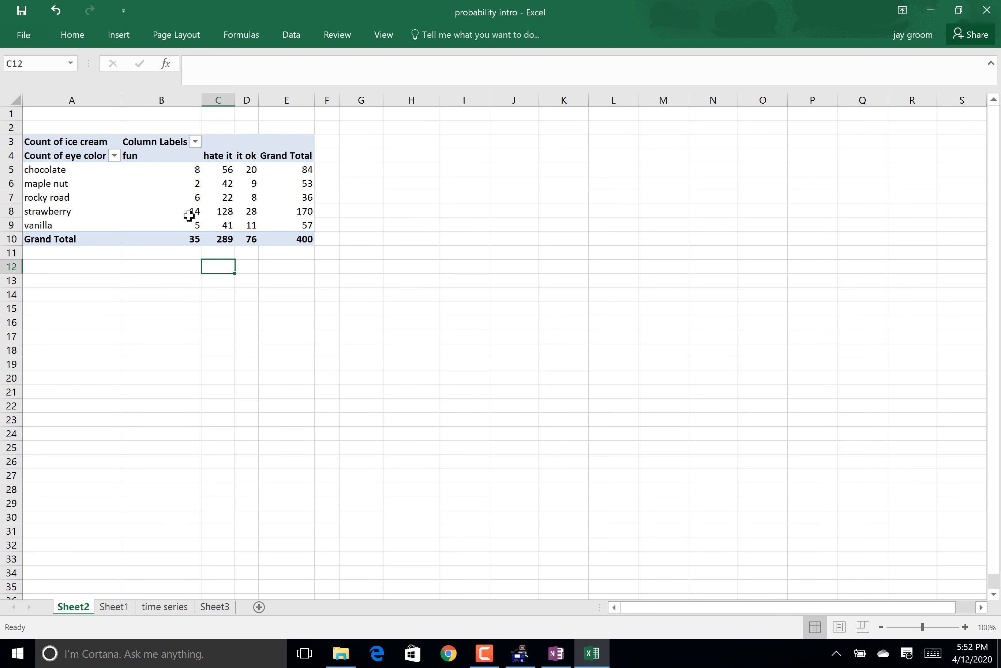
{"action": "mouse_move", "coordinate": [251, 168]}
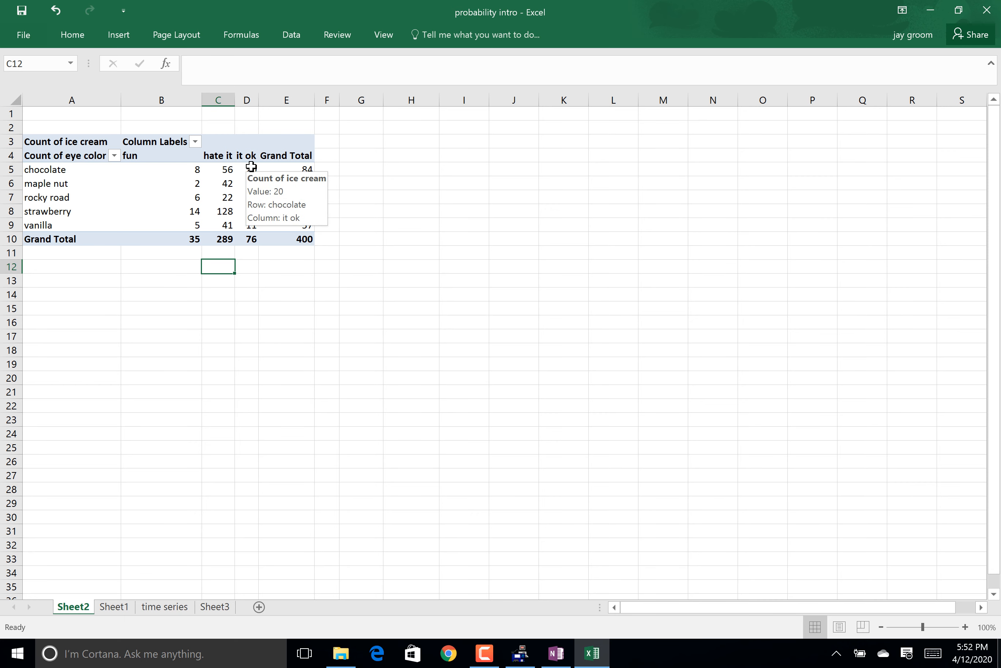
{"action": "mouse_move", "coordinate": [224, 255]}
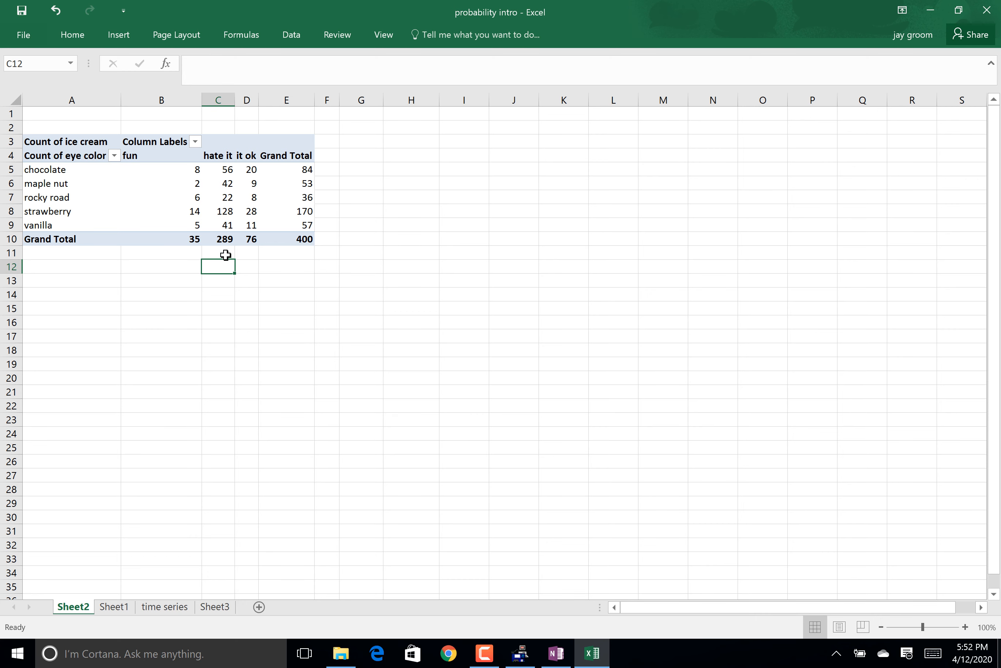
{"action": "mouse_move", "coordinate": [194, 292]}
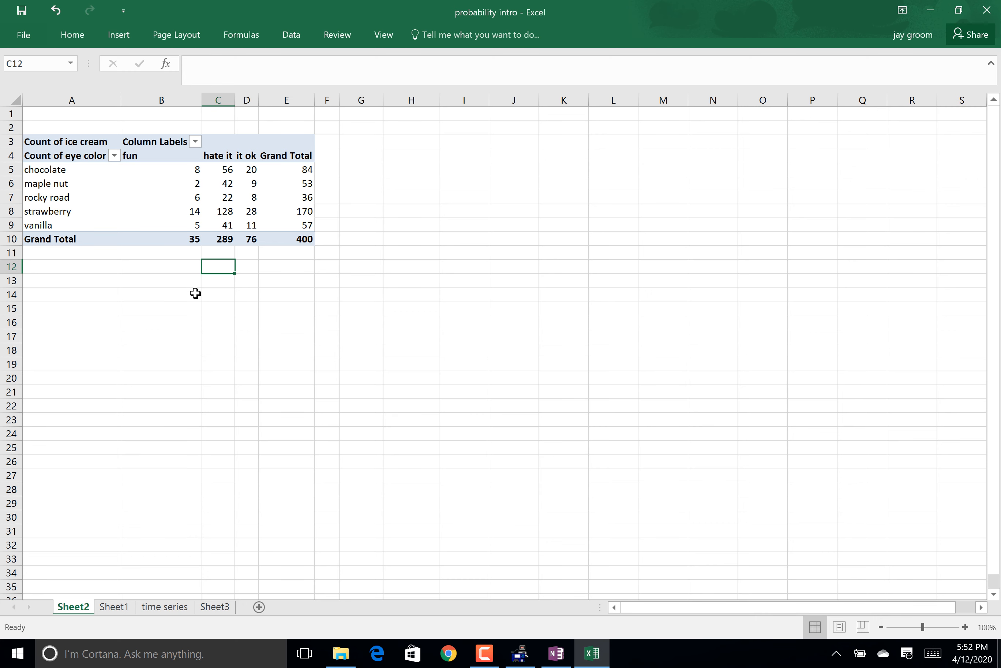
- Begin a formula in B14 and copy the flavour-by-running-feeling PivotTable
{"action": "left_click", "coordinate": [160, 293]}
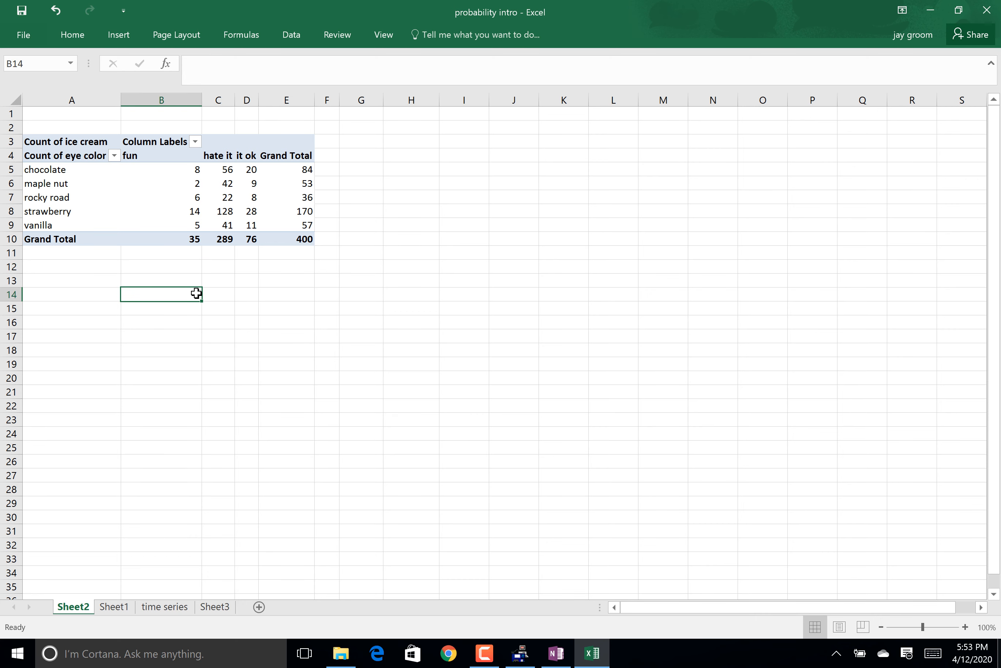
{"action": "type", "text": "="}
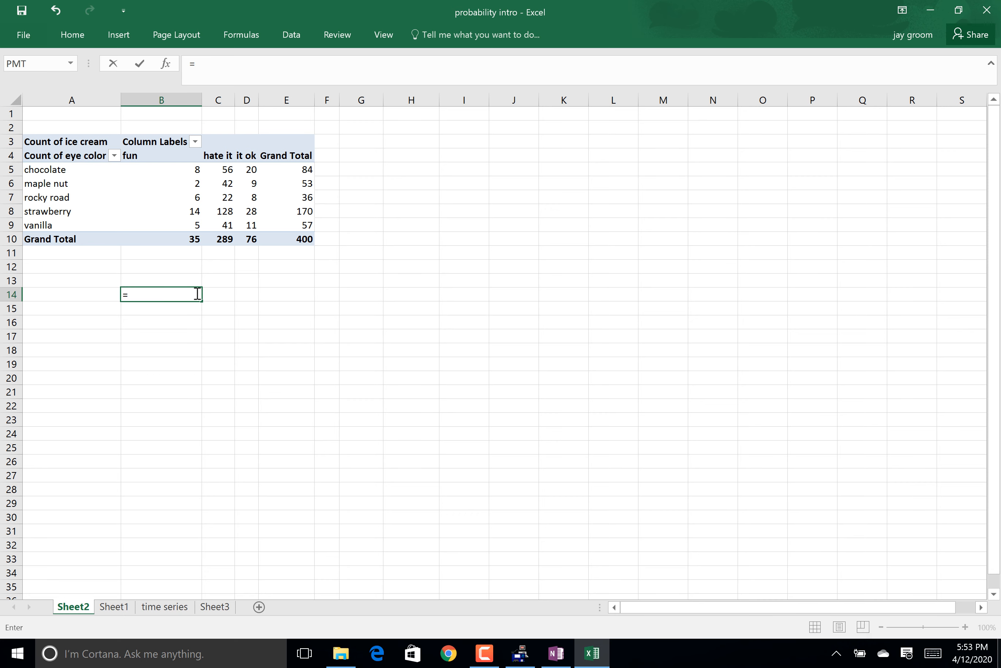
{"action": "left_click", "coordinate": [183, 170]}
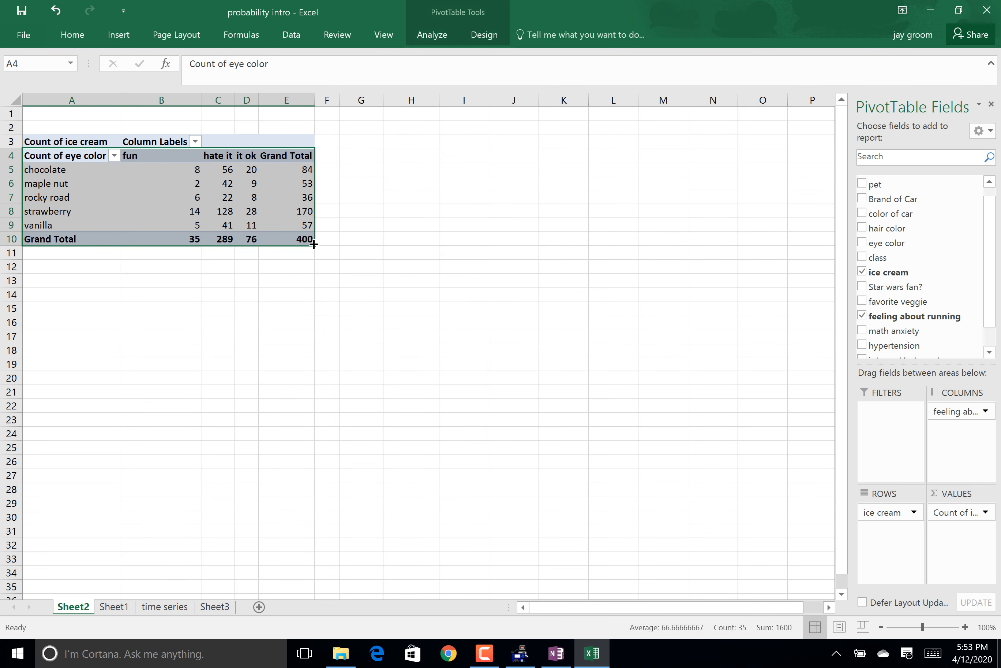
{"action": "key", "text": "Ctrl+c"}
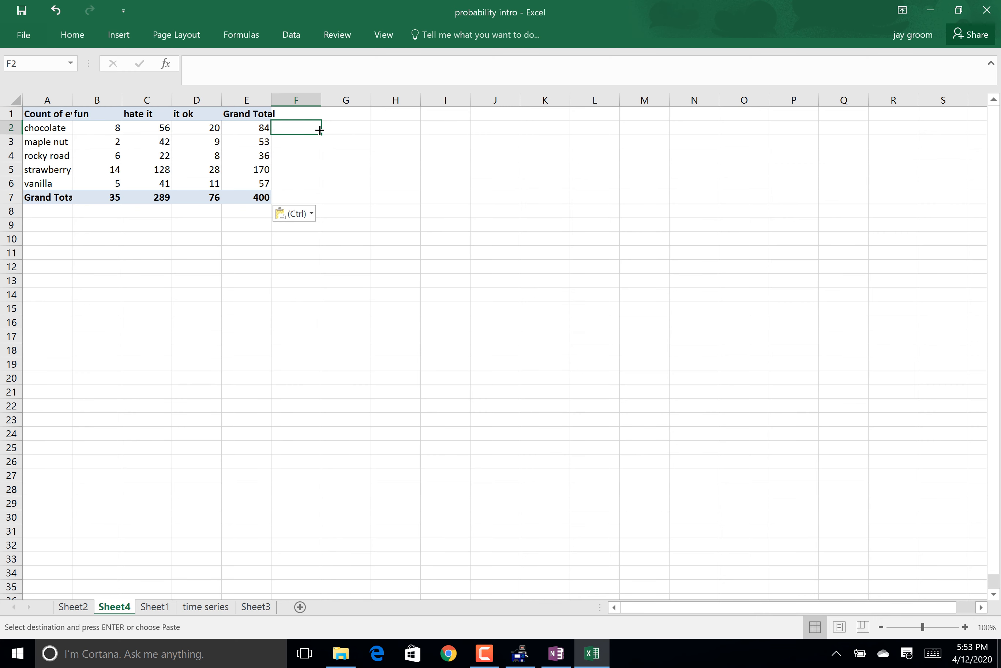
- Compute each flavour's share of the 400 grand total with =E2/$E$7 filled down F2:F6
{"action": "left_click", "coordinate": [257, 113]}
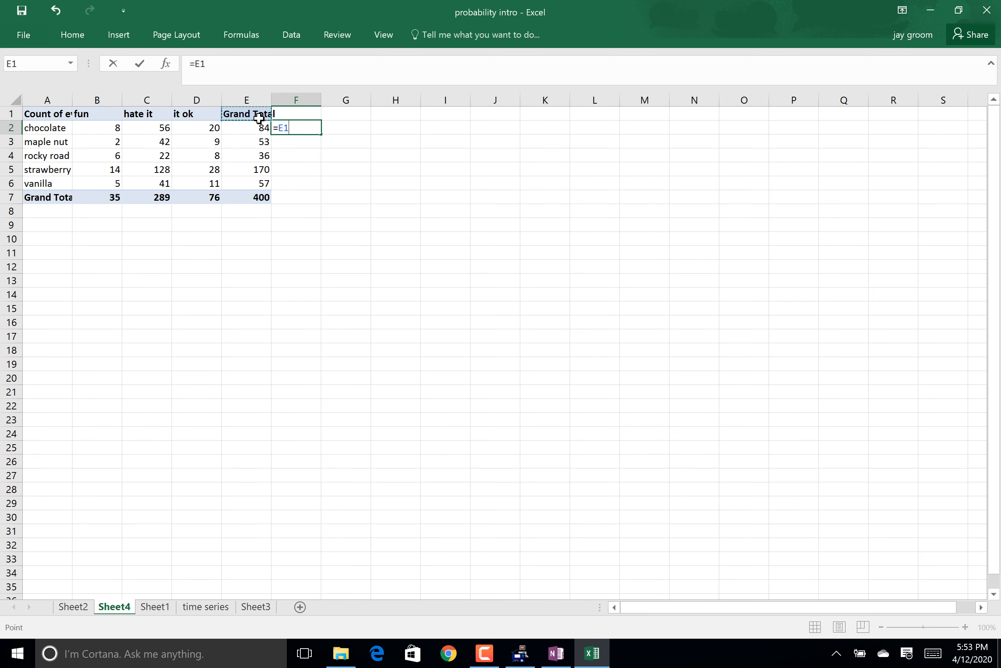
{"action": "left_click", "coordinate": [257, 128]}
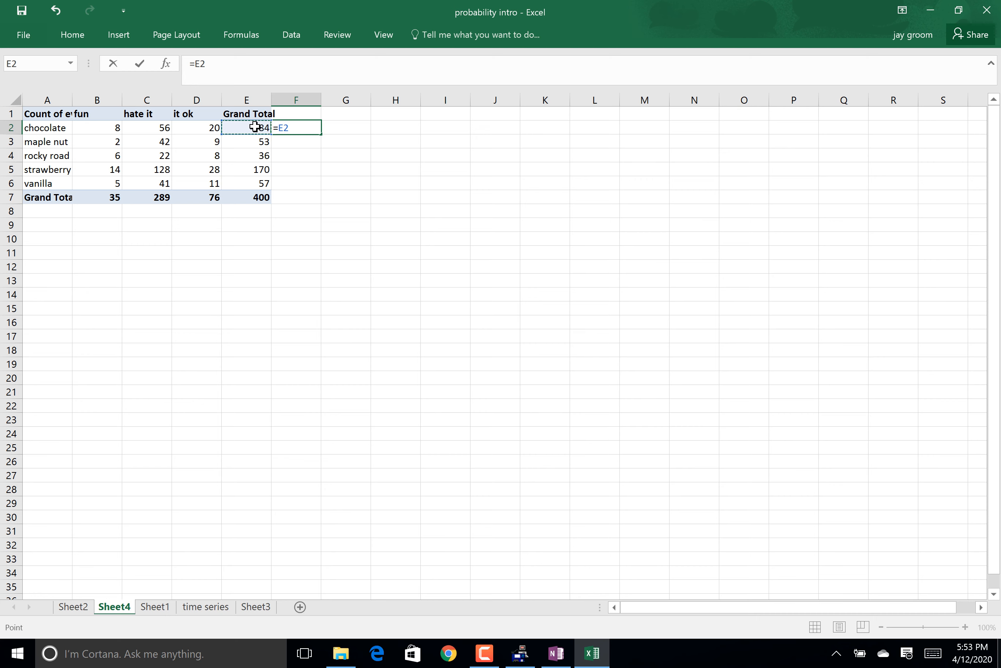
{"action": "left_click", "coordinate": [247, 197]}
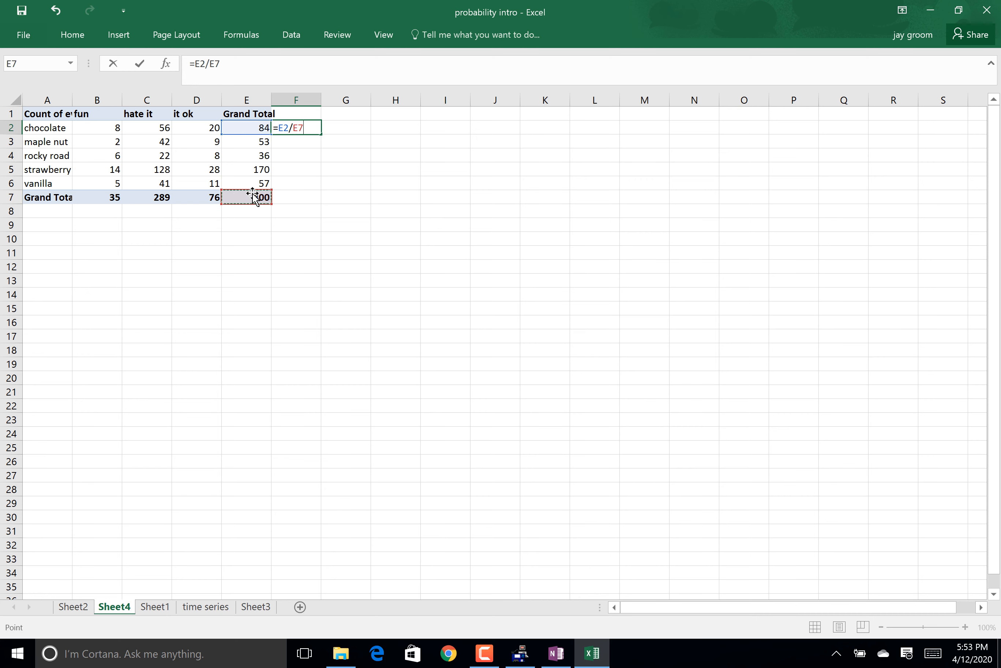
{"action": "key", "text": "F4"}
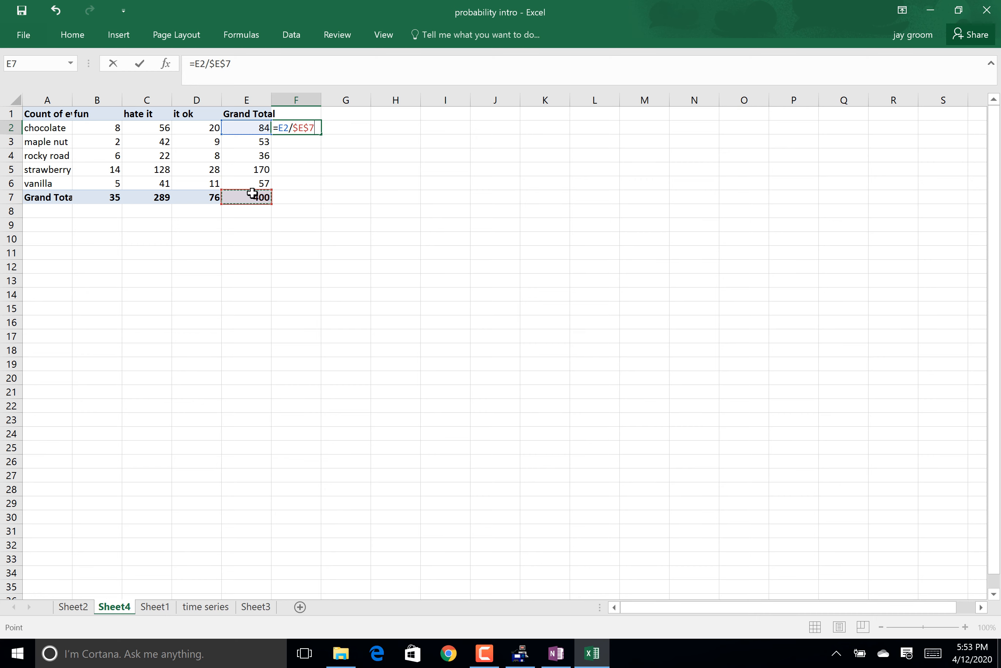
{"action": "key", "text": "Enter"}
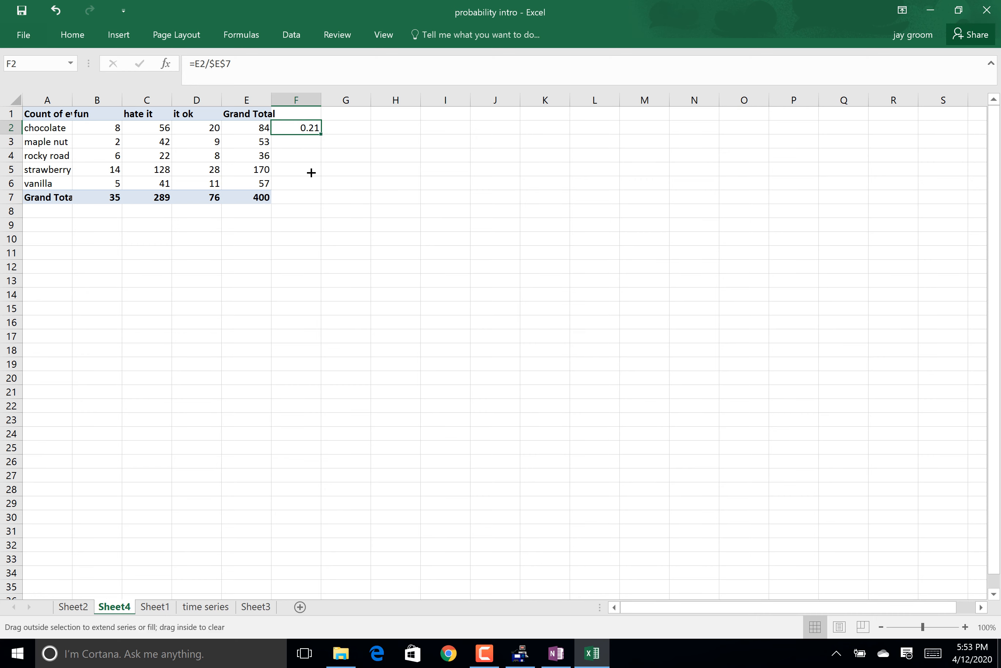
{"action": "left_click_drag", "start_coordinate": [311, 133], "coordinate": [296, 183]}
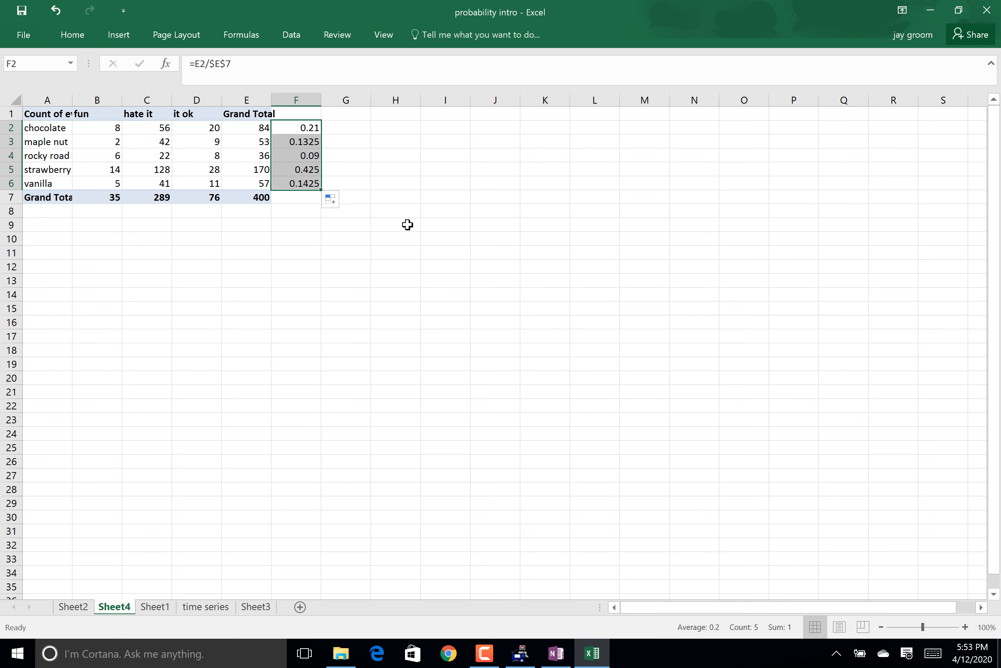
{"action": "mouse_move", "coordinate": [311, 175]}
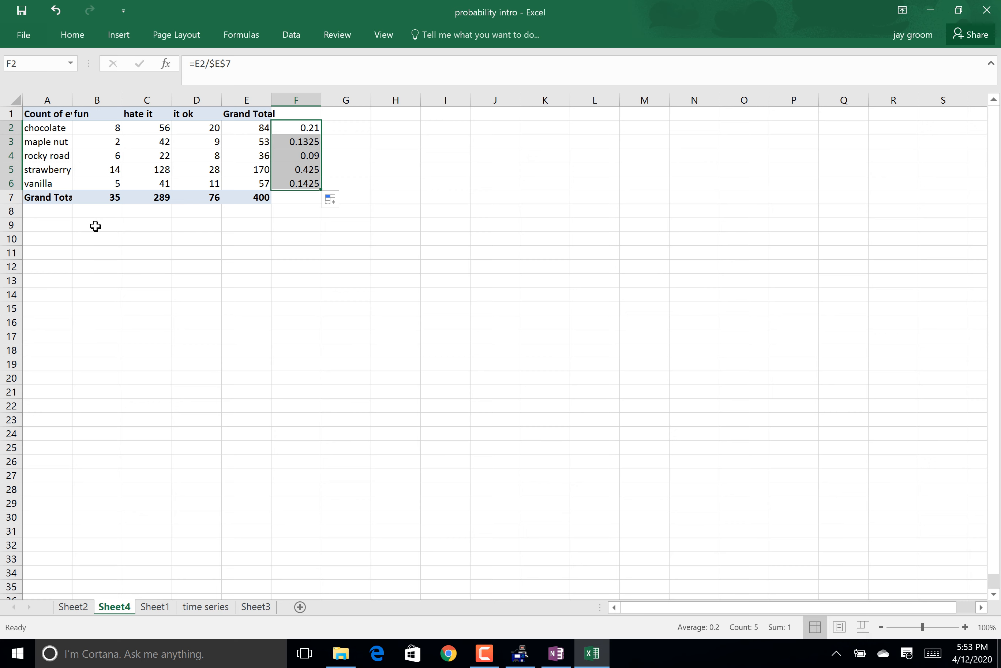
{"action": "left_click", "coordinate": [97, 225]}
{"action": "type", "text": "=B2"}
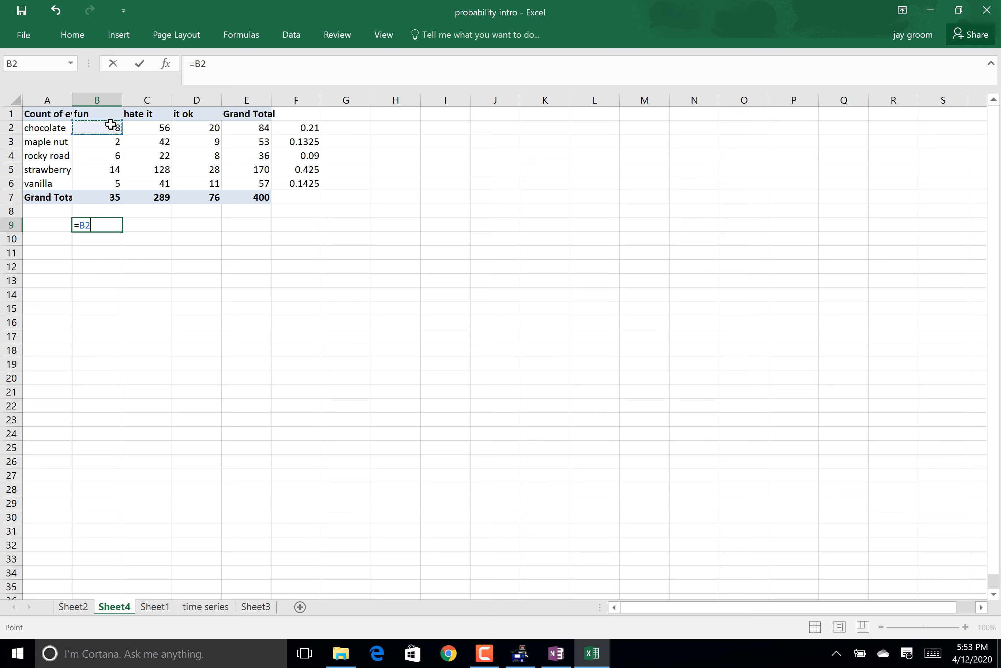
- Compute each flavour's share of its column total with =B2/B$7, filled down to row 13 and across to column E
{"action": "type", "text": "/"}
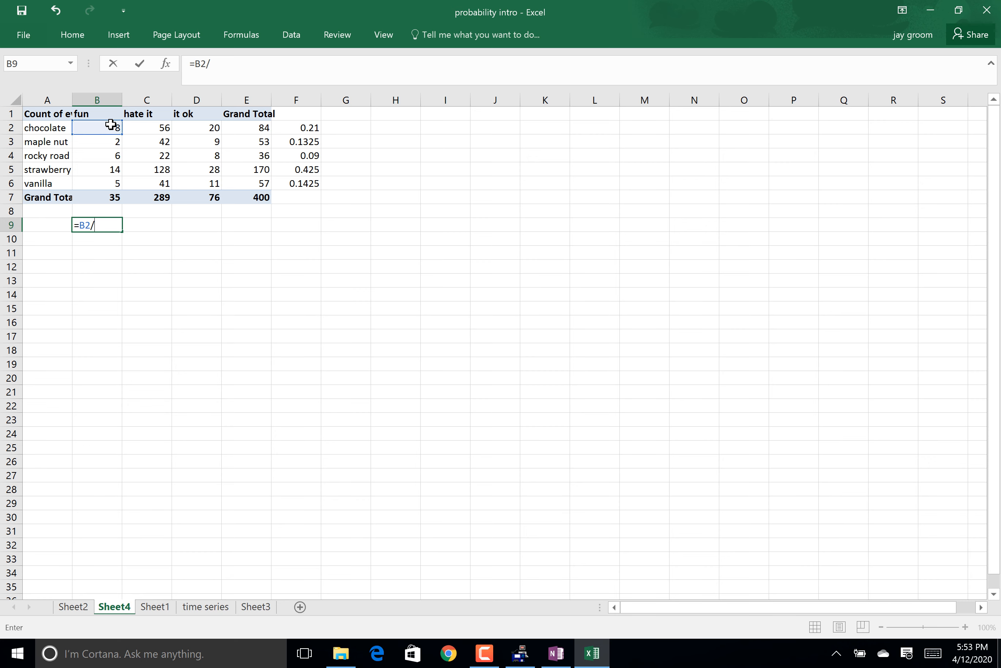
{"action": "left_click", "coordinate": [106, 198]}
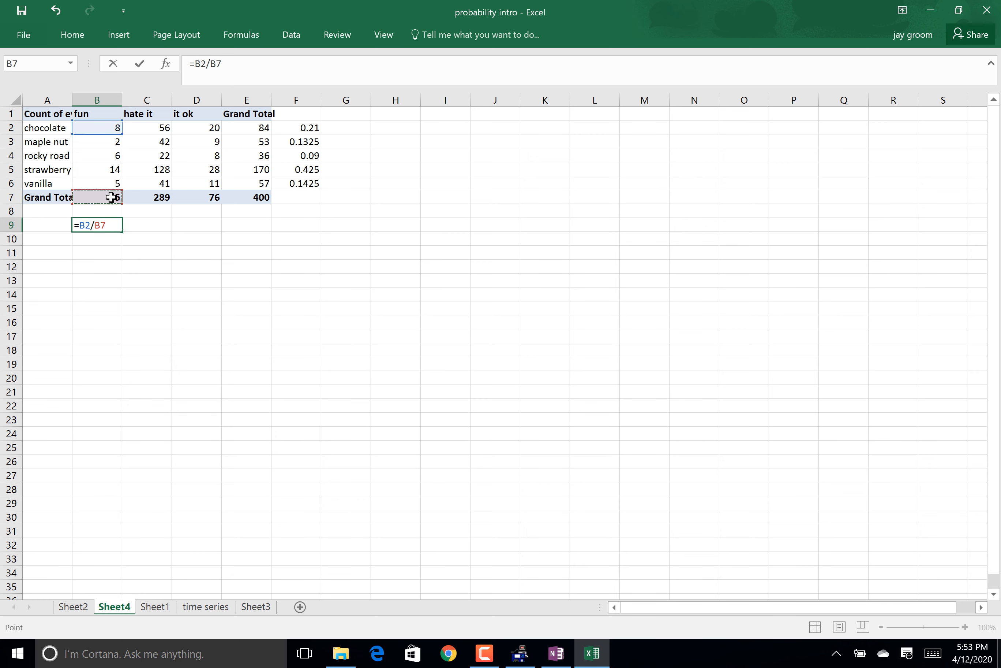
{"action": "key", "text": "F4"}
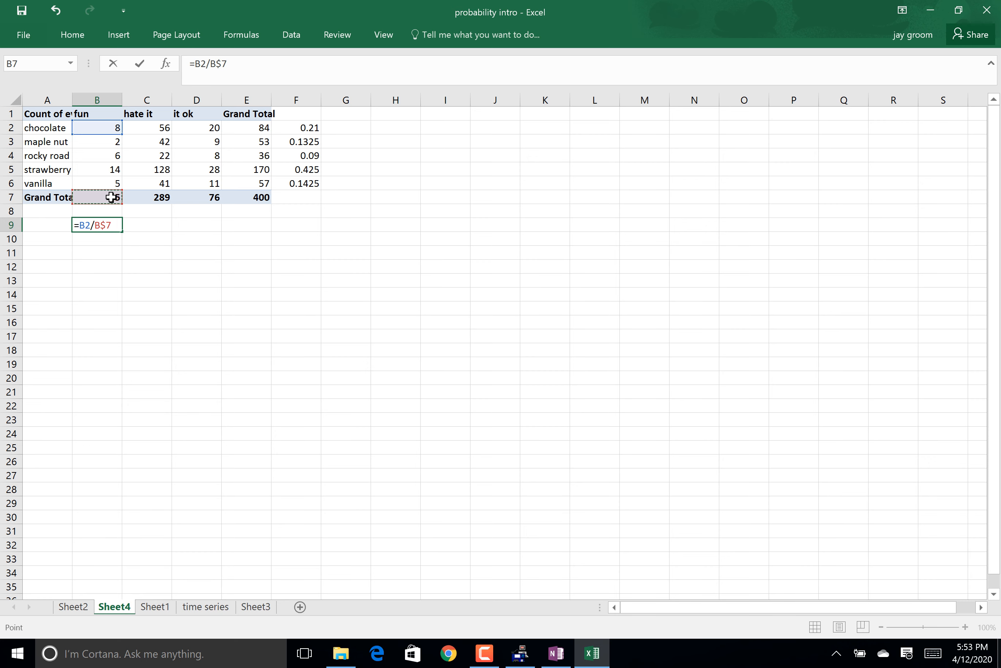
{"action": "key", "text": "Enter"}
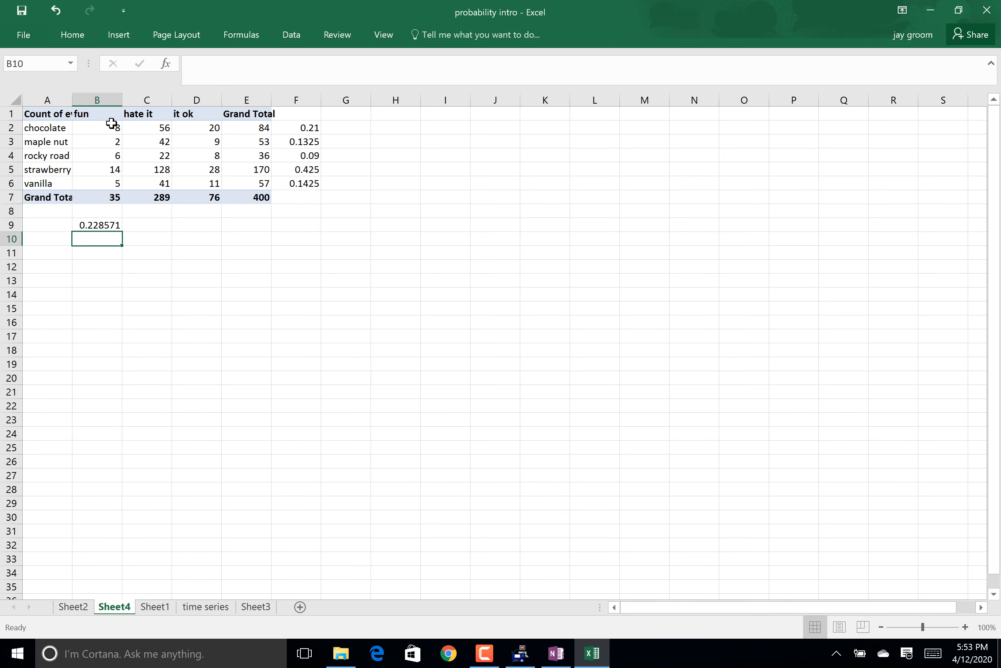
{"action": "left_click", "coordinate": [97, 225]}
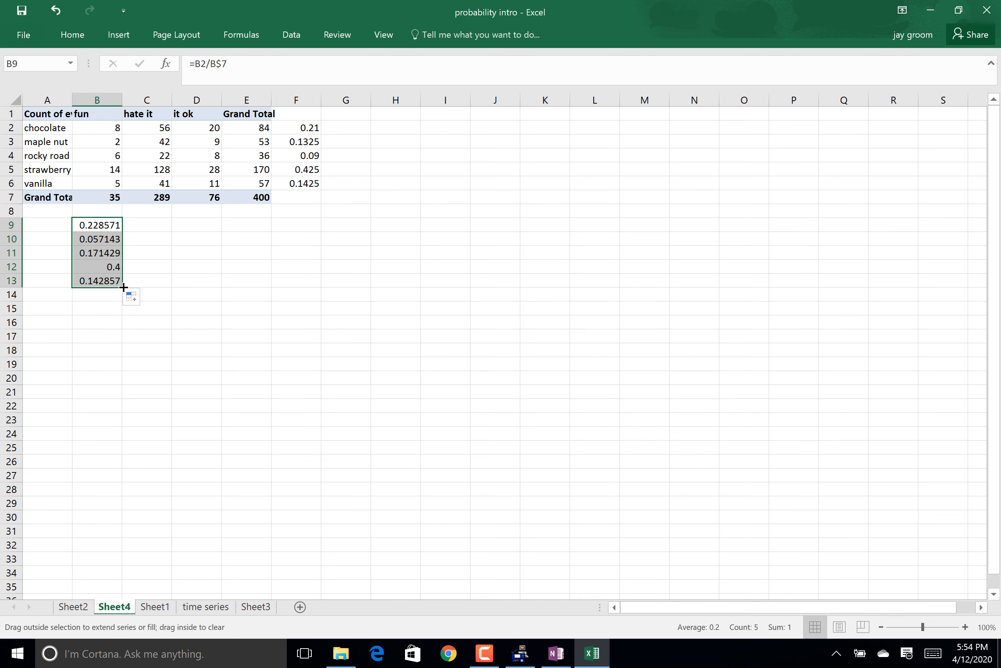
{"action": "left_click_drag", "start_coordinate": [121, 281], "coordinate": [267, 280]}
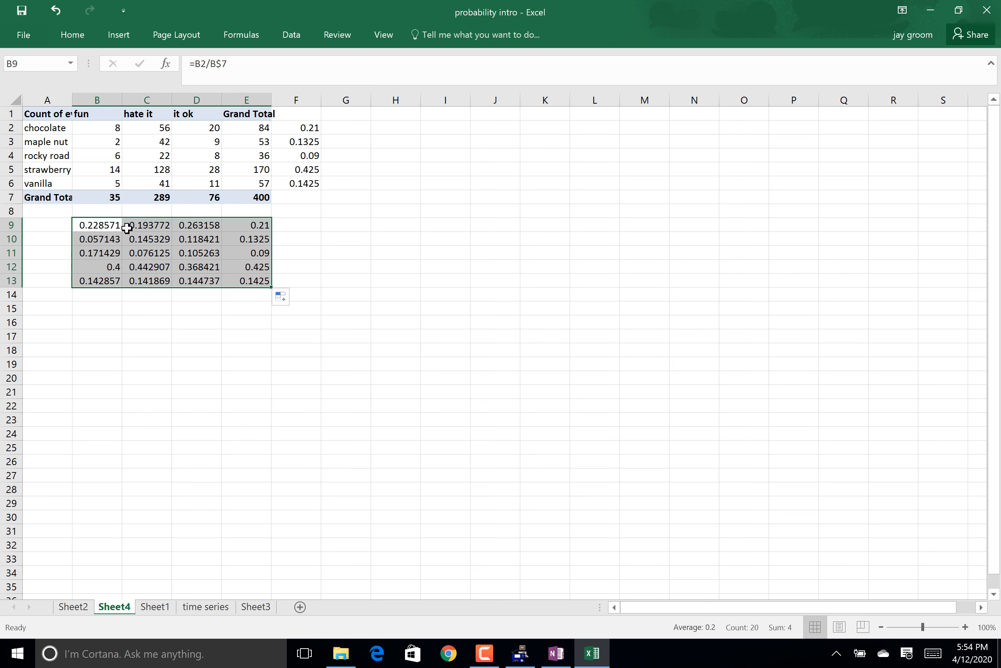
{"action": "mouse_move", "coordinate": [226, 249]}
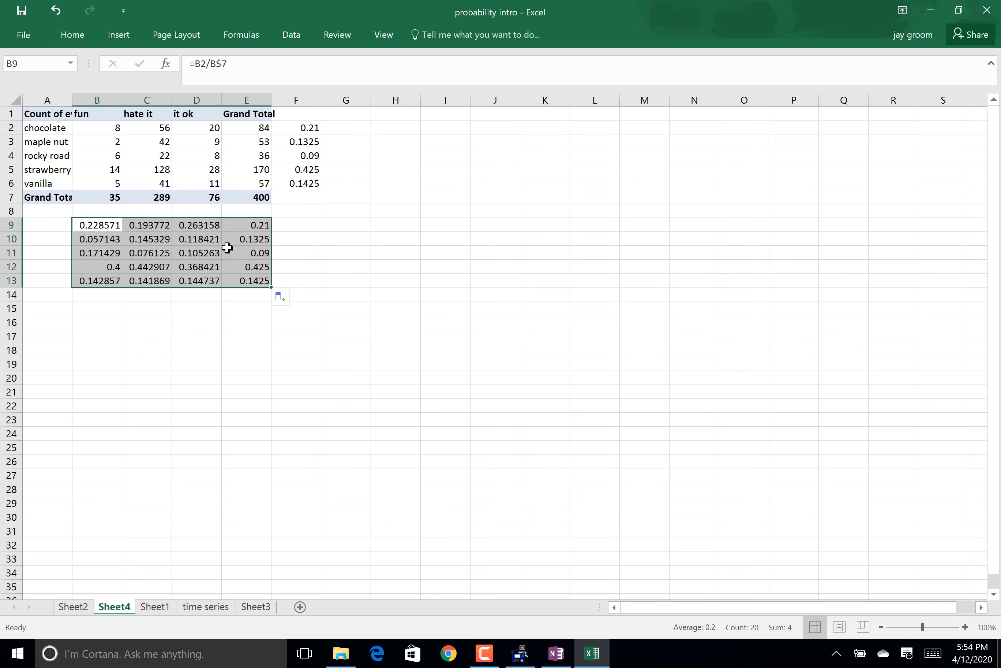
{"action": "mouse_move", "coordinate": [129, 229]}
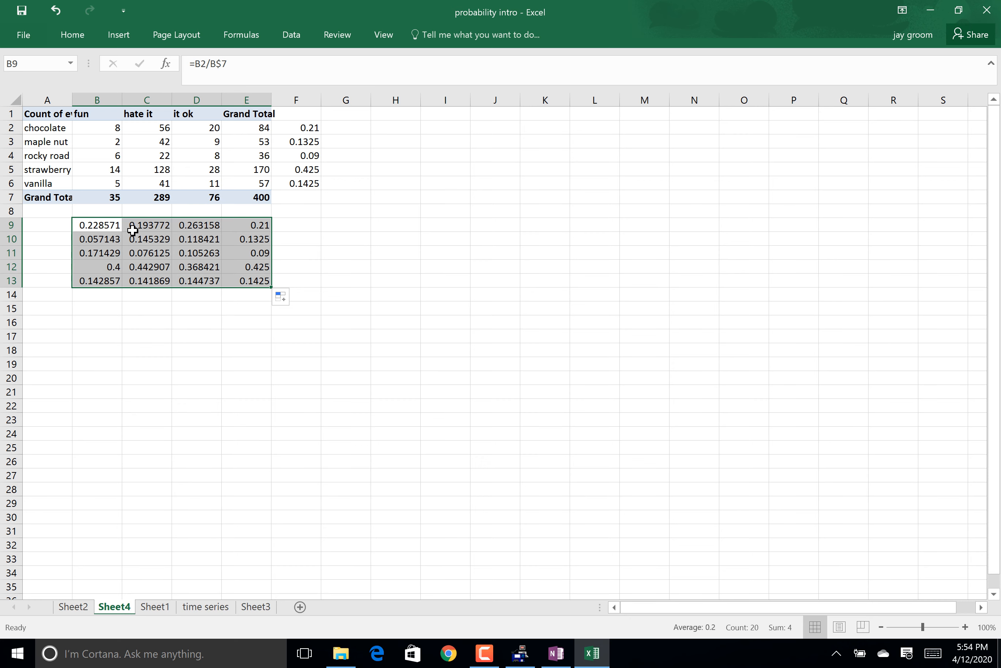
{"action": "mouse_move", "coordinate": [274, 188]}
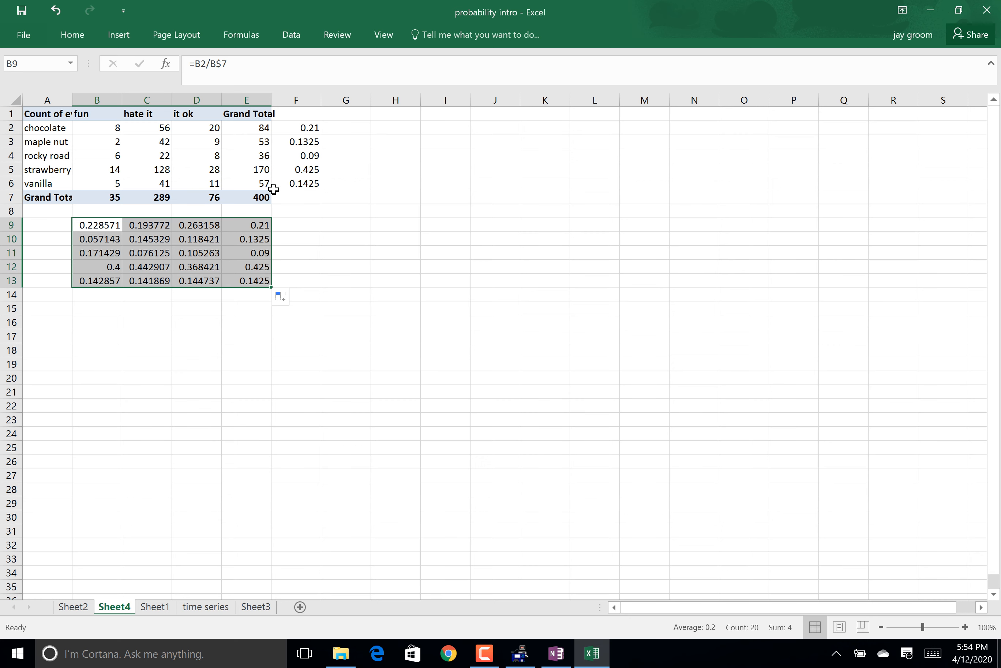
{"action": "mouse_move", "coordinate": [261, 177]}
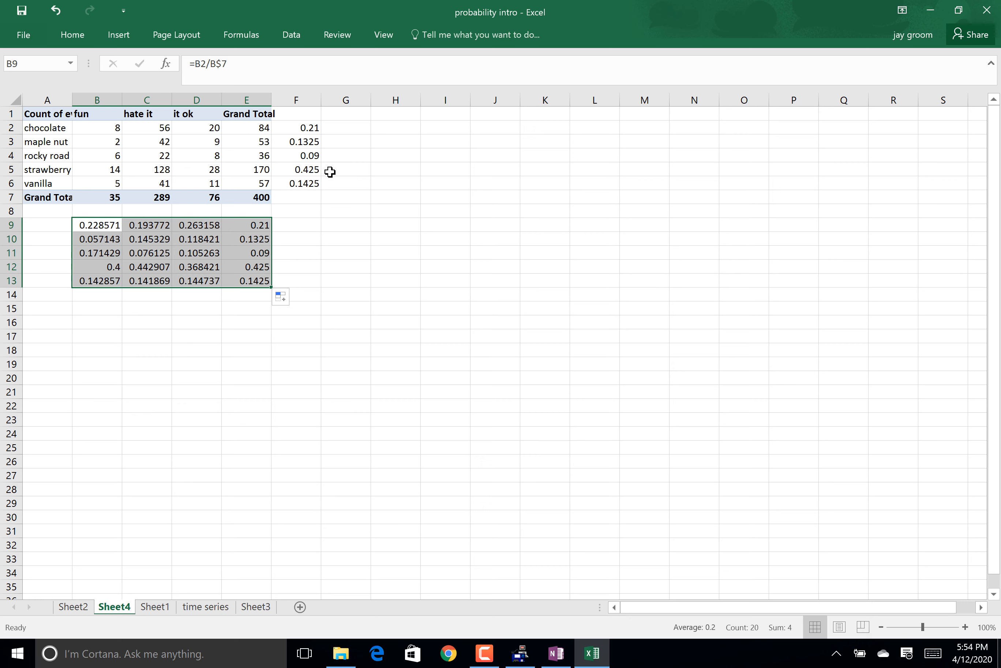
{"action": "mouse_move", "coordinate": [206, 252]}
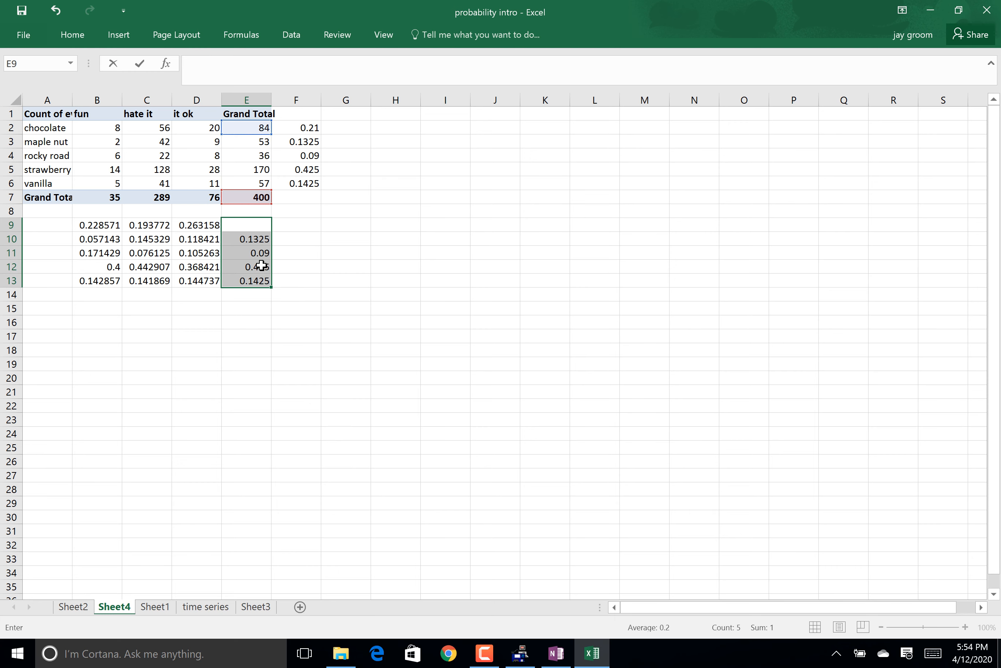
- Clear the unwanted Grand Total proportions from E10:E13
{"action": "right_click", "coordinate": [256, 265]}
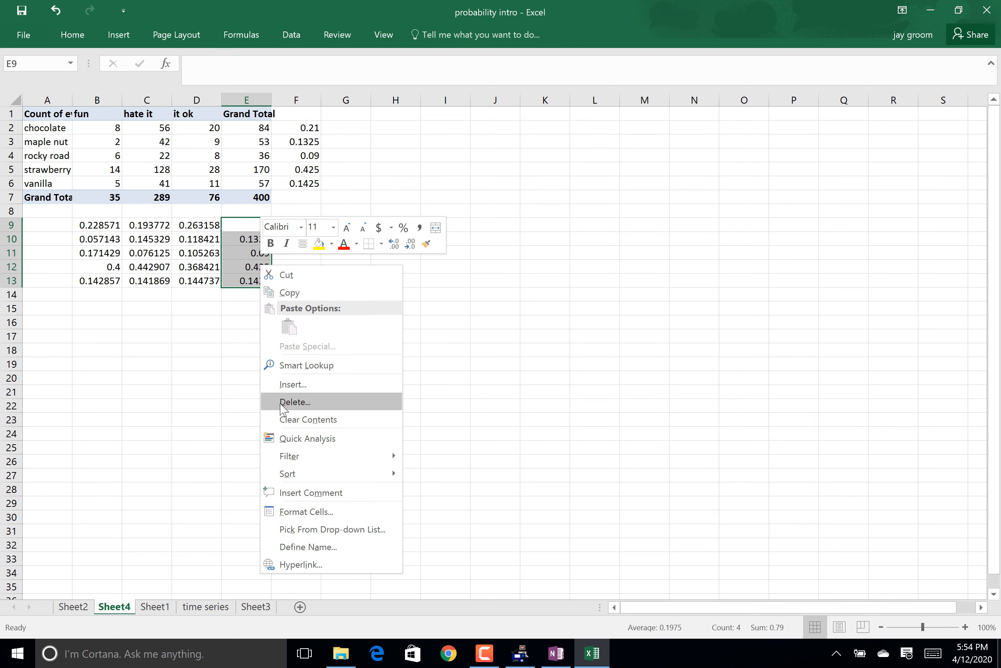
{"action": "left_click", "coordinate": [294, 401]}
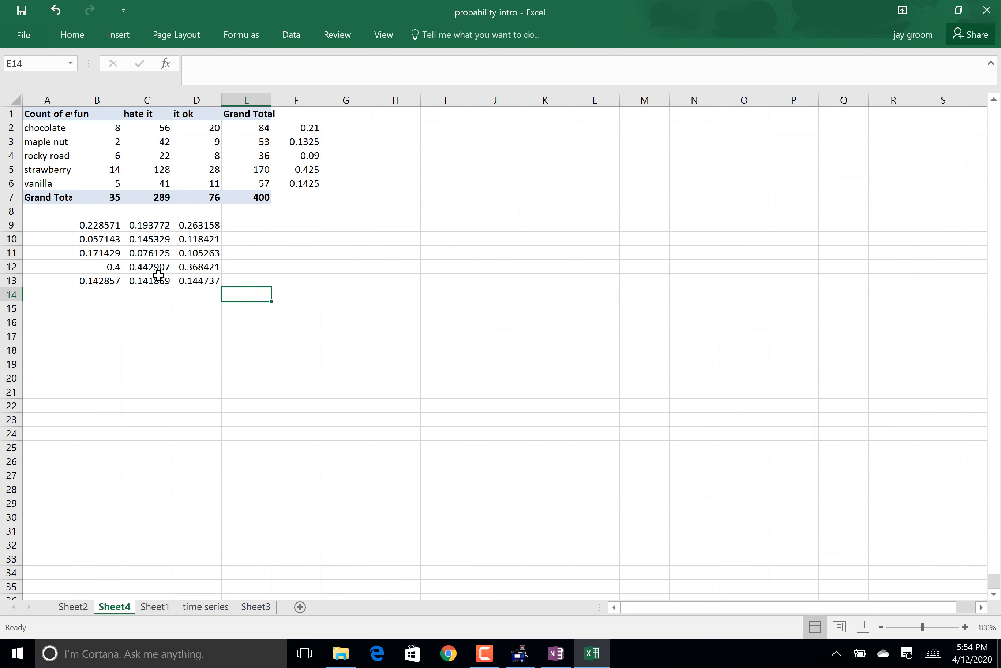
{"action": "mouse_move", "coordinate": [156, 224]}
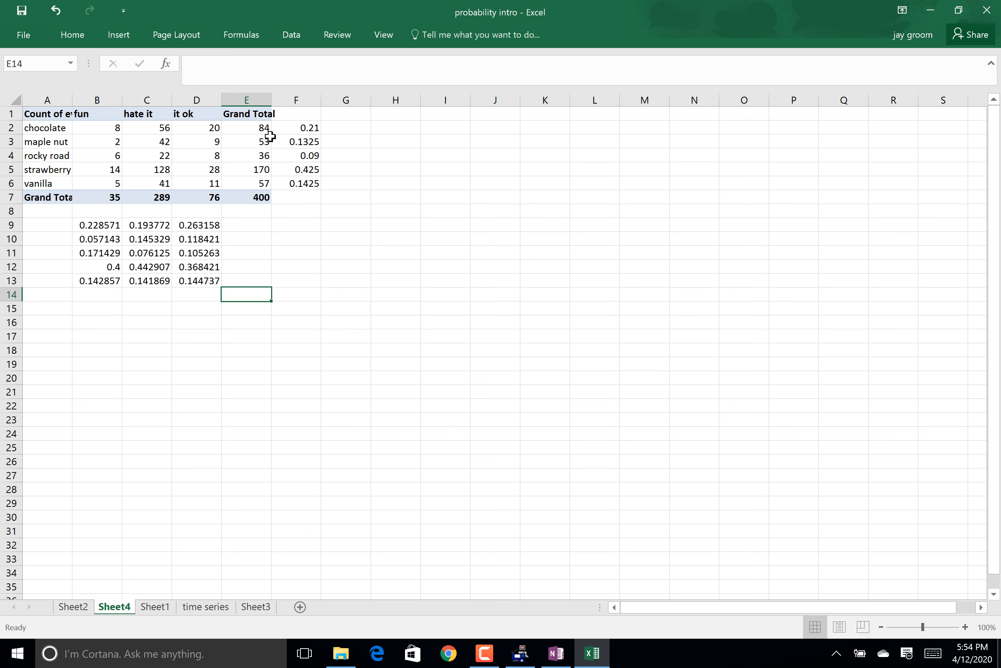
{"action": "mouse_move", "coordinate": [146, 243]}
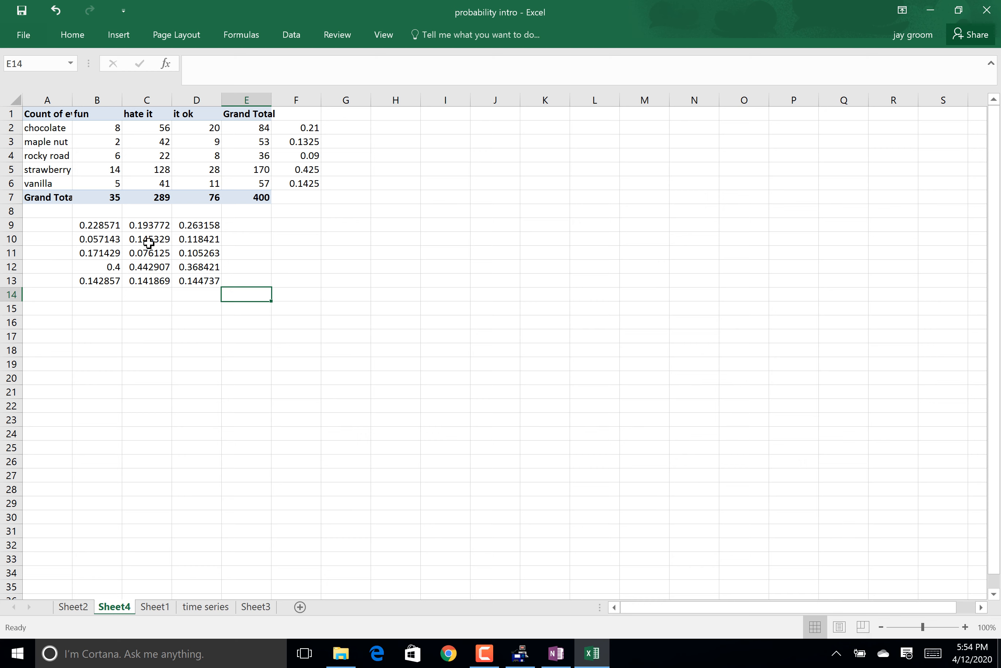
{"action": "mouse_move", "coordinate": [198, 242]}
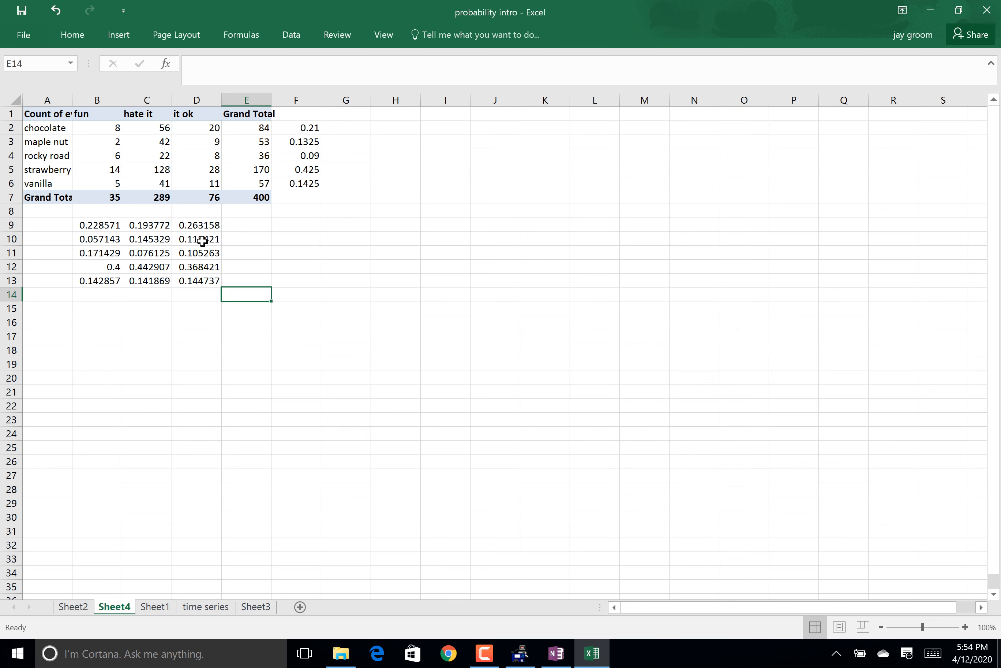
- Check the maple nut and rocky road fun formulas, =B3/B$7 and =B4/B$7
{"action": "left_click", "coordinate": [103, 239]}
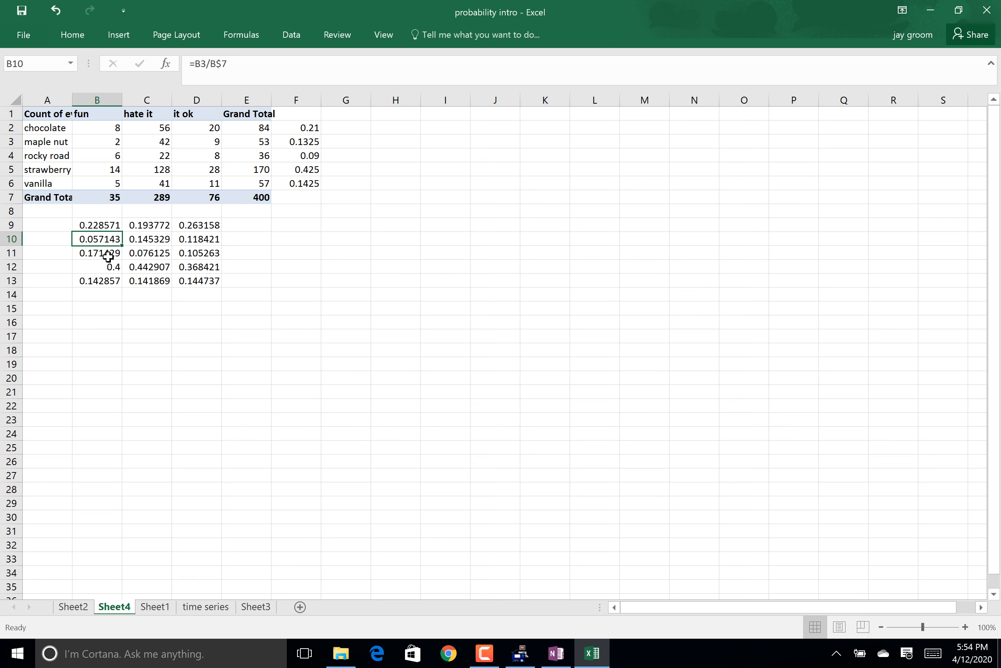
{"action": "mouse_move", "coordinate": [219, 254]}
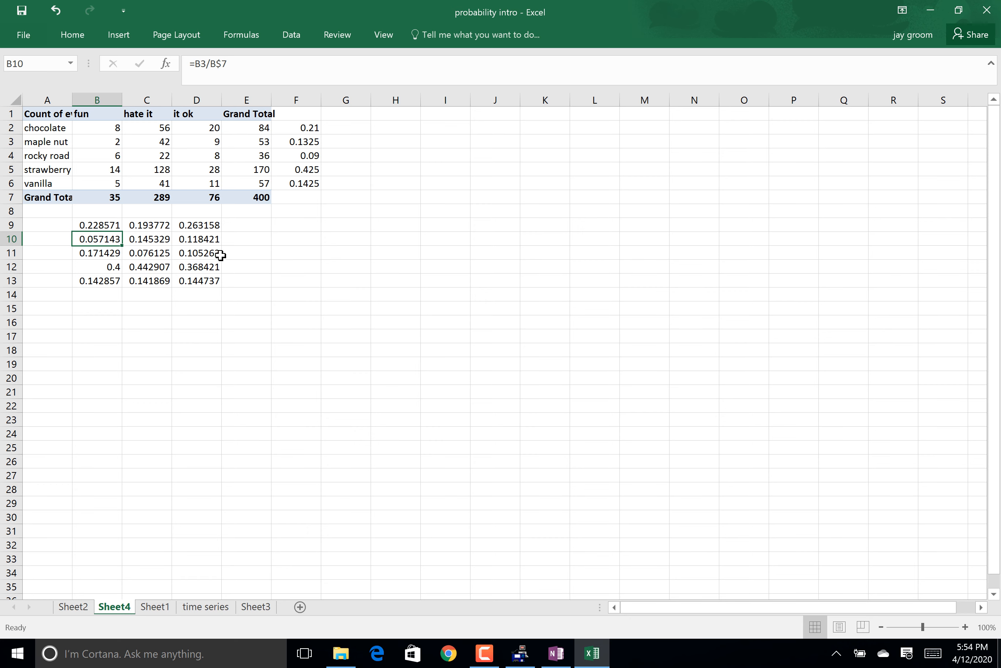
{"action": "left_click", "coordinate": [99, 253]}
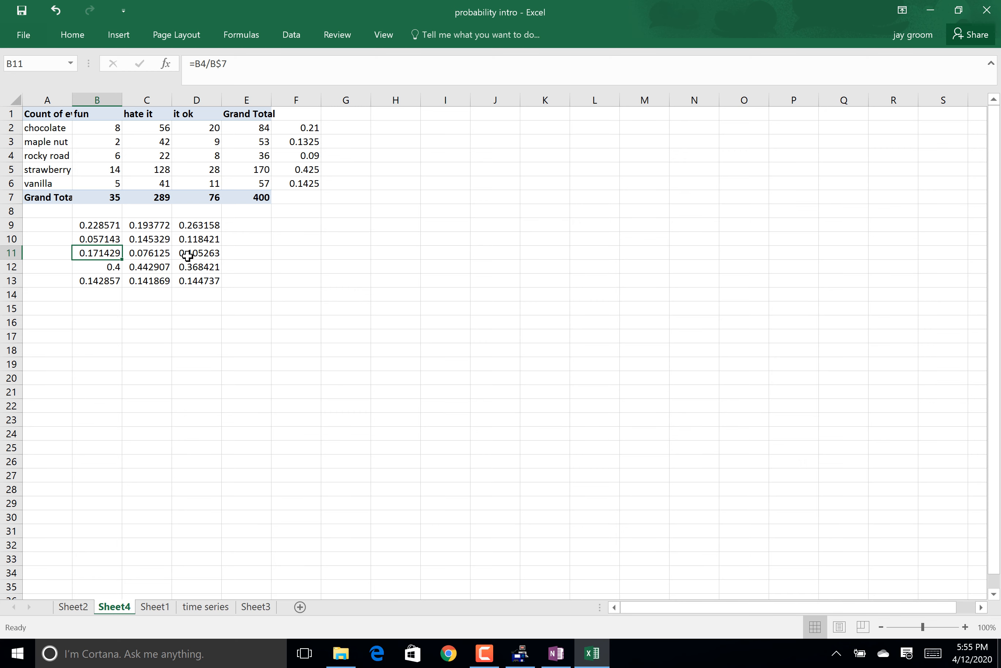
{"action": "mouse_move", "coordinate": [195, 269]}
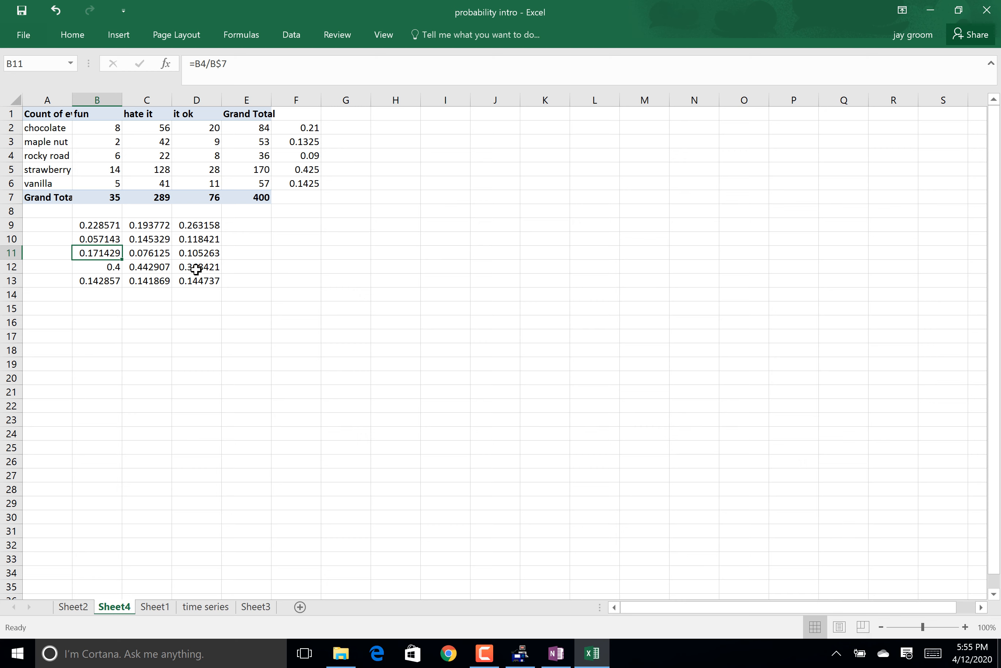
{"action": "left_click", "coordinate": [100, 238]}
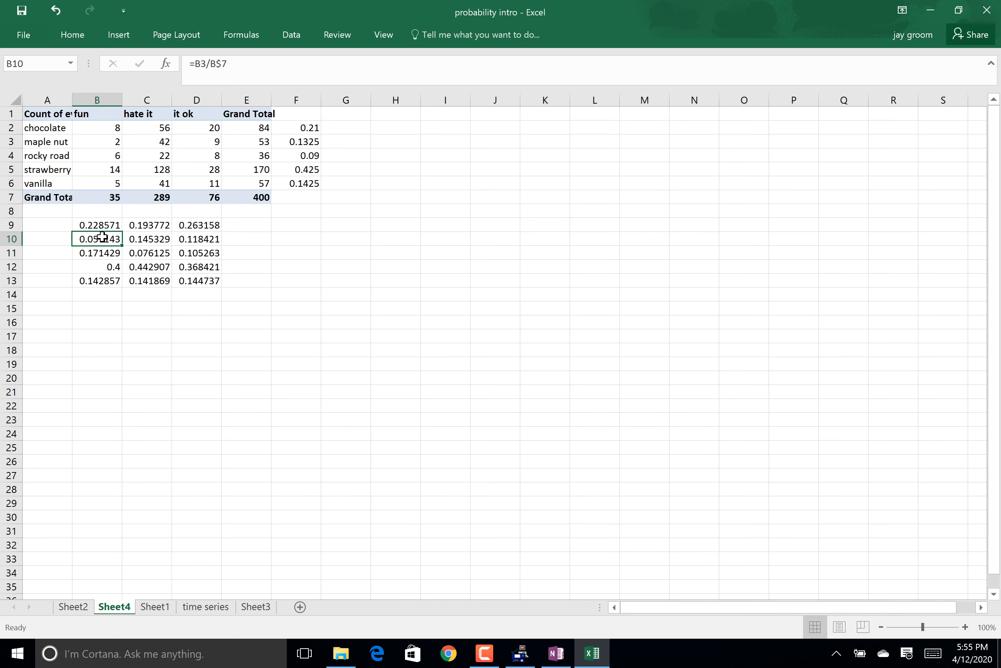
{"action": "left_click_drag", "start_coordinate": [97, 238], "coordinate": [97, 253]}
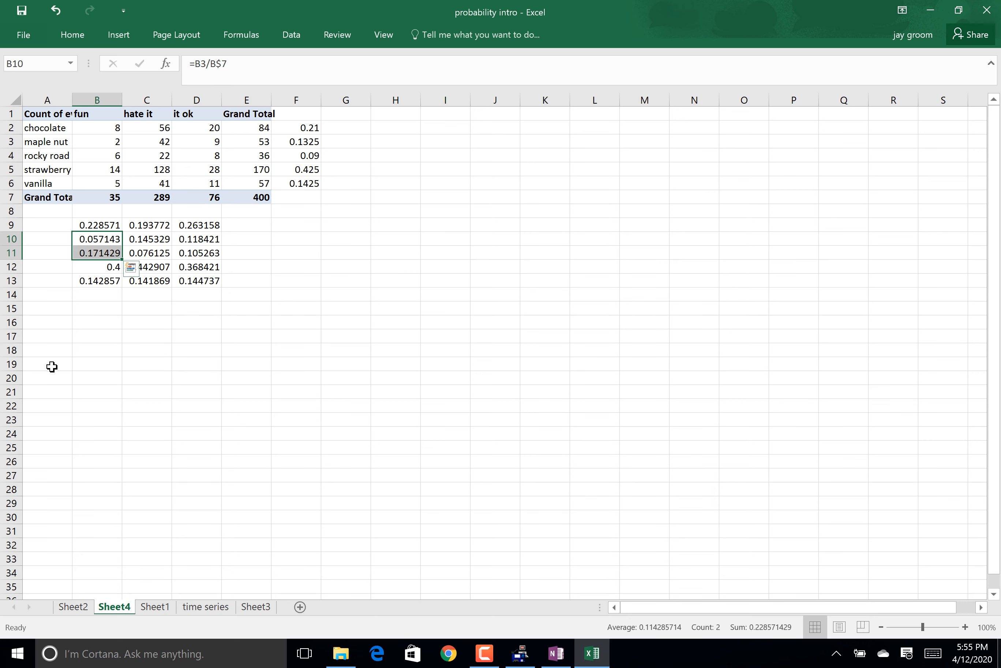
- Label a new table with PT cruiser, porsche, truck with ladder racks, mini van and male/female headers, widening column A
{"action": "left_click", "coordinate": [48, 364]}
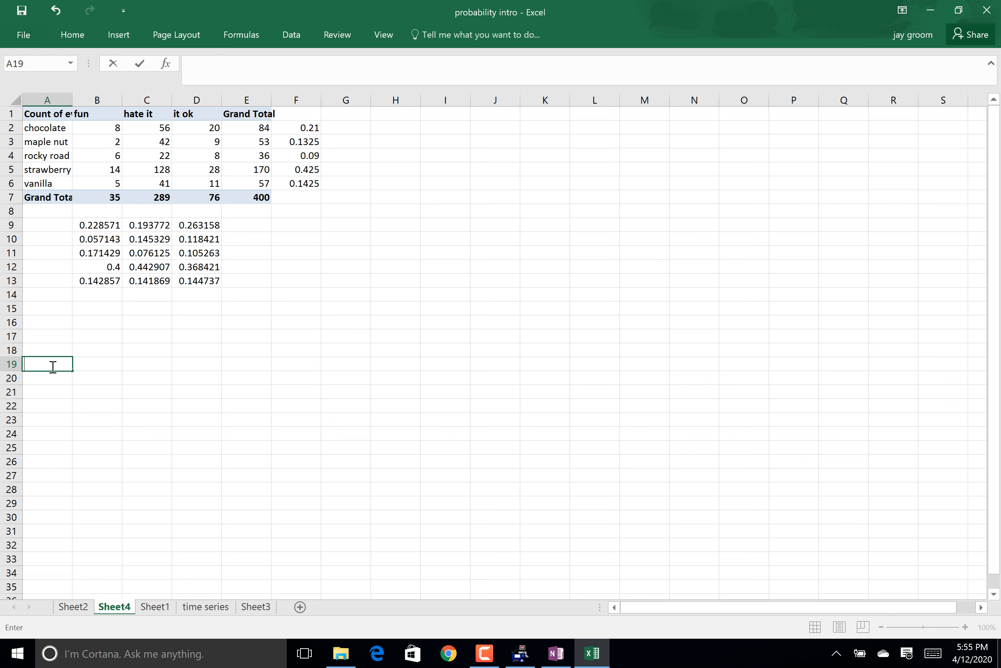
{"action": "type", "text": "PT c"}
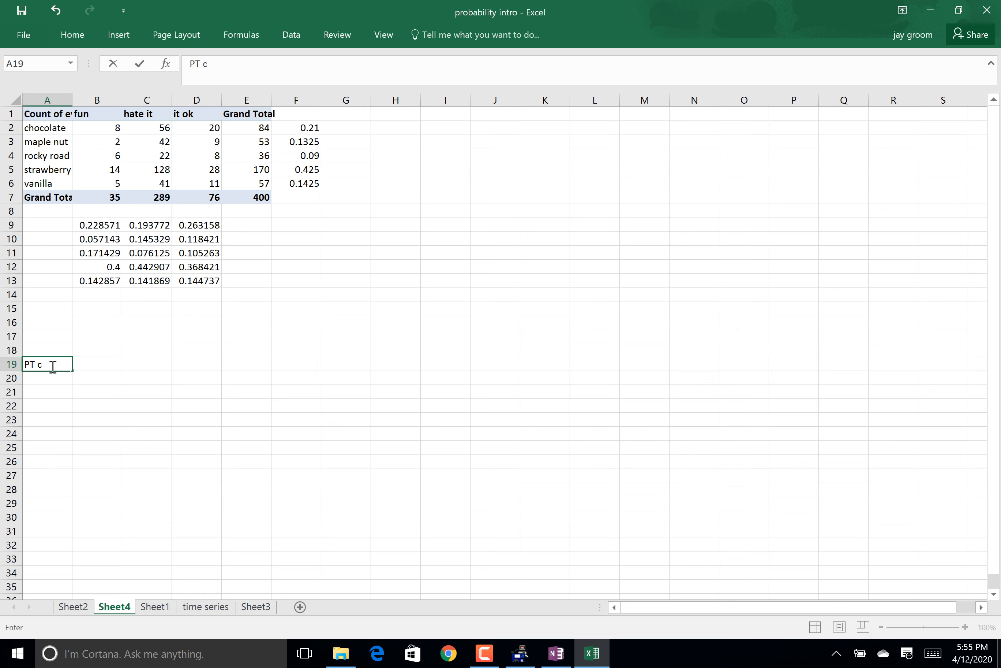
{"action": "type", "text": "ruiser"}
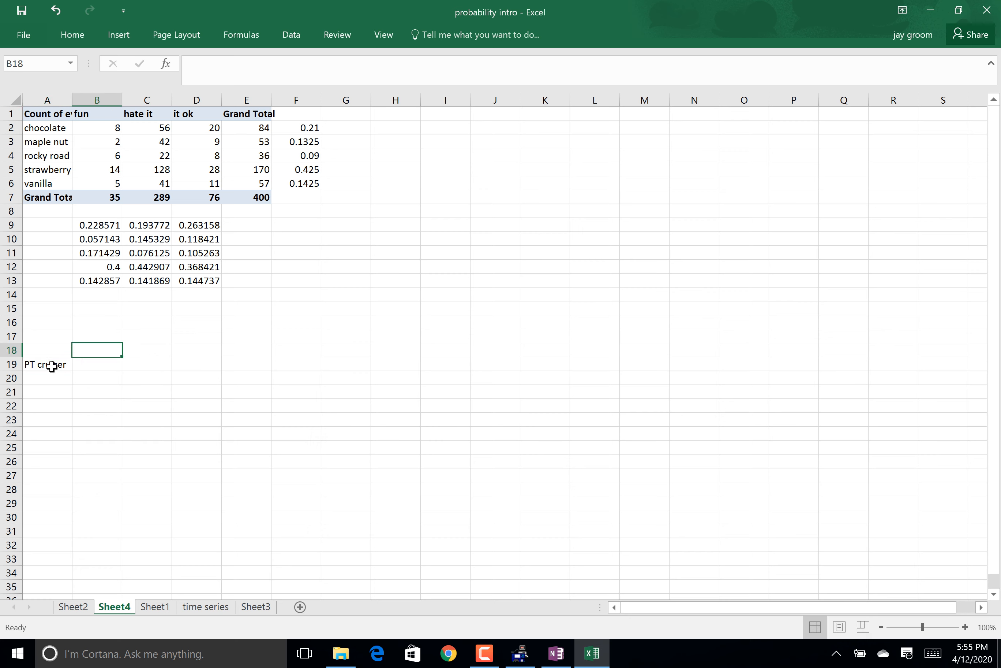
{"action": "type", "text": "male"}
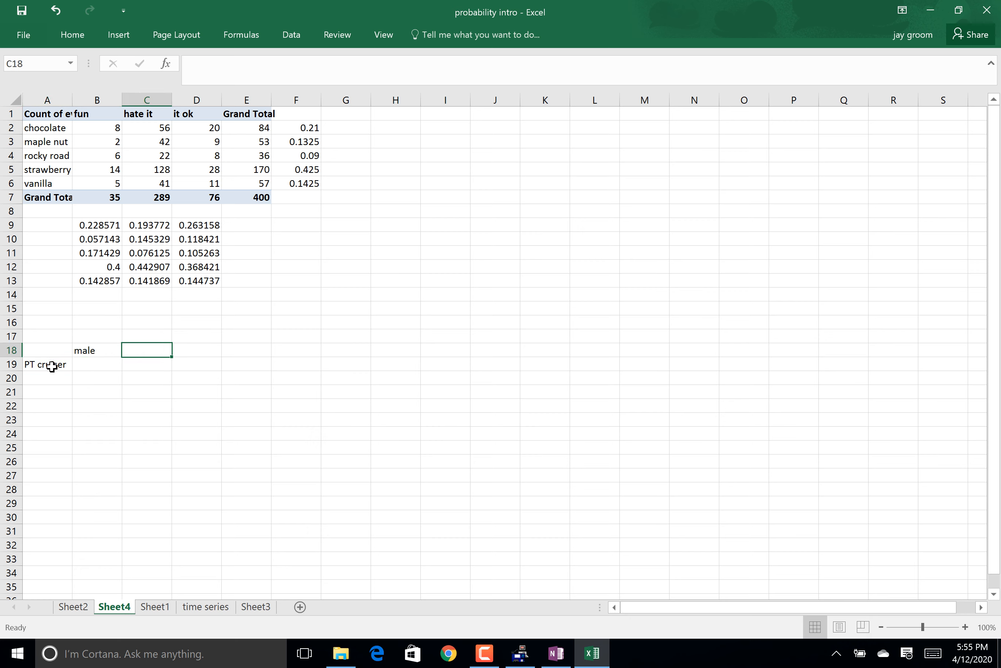
{"action": "type", "text": "female"}
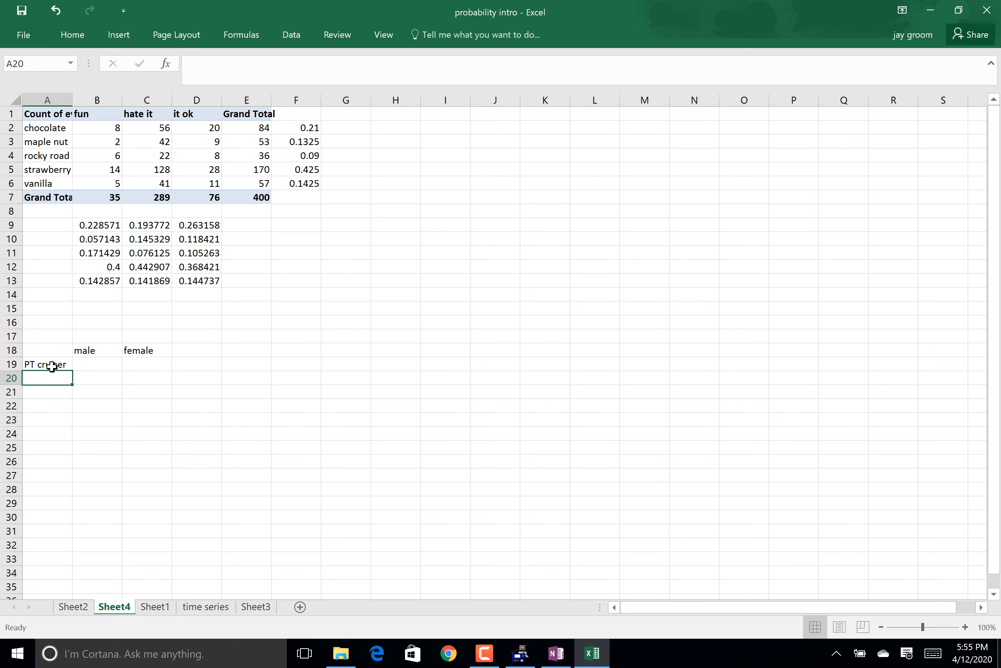
{"action": "type", "text": "porsche"}
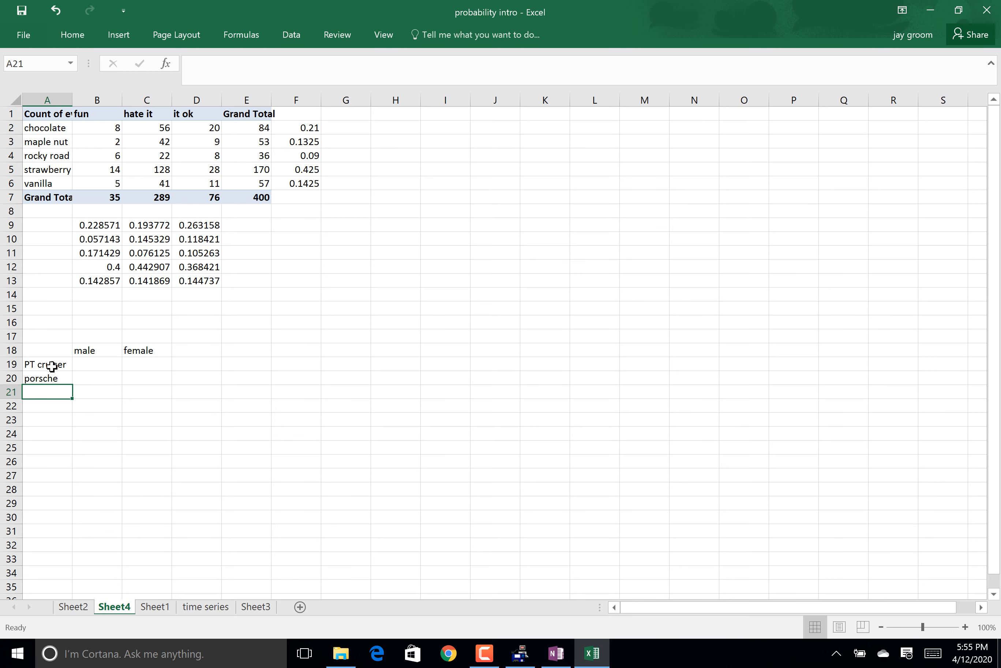
{"action": "type", "text": "truck with"}
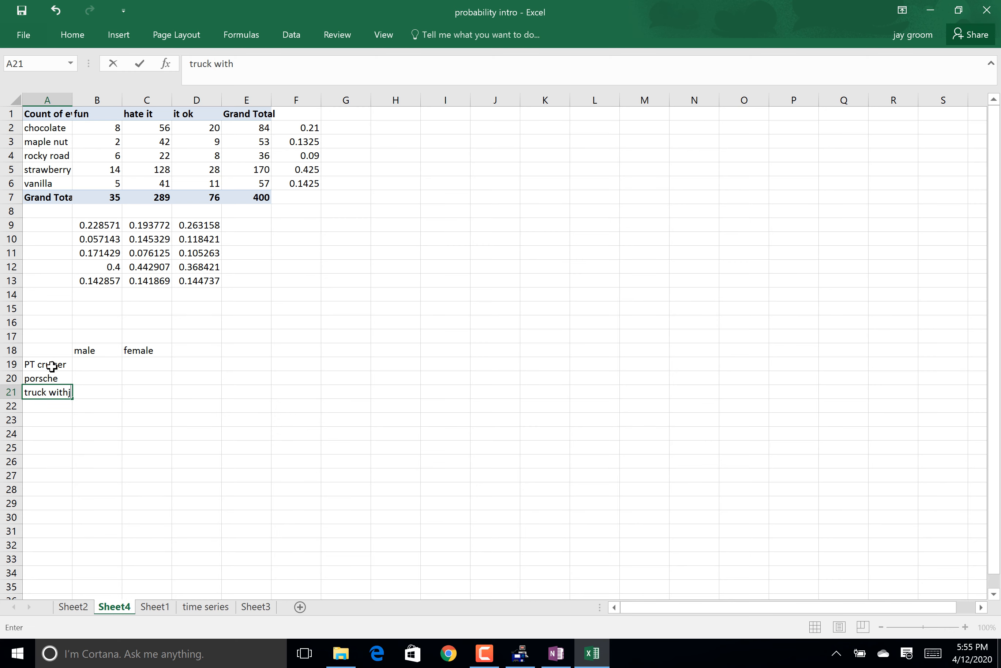
{"action": "key", "text": "Backspace"}
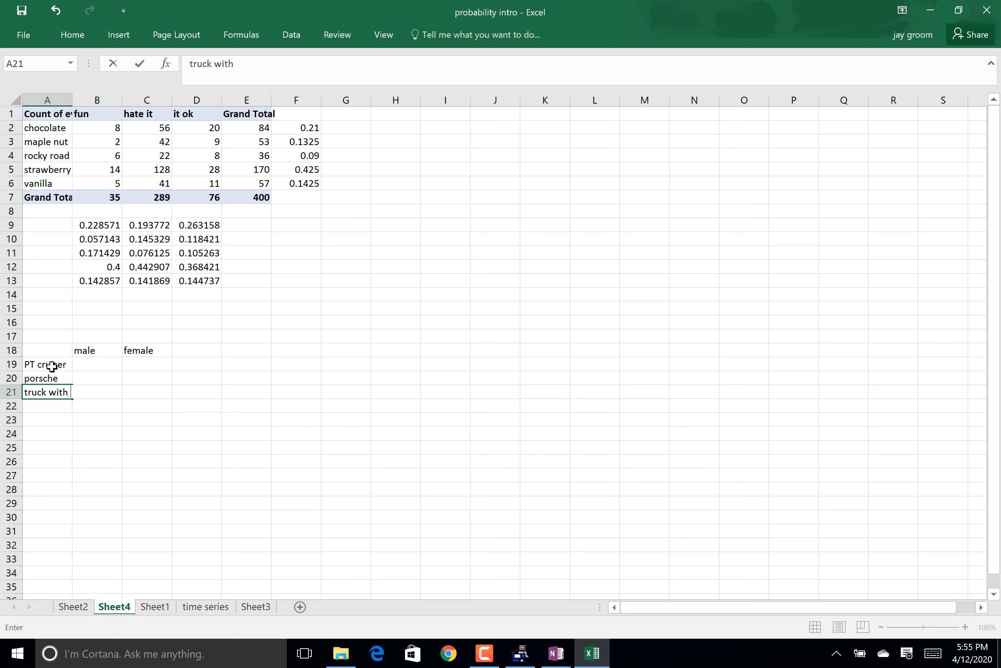
{"action": "type", "text": "ladder racks"}
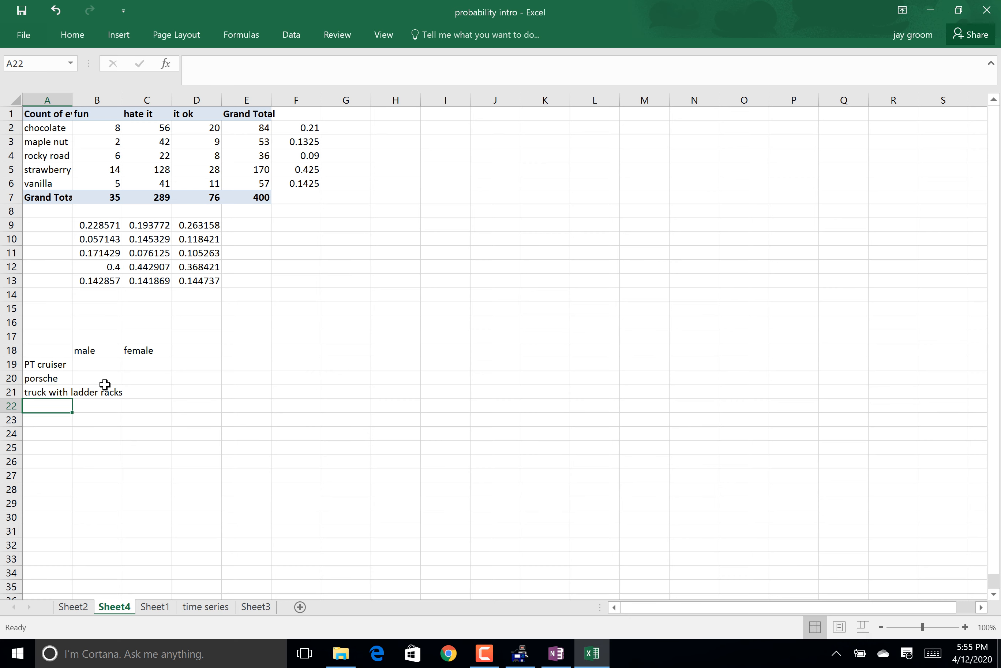
{"action": "type", "text": "mini v"}
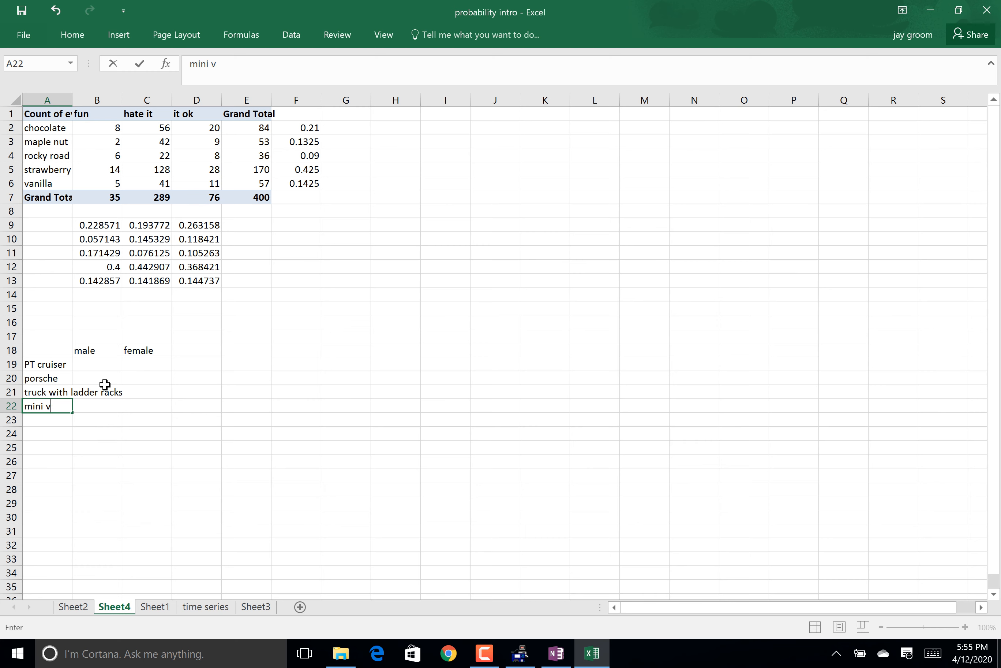
{"action": "type", "text": "an"}
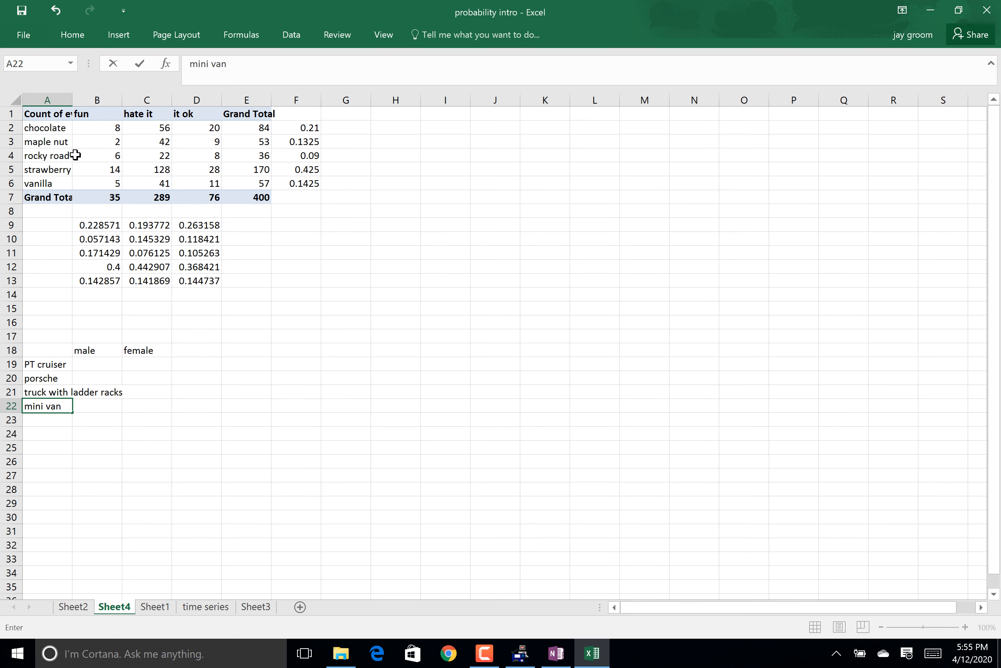
{"action": "left_click", "coordinate": [97, 100]}
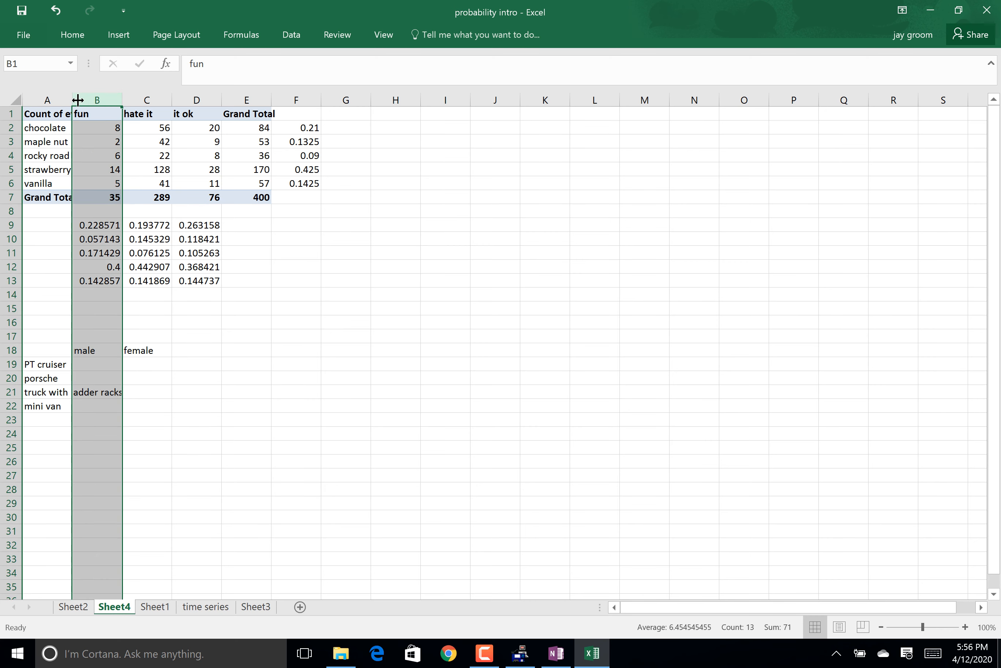
{"action": "left_click_drag", "start_coordinate": [123, 100], "coordinate": [142, 99]}
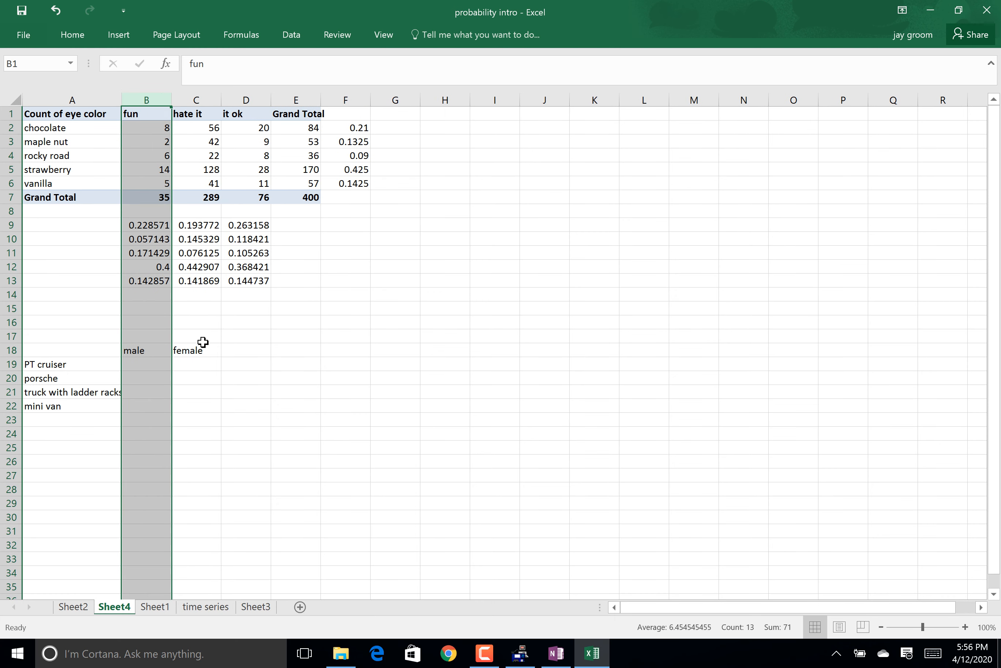
- Enter the male and female counts: PT cruiser 2/20, porsche 14/0, truck 30/3, mini van 10/20
{"action": "left_click", "coordinate": [146, 363]}
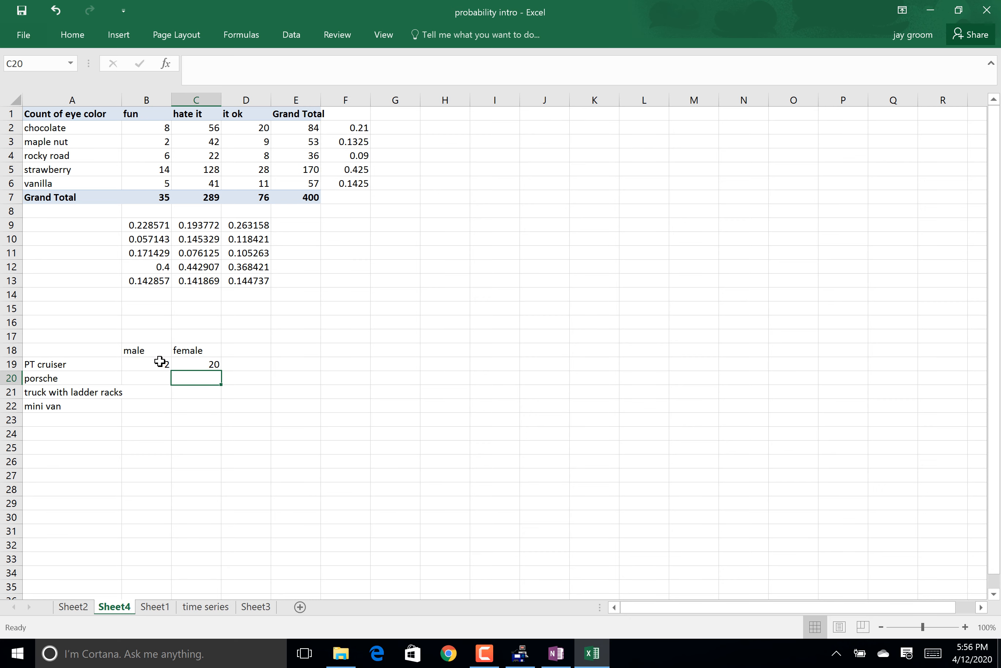
{"action": "left_click", "coordinate": [144, 378]}
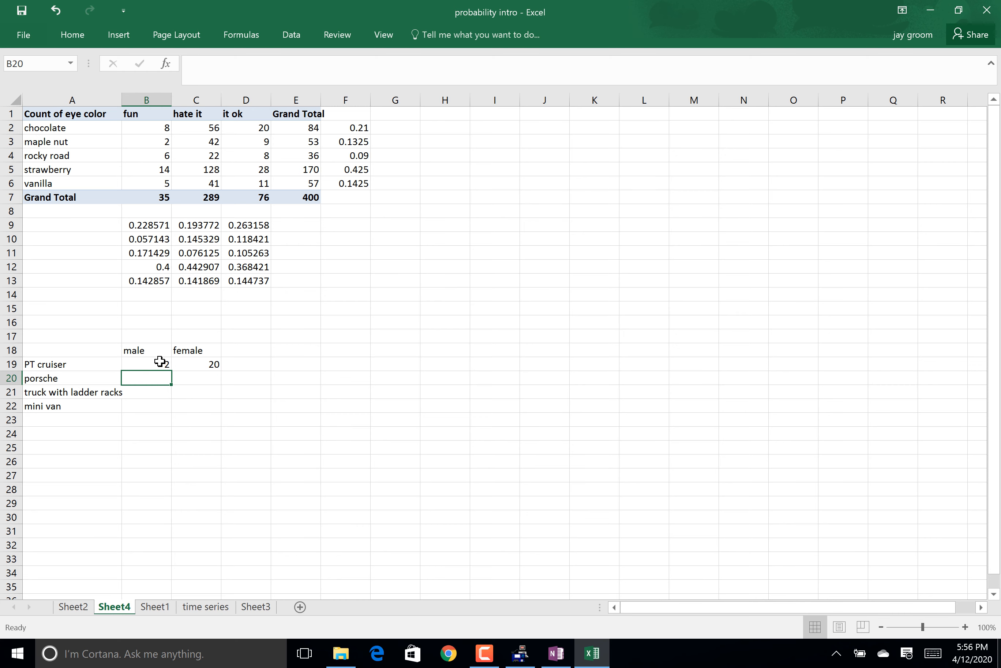
{"action": "type", "text": "14"}
{"action": "left_click", "coordinate": [196, 377]}
{"action": "type", "text": "0"}
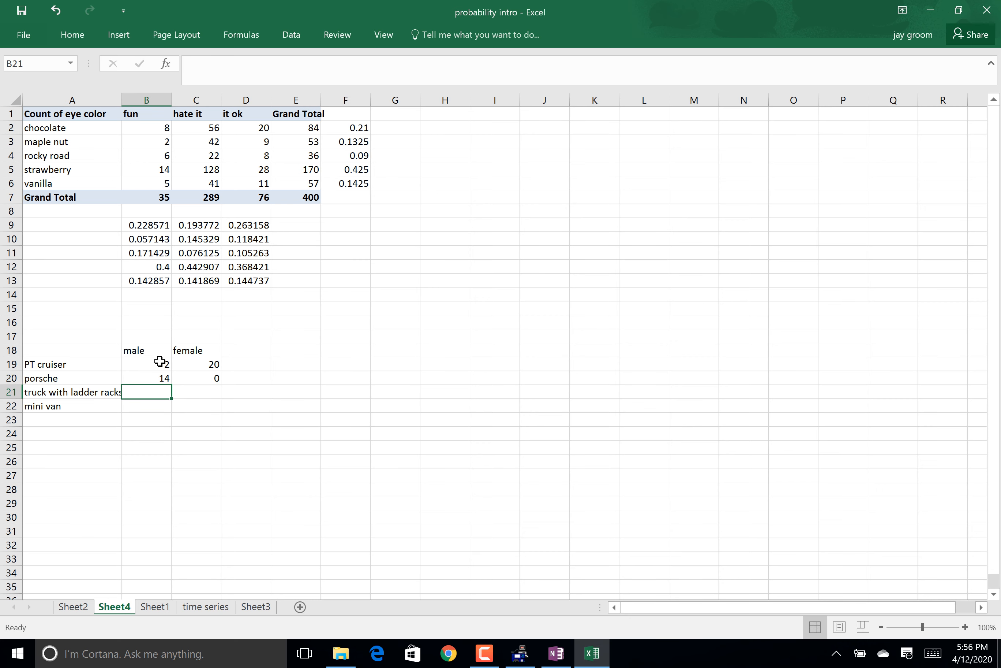
{"action": "type", "text": "30"}
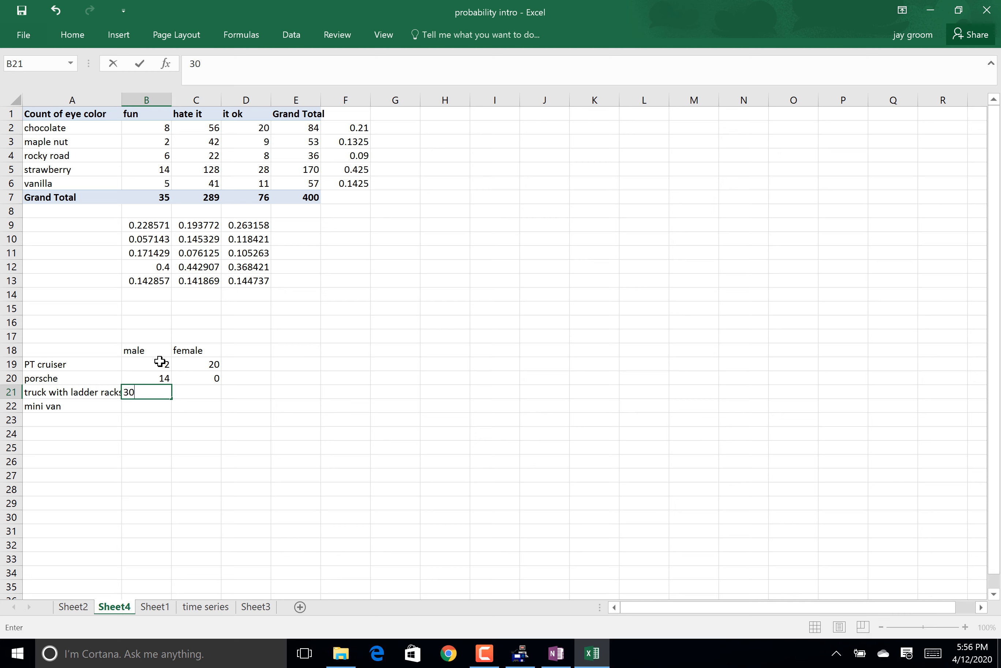
{"action": "type", "text": "30"}
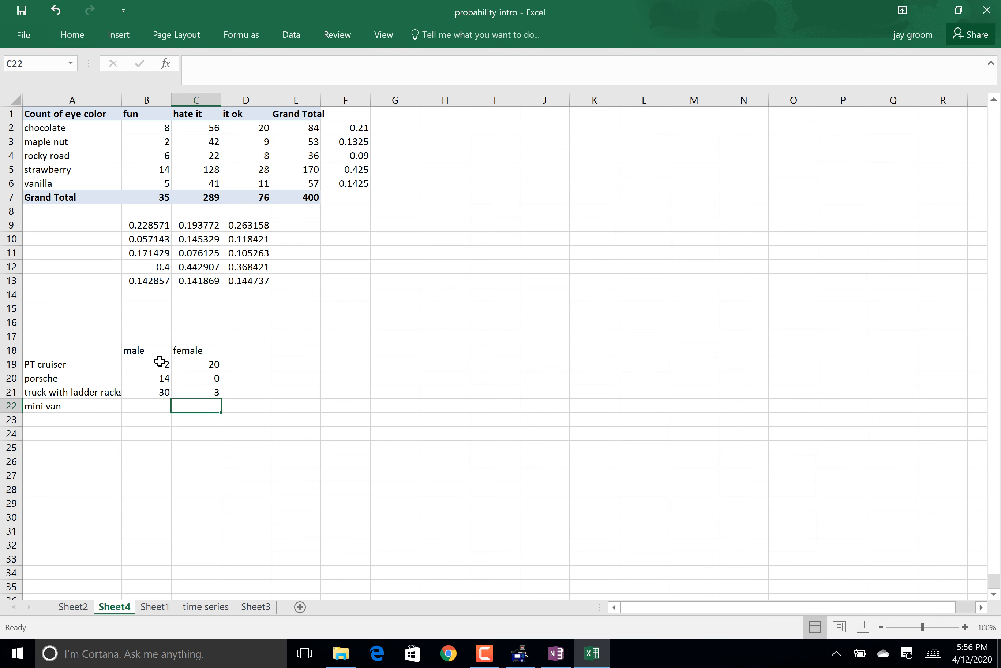
{"action": "type", "text": "10"}
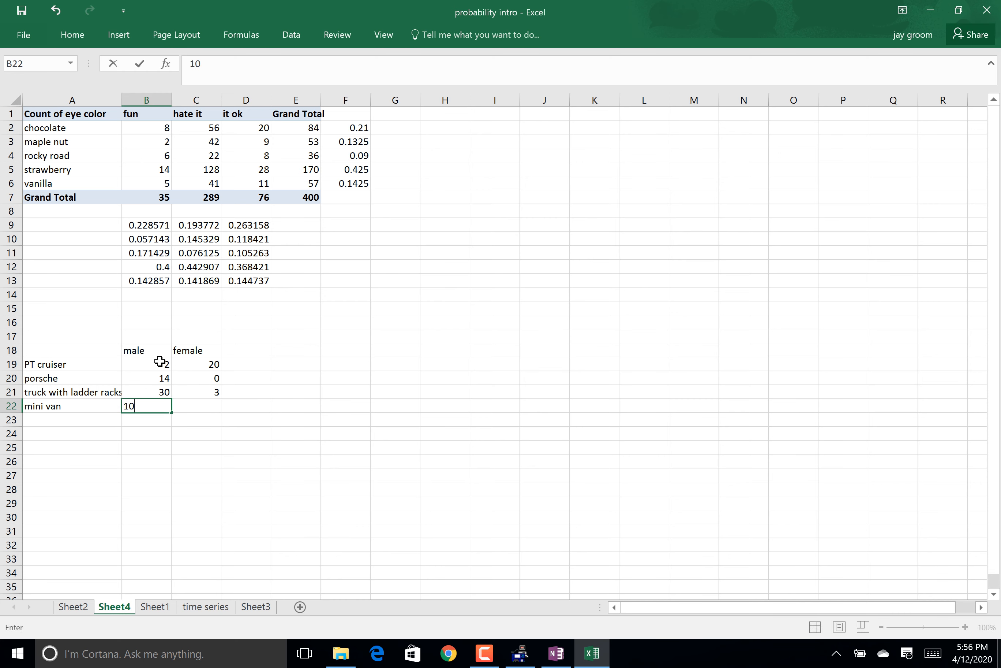
{"action": "type", "text": "20"}
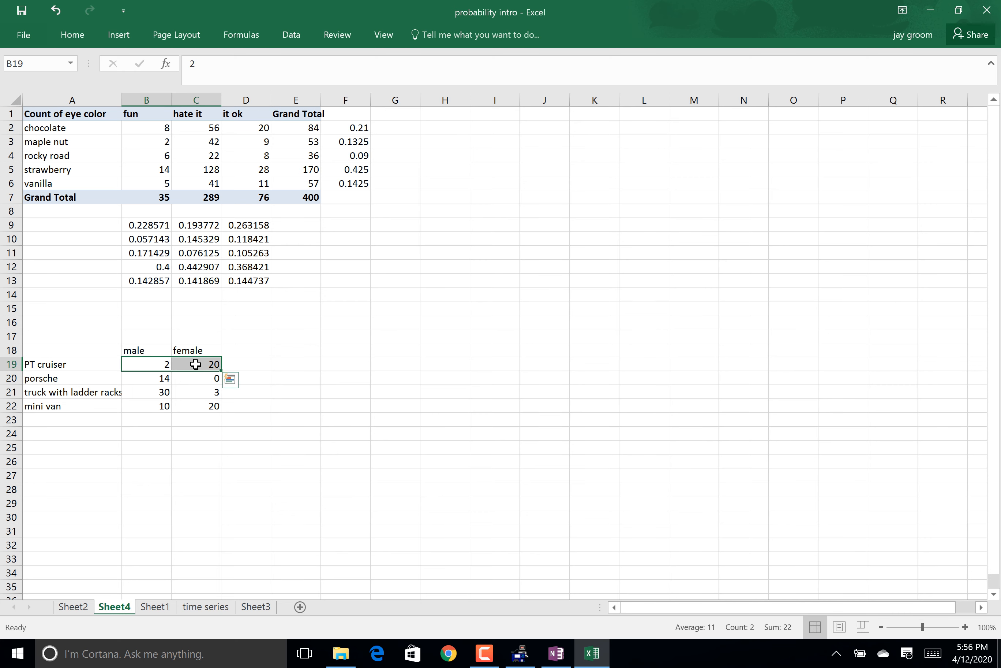
{"action": "mouse_move", "coordinate": [210, 433]}
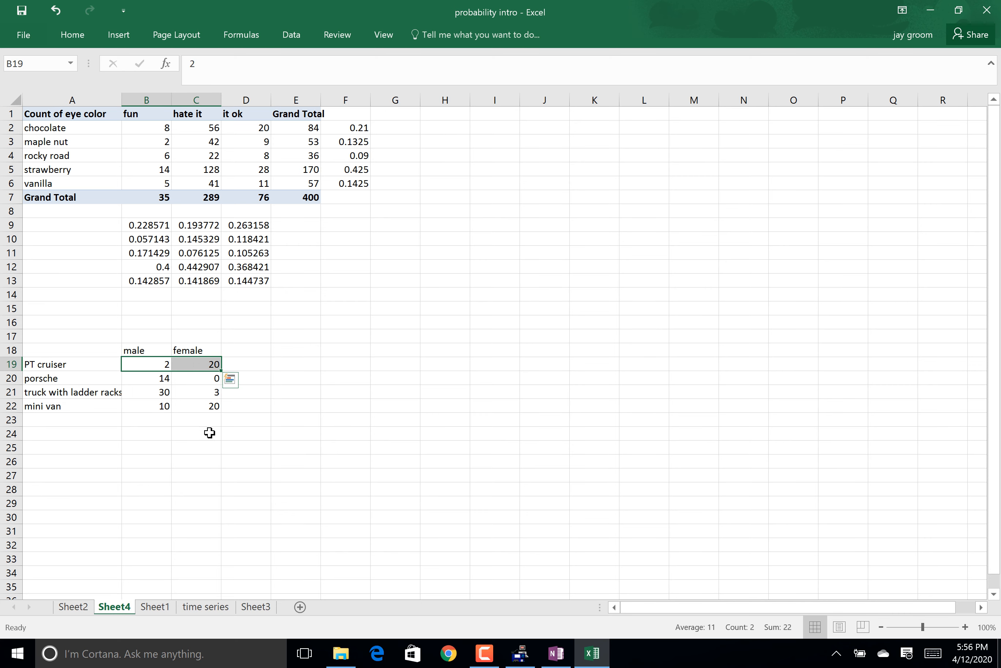
{"action": "mouse_move", "coordinate": [188, 417]}
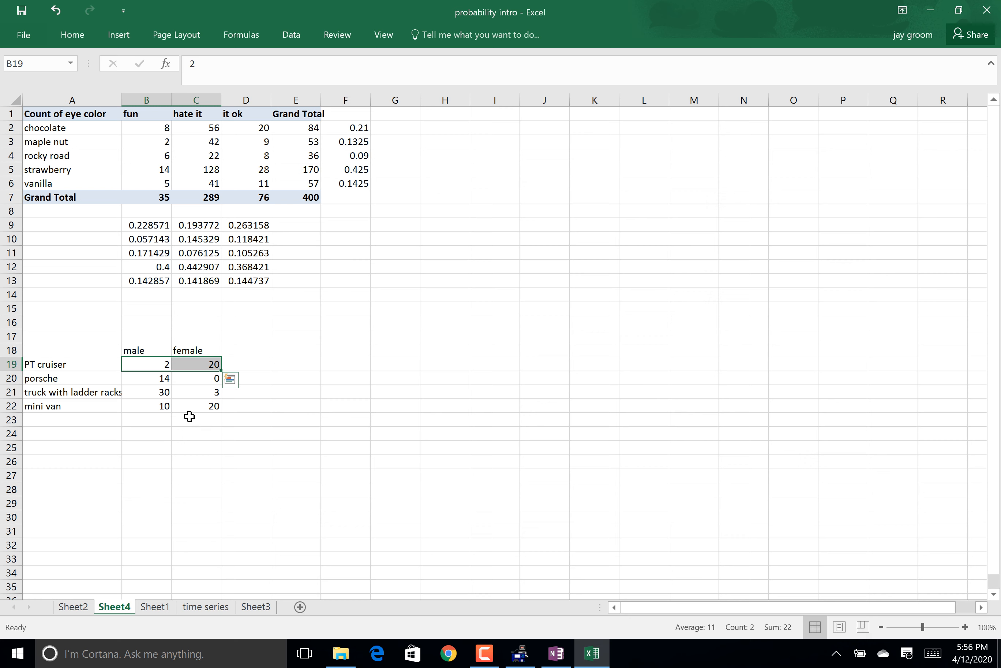
{"action": "mouse_move", "coordinate": [296, 435]}
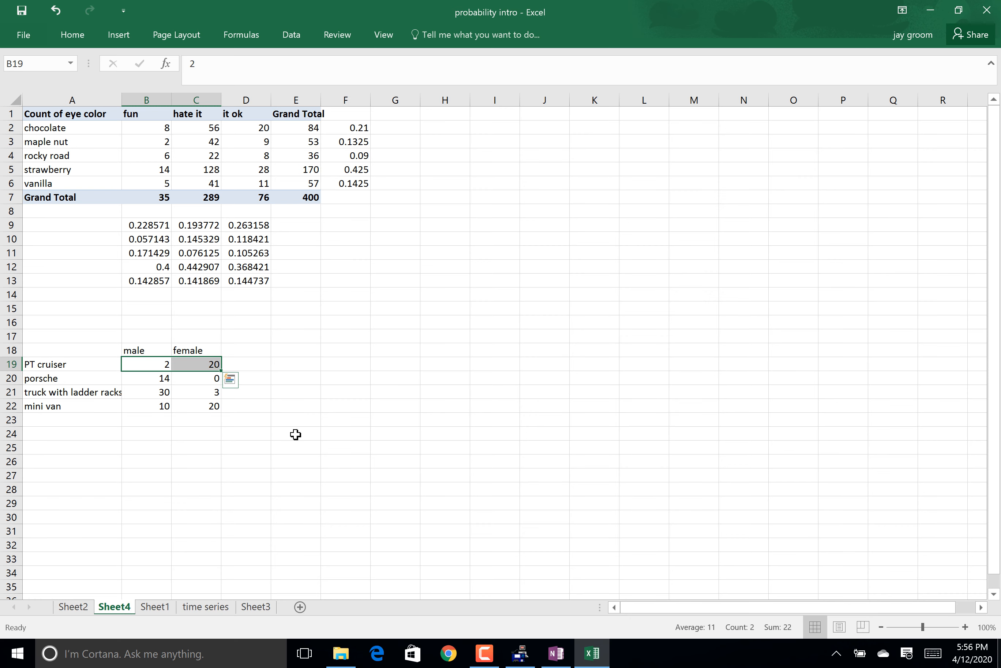
{"action": "mouse_move", "coordinate": [209, 401]}
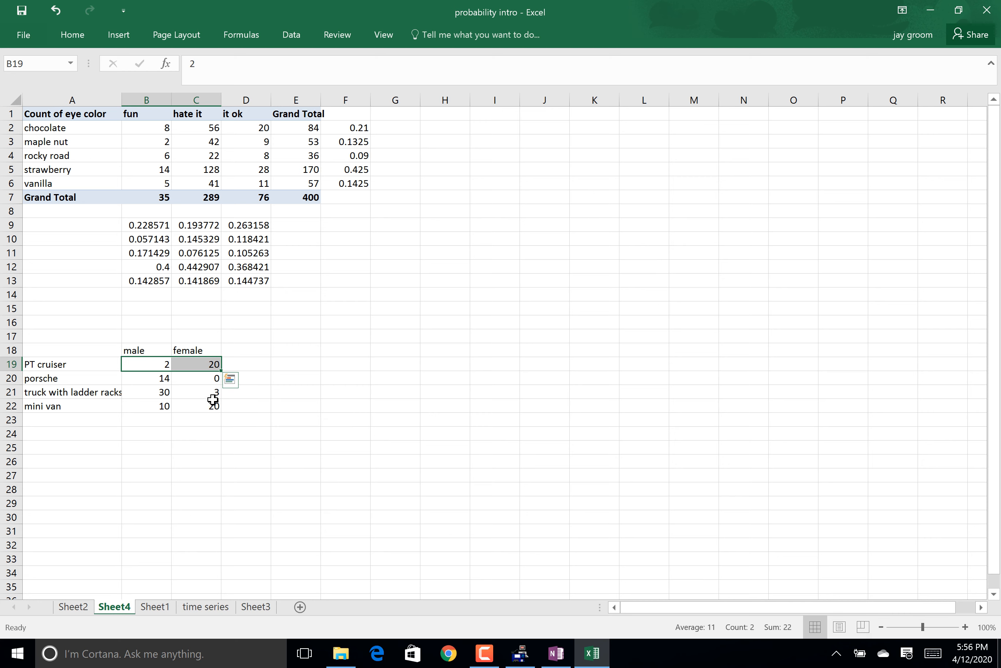
- Total the female and male columns with SUM, giving 43 and 56 in row 23
{"action": "left_click", "coordinate": [296, 364]}
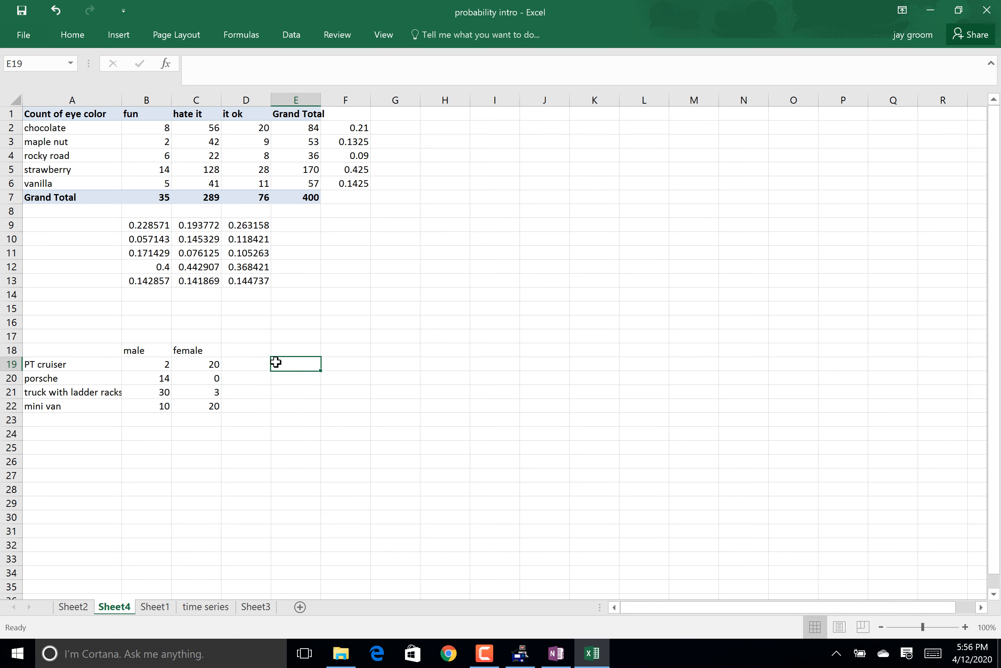
{"action": "type", "text": "="}
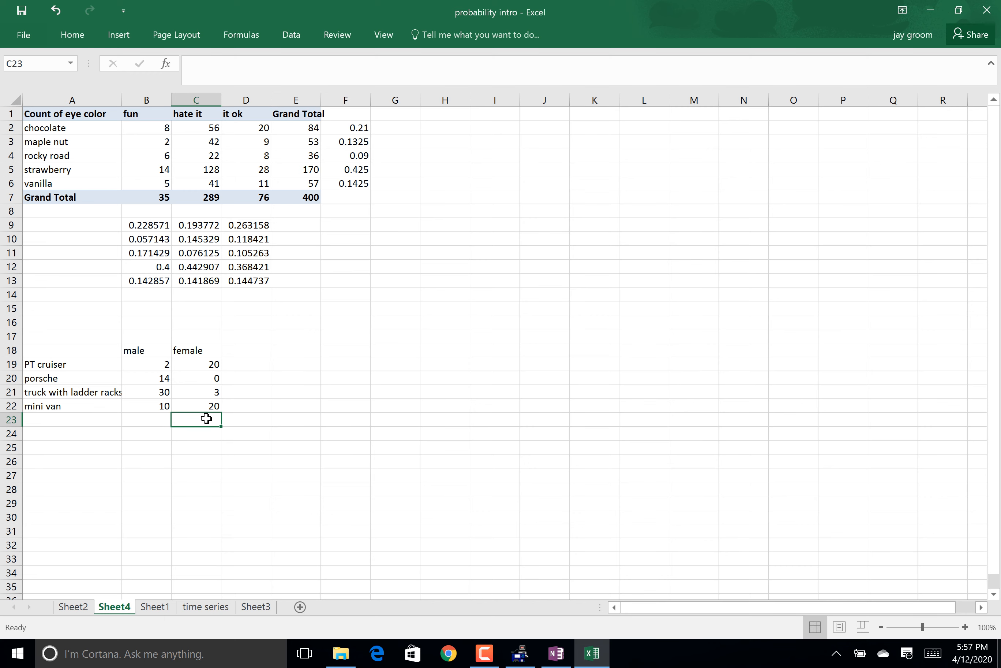
{"action": "type", "text": "=sum("}
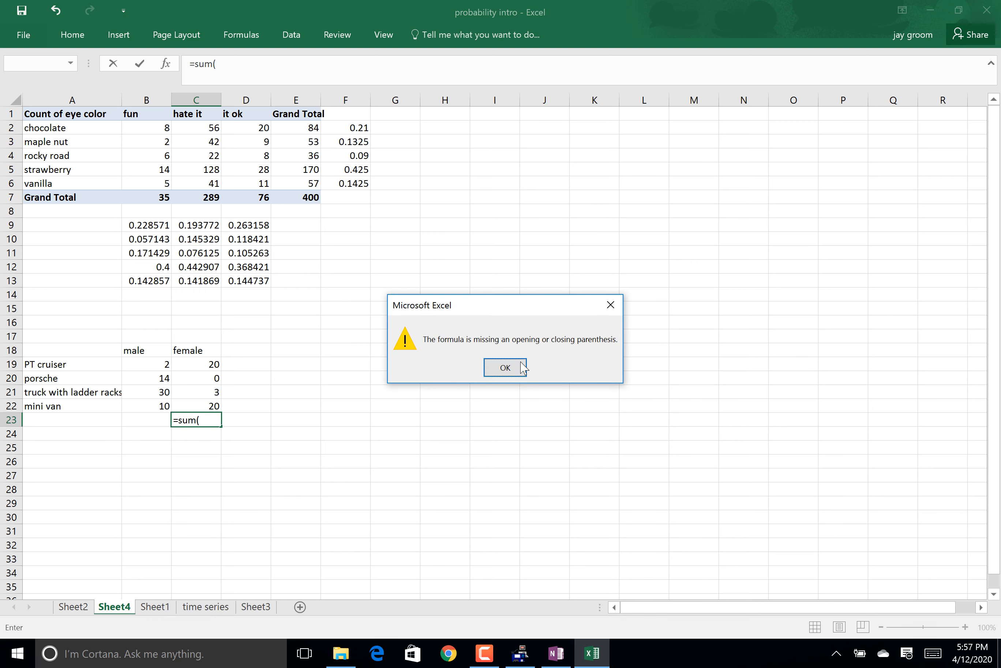
{"action": "left_click", "coordinate": [505, 369]}
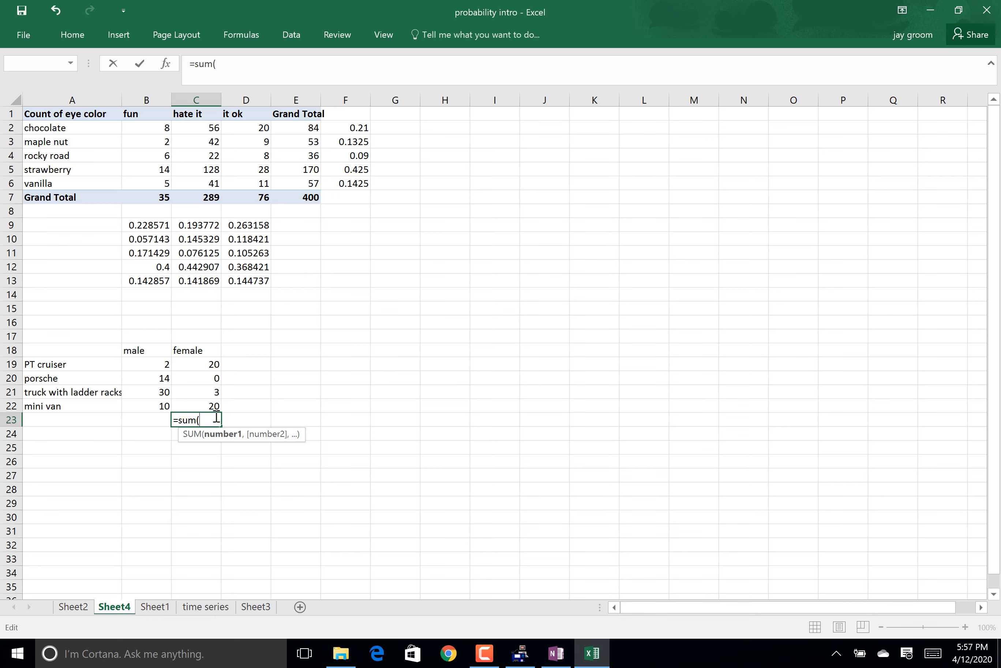
{"action": "left_click_drag", "start_coordinate": [196, 378], "coordinate": [196, 405]}
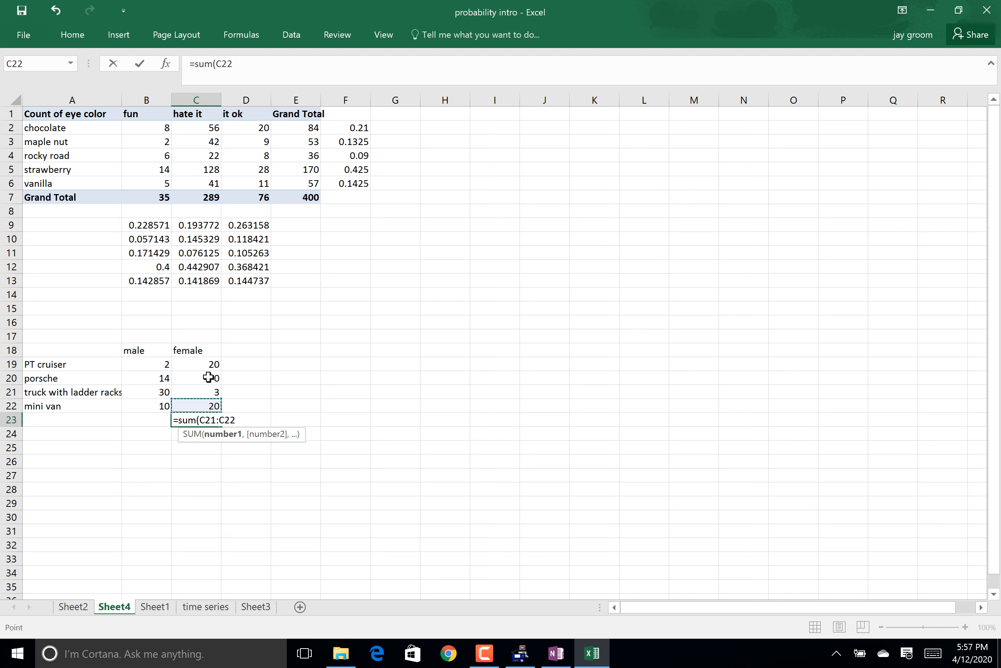
{"action": "key", "text": "Enter"}
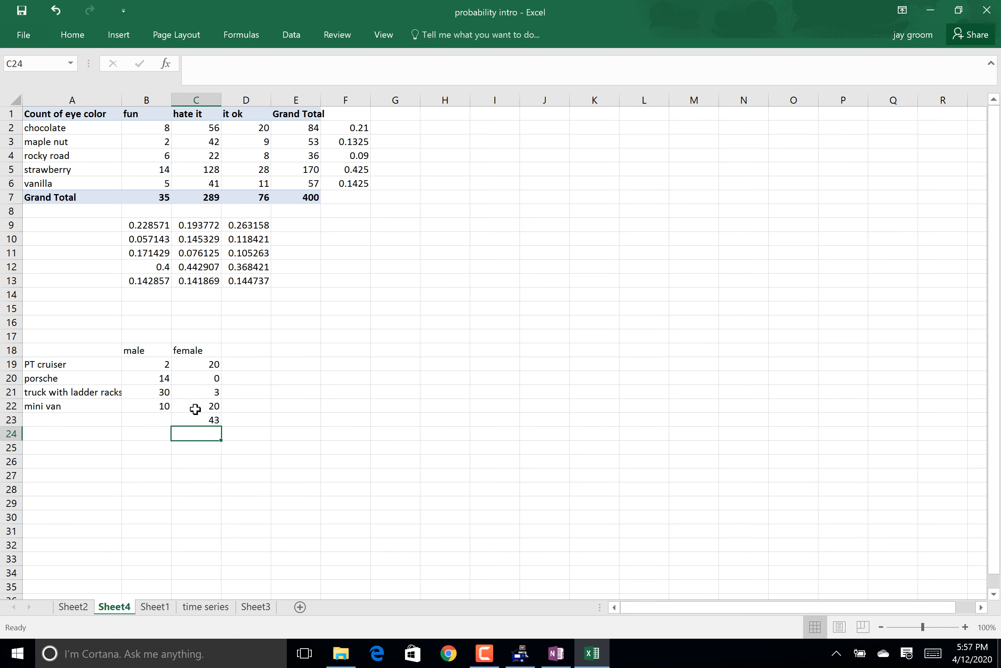
{"action": "left_click", "coordinate": [196, 420]}
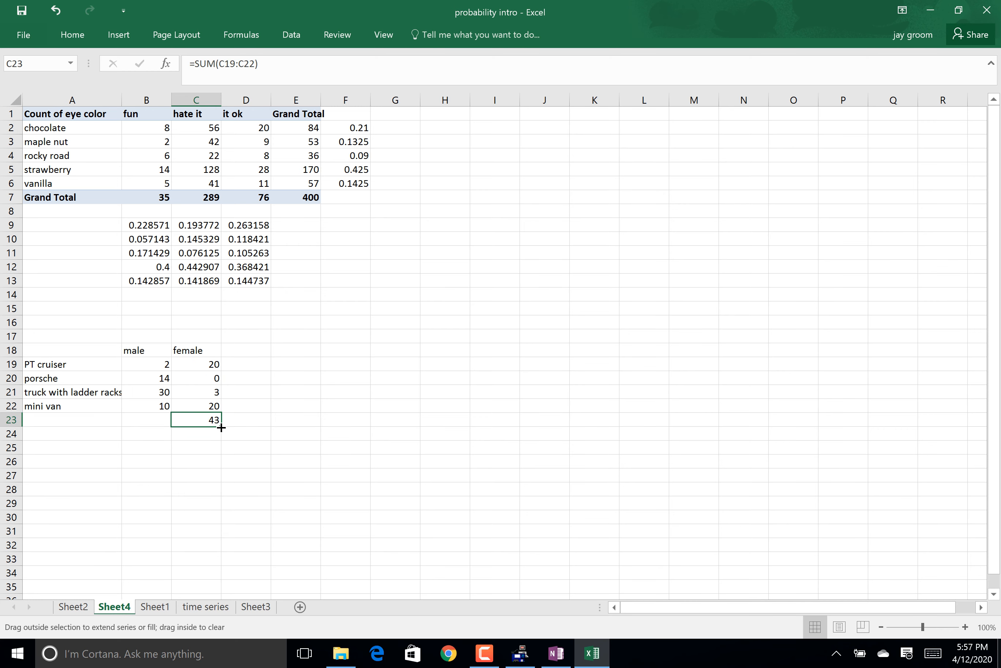
{"action": "left_click_drag", "start_coordinate": [222, 429], "coordinate": [146, 419]}
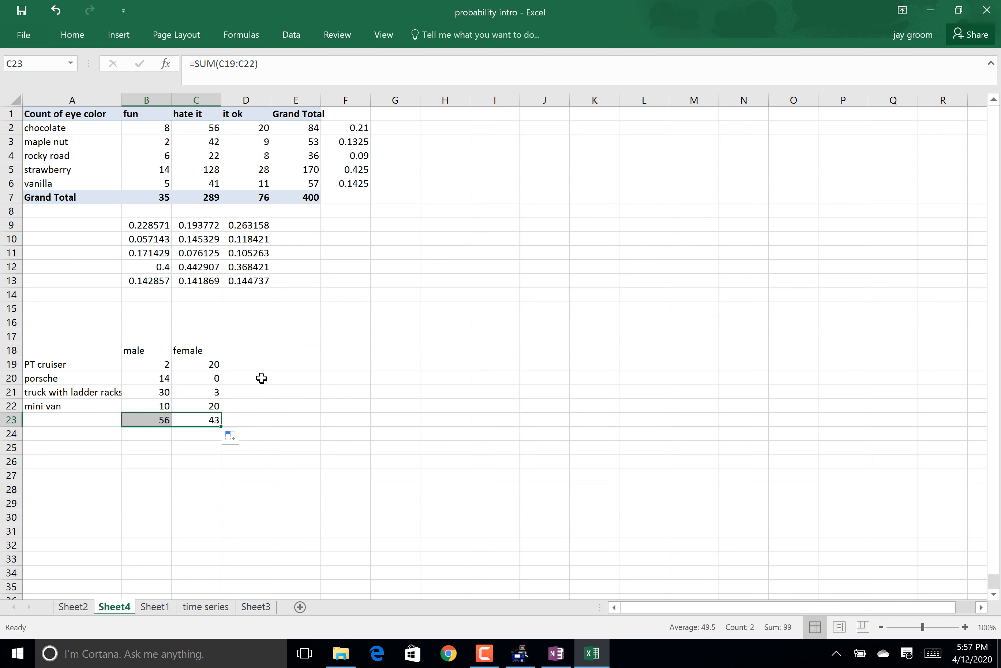
- Add row totals 22, 14, 33, 30 and grand total 99 in D19:D23 with =SUM(B19:C19)
{"action": "left_click", "coordinate": [285, 364]}
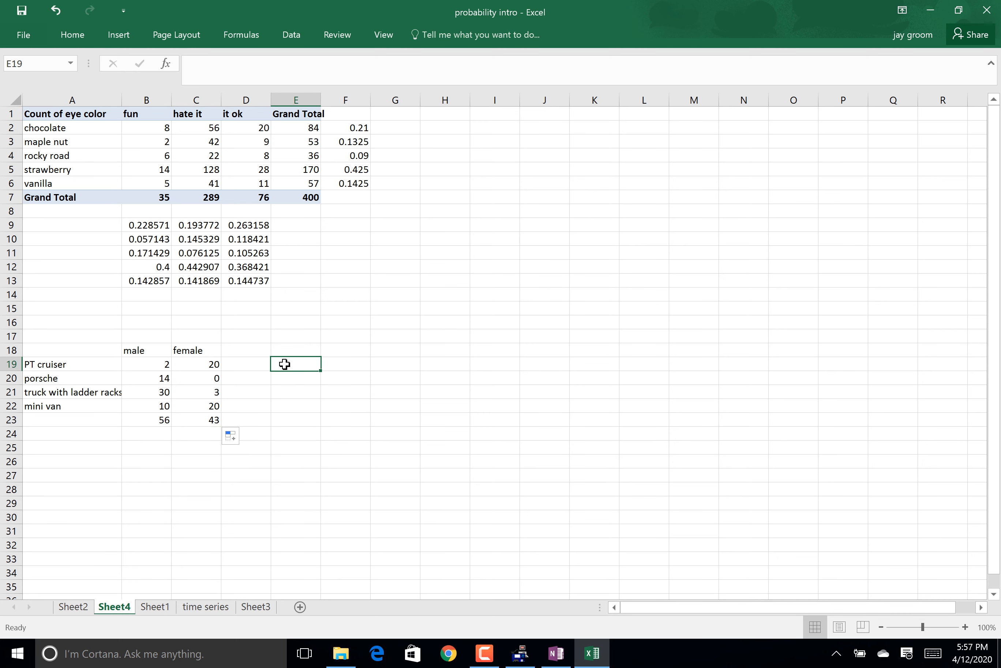
{"action": "left_click", "coordinate": [255, 364]}
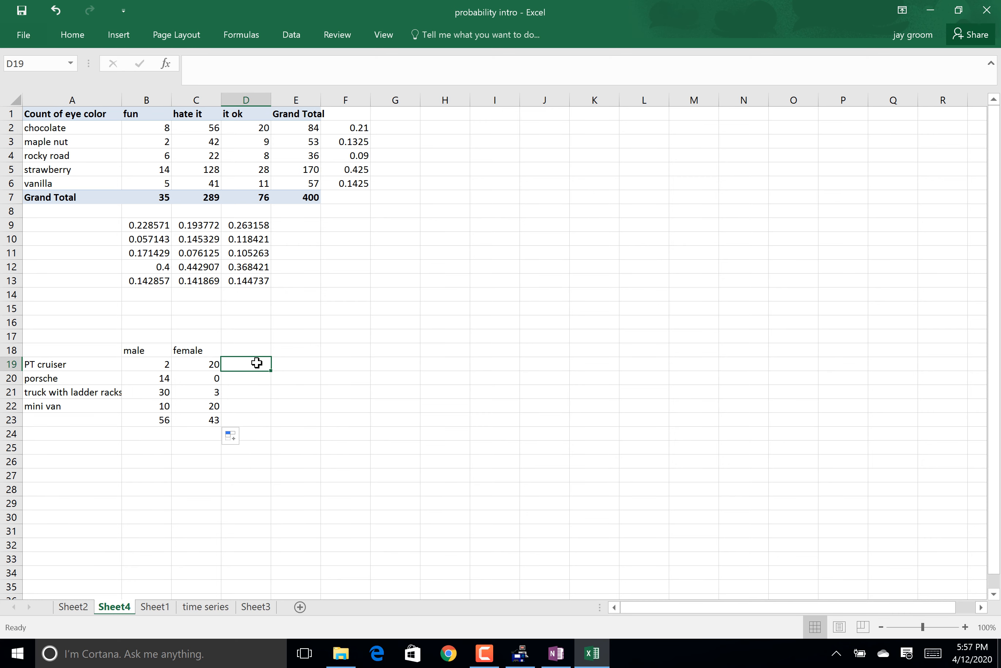
{"action": "type", "text": "=sum(B19:C19"}
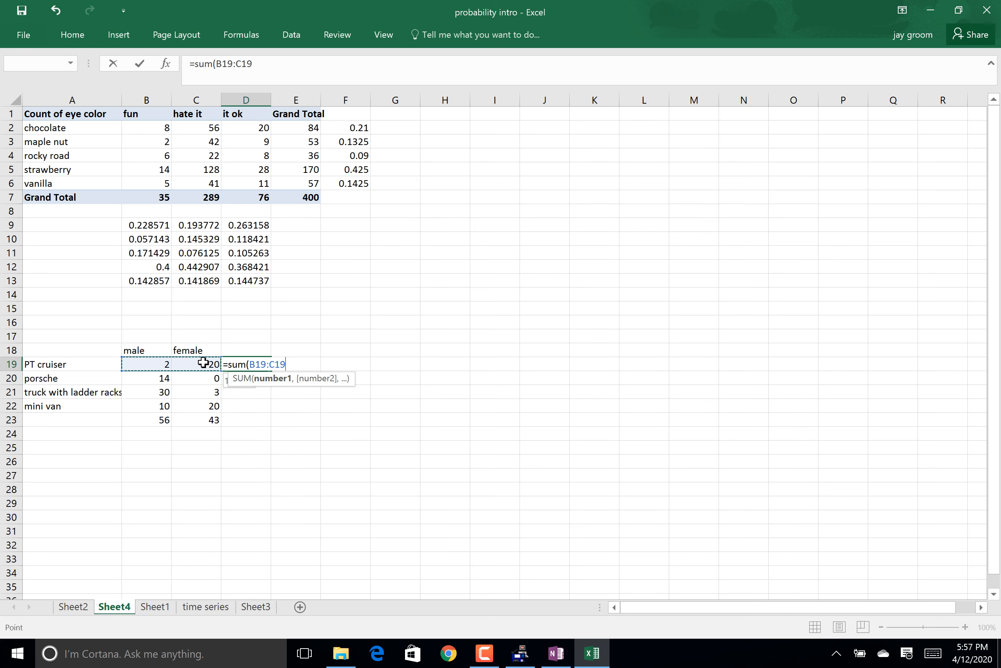
{"action": "key", "text": "Enter"}
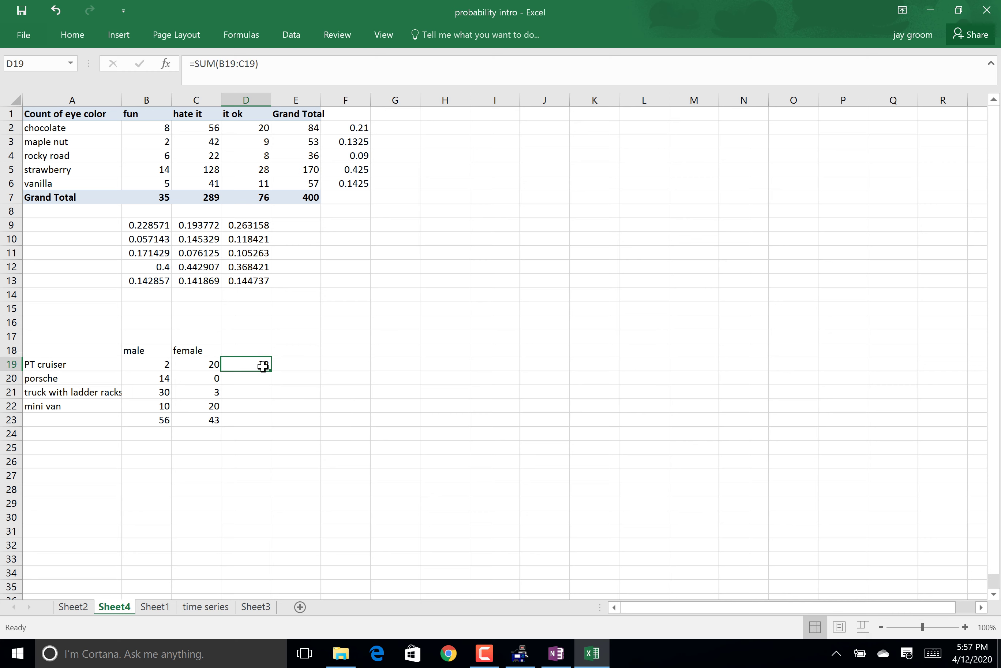
{"action": "left_click_drag", "start_coordinate": [262, 363], "coordinate": [256, 420]}
{"action": "type", "text": "="}
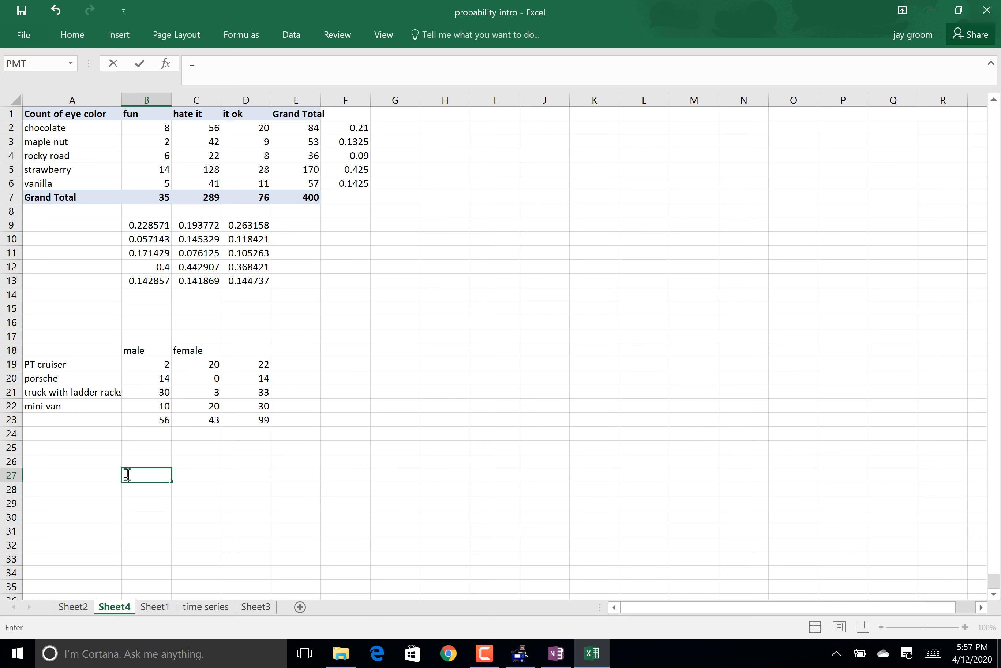
- Compute each car type's male and female shares of its row total with =B19/$D19 in B27:C31
{"action": "left_click", "coordinate": [155, 364]}
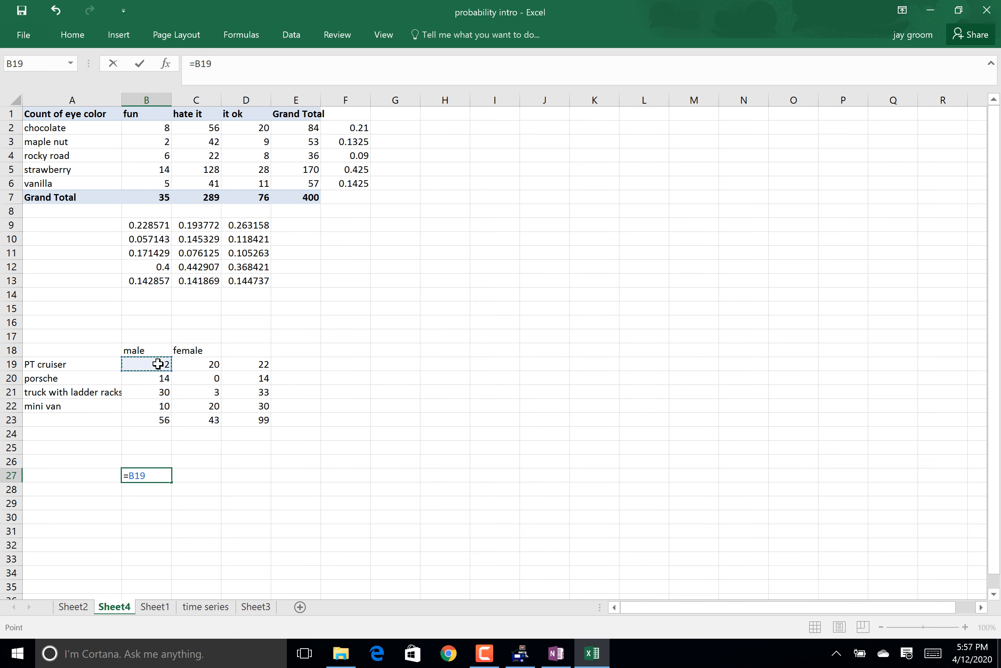
{"action": "left_click", "coordinate": [258, 364]}
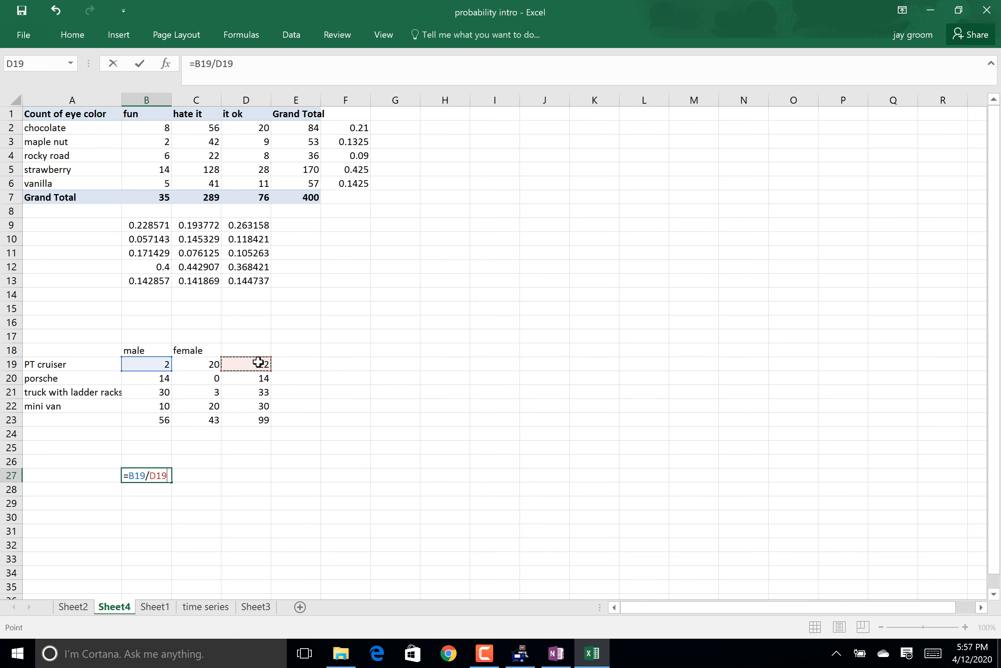
{"action": "key", "text": "F4"}
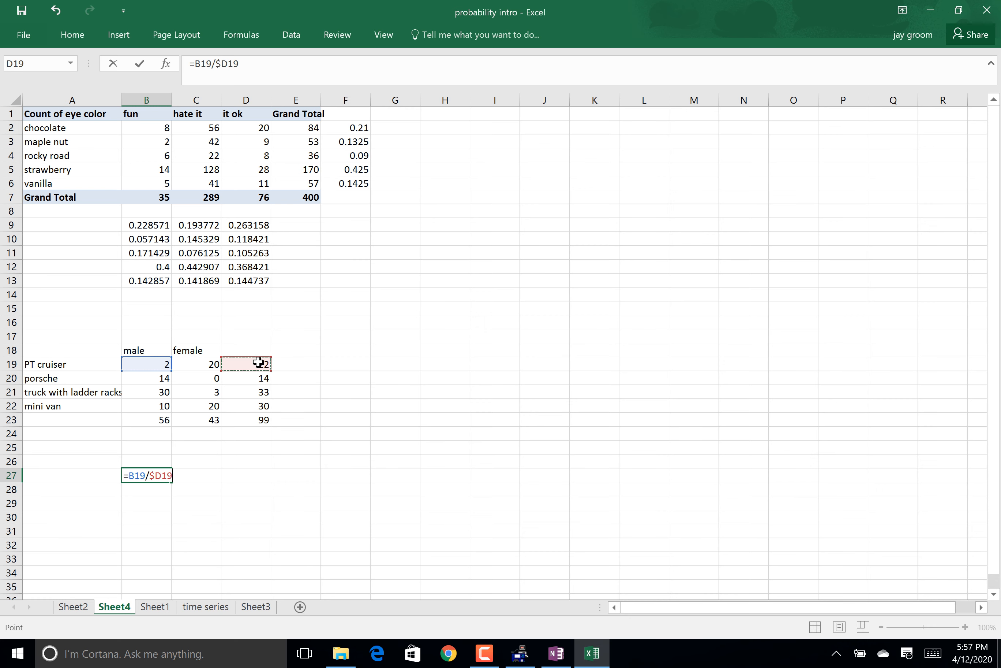
{"action": "key", "text": "Enter"}
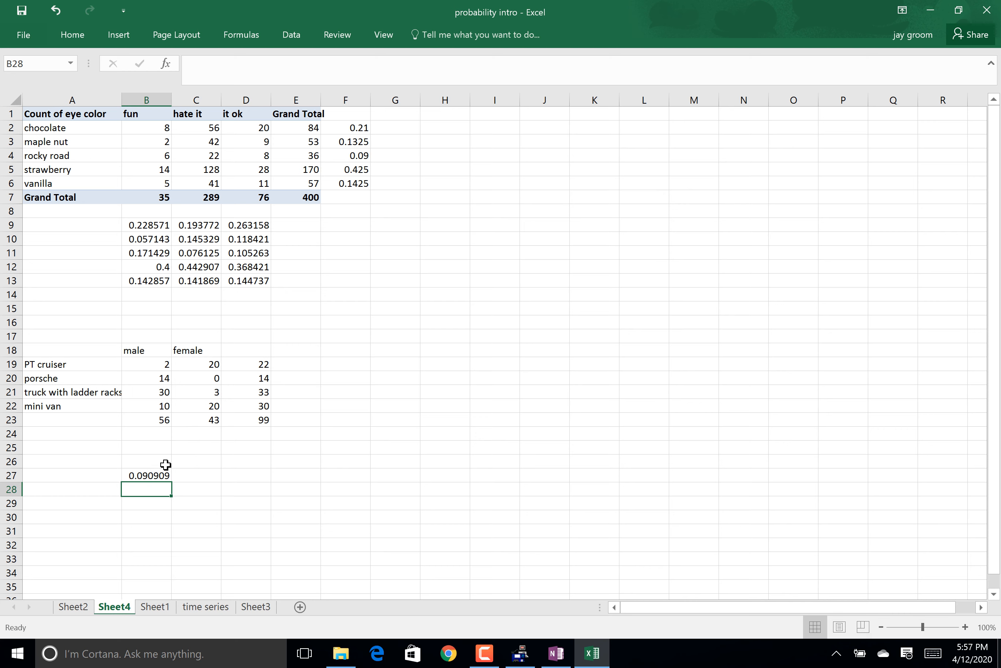
{"action": "left_click", "coordinate": [146, 475]}
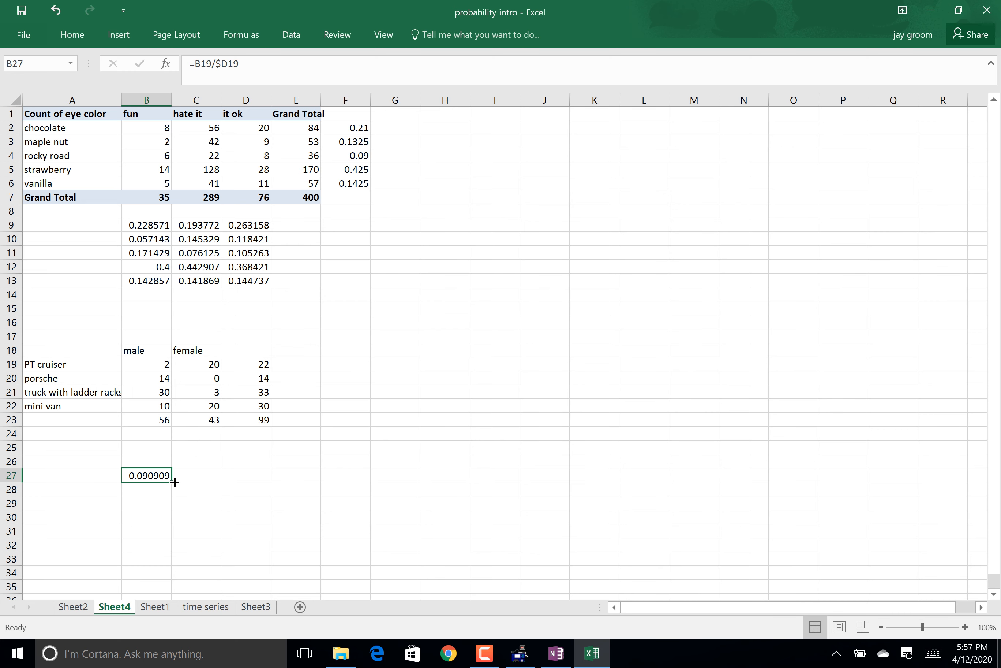
{"action": "left_click_drag", "start_coordinate": [173, 482], "coordinate": [161, 531]}
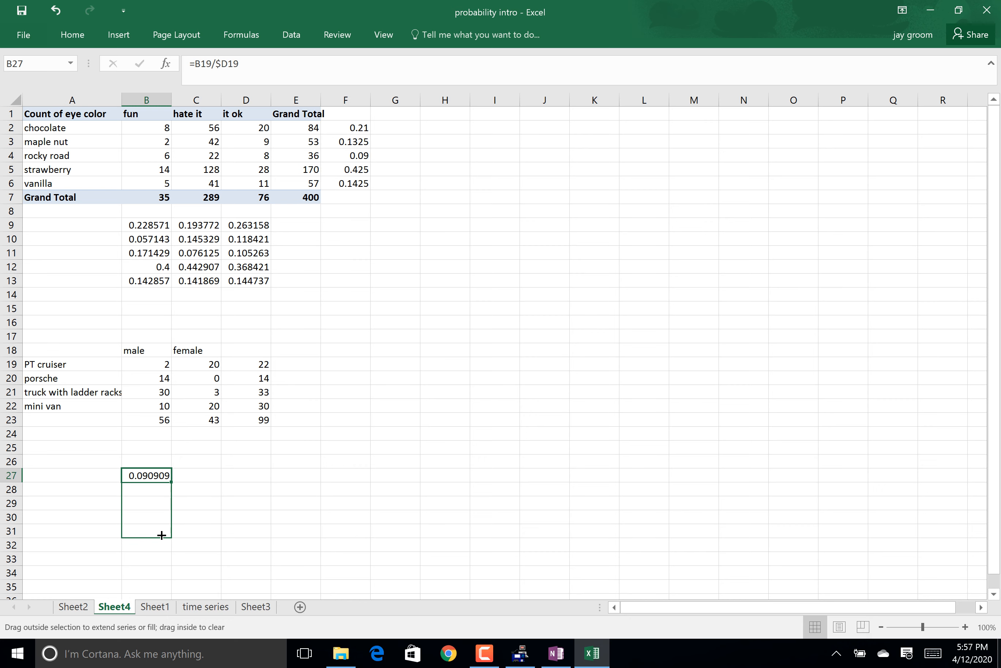
{"action": "left_click_drag", "start_coordinate": [161, 475], "coordinate": [161, 531]}
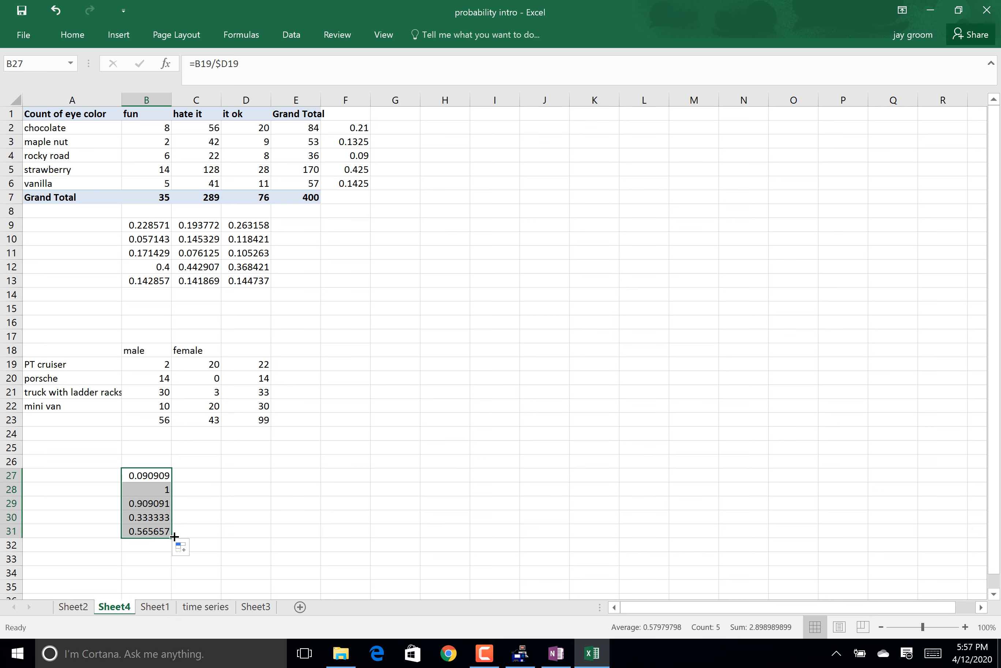
{"action": "left_click_drag", "start_coordinate": [177, 538], "coordinate": [217, 538]}
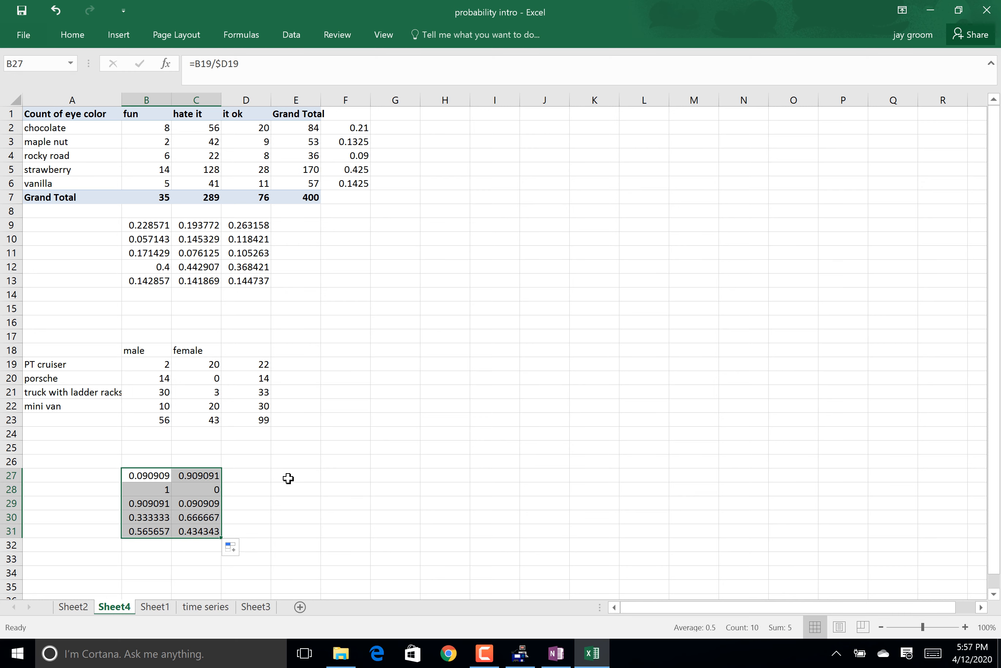
{"action": "mouse_move", "coordinate": [238, 447]}
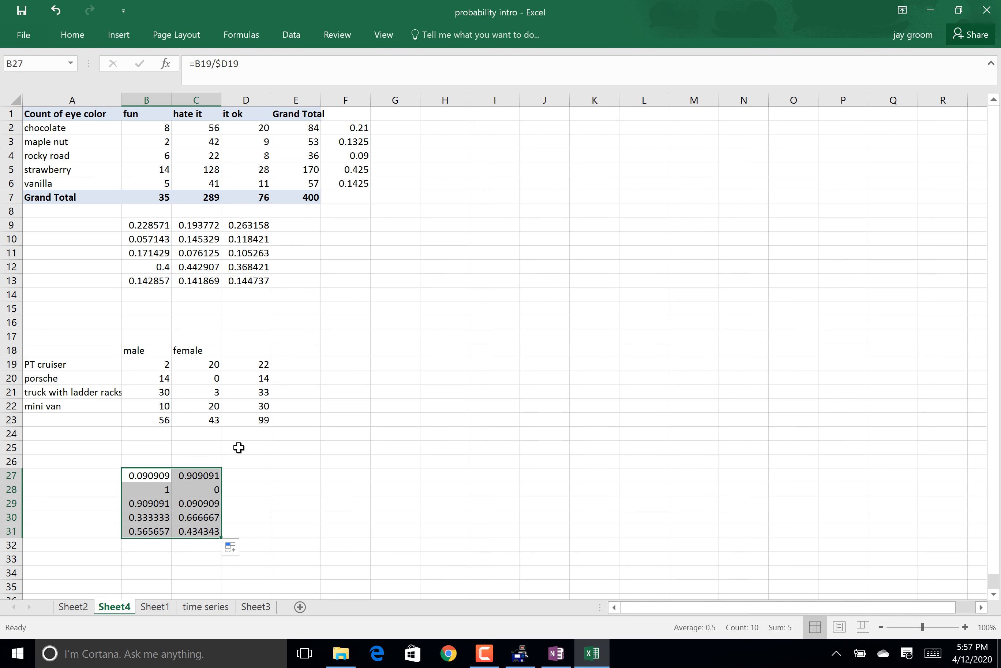
- Compute overall male and female shares of 99, 0.565657 and 0.434343, with =B23/$D$23 in B24:C24
{"action": "left_click", "coordinate": [146, 434]}
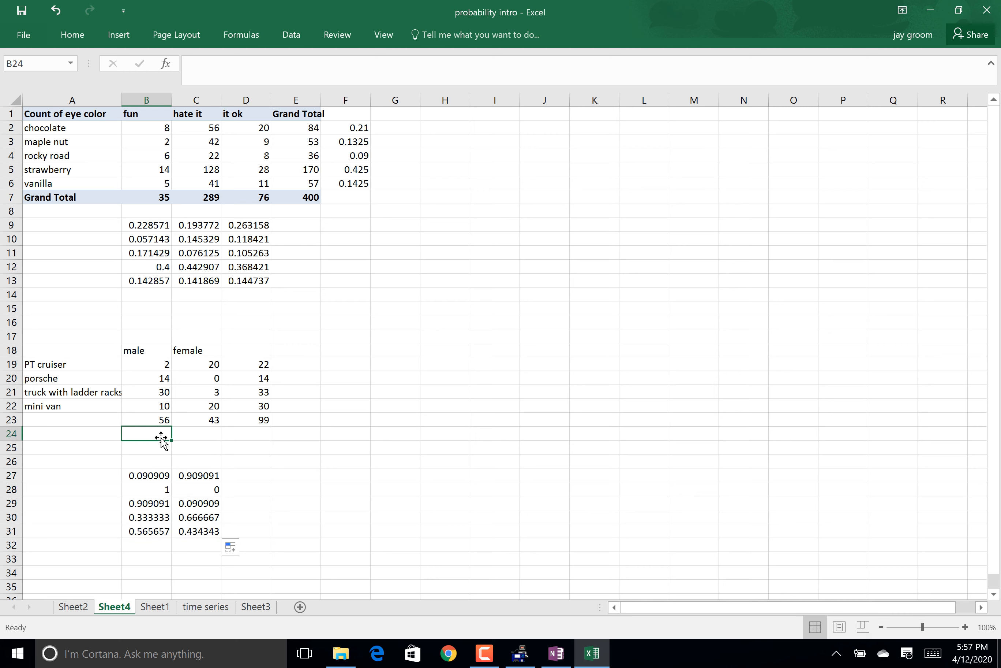
{"action": "type", "text": "=B23/"}
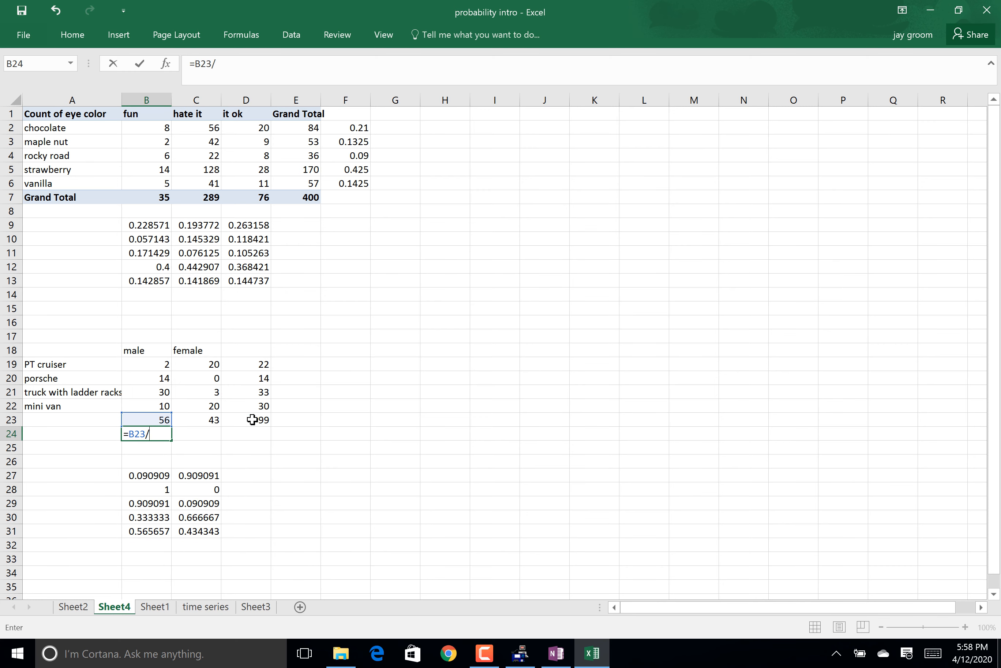
{"action": "left_click", "coordinate": [253, 420]}
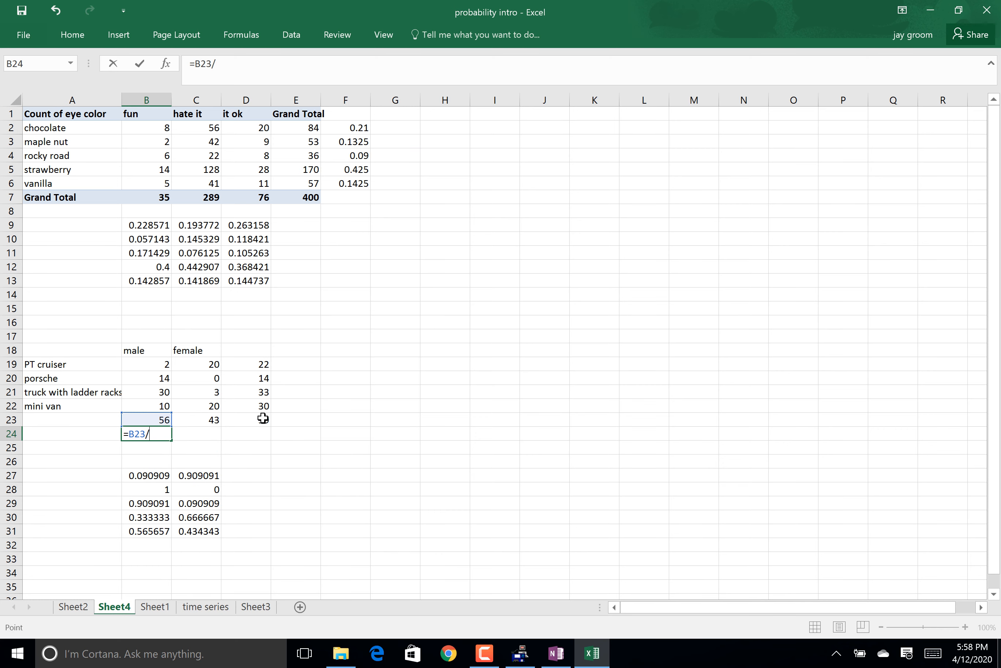
{"action": "left_click", "coordinate": [262, 418]}
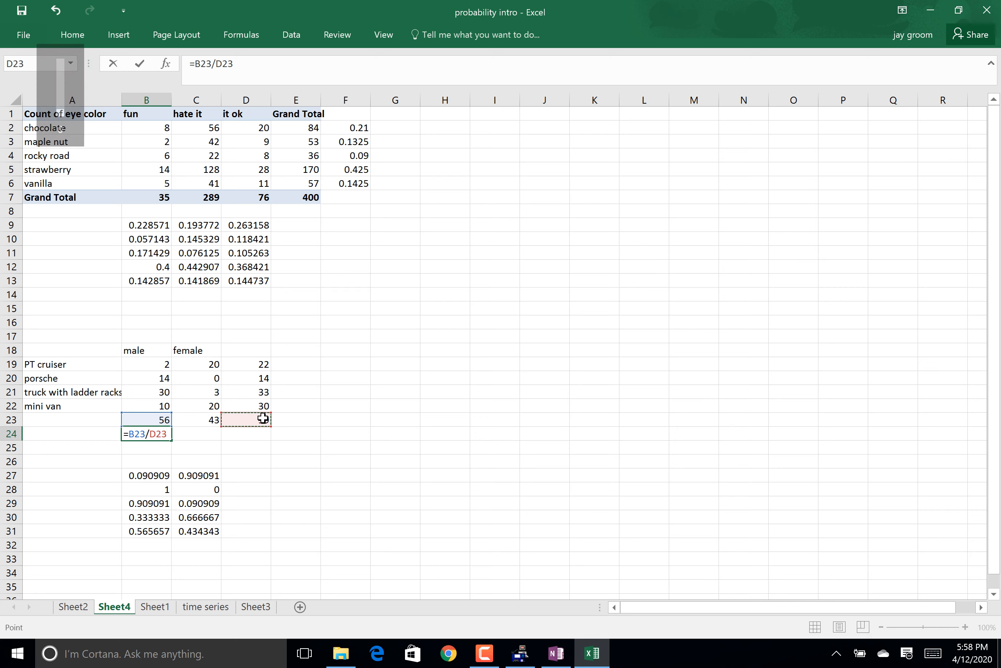
{"action": "key", "text": "F4"}
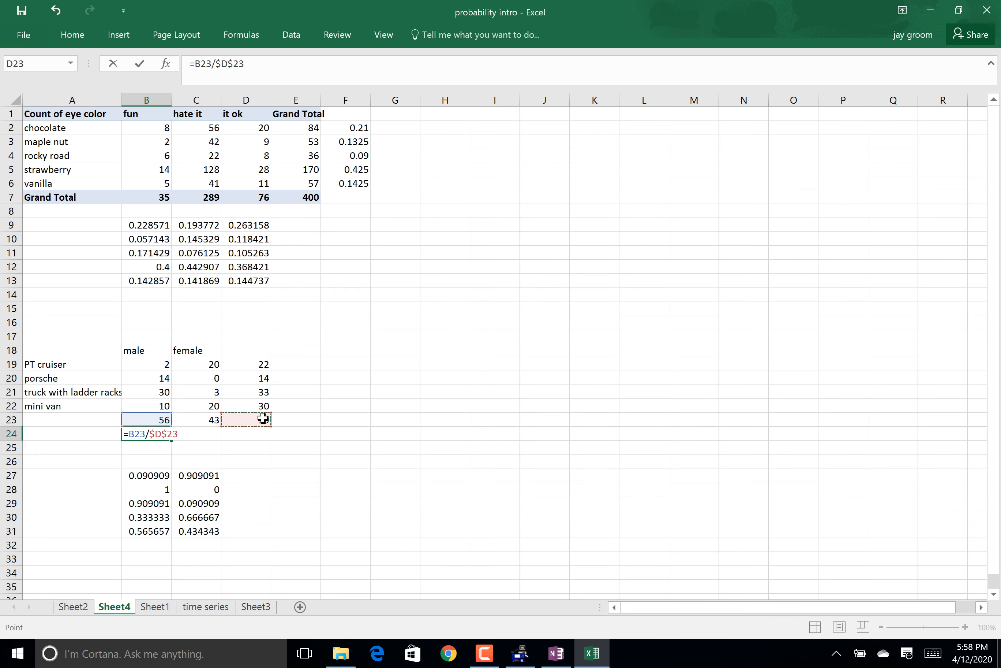
{"action": "key", "text": "Enter"}
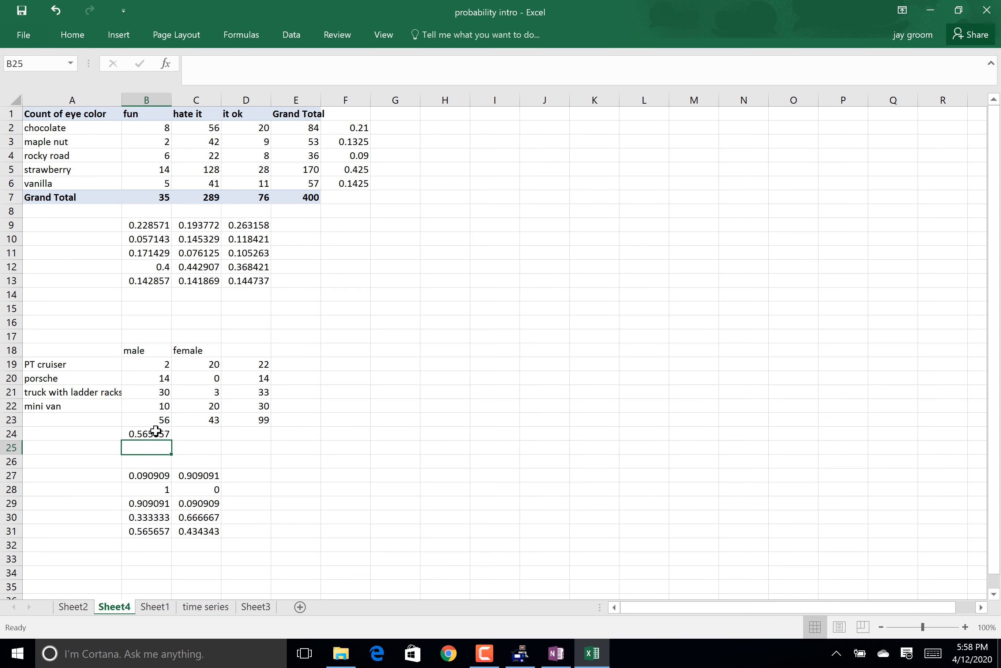
{"action": "left_click", "coordinate": [146, 434]}
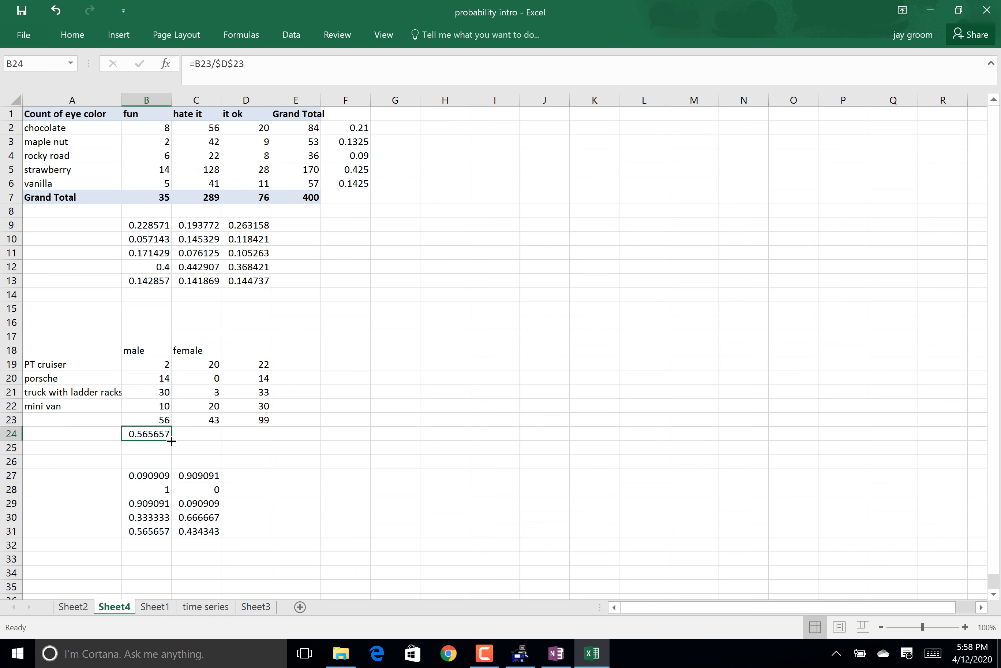
{"action": "left_click_drag", "start_coordinate": [171, 441], "coordinate": [197, 434]}
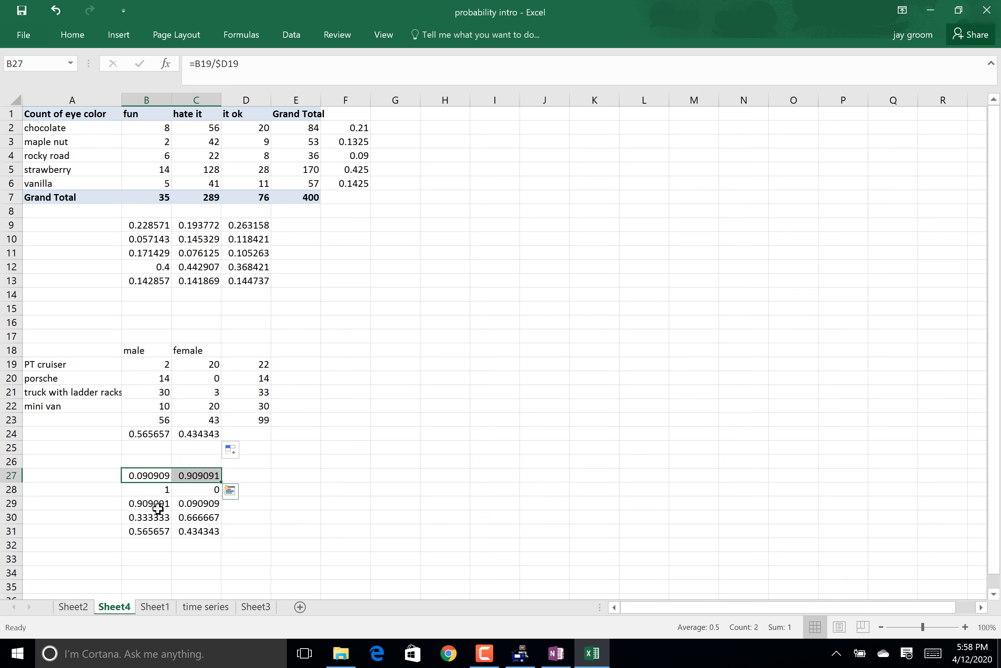
{"action": "mouse_move", "coordinate": [205, 531]}
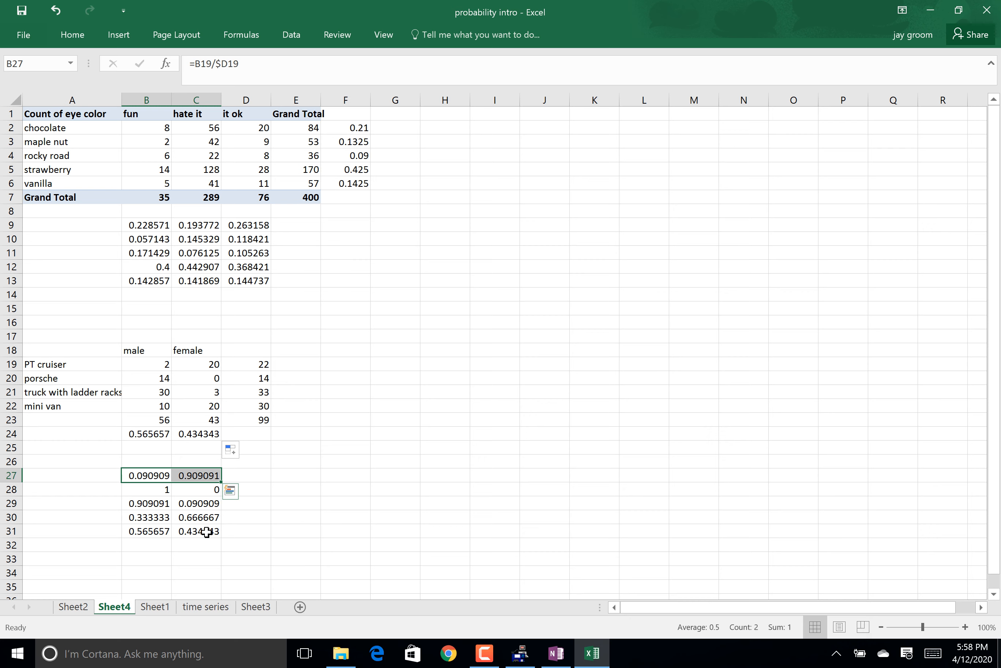
{"action": "mouse_move", "coordinate": [313, 437]}
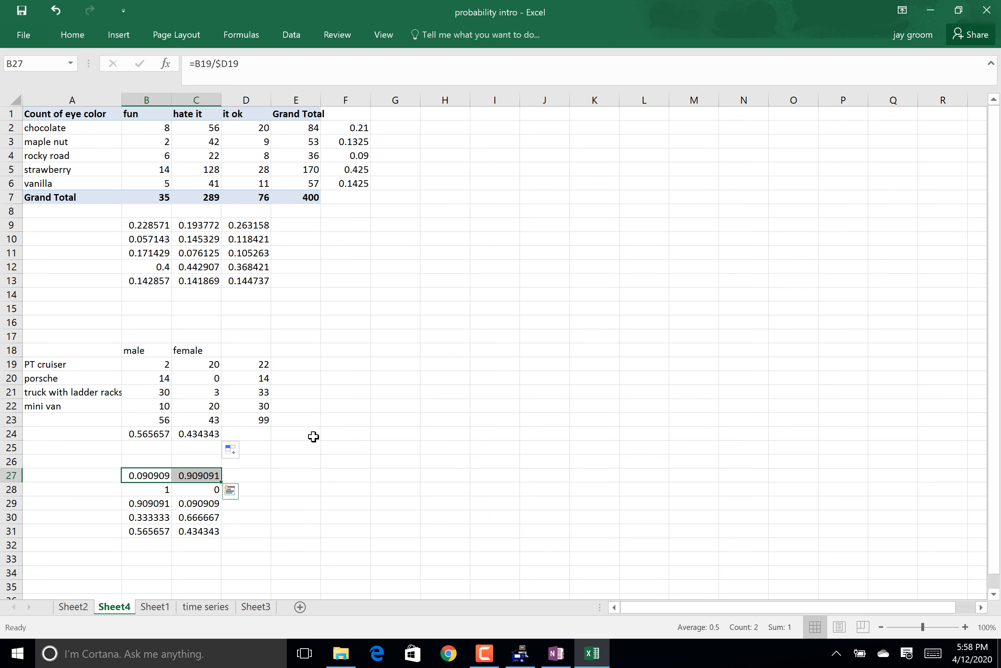
{"action": "mouse_move", "coordinate": [310, 446]}
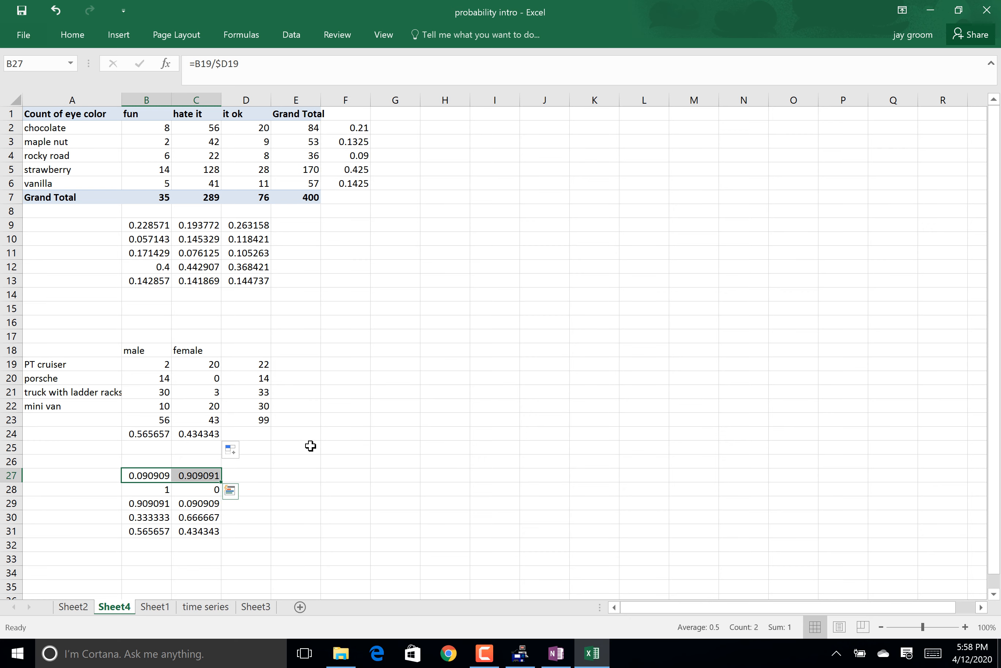
{"action": "mouse_move", "coordinate": [237, 501]}
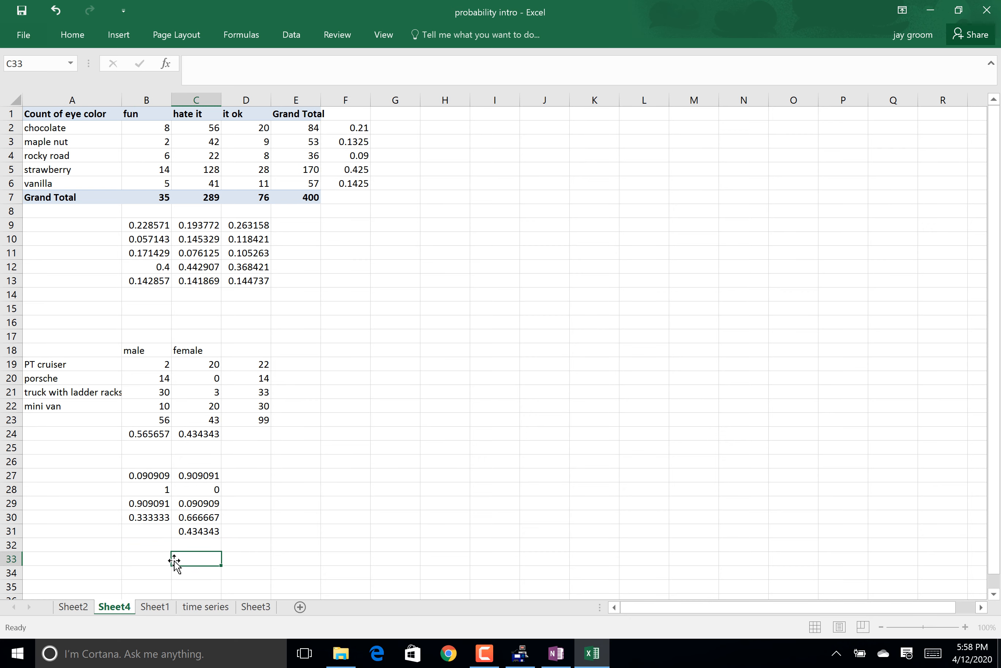
- Write the conclusion 'what car people drive is dependent on gender.' in F25
{"action": "left_click", "coordinate": [196, 531]}
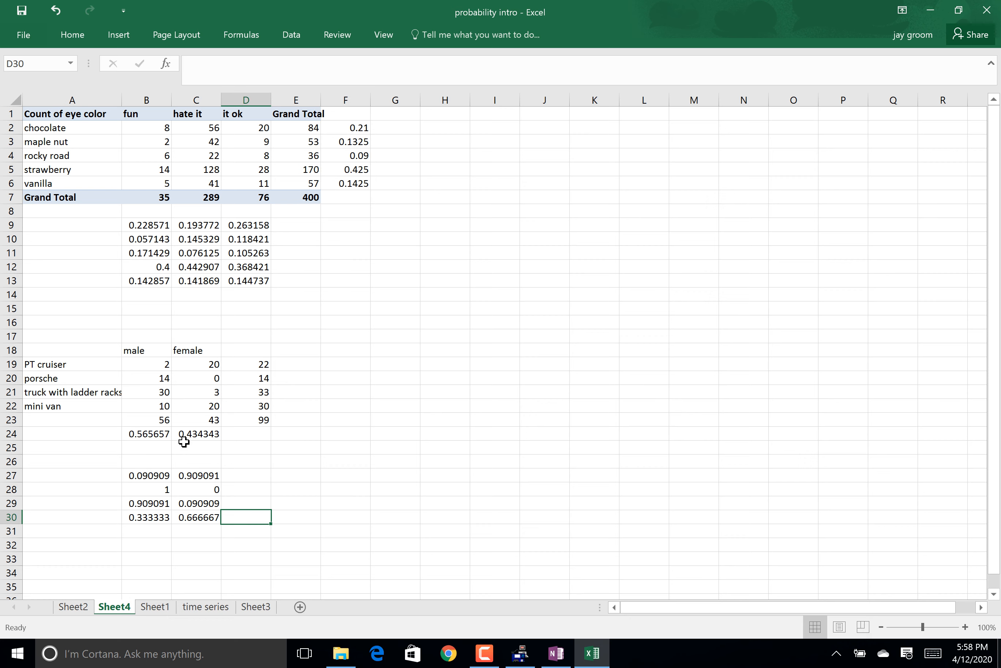
{"action": "left_click", "coordinate": [343, 449]}
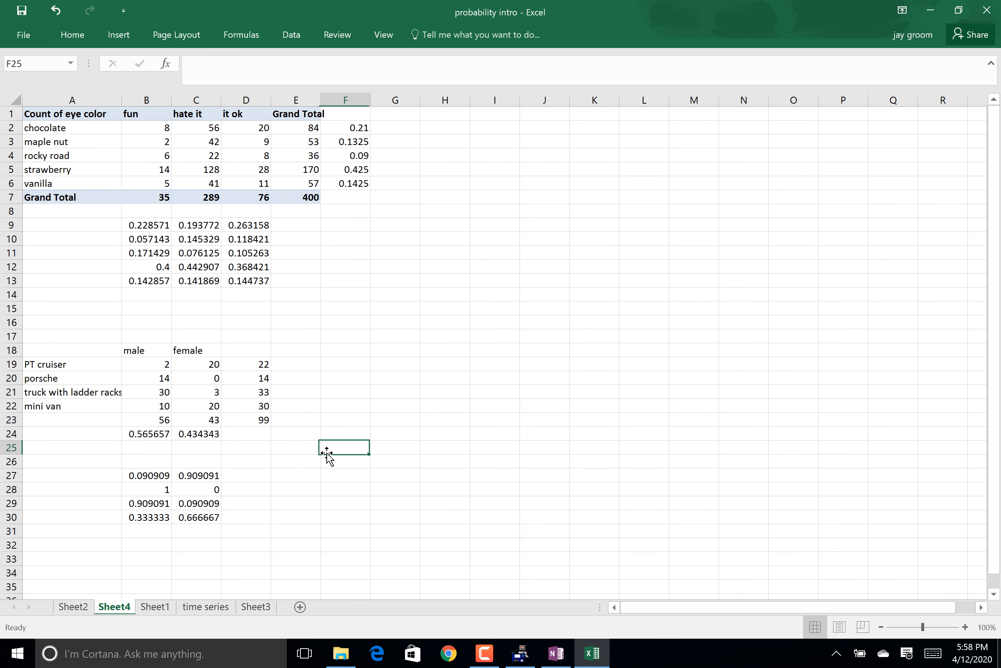
{"action": "type", "text": "what"}
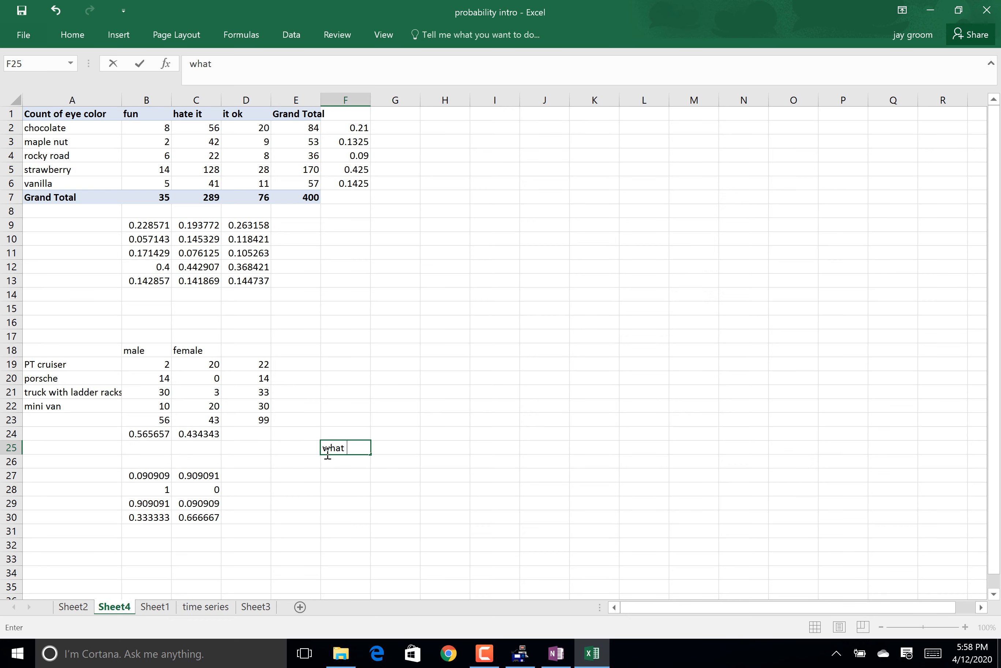
{"action": "type", "text": "car"}
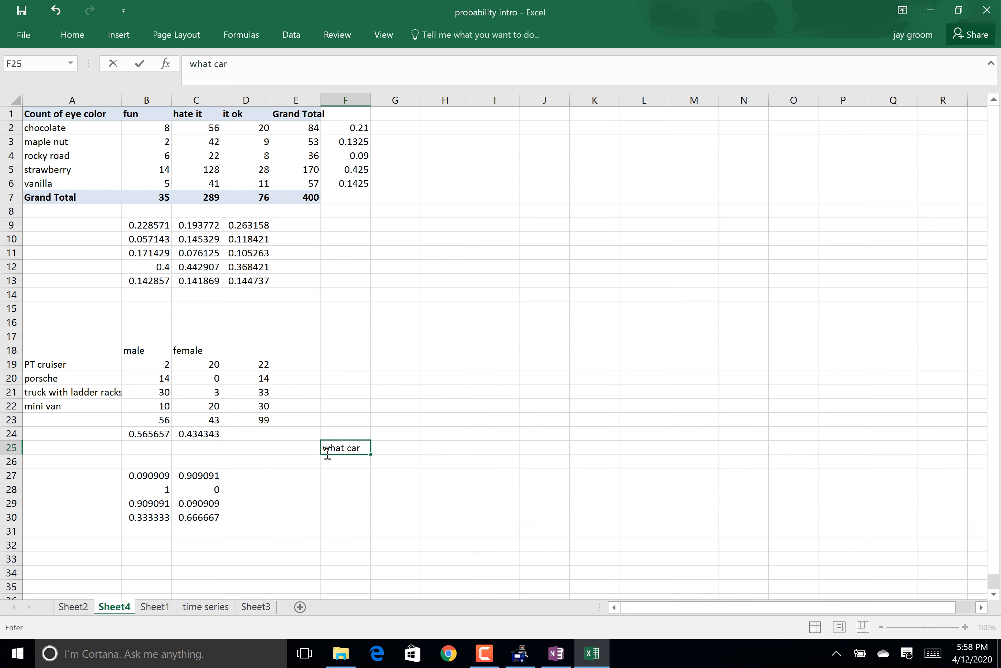
{"action": "type", "text": "di"}
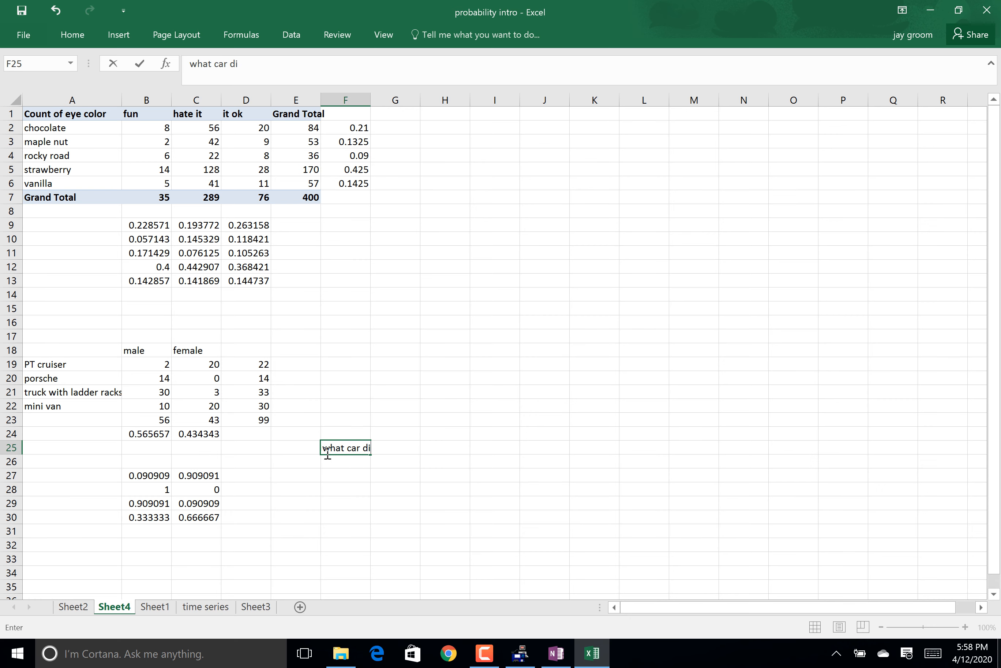
{"action": "type", "text": "peole"}
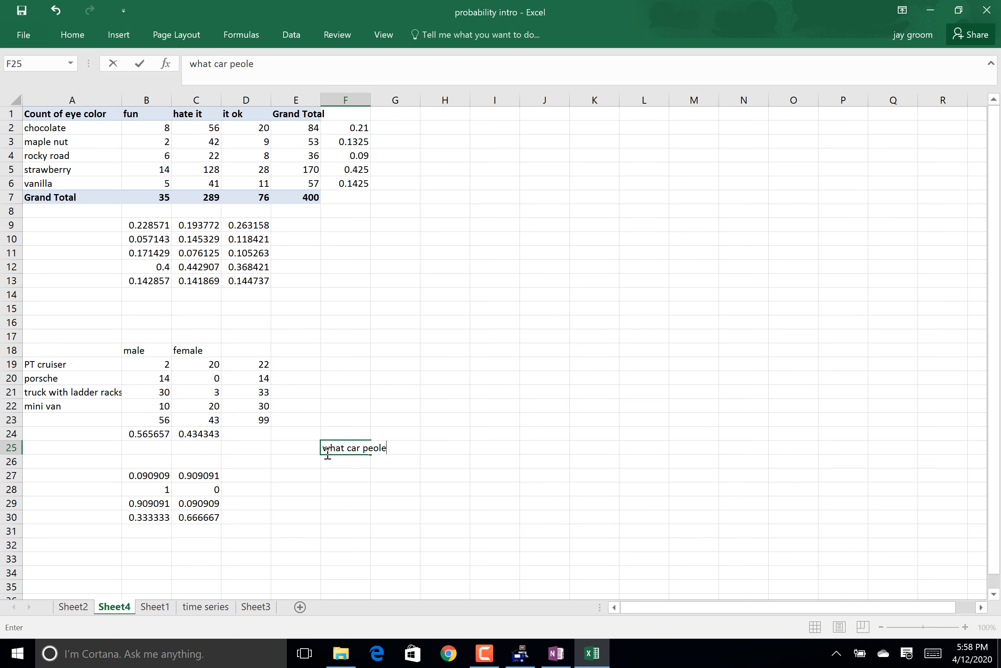
{"action": "type", "text": "people"}
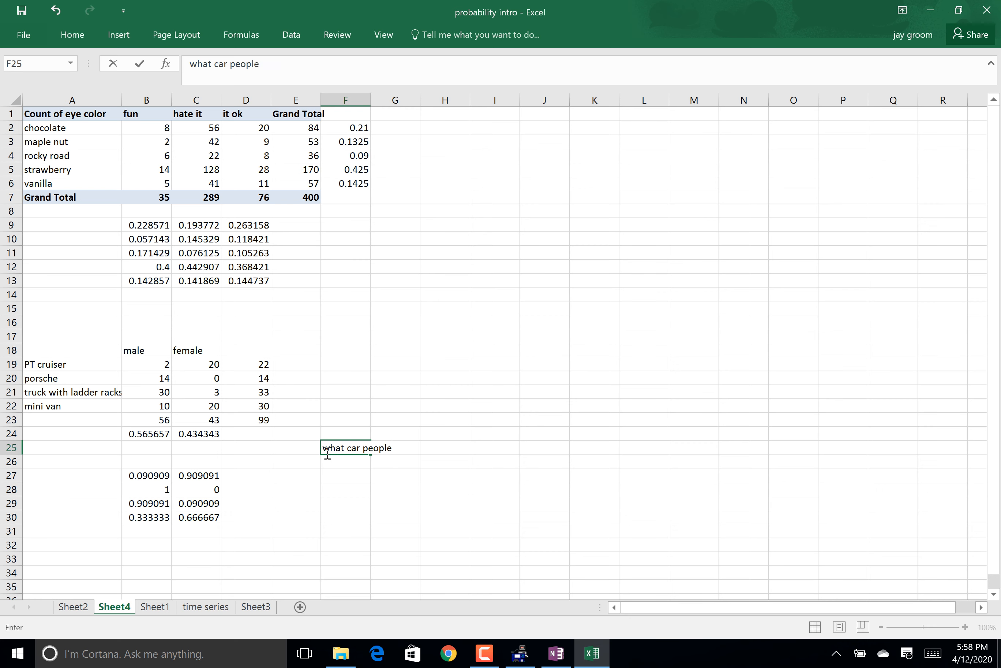
{"action": "type", "text": "drive is"}
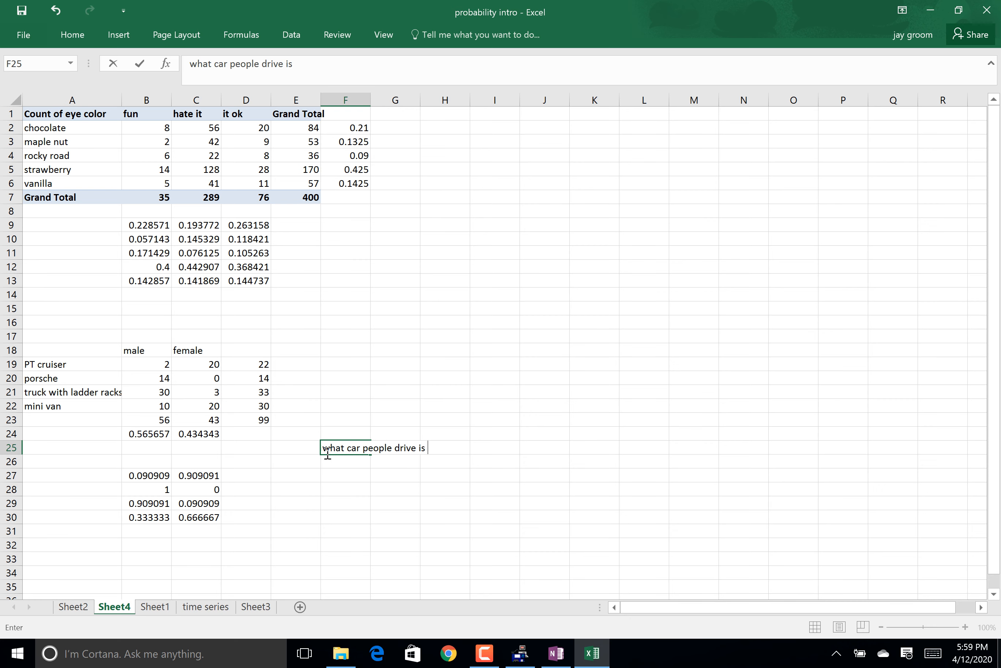
{"action": "type", "text": "dependent"}
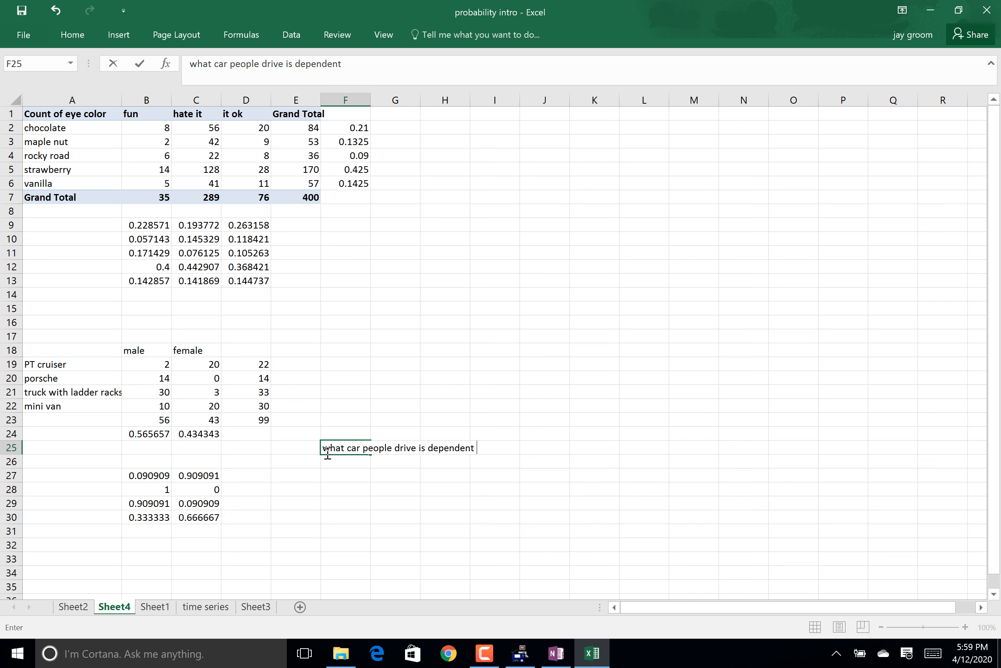
{"action": "type", "text": "on gender"}
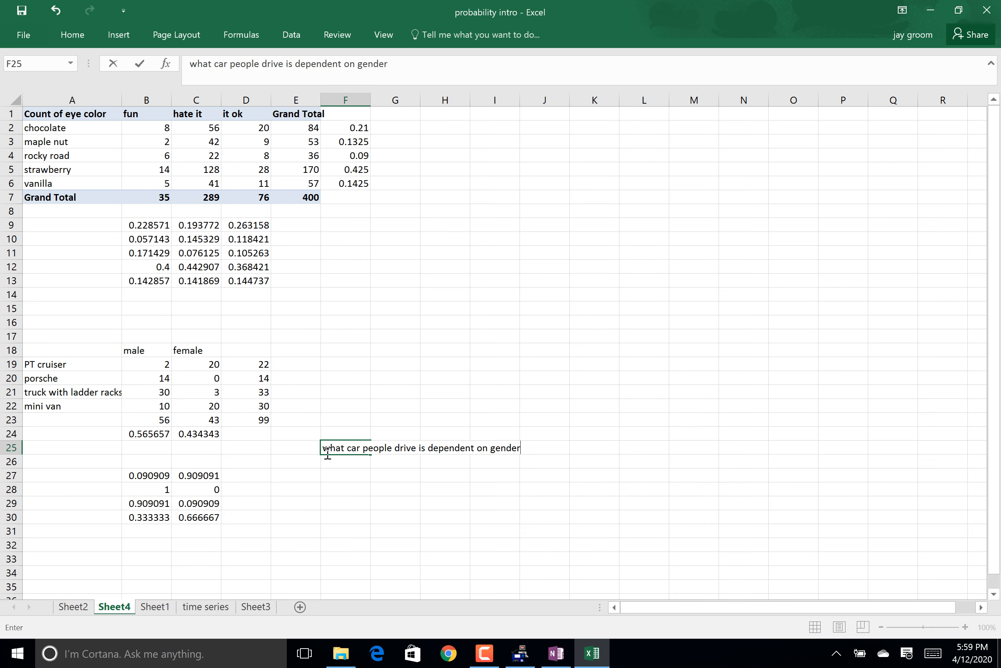
{"action": "type", "text": "."}
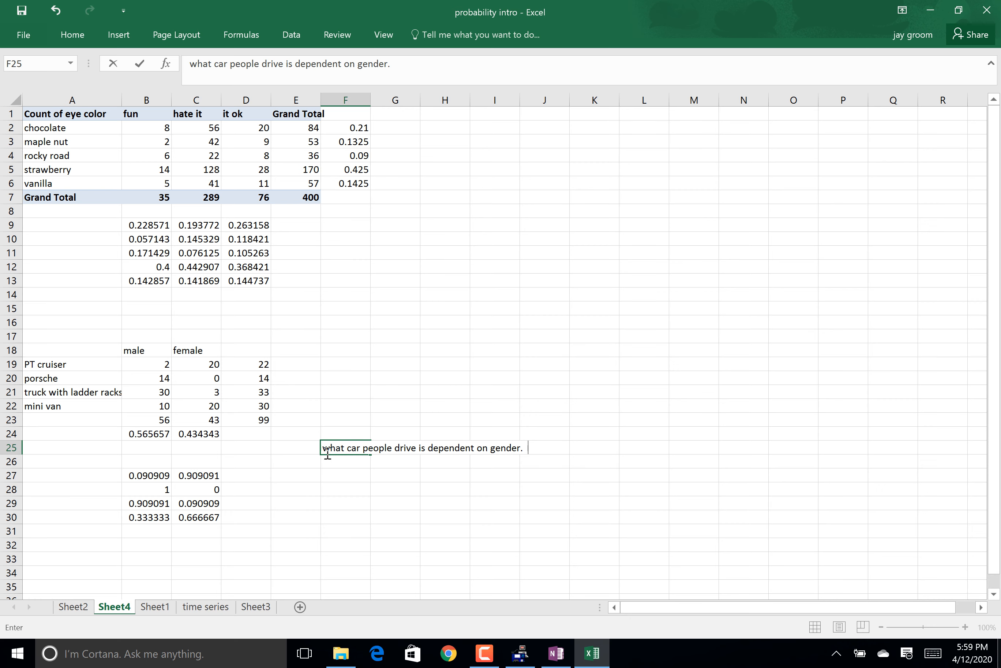
{"action": "key", "text": "Enter"}
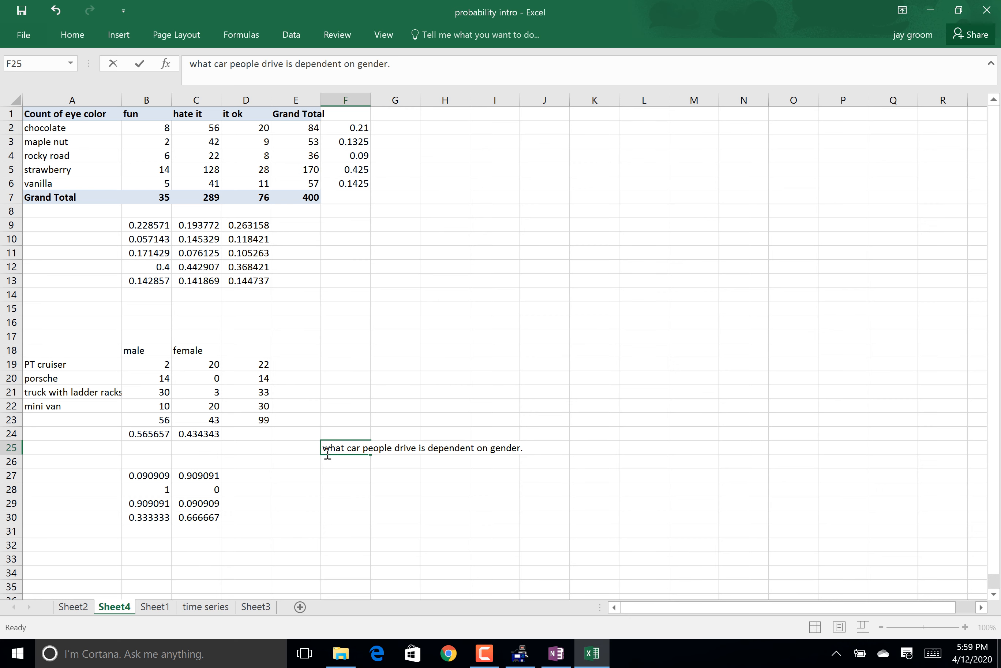
{"action": "left_click", "coordinate": [393, 449]}
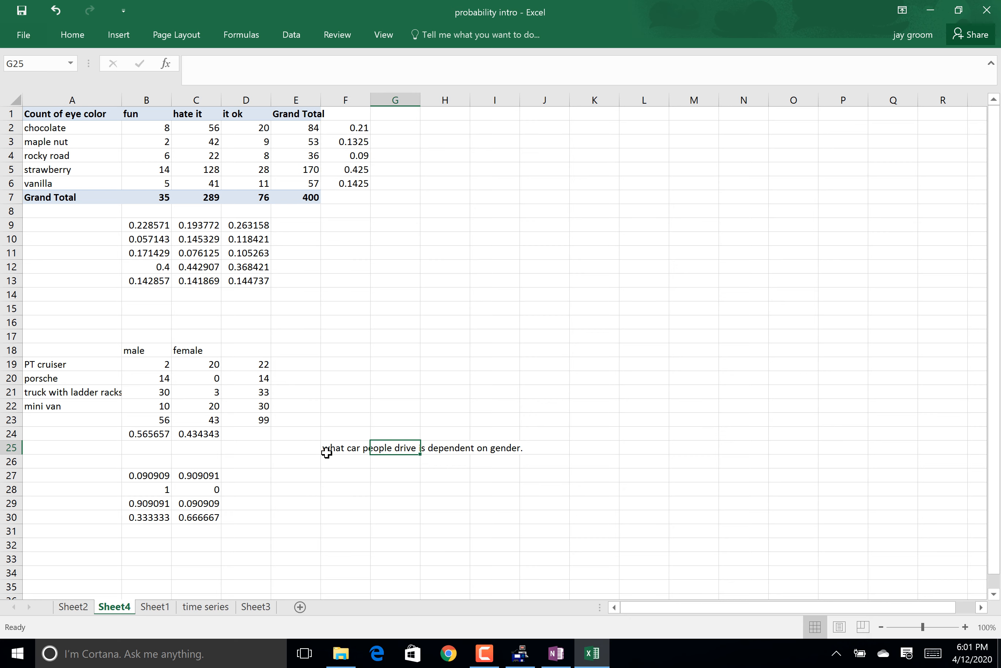
{"action": "left_click", "coordinate": [341, 466]}
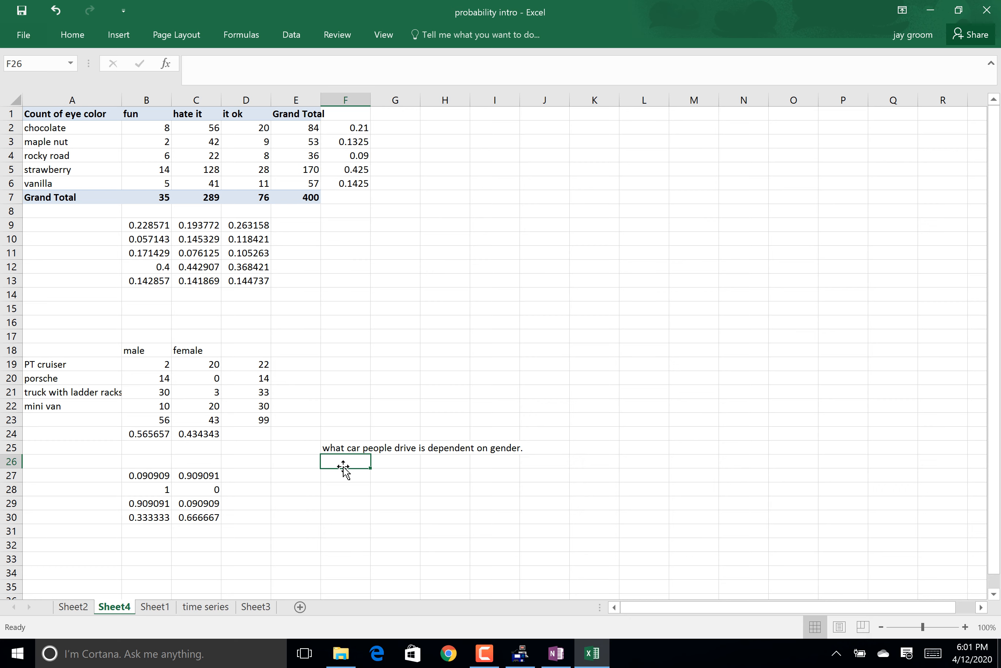
- Start a second sentence 'you dependent on what ca' in F26 and discard it
{"action": "type", "text": "you dender is d"}
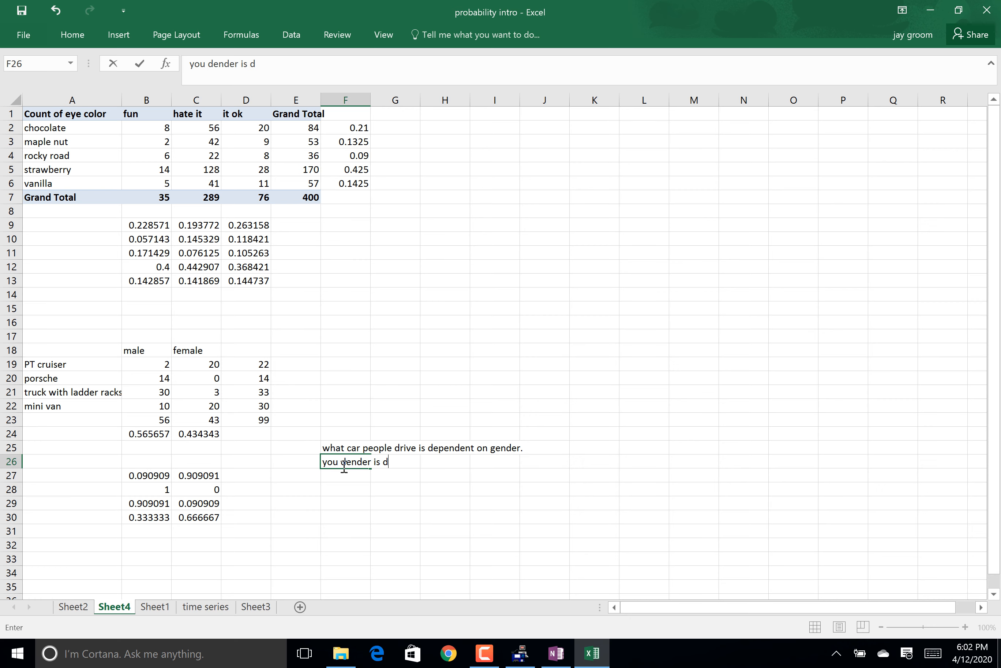
{"action": "type", "text": "ependent o"}
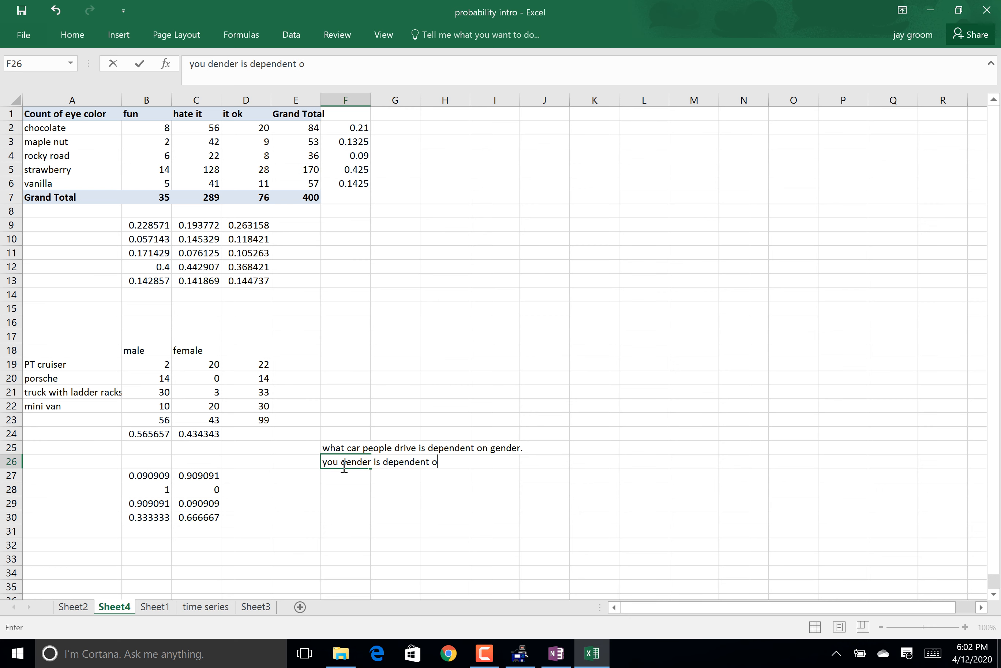
{"action": "type", "text": "n what car you drive."}
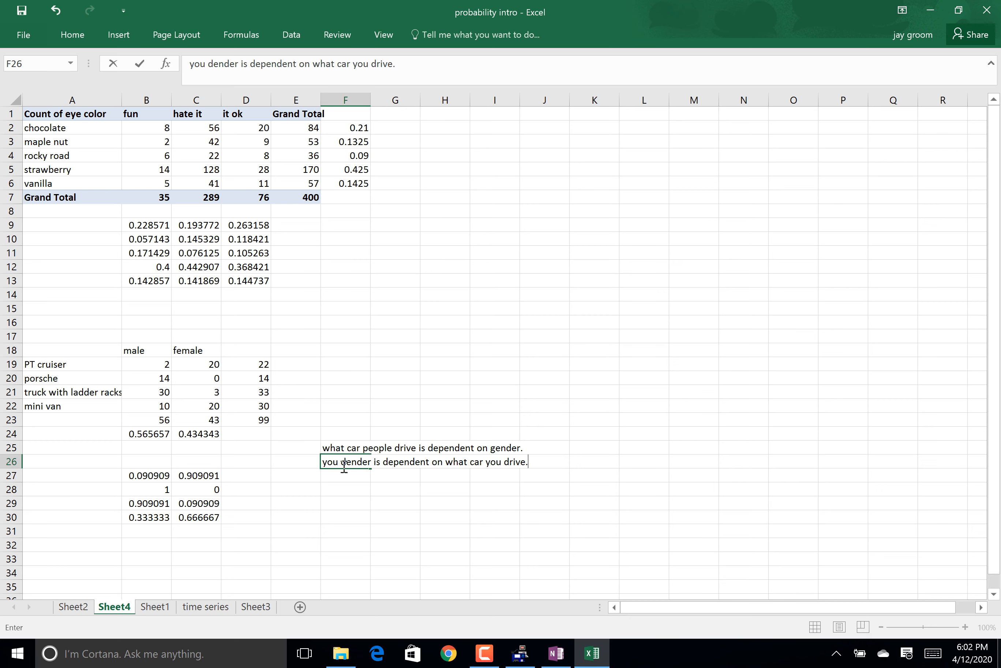
{"action": "key", "text": "Enter"}
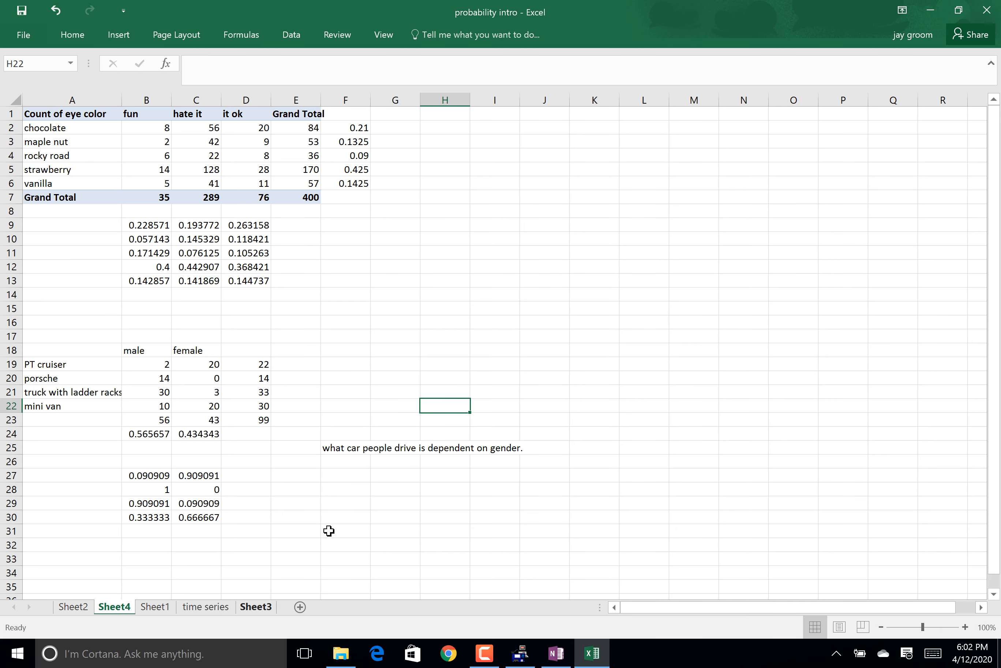
{"action": "mouse_move", "coordinate": [561, 360]}
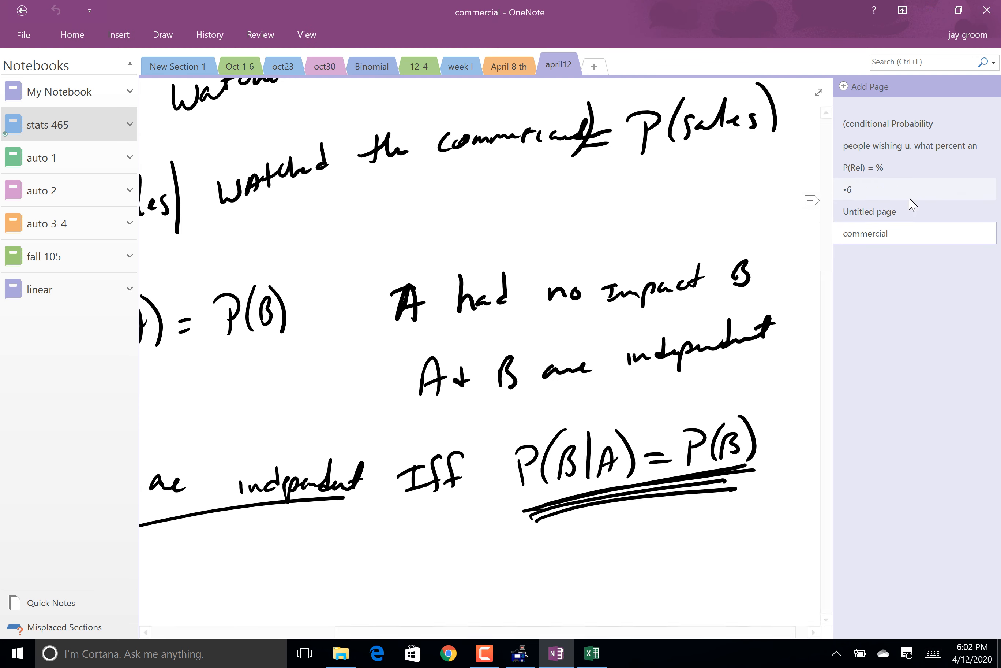
- Add a full-screen april12 page and ink 'Roll a dice' and 'P(at least 1 6 in the next 20 Rolls)'
{"action": "left_click", "coordinate": [869, 86]}
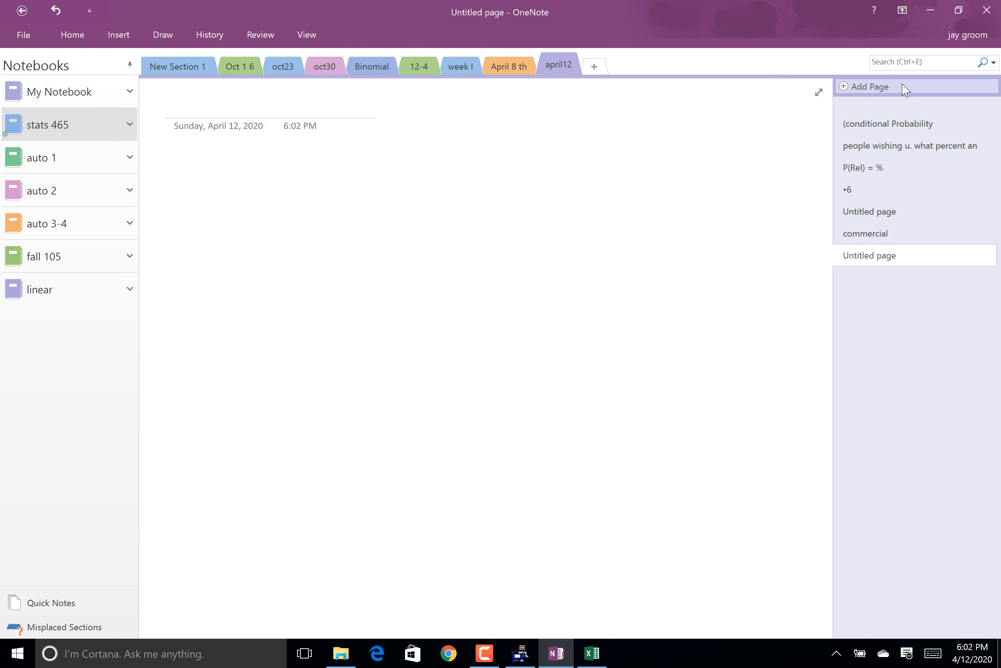
{"action": "left_click", "coordinate": [198, 107]}
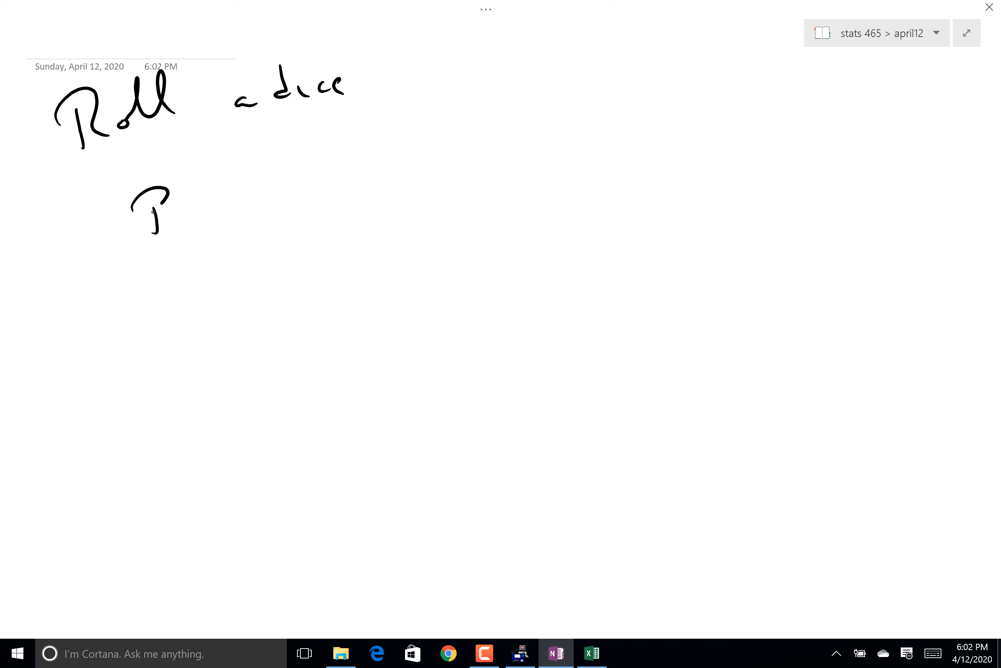
{"action": "left_click_drag", "start_coordinate": [185, 185], "coordinate": [220, 217]}
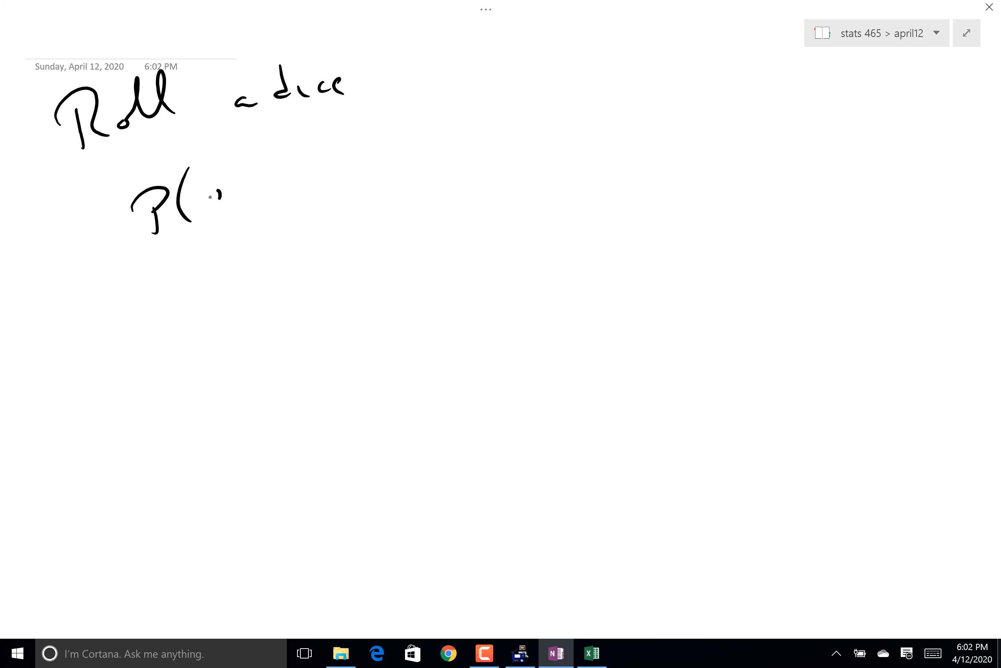
{"action": "left_click_drag", "start_coordinate": [204, 198], "coordinate": [341, 166]}
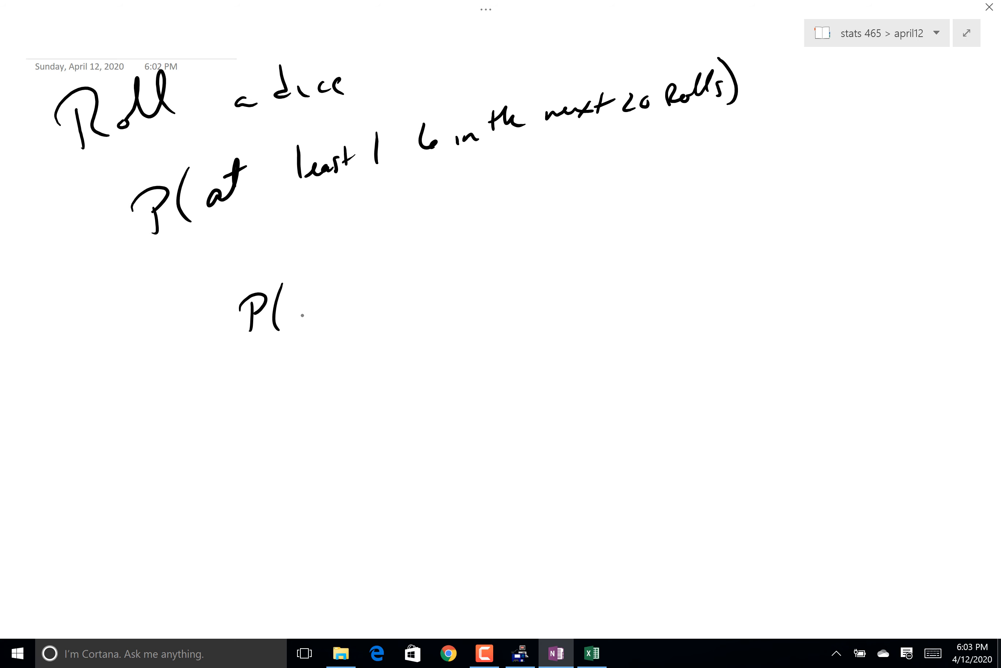
- Ink P(0 6's) = (5/6)^20 and underline the zero-sixes probability and the five-sixths term
{"action": "type", "text": "0 6"}
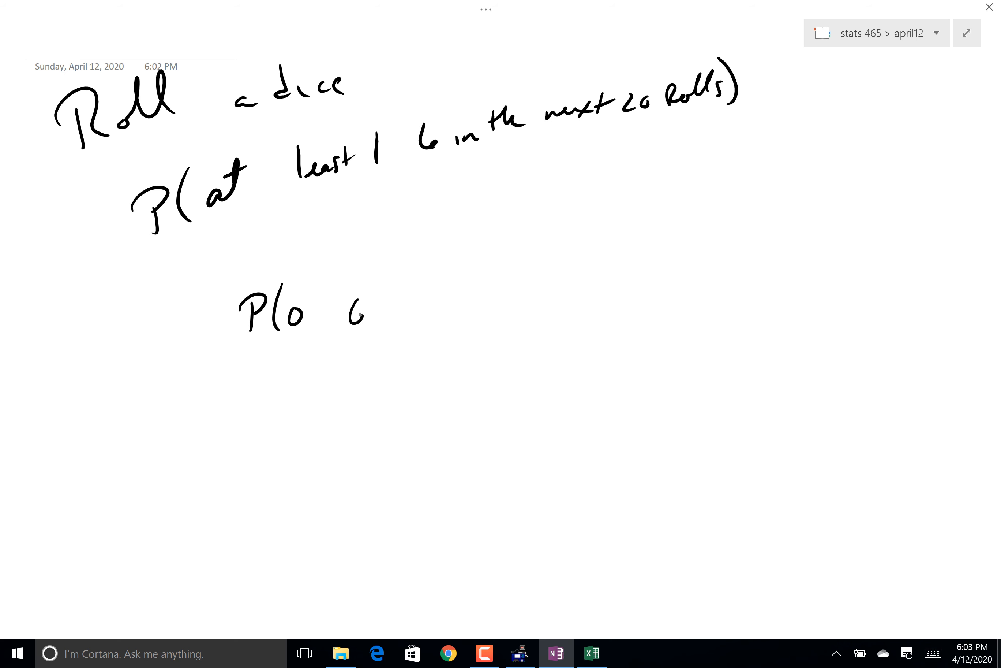
{"action": "left_click_drag", "start_coordinate": [355, 313], "coordinate": [383, 313]}
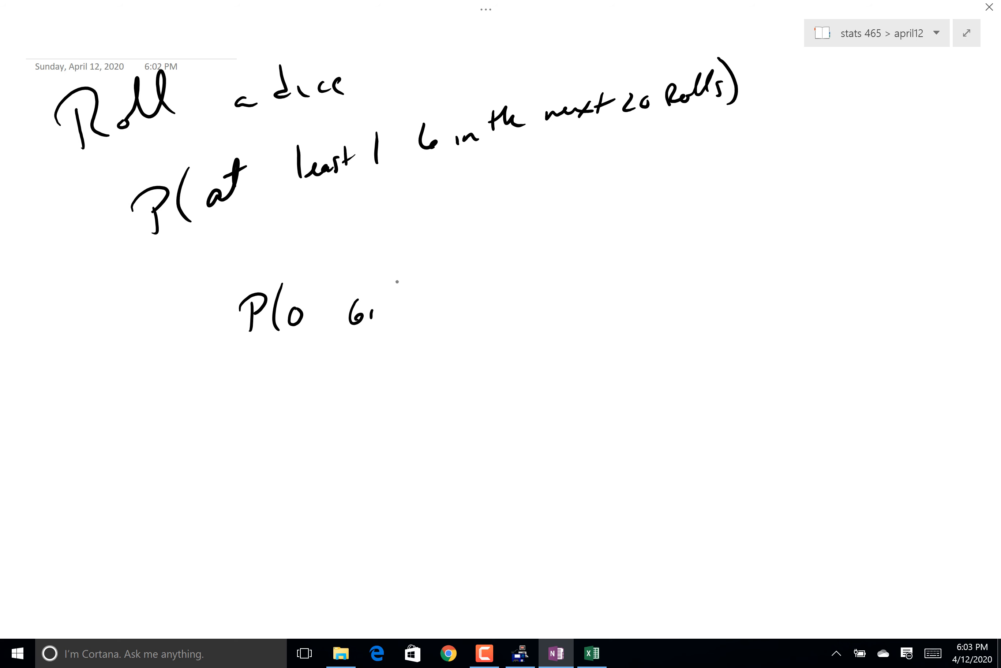
{"action": "left_click_drag", "start_coordinate": [367, 306], "coordinate": [409, 326]}
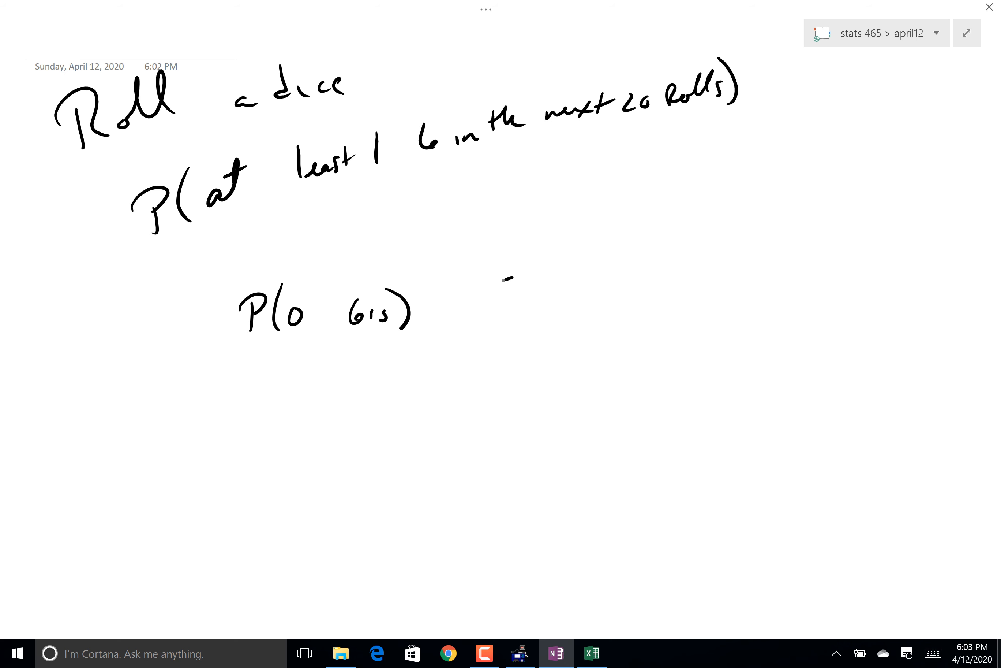
{"action": "type", "text": "5/6"}
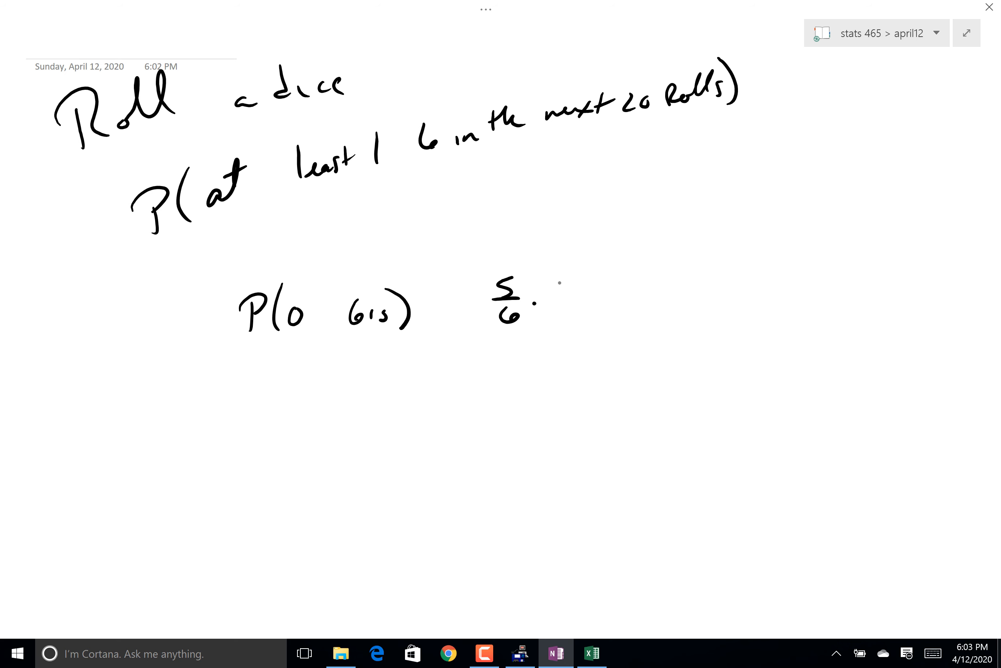
{"action": "left_click_drag", "start_coordinate": [544, 300], "coordinate": [600, 314]}
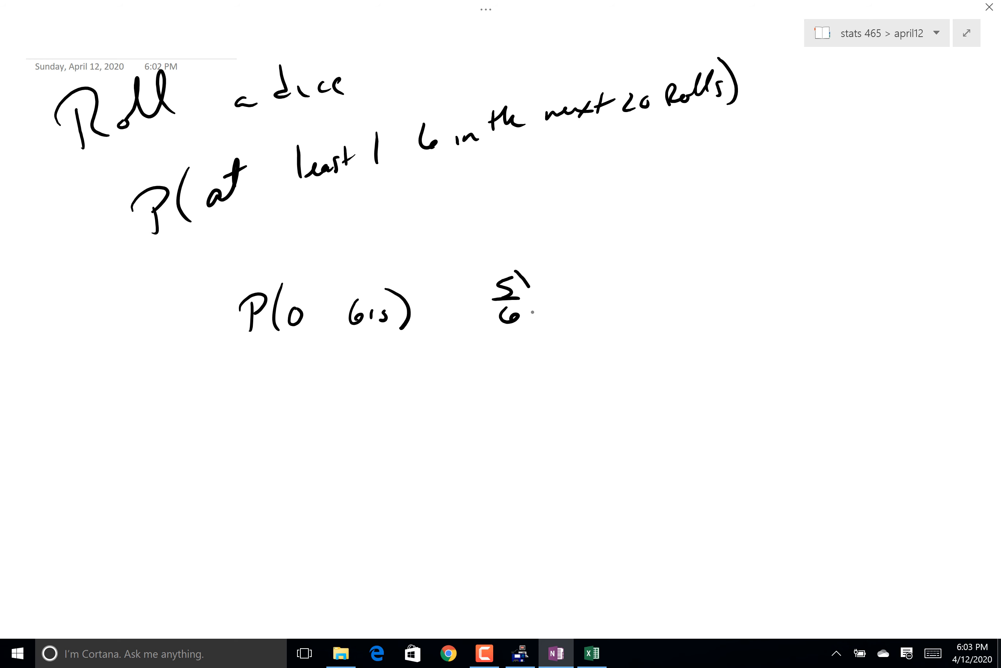
{"action": "left_click_drag", "start_coordinate": [459, 306], "coordinate": [562, 269]}
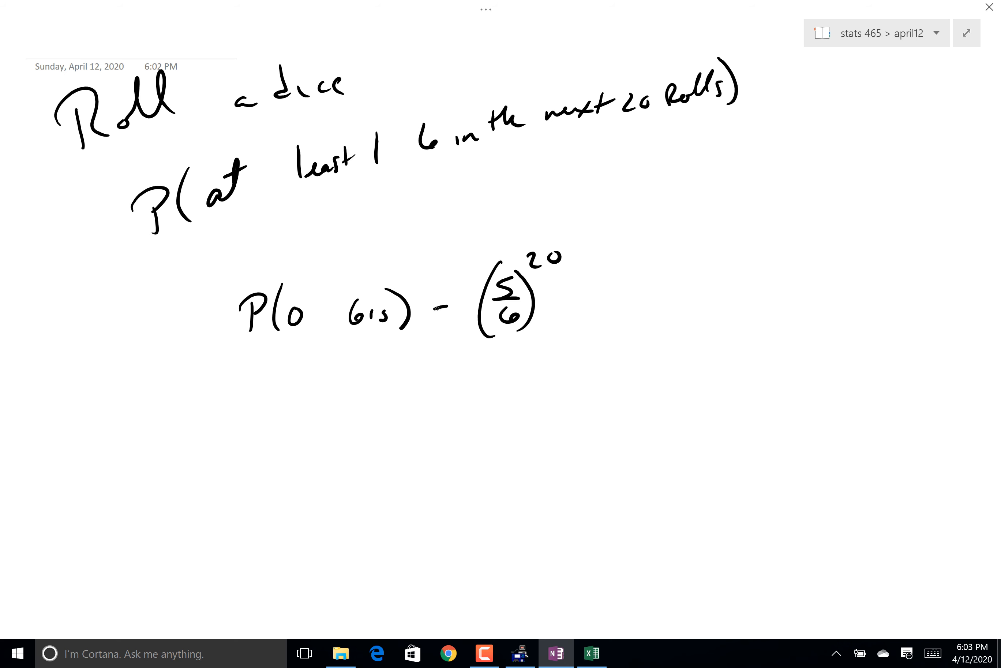
{"action": "left_click_drag", "start_coordinate": [248, 342], "coordinate": [402, 339]}
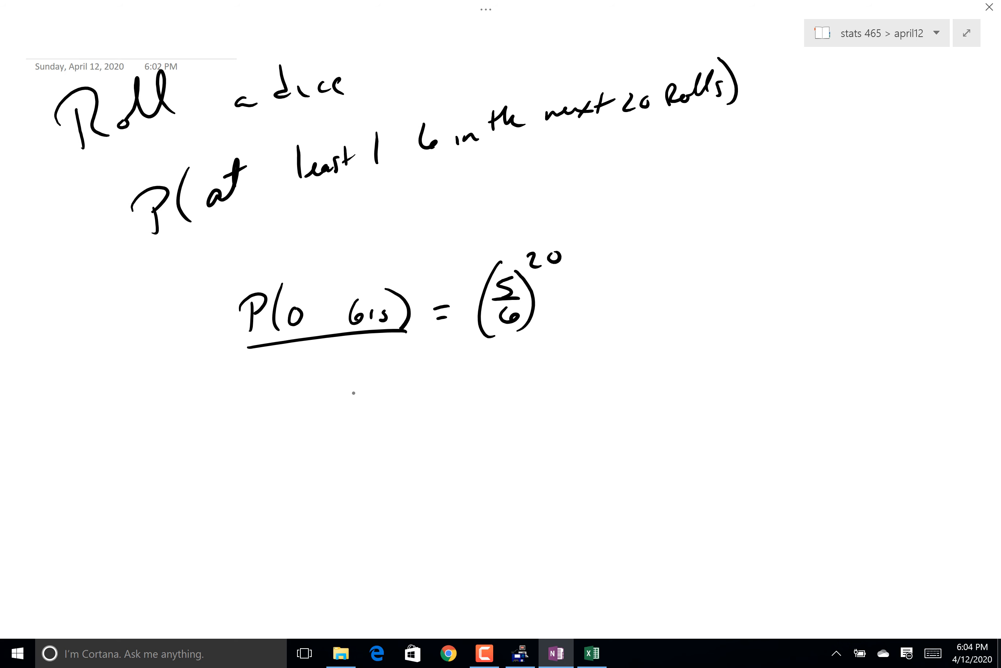
{"action": "left_click_drag", "start_coordinate": [489, 345], "coordinate": [544, 345]}
{"action": "type", "text": "1-(5/6)^"}
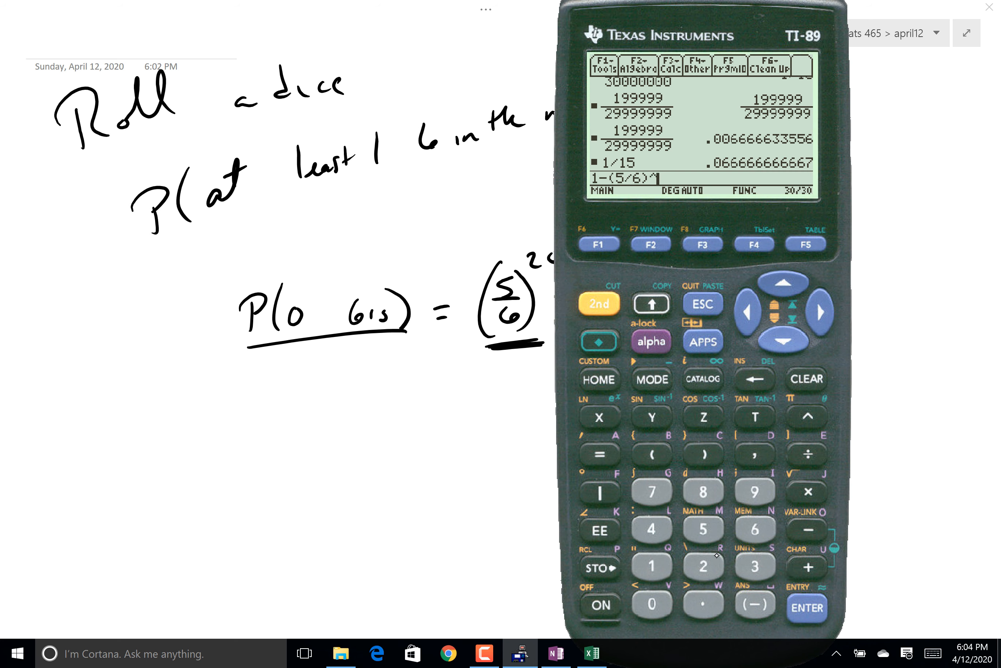
- Evaluate 1 − (5/6)^20 on the calculator and write the result ≈ 97%
{"action": "type", "text": "20"}
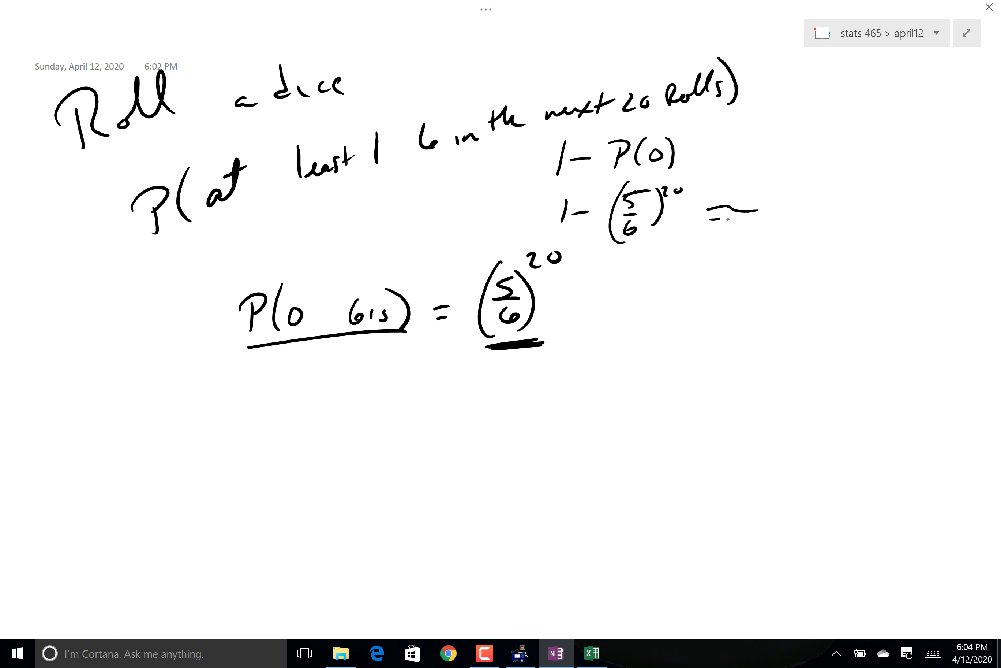
{"action": "type", "text": "97%"}
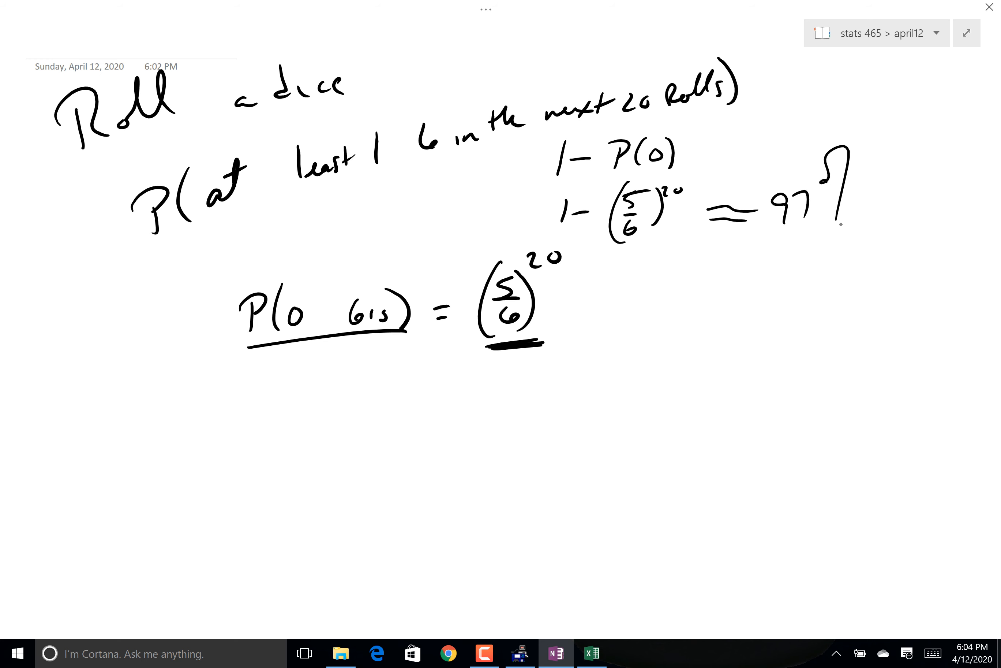